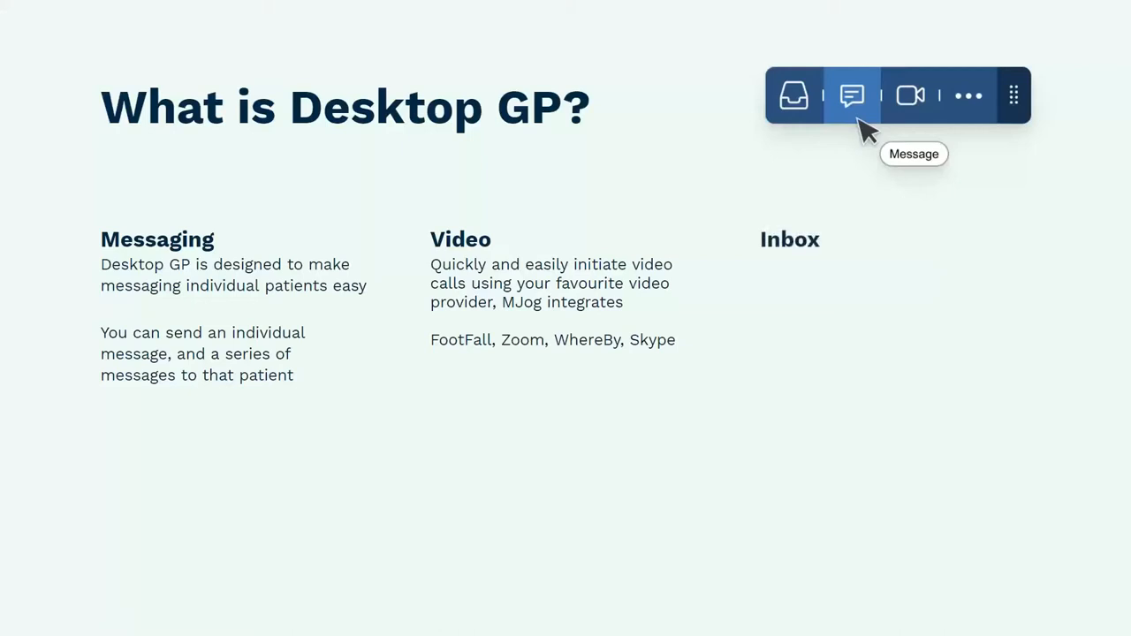
Download the MJog Desktop GP installer .exe from the download banner
click(851, 95)
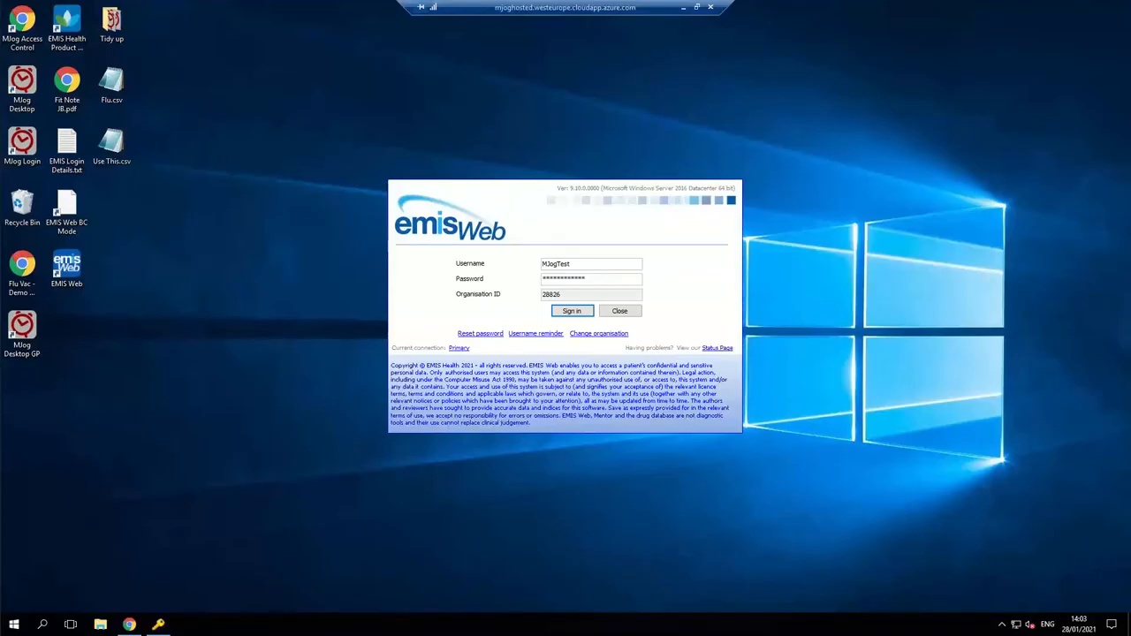
mouse_move(862, 352)
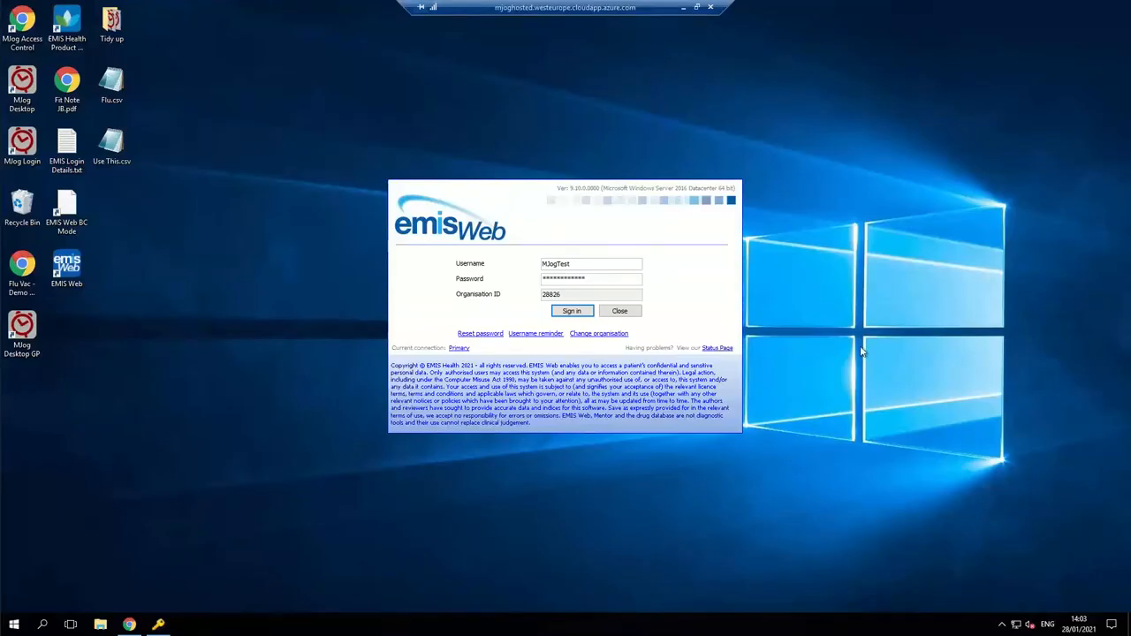
mouse_move(826, 346)
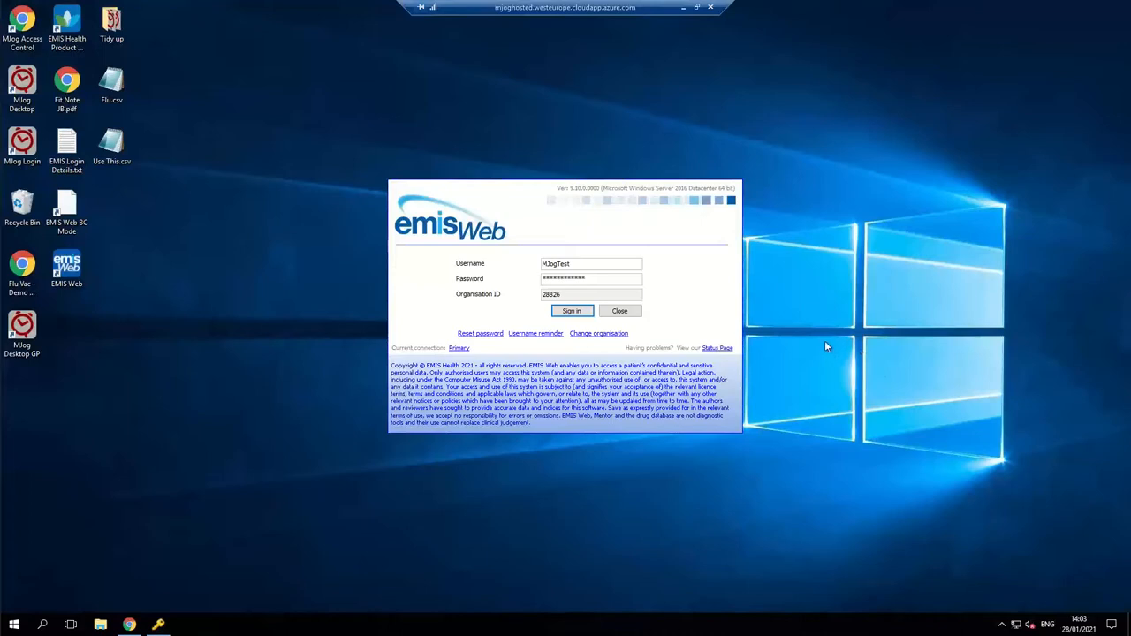
mouse_move(752, 307)
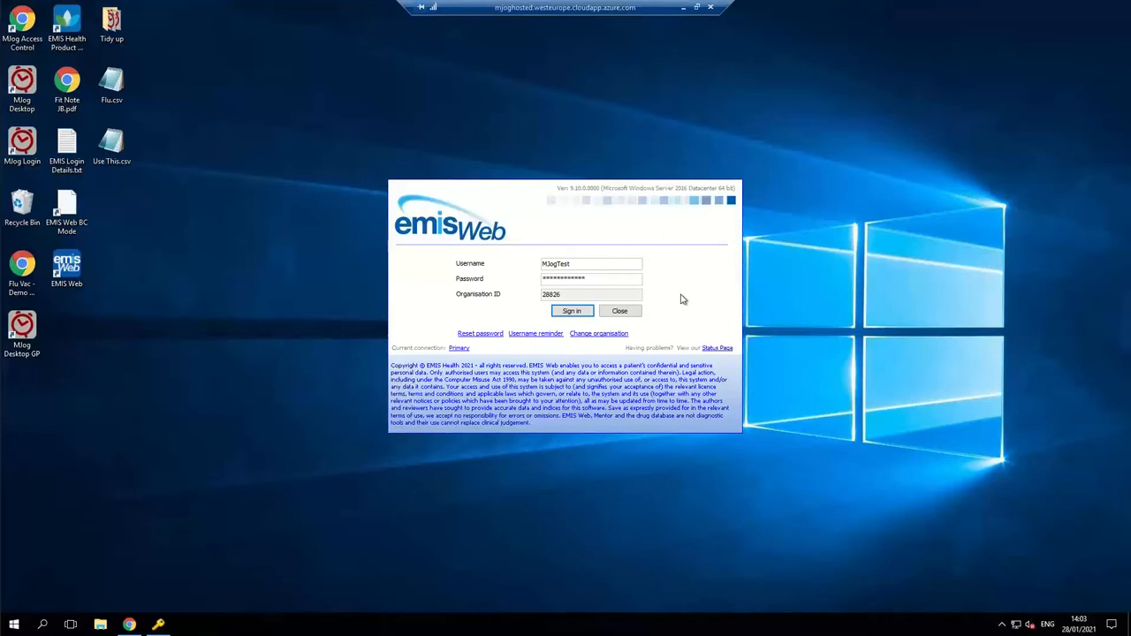
mouse_move(565, 234)
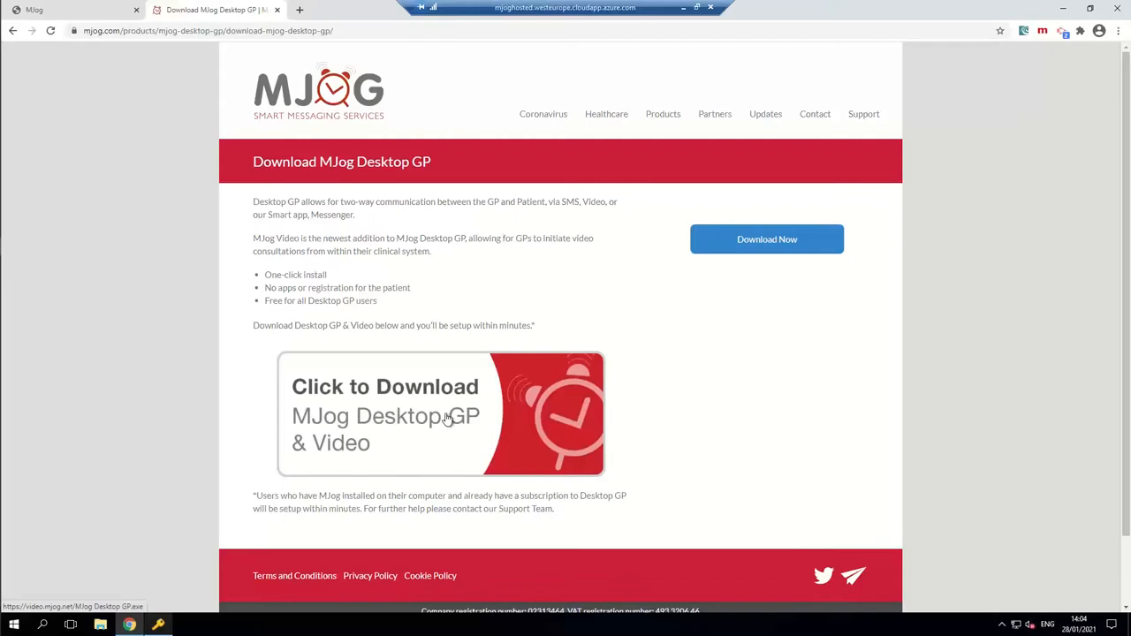
click(440, 413)
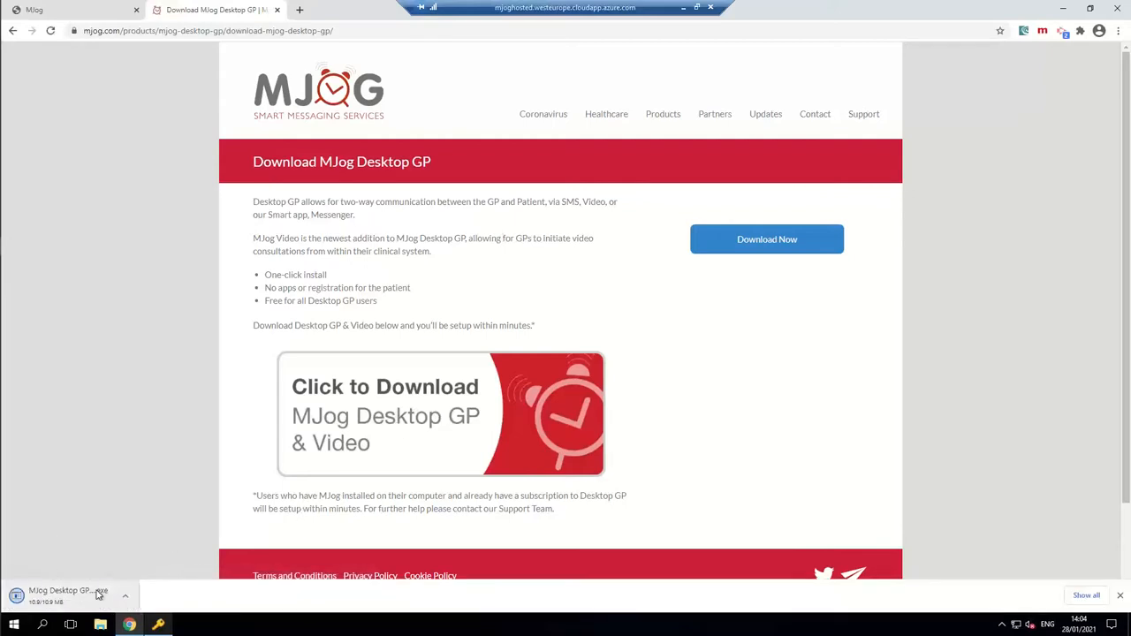
mouse_move(93, 594)
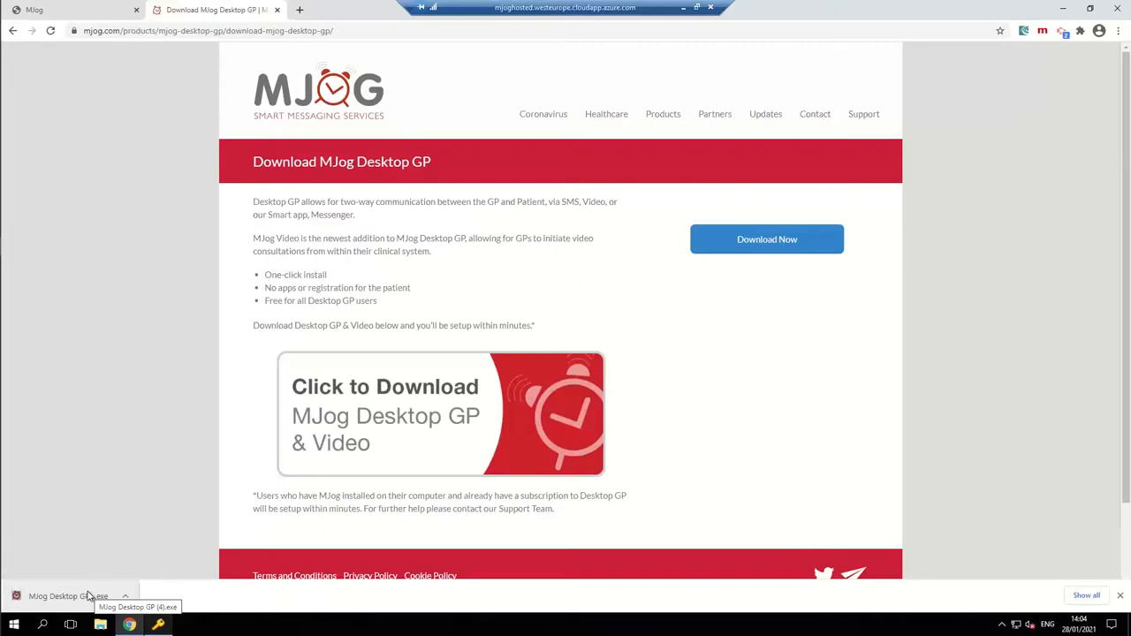
mouse_move(89, 596)
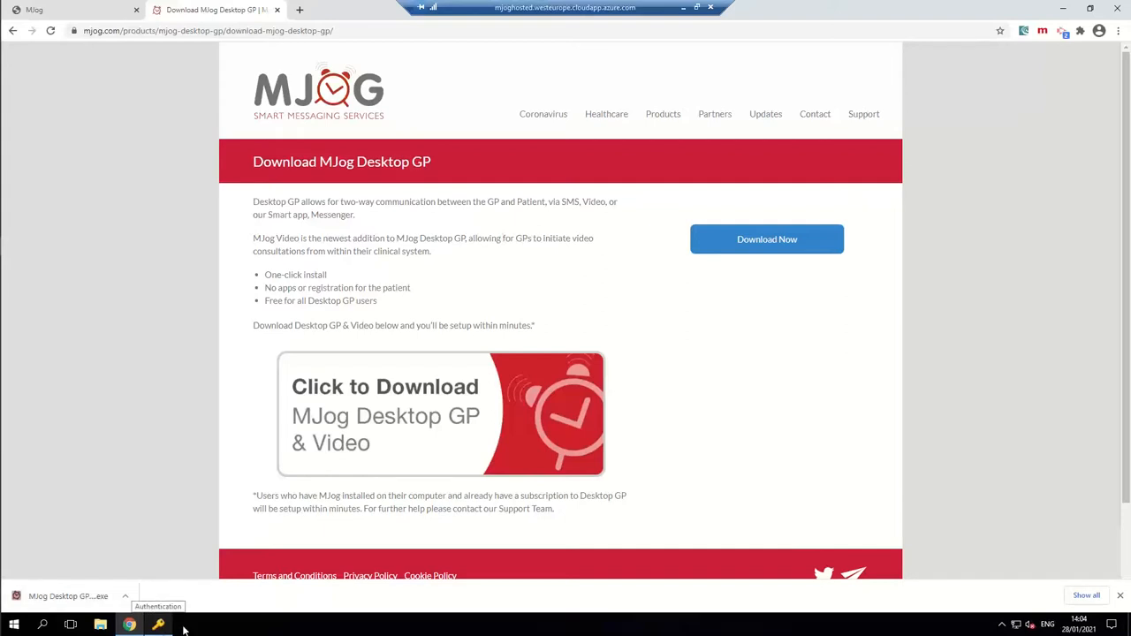
mouse_move(182, 616)
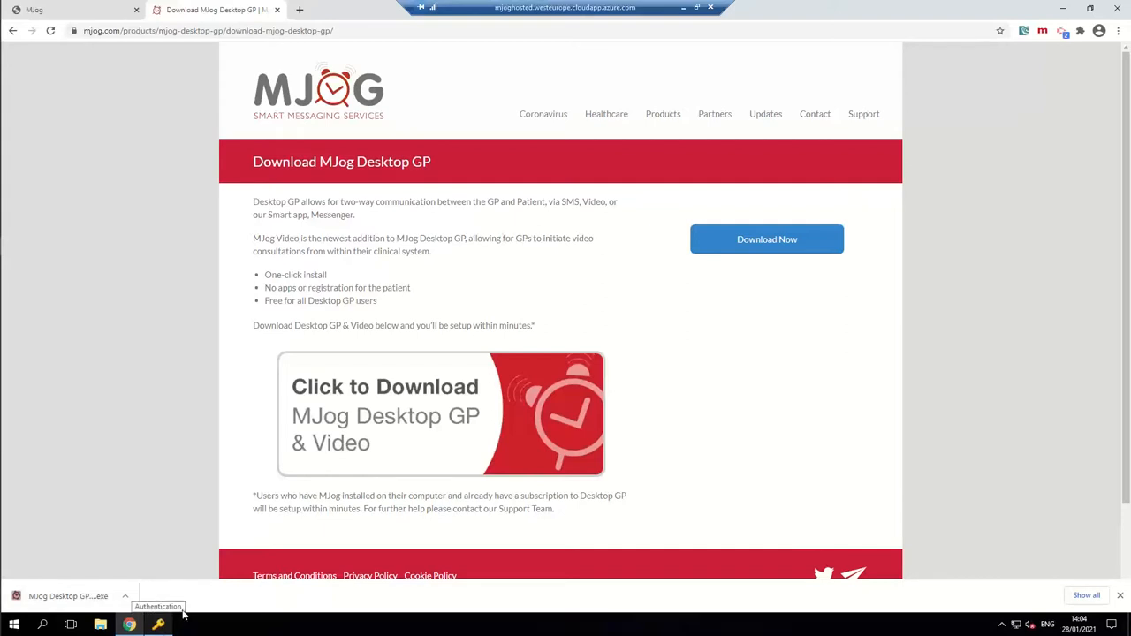
mouse_move(7, 420)
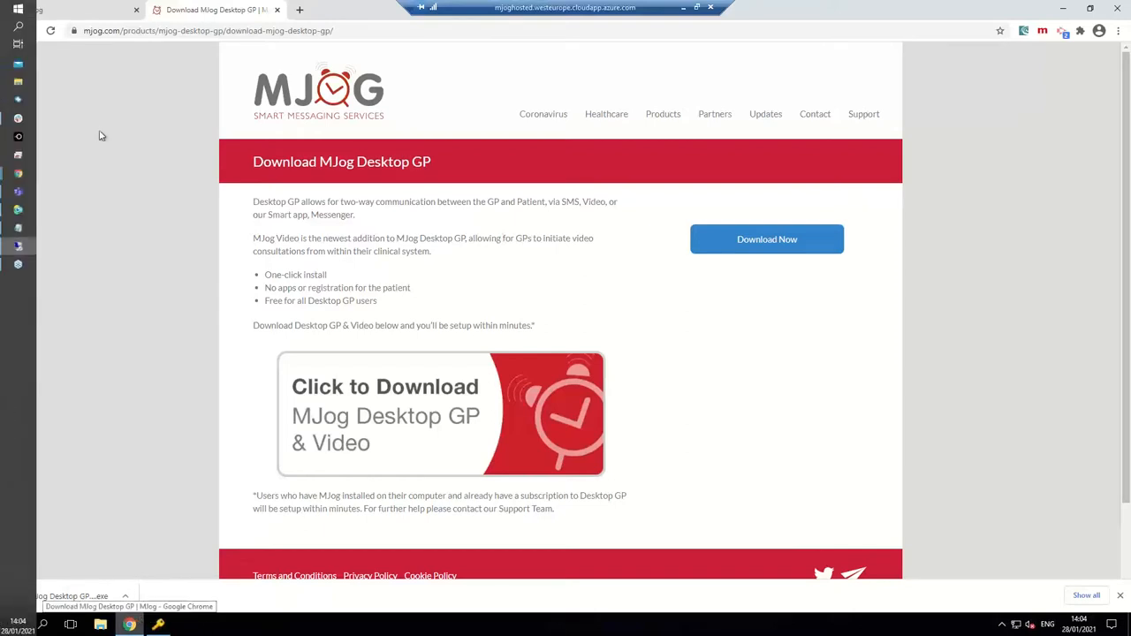
Switch to the MJog tab showing the Wilburton Surgery home page
click(75, 10)
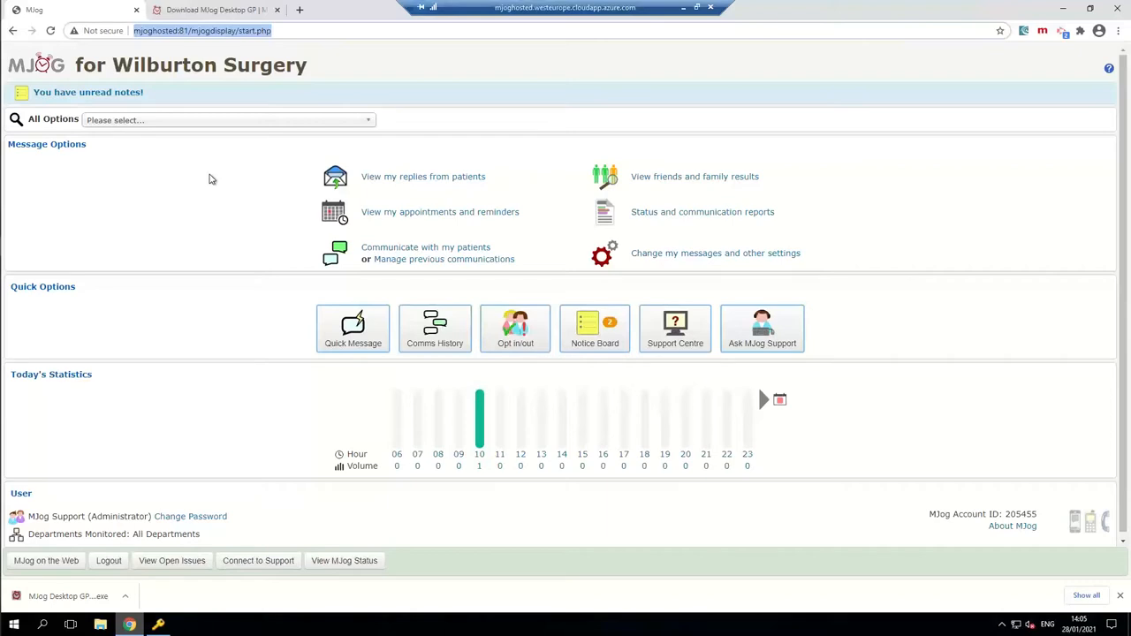
mouse_move(715, 142)
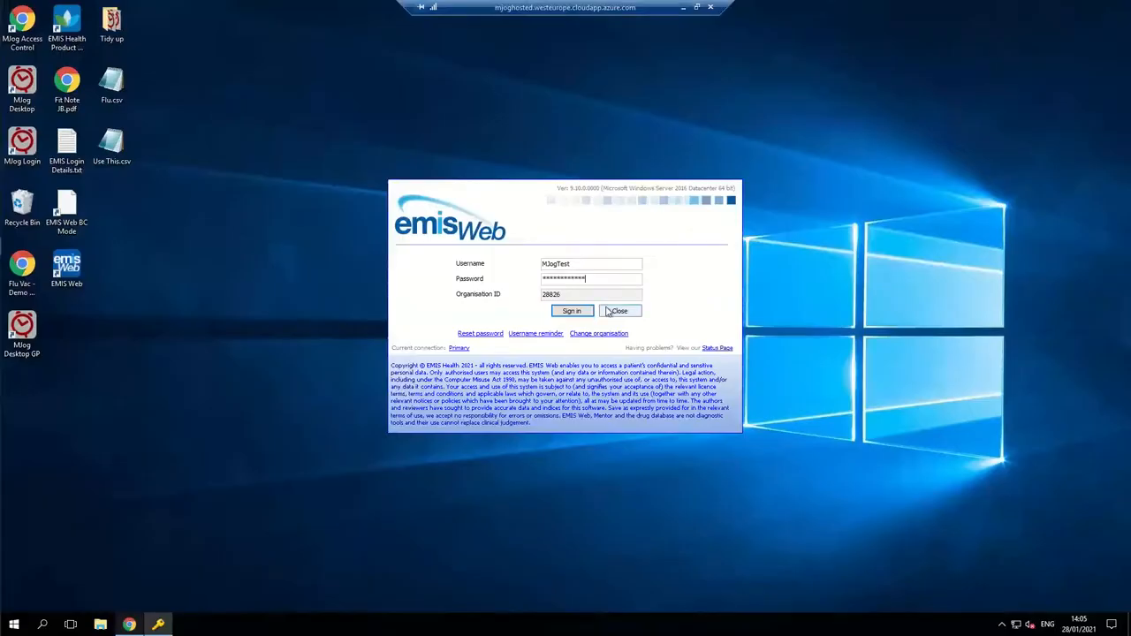
Close the EMIS Web sign-in dialog and launch MJog Desktop GP from the desktop
click(618, 311)
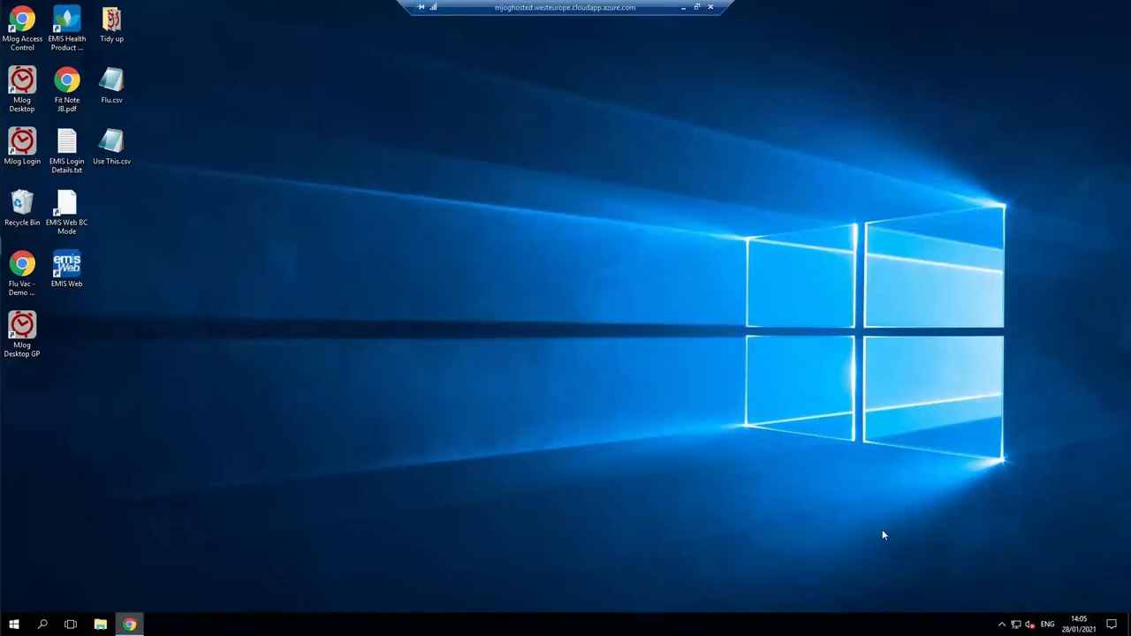
mouse_move(277, 311)
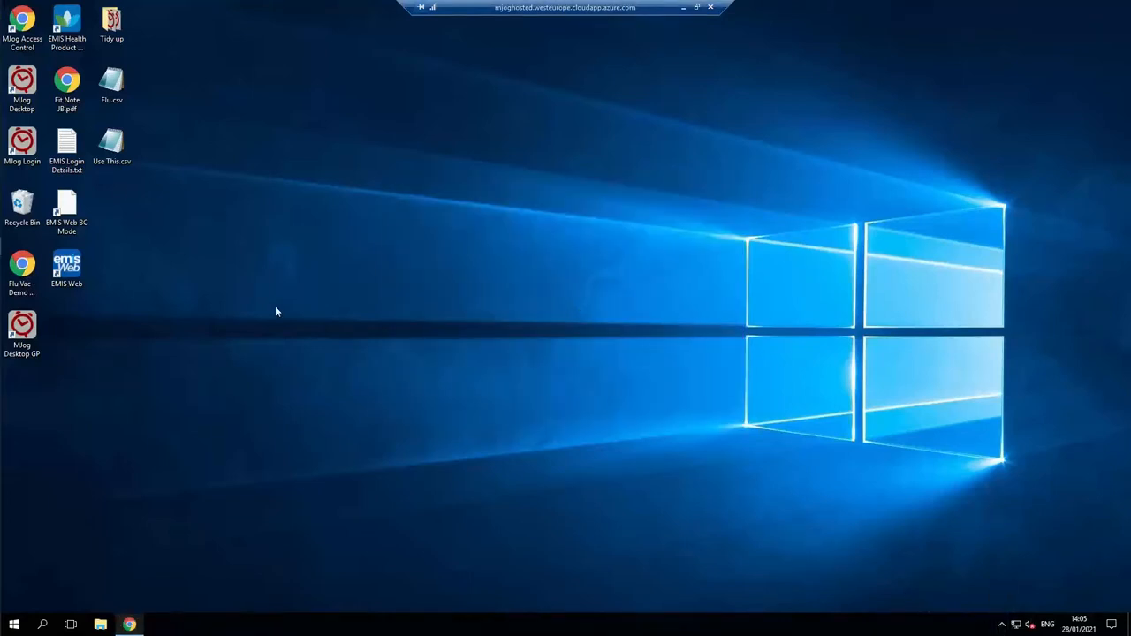
double_click(22, 84)
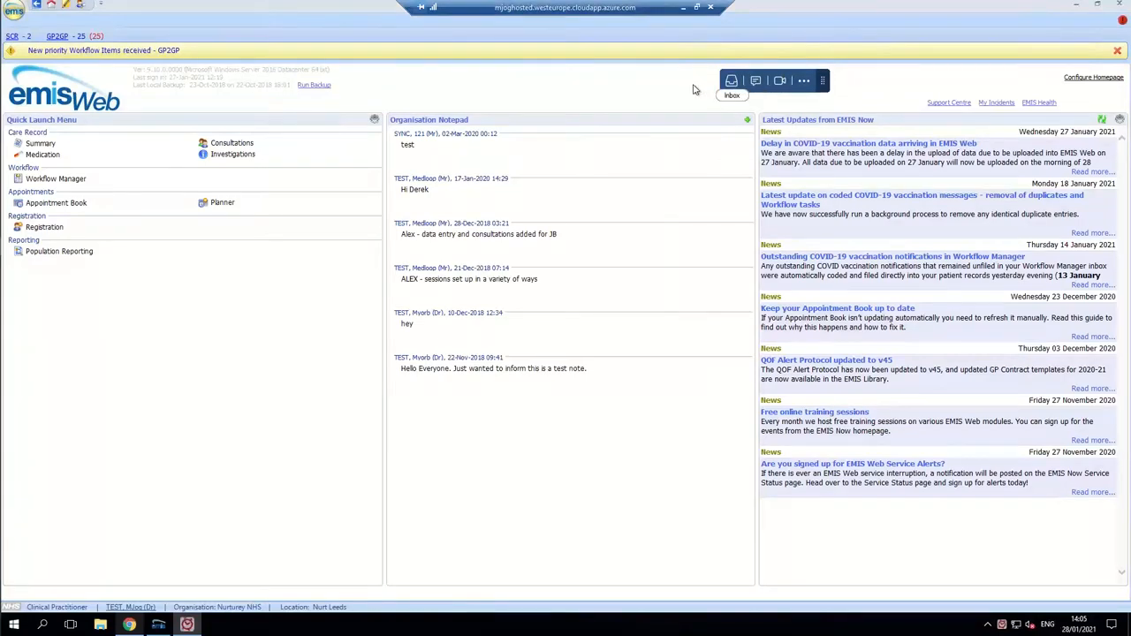
mouse_move(680, 108)
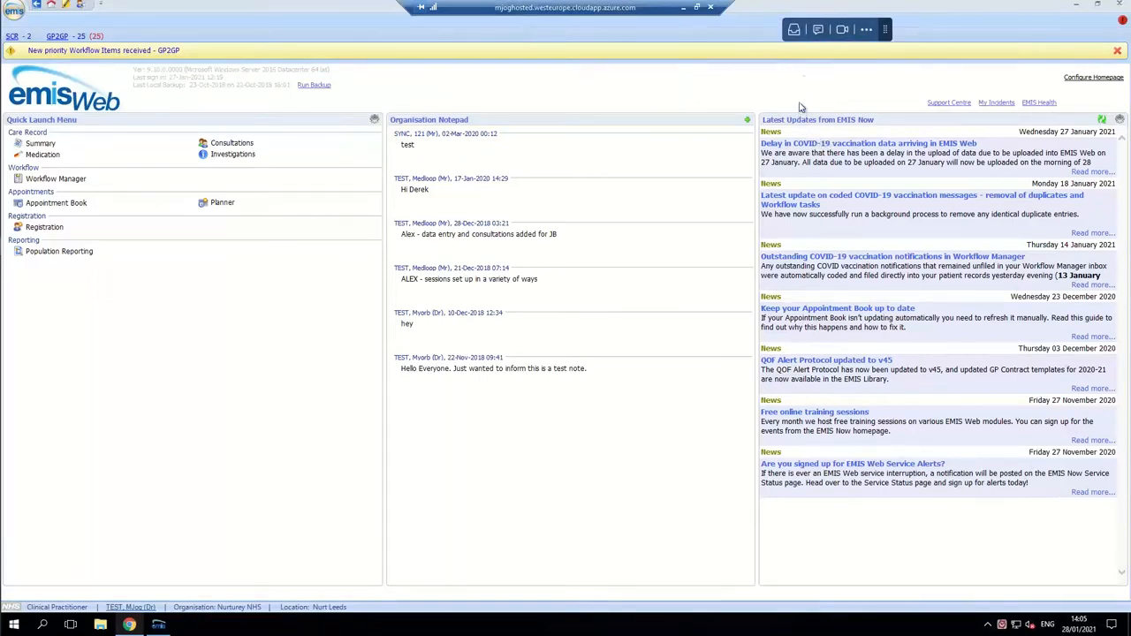
mouse_move(794, 29)
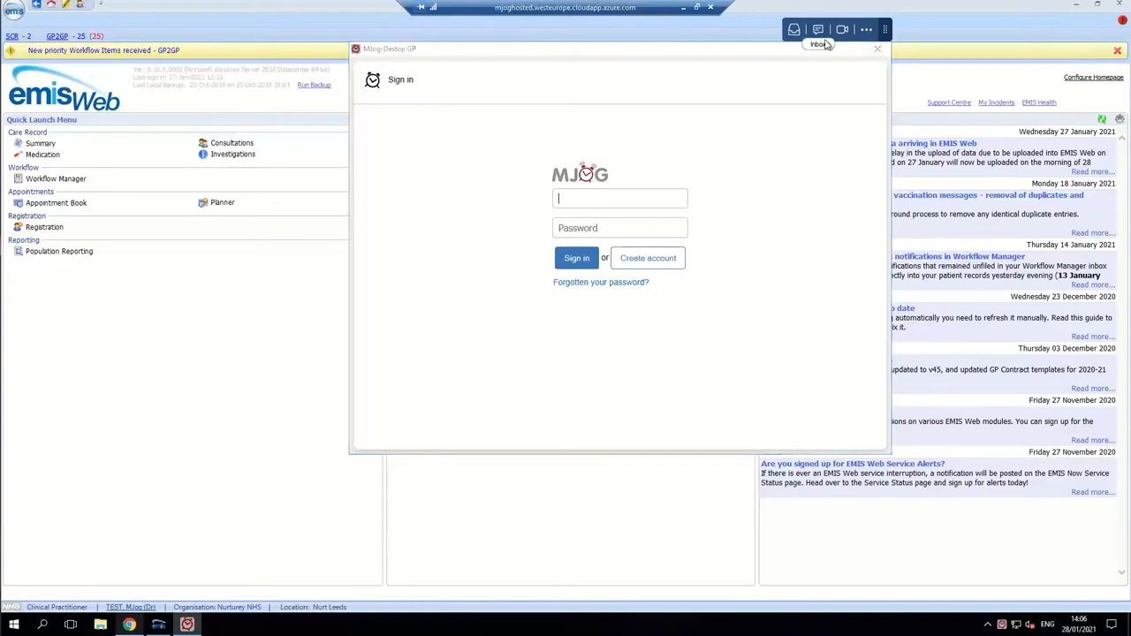
mouse_move(813, 113)
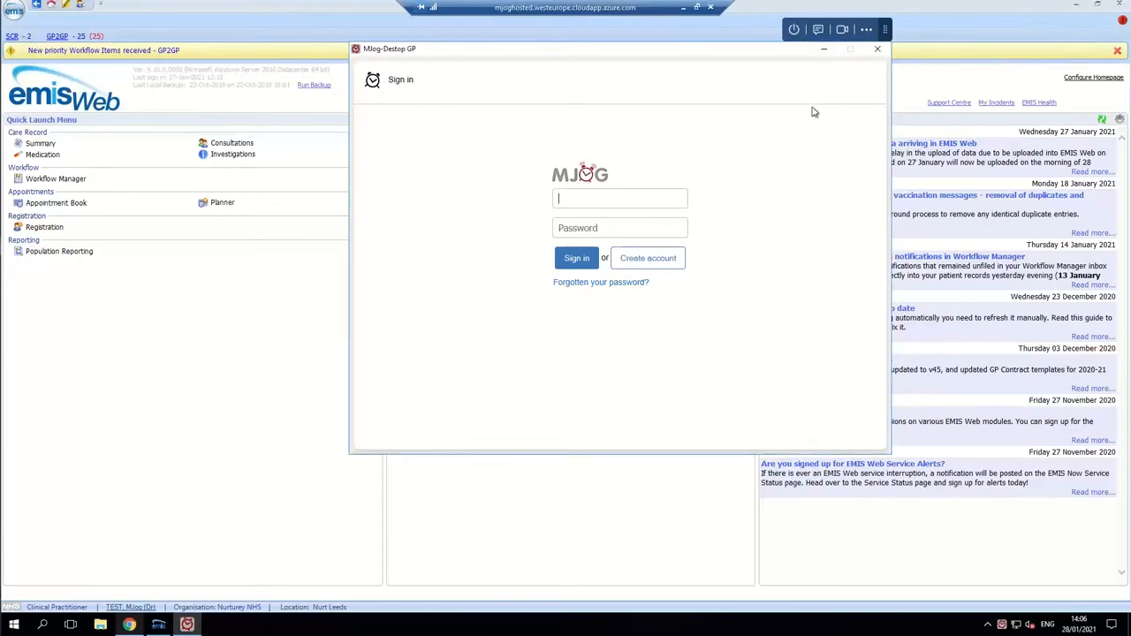
mouse_move(656, 245)
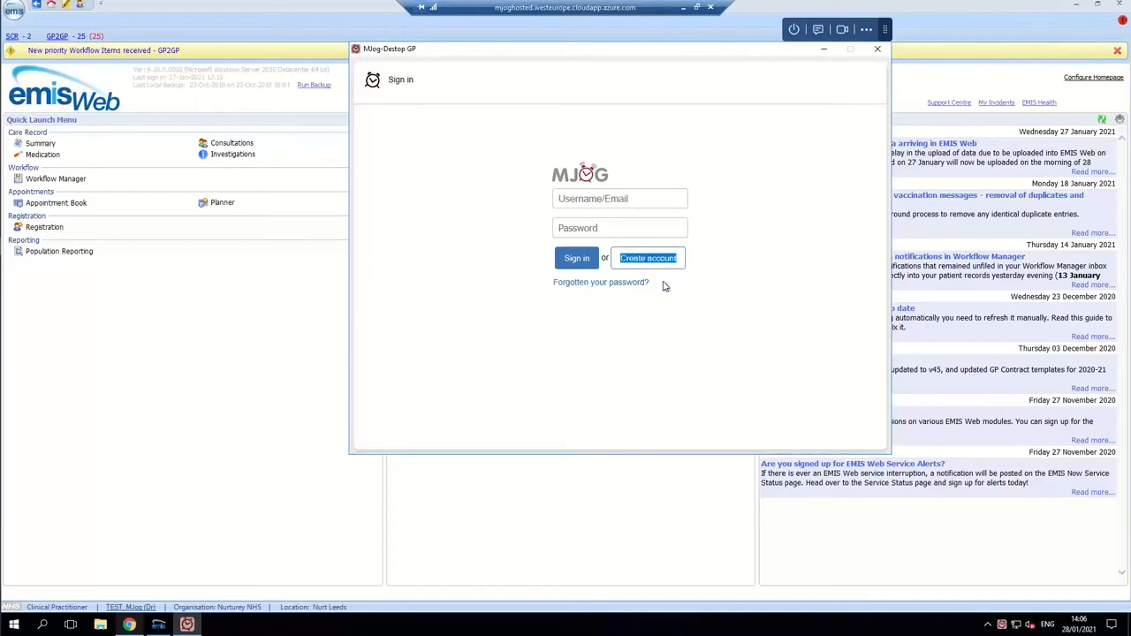
mouse_move(661, 272)
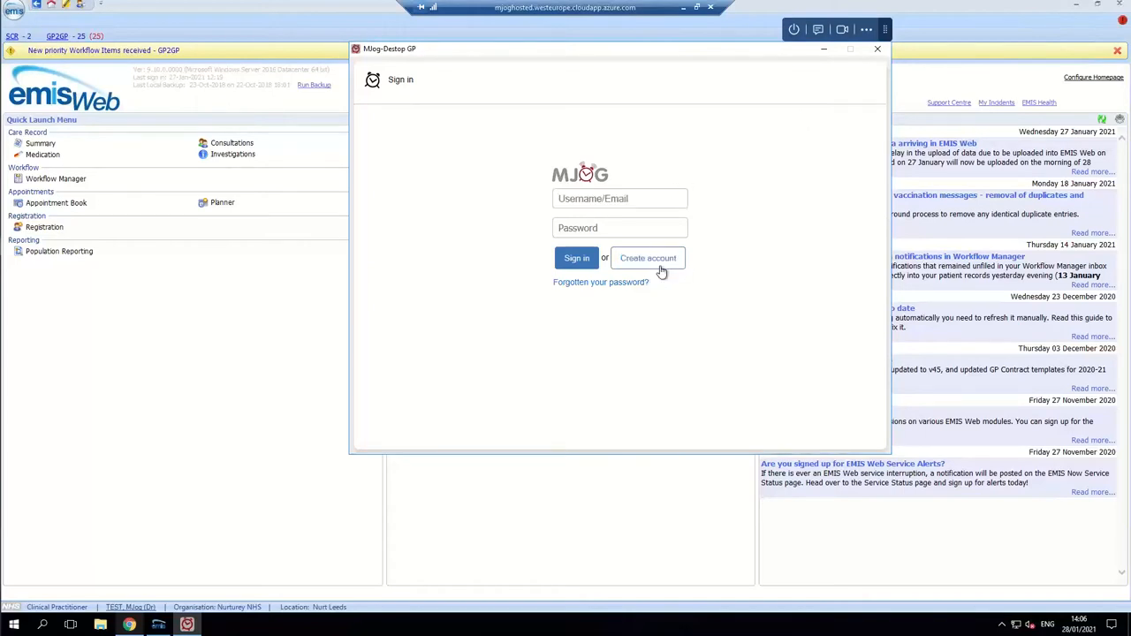
Fill the new account form: title Mr, name MJog Test, password, mobile and email
click(647, 257)
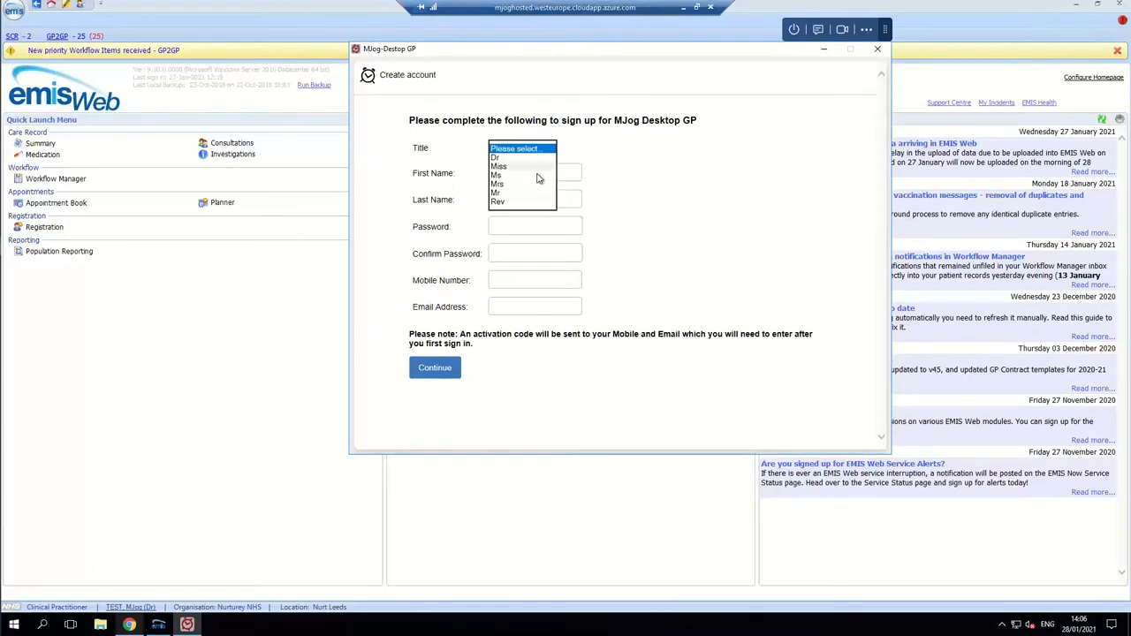
click(496, 192)
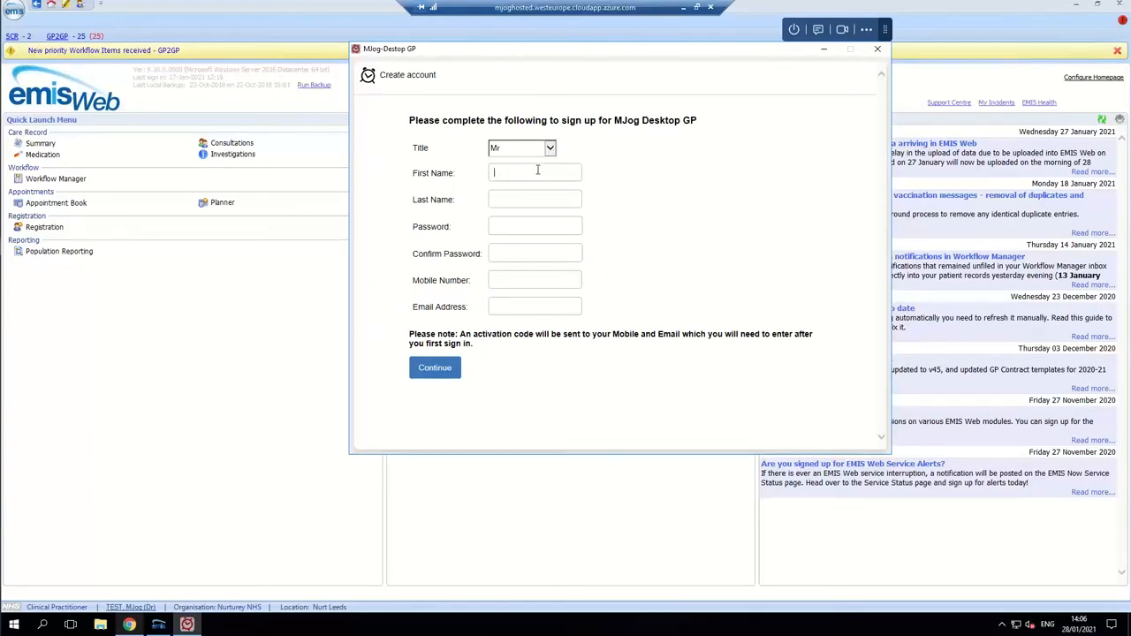
text(MJog)
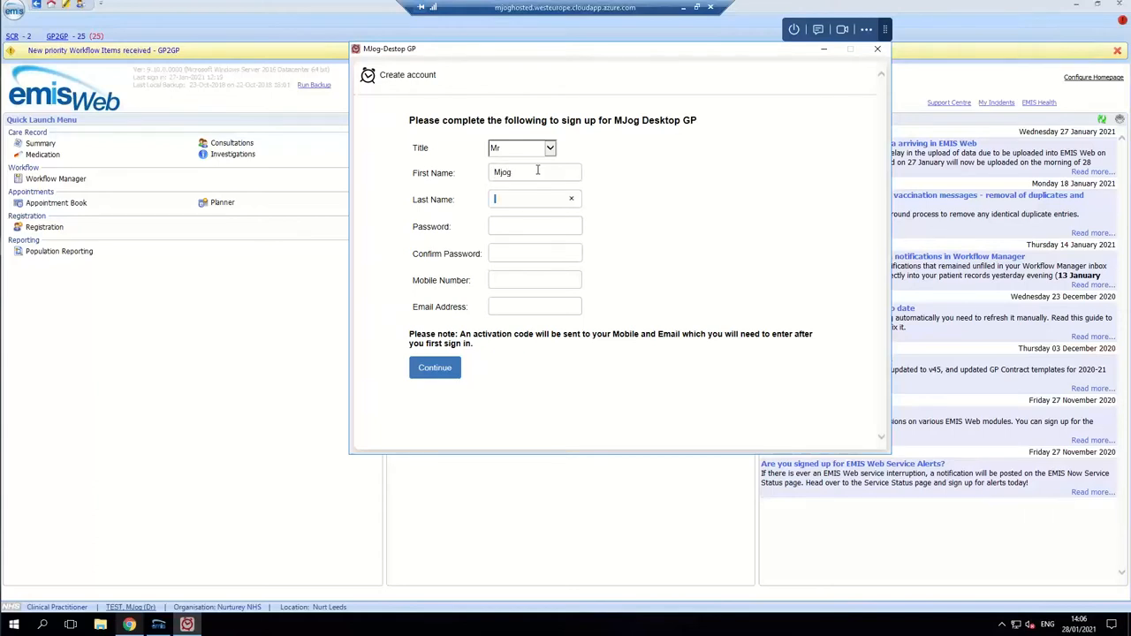
text(Test)
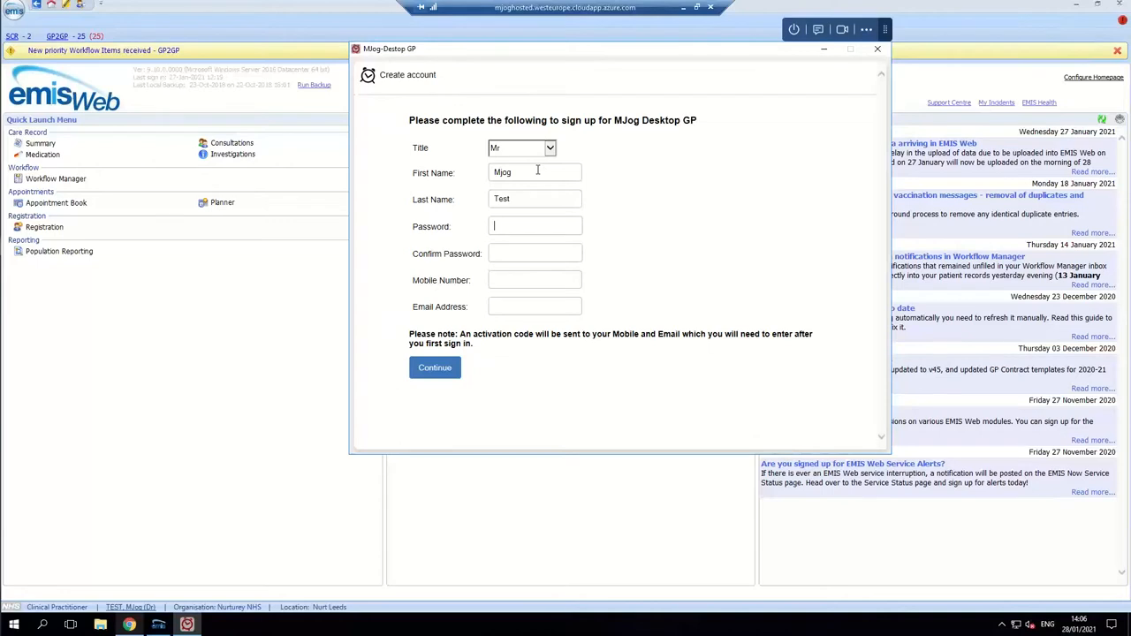
text(••••)
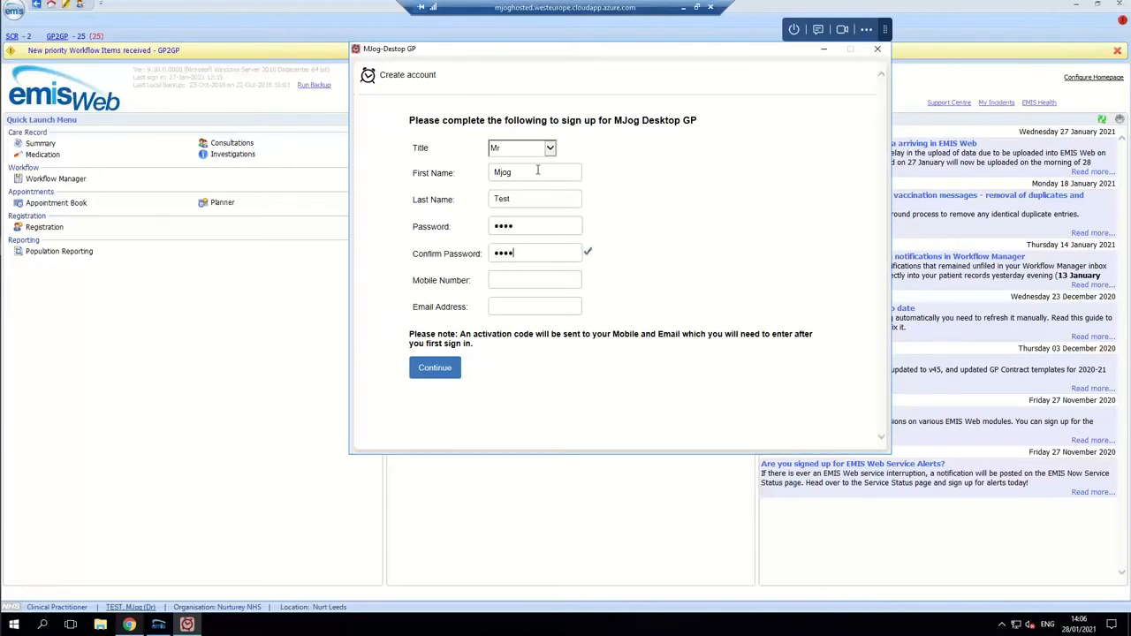
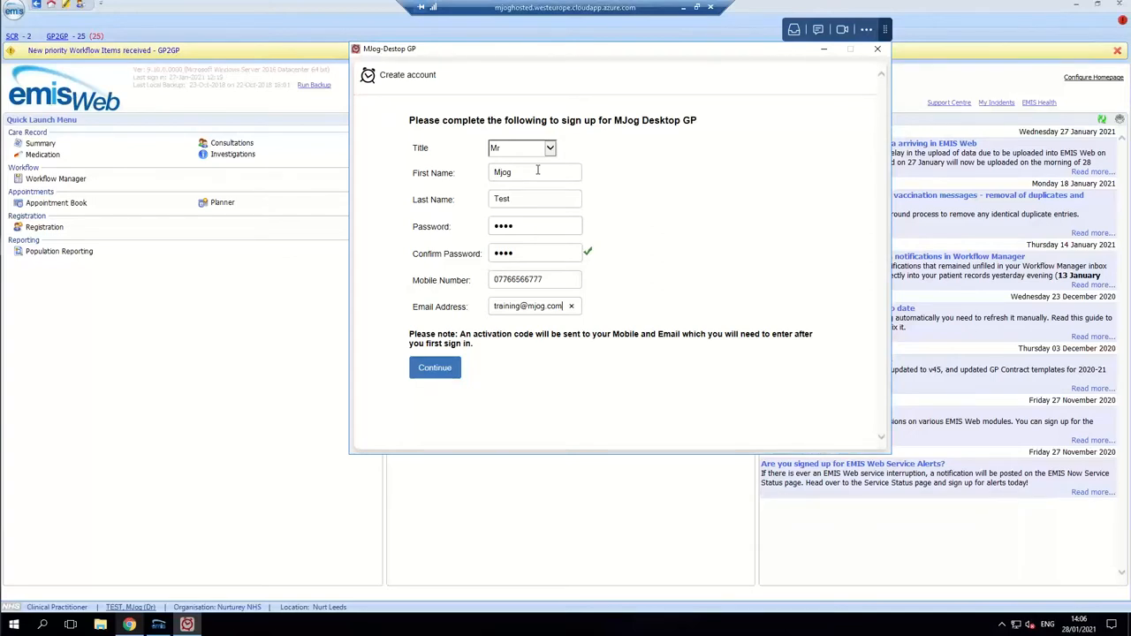
mouse_move(383, 240)
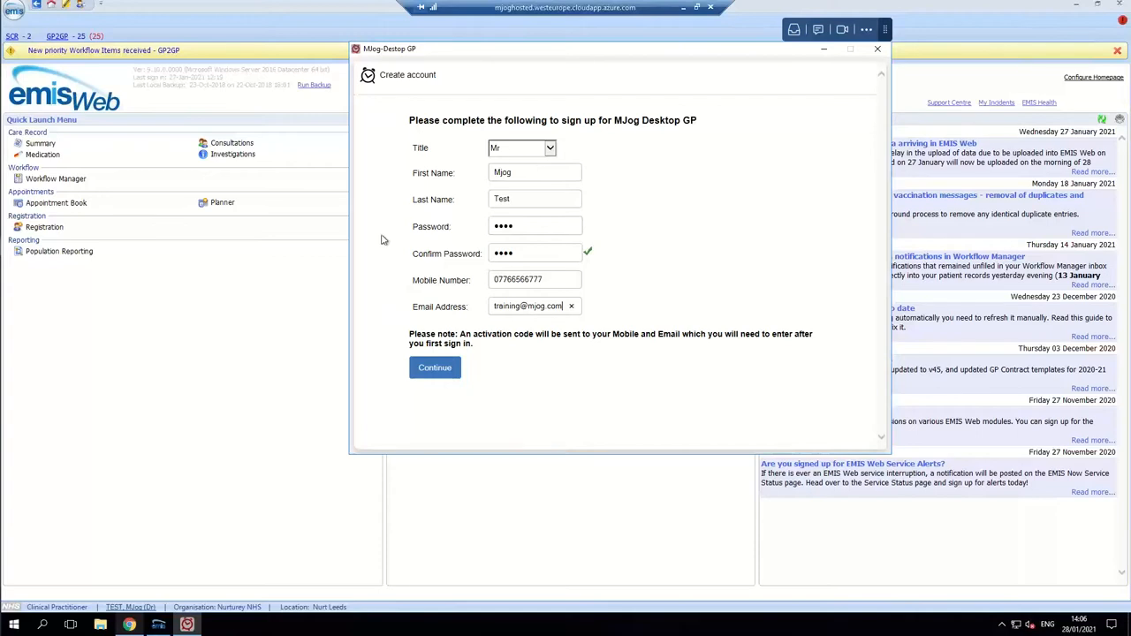
mouse_move(434, 367)
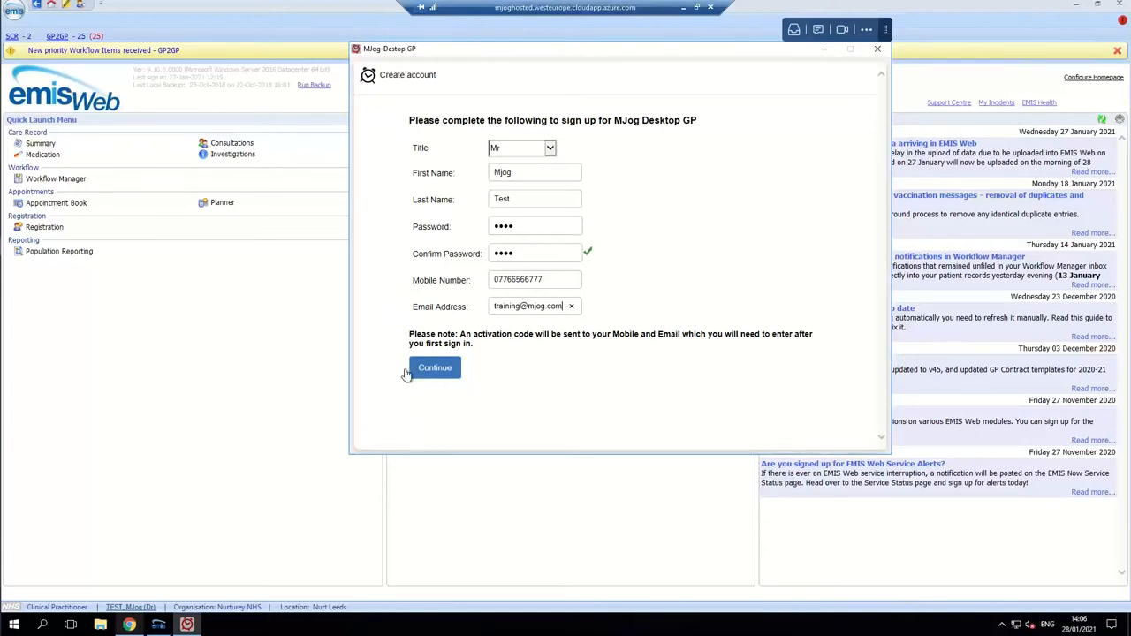
Submit the sign-up details and confirm account creation
click(434, 367)
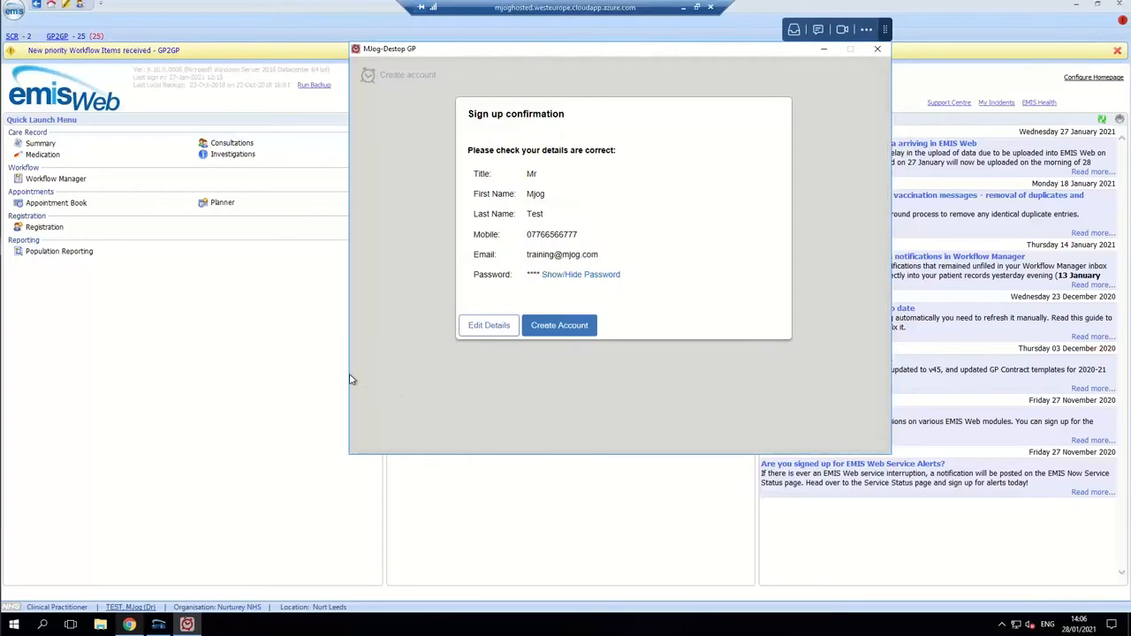
mouse_move(492, 235)
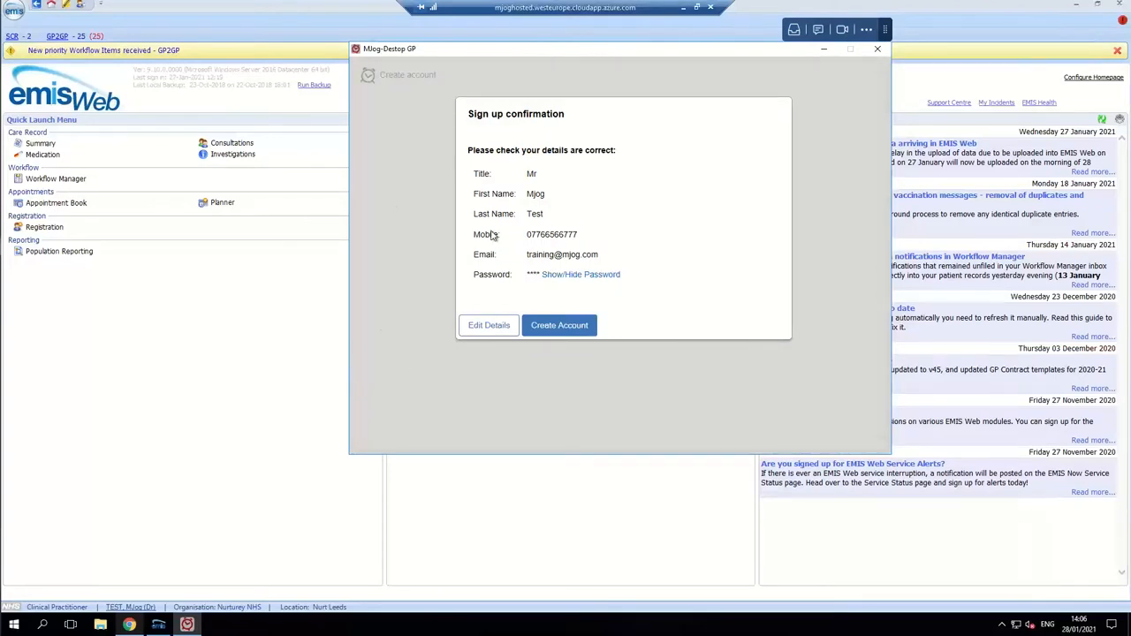
mouse_move(594, 262)
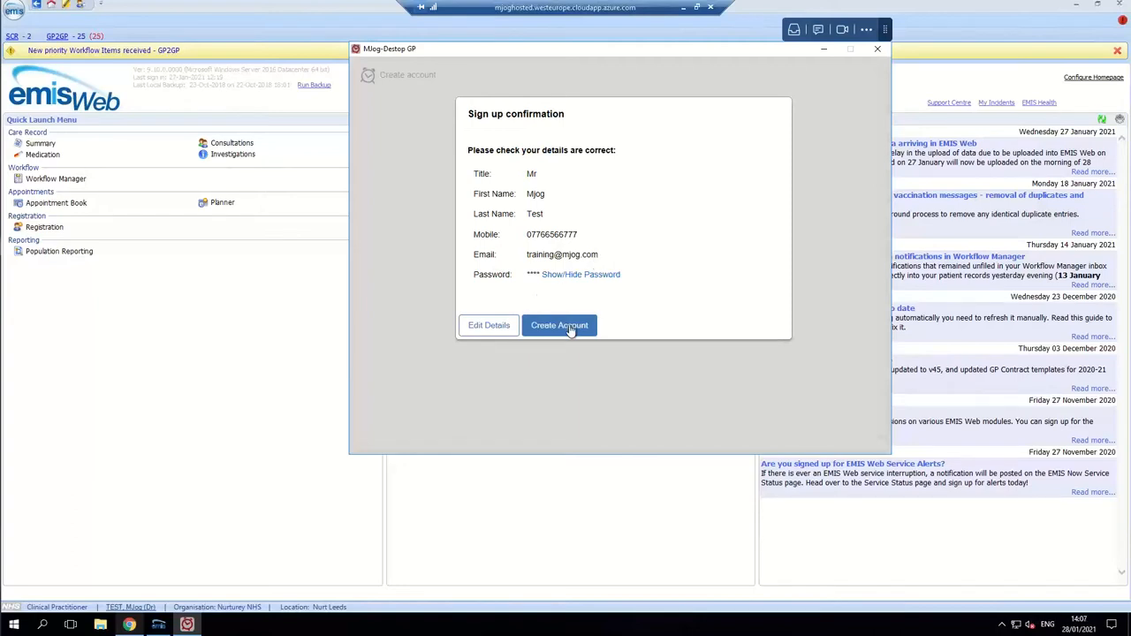
click(559, 325)
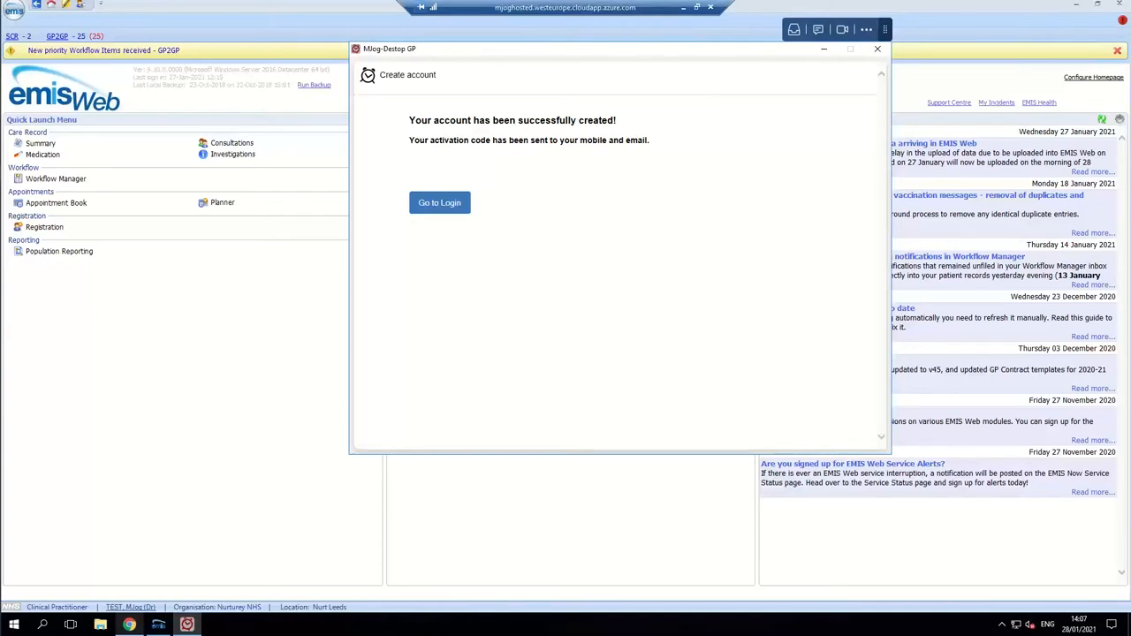
mouse_move(751, 75)
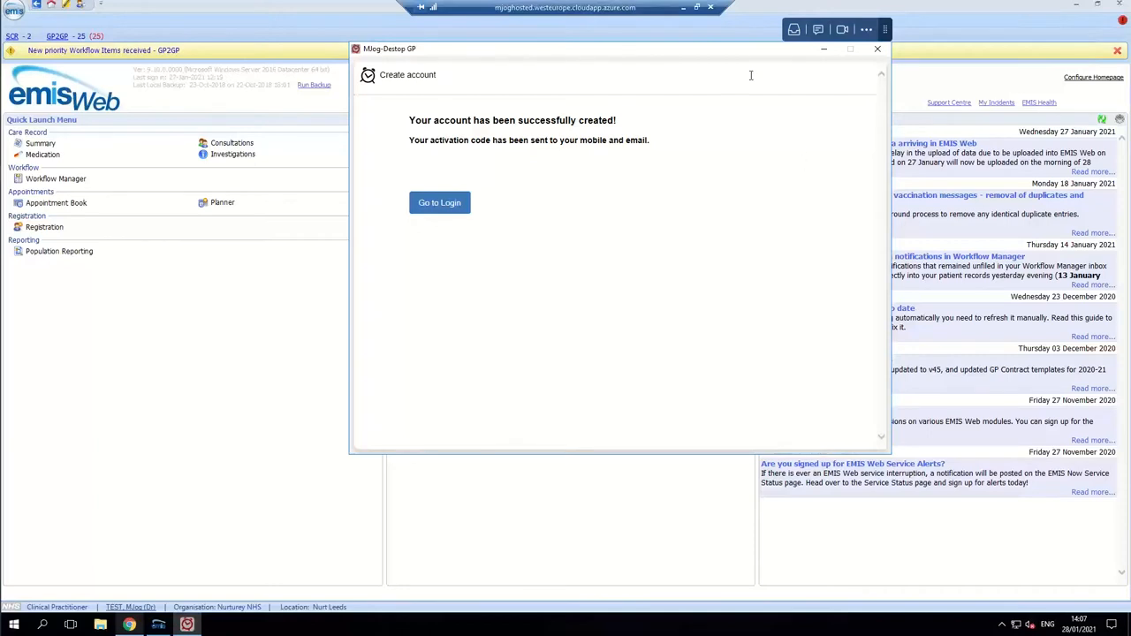
Log in with the new account's email and password, then submit the activation code
click(439, 202)
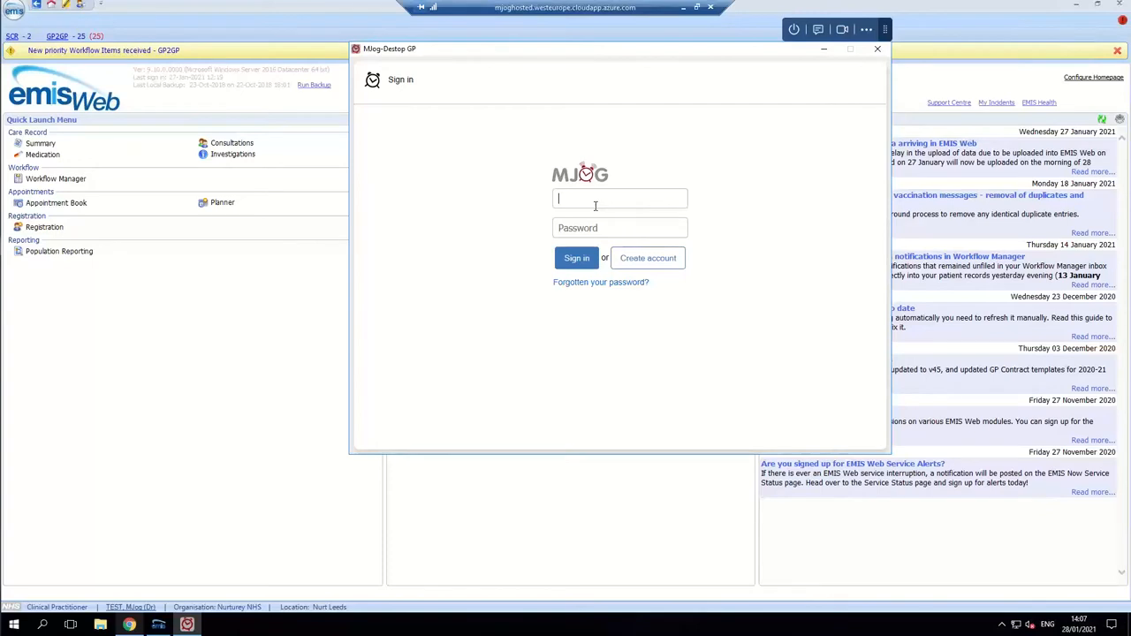
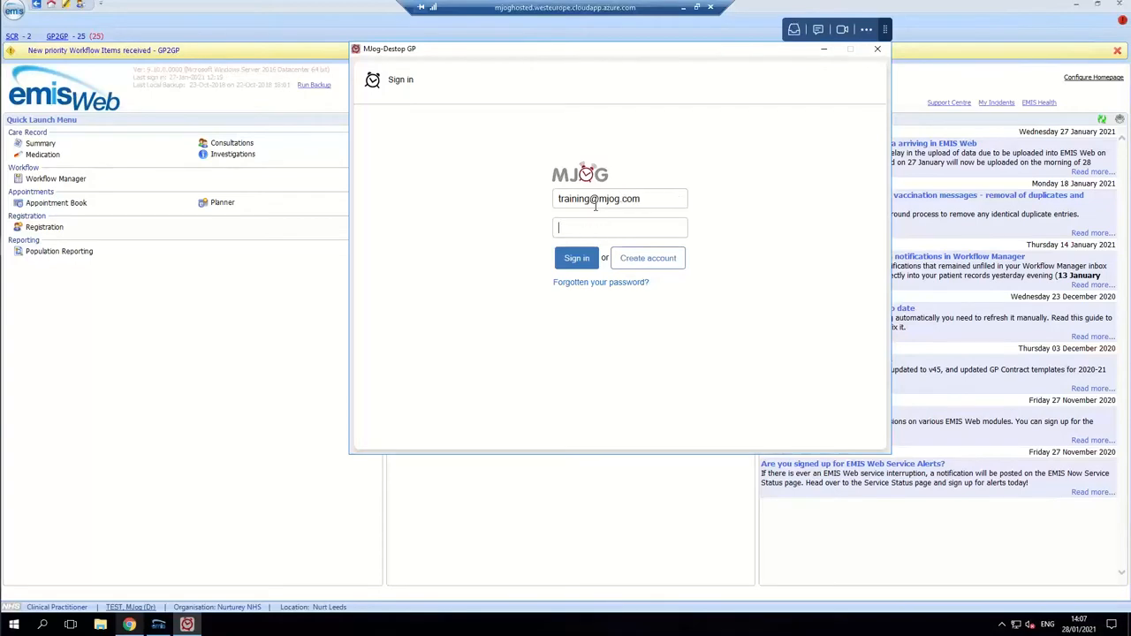
text(••••)
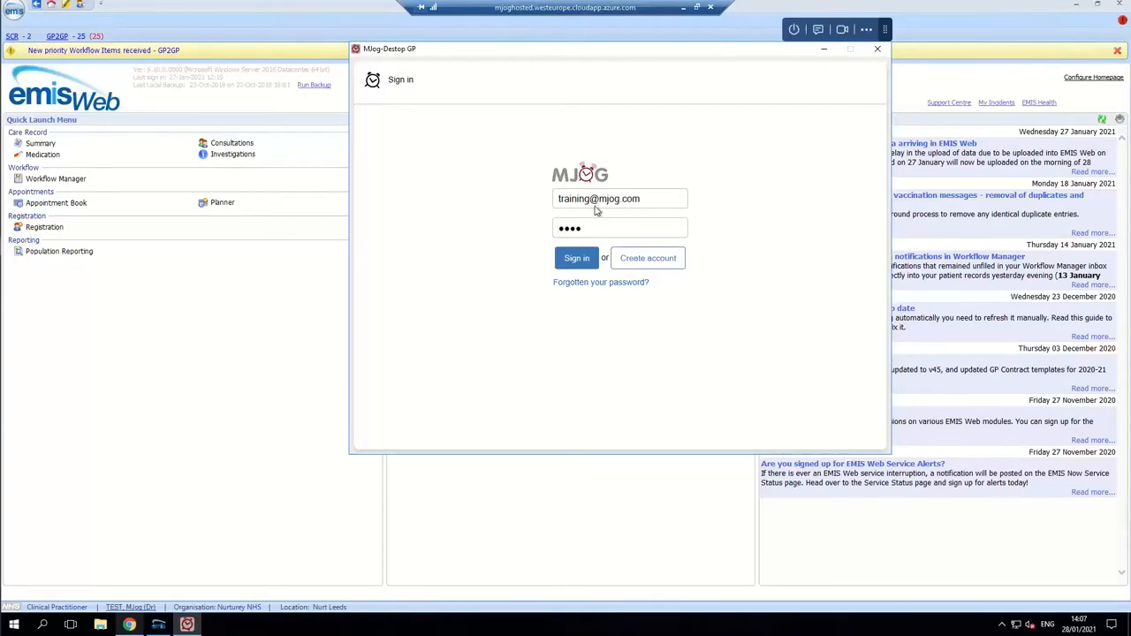
click(576, 257)
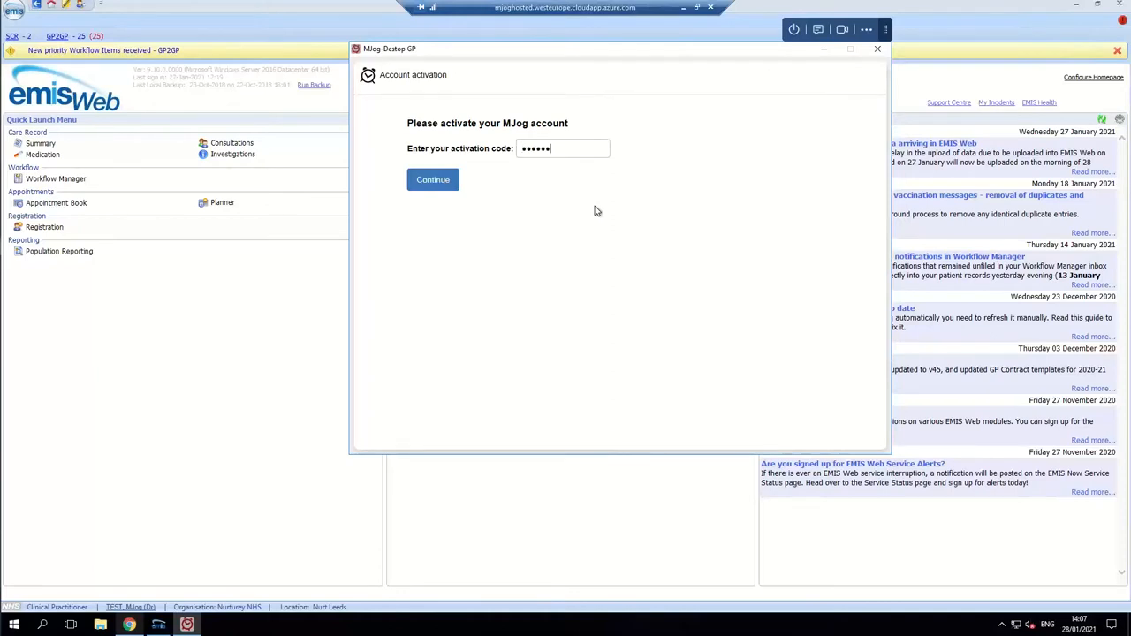
mouse_move(503, 168)
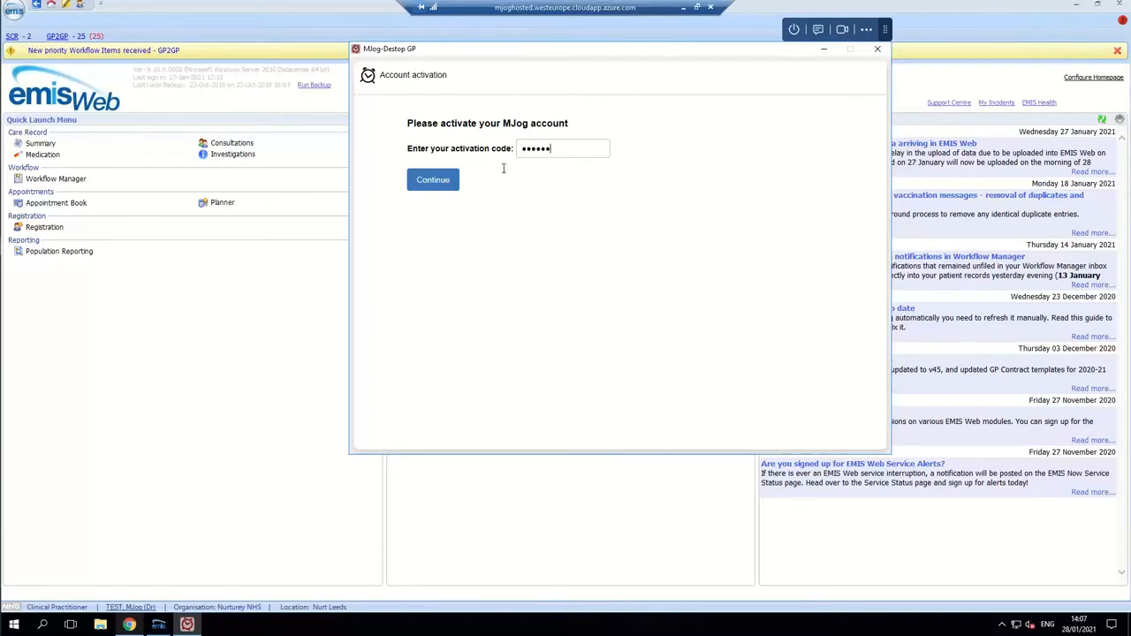
click(432, 179)
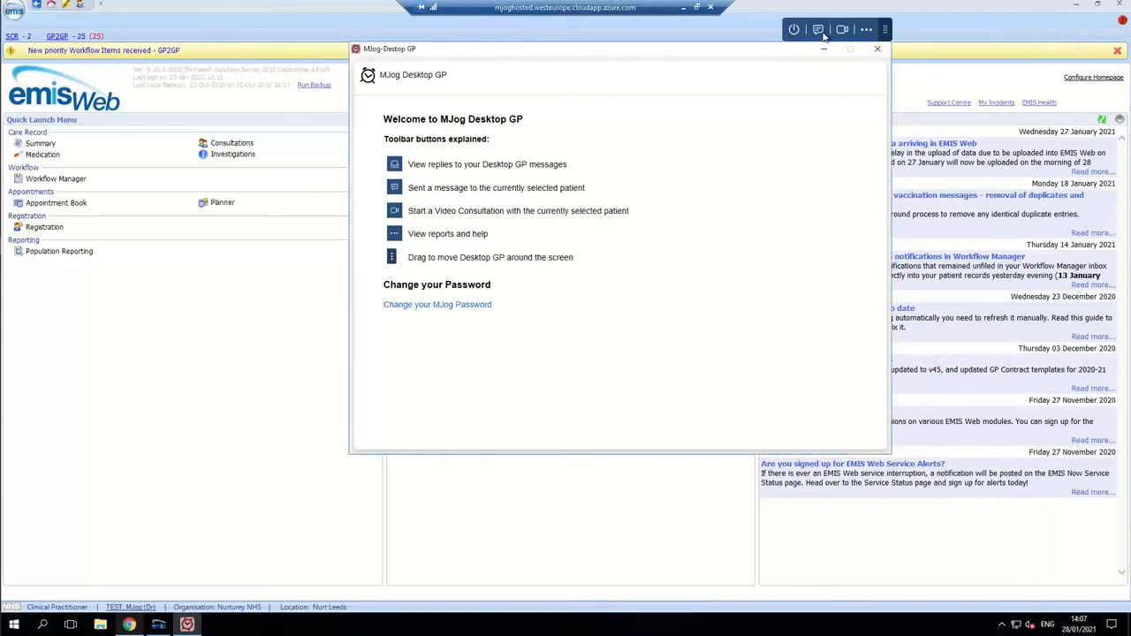
mouse_move(817, 30)
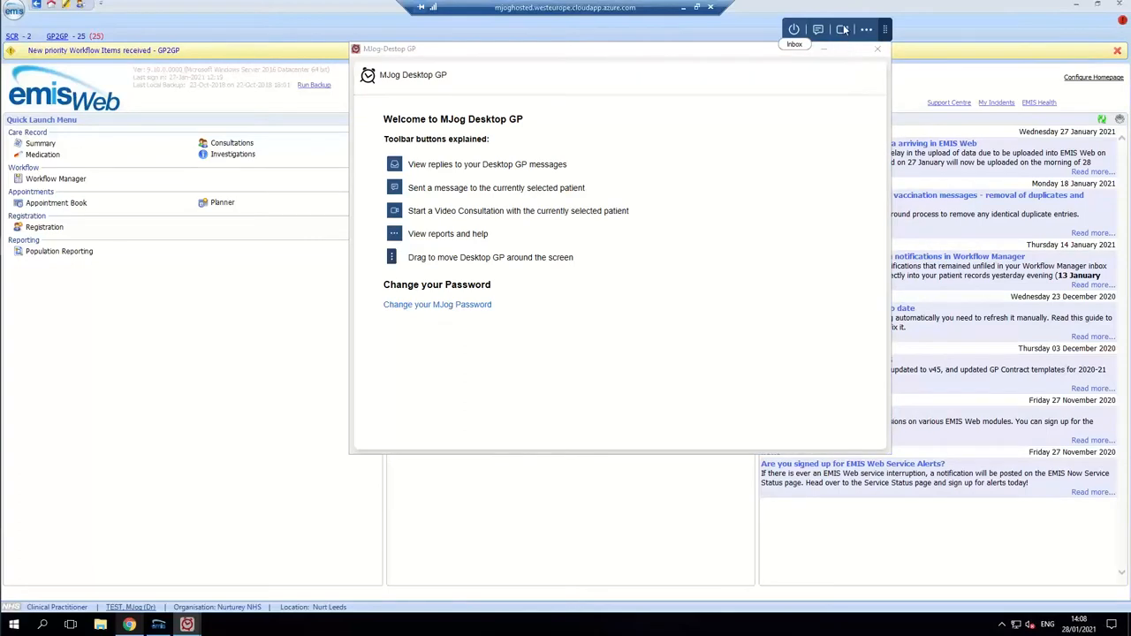
mouse_move(842, 29)
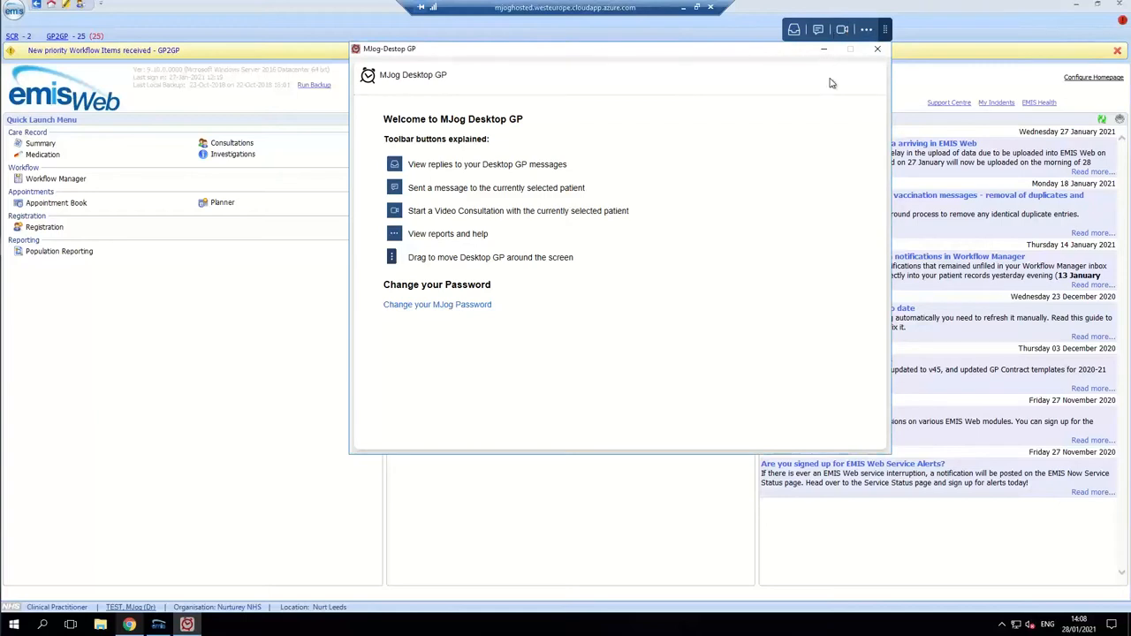
mouse_move(867, 29)
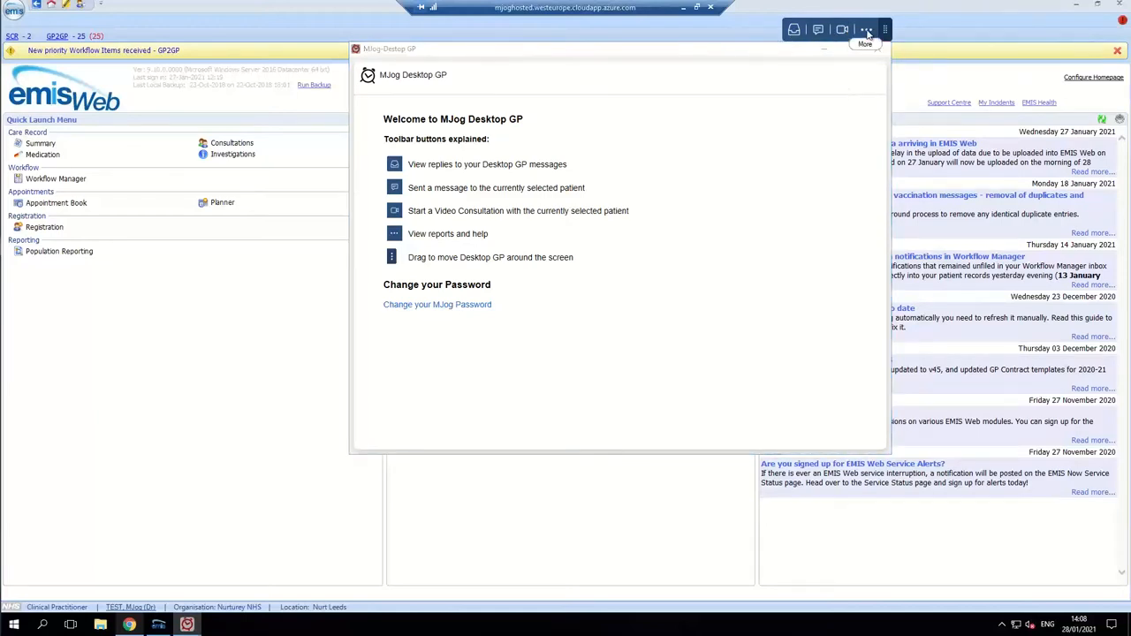
View the More options for statistics, help and logout, then close MJog Desktop GP
click(867, 29)
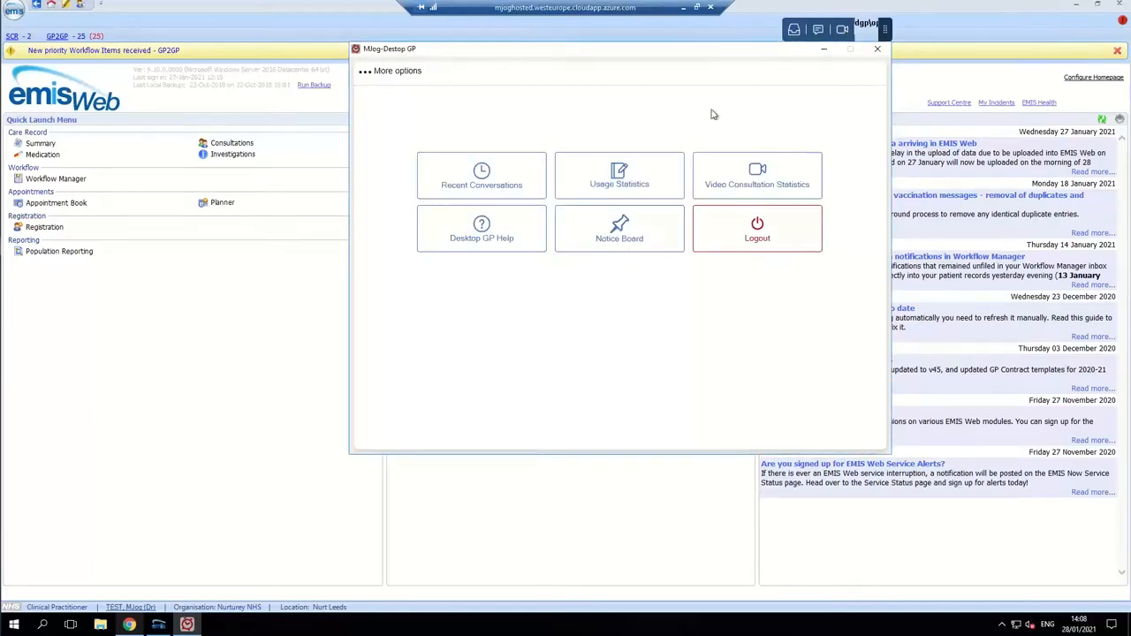
mouse_move(706, 256)
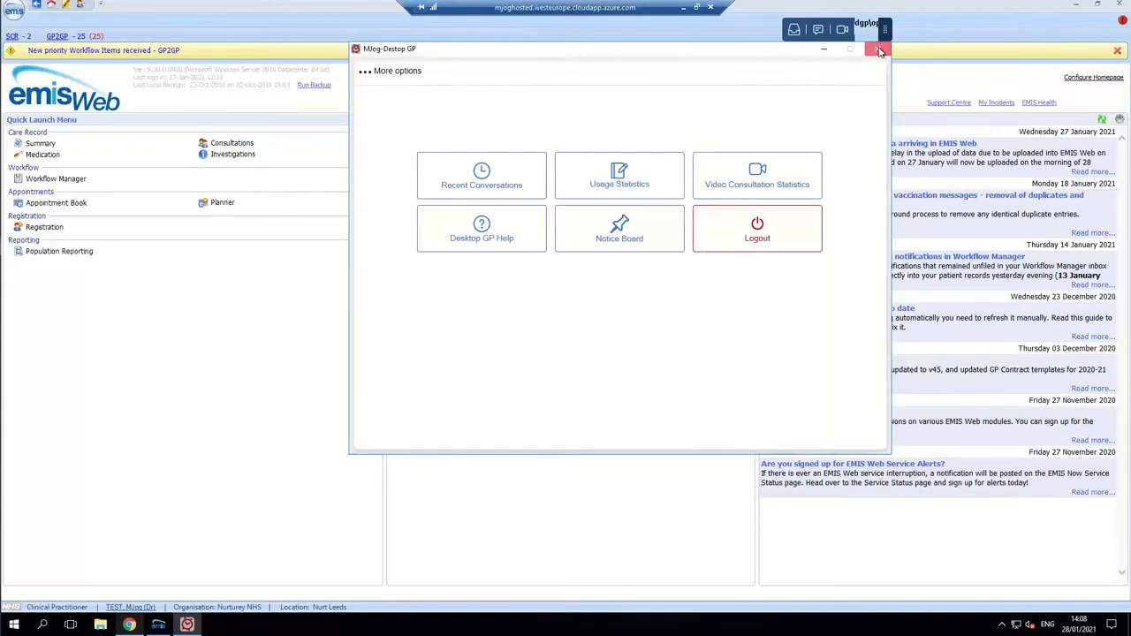
click(879, 49)
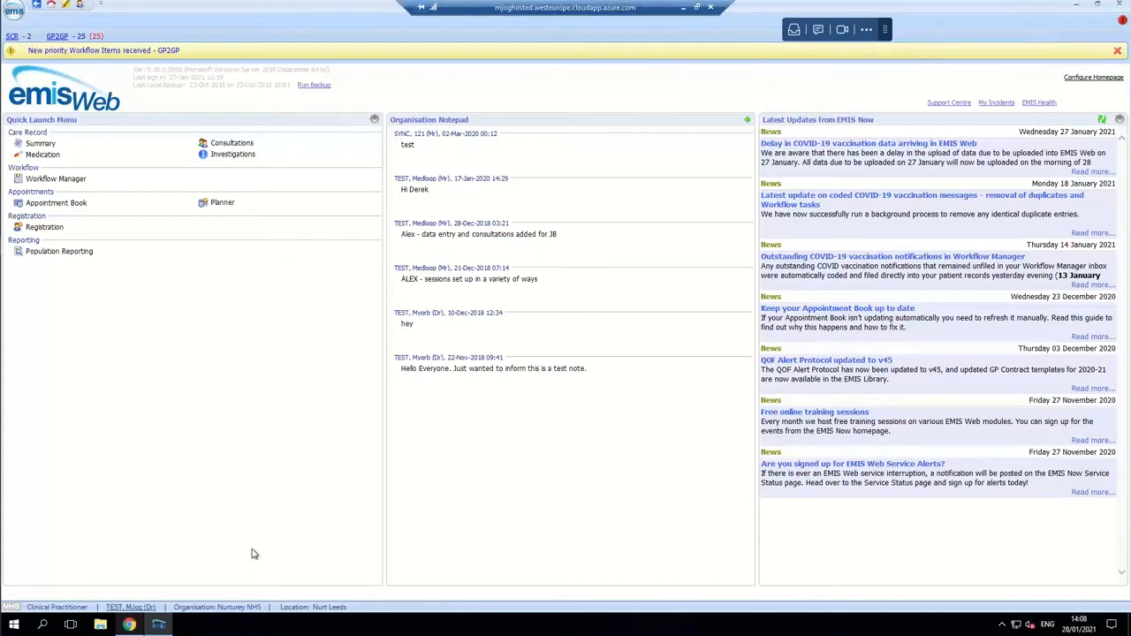
mouse_move(281, 433)
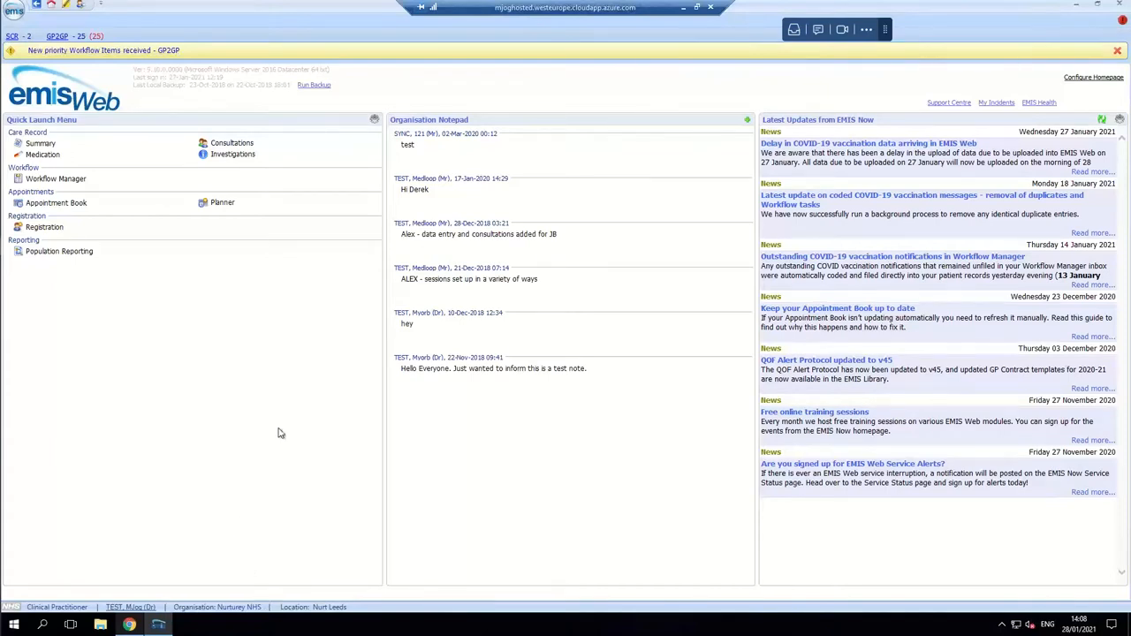
mouse_move(295, 395)
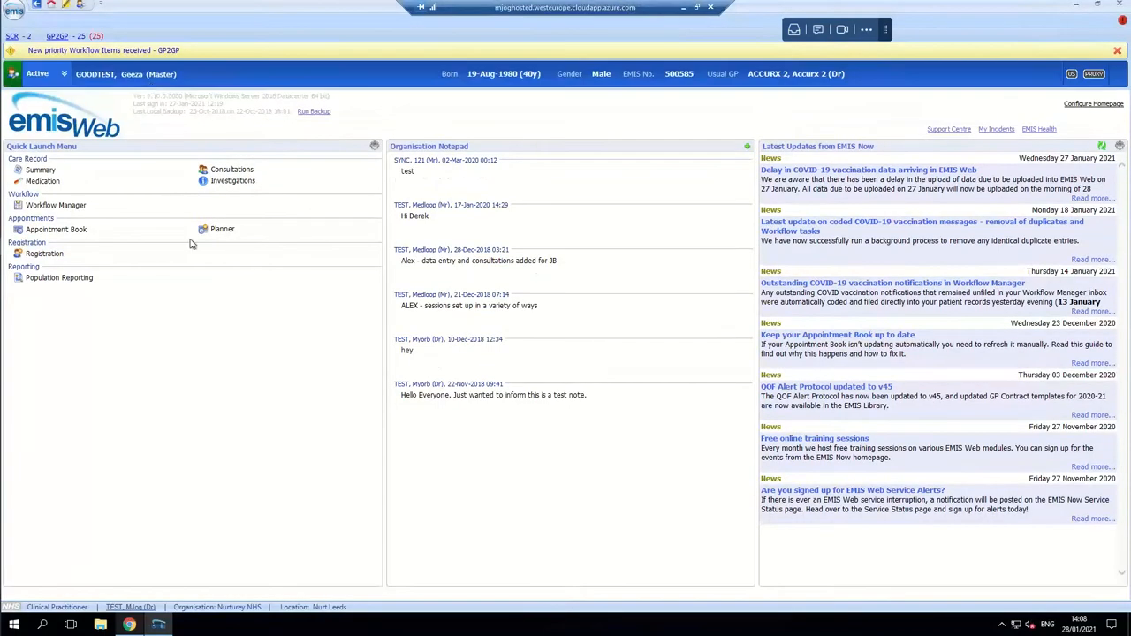
mouse_move(214, 280)
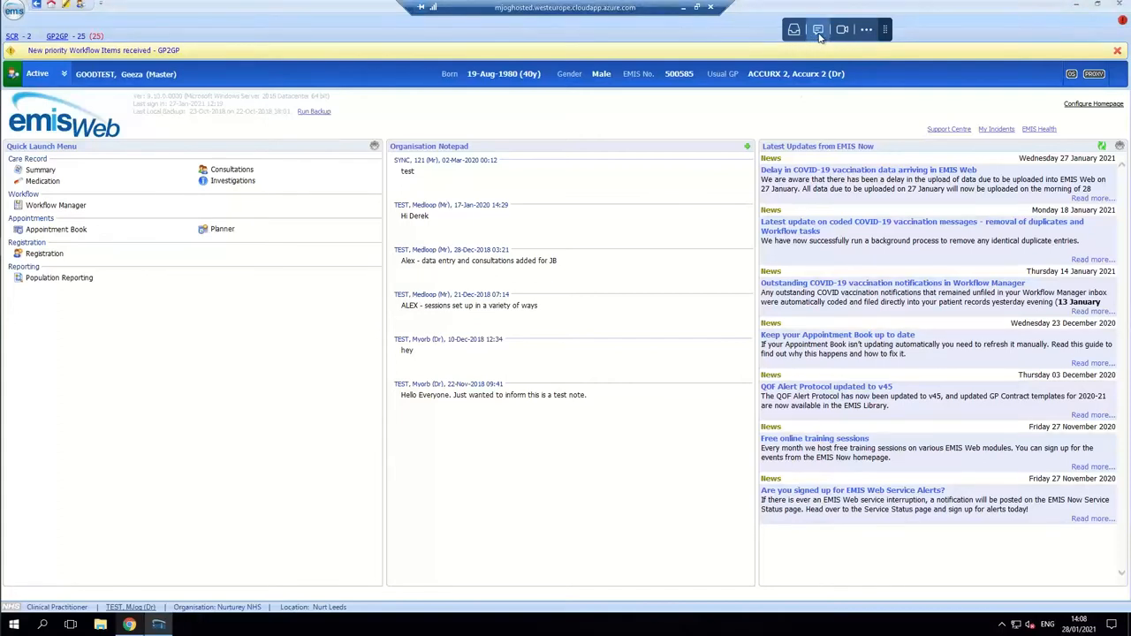
Start a new patient message in plain text reading 'your message goes here', fixing the typo
click(817, 30)
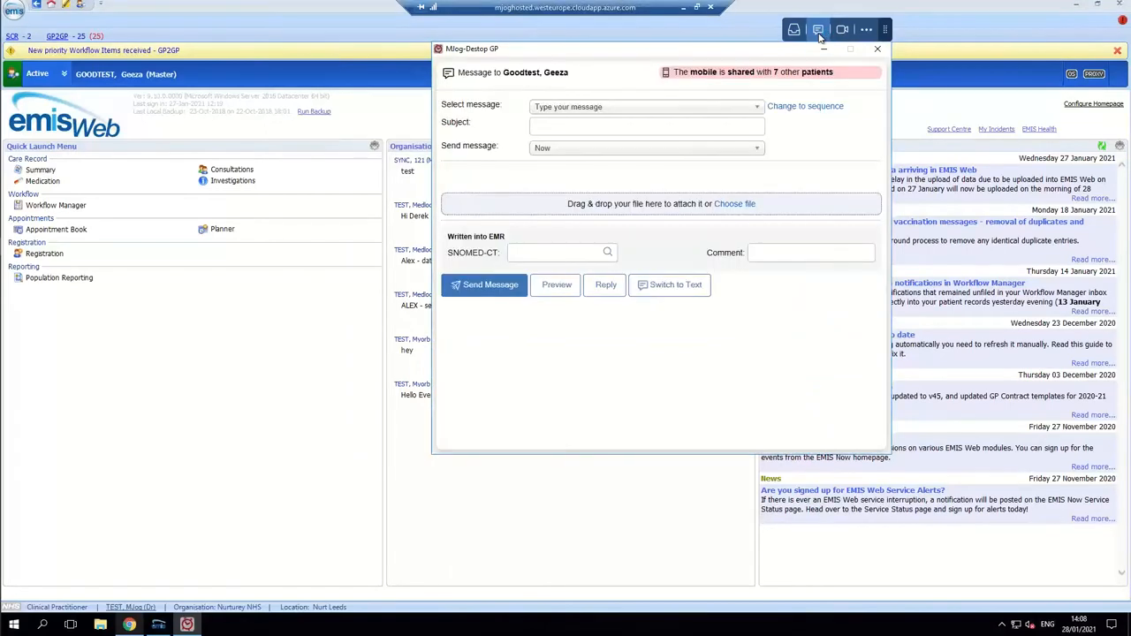
click(675, 284)
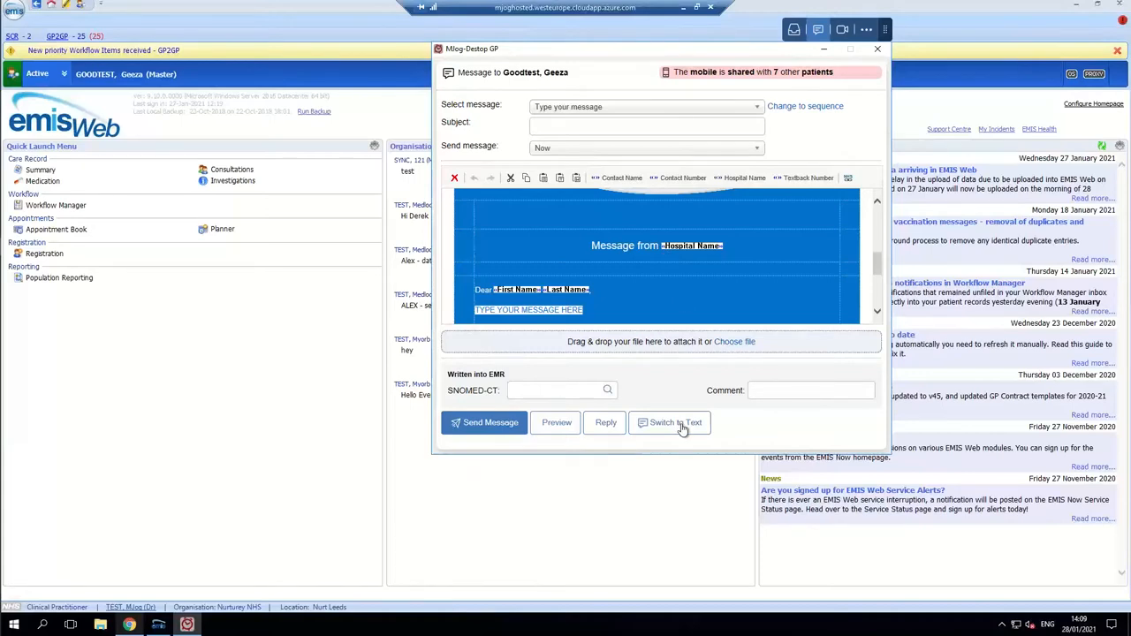
mouse_move(684, 430)
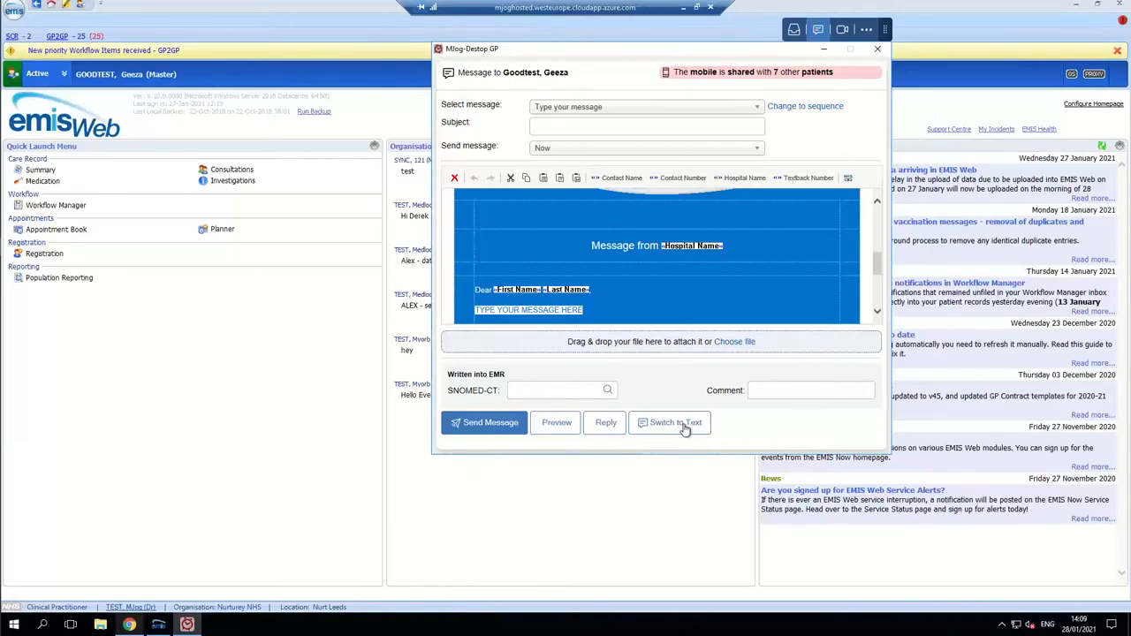
click(671, 422)
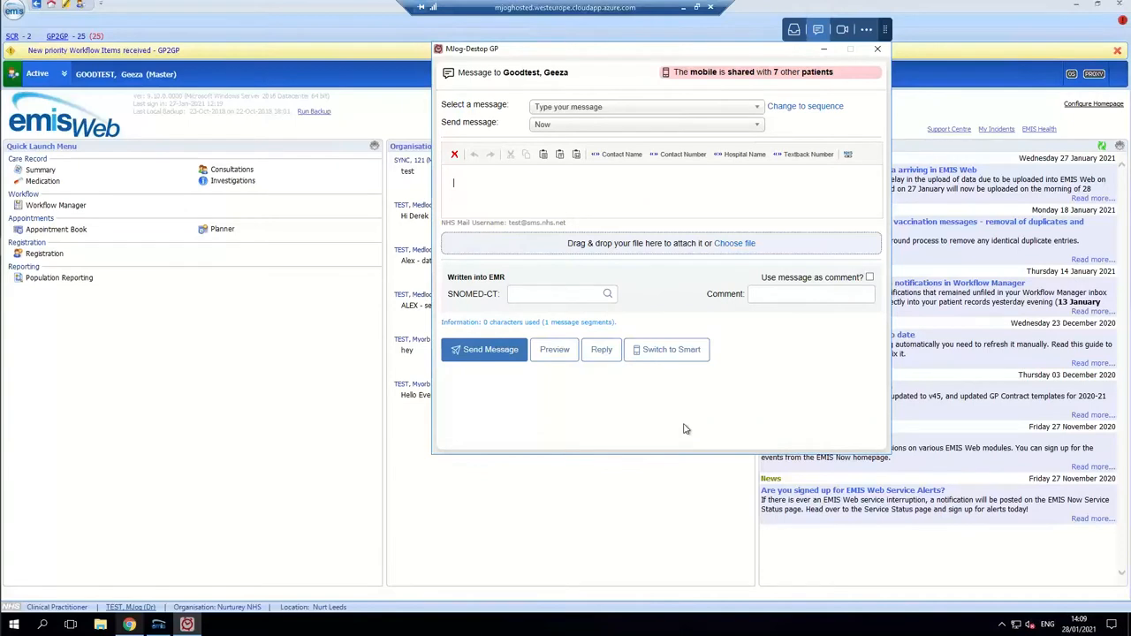
mouse_move(576, 254)
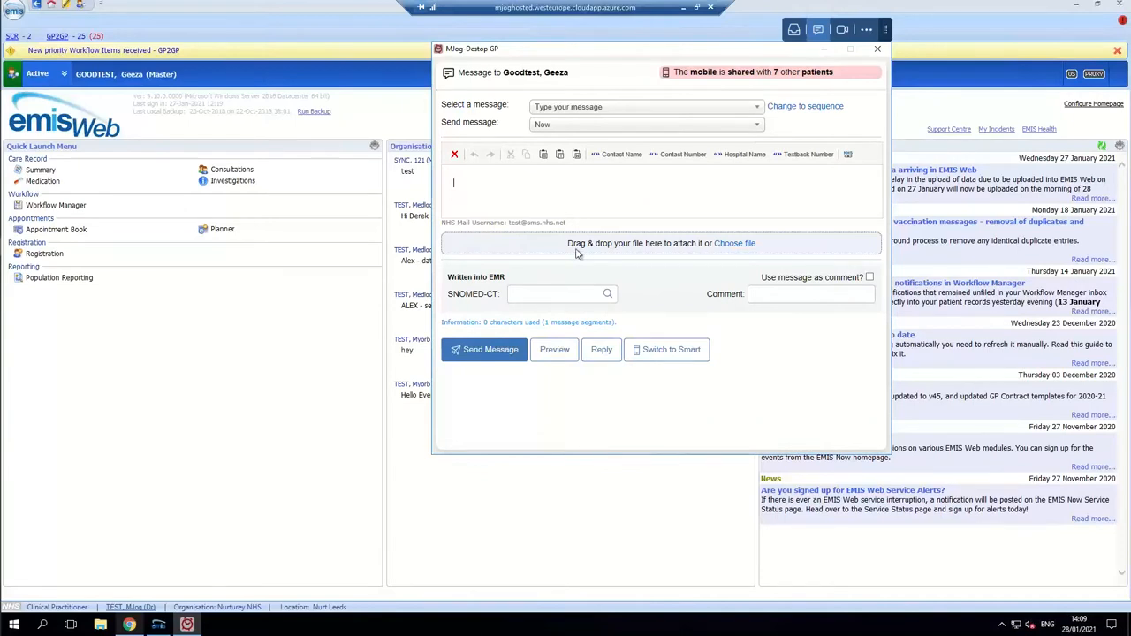
text(yoyur message goes here)
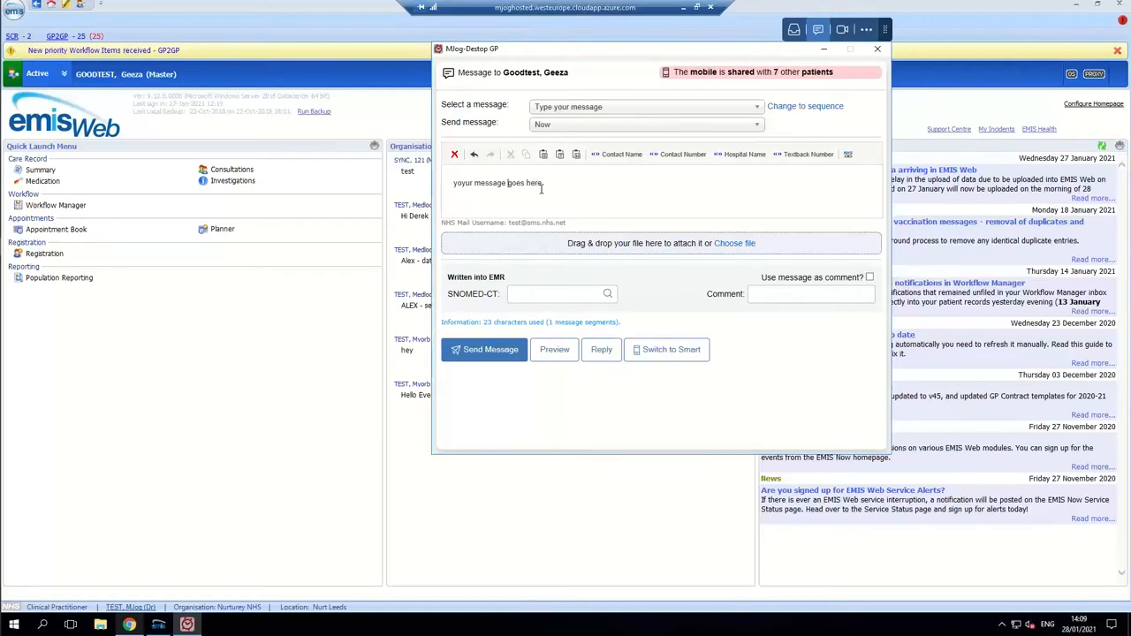
key(Backspace)
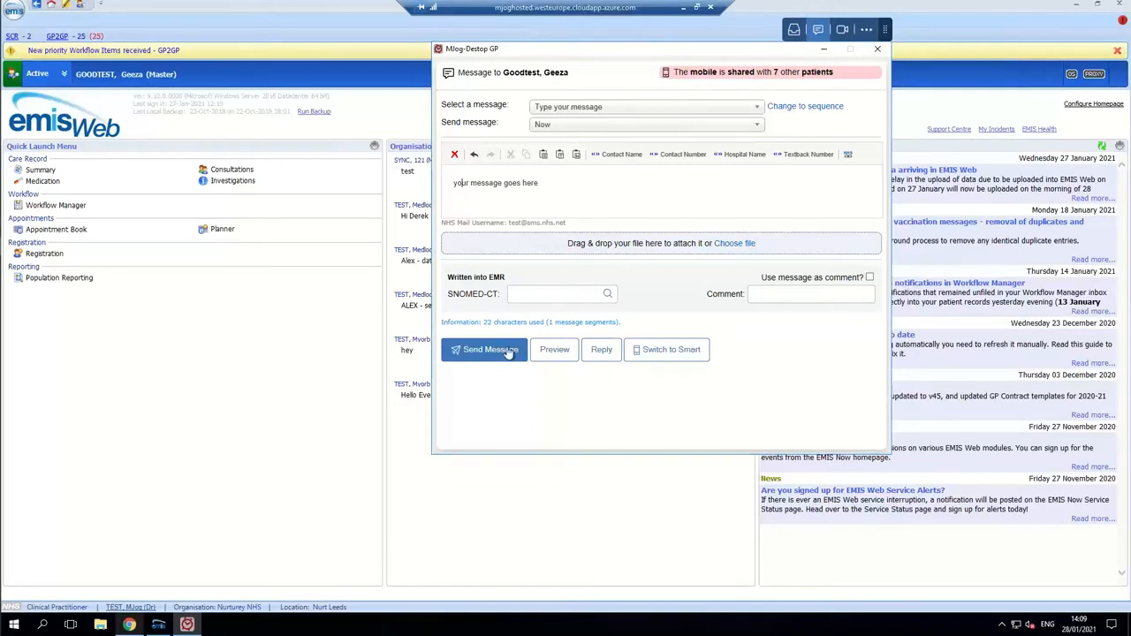
mouse_move(509, 348)
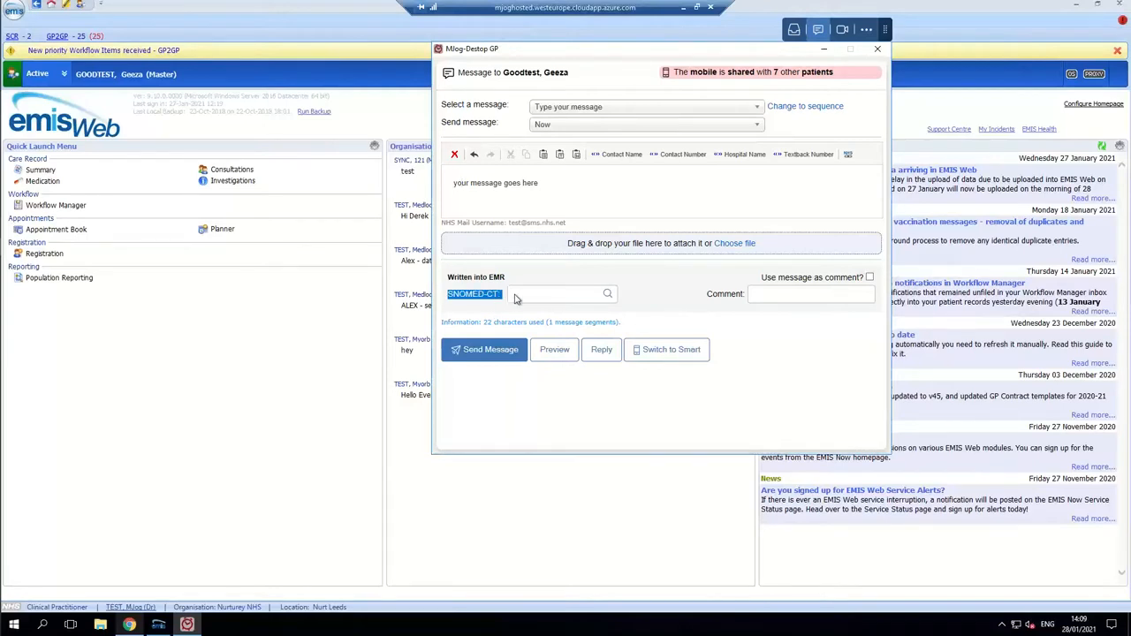
click(561, 294)
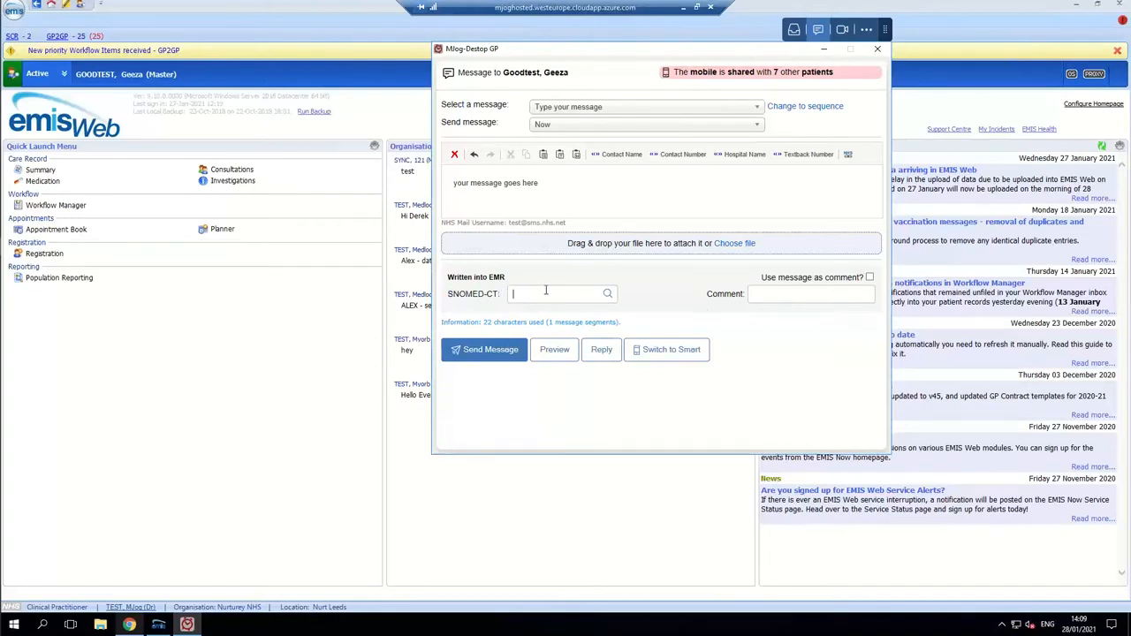
mouse_move(658, 348)
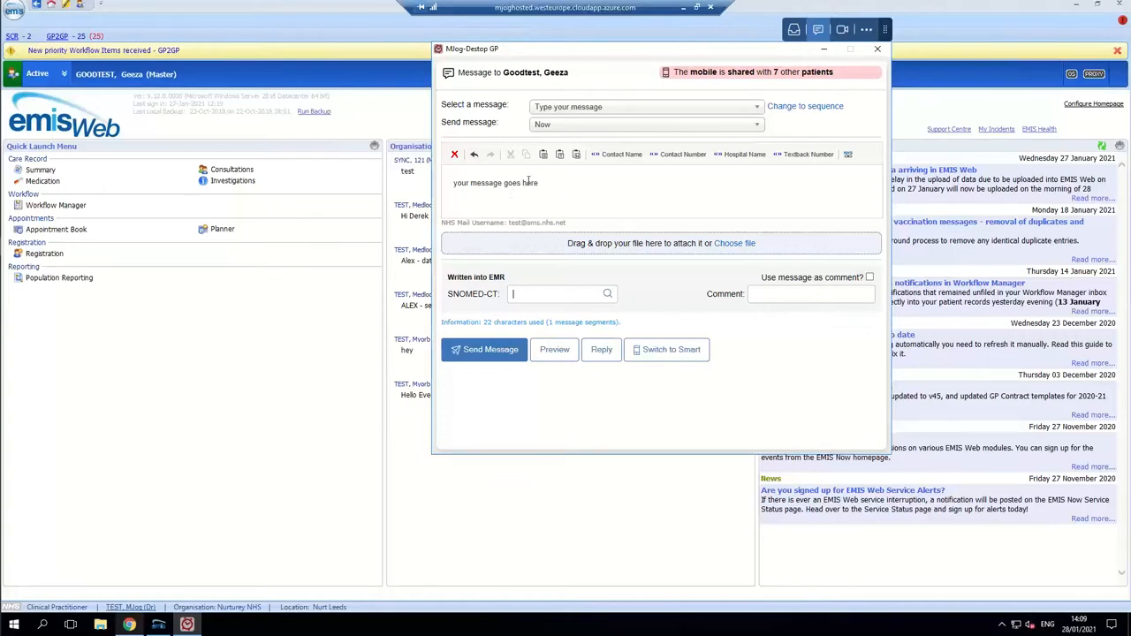
mouse_move(596, 116)
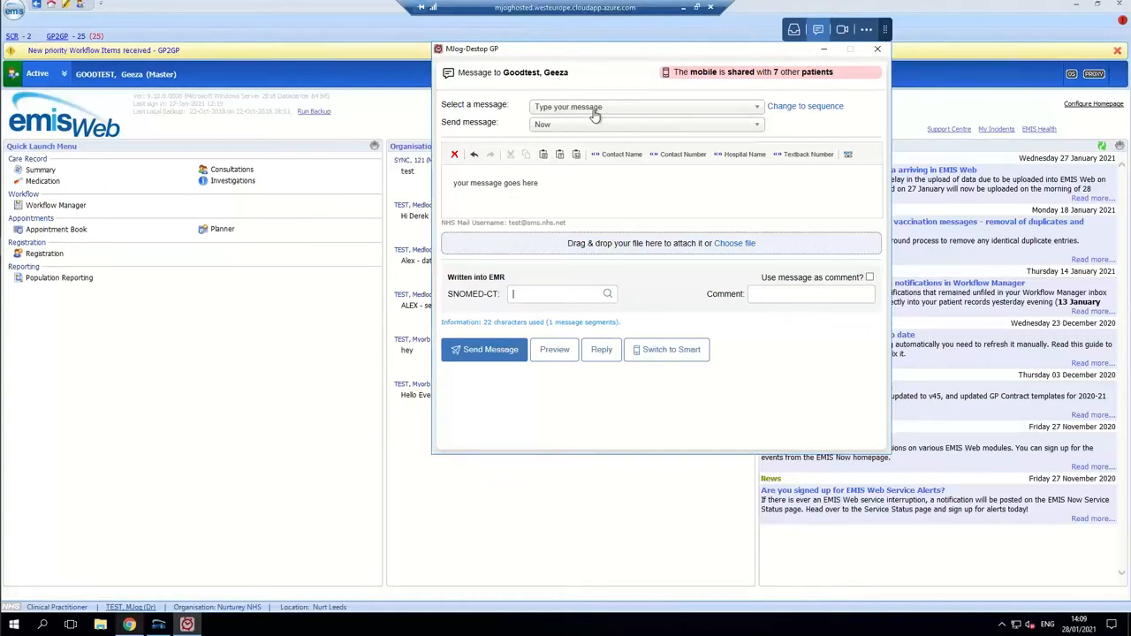
Send the 'DGP Please Call' template to the test patient and close the confirmation
click(645, 106)
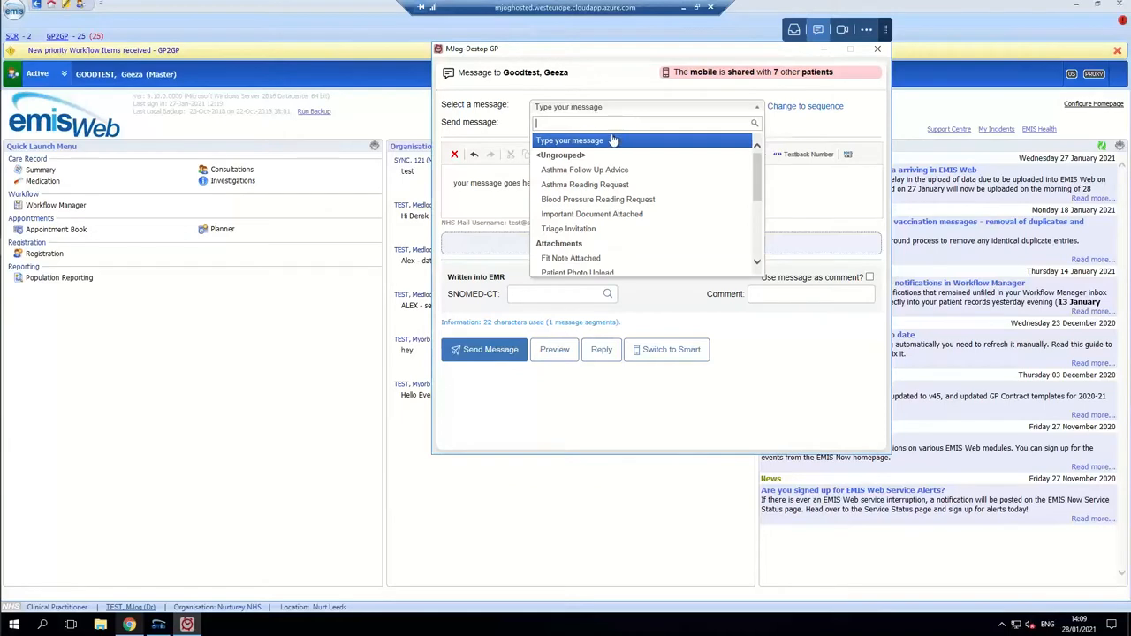
mouse_move(568, 228)
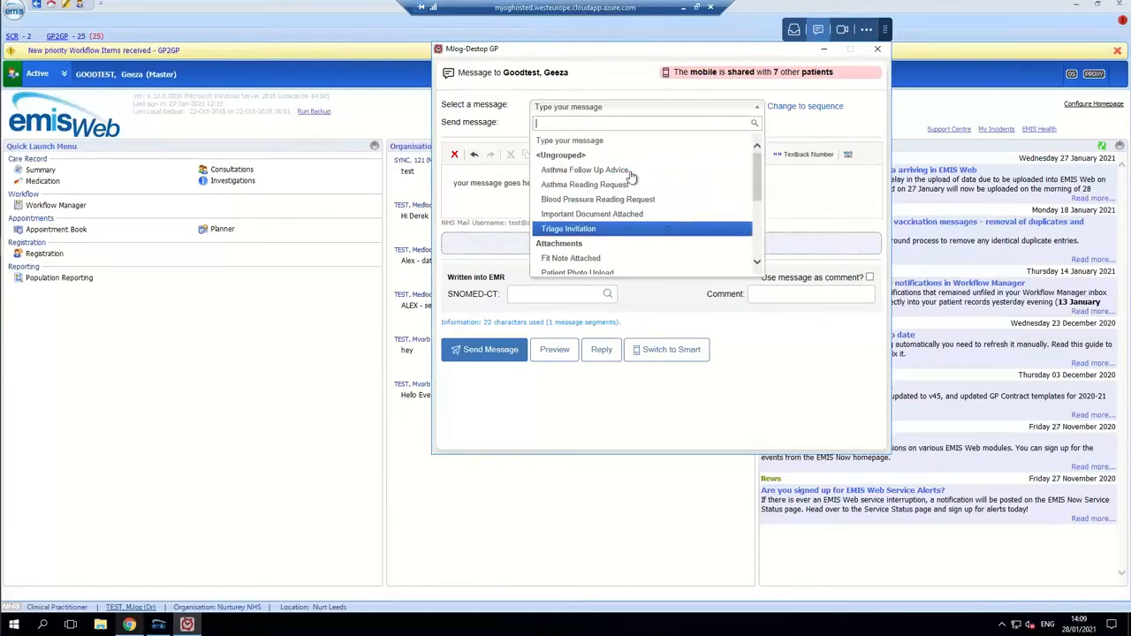
mouse_move(770, 164)
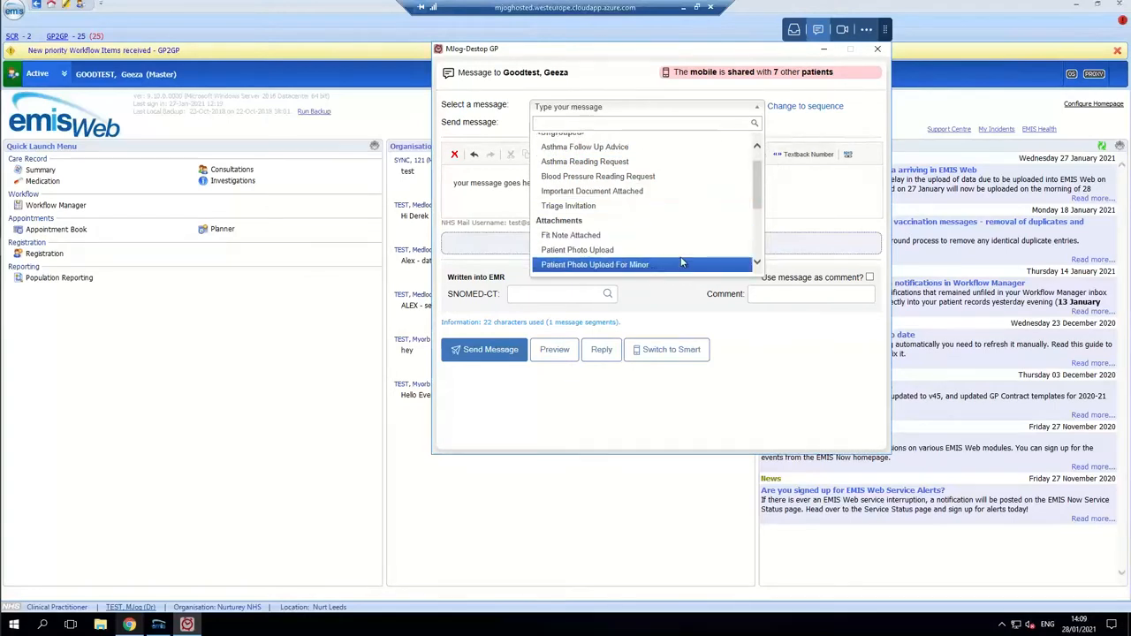
scroll(down, 3)
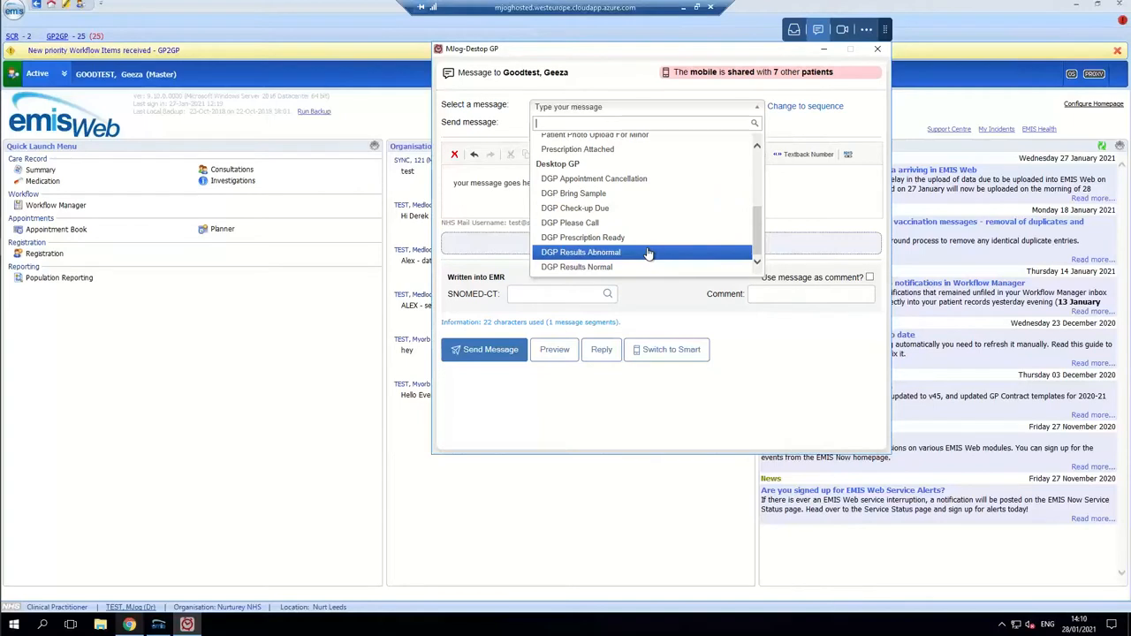
click(569, 223)
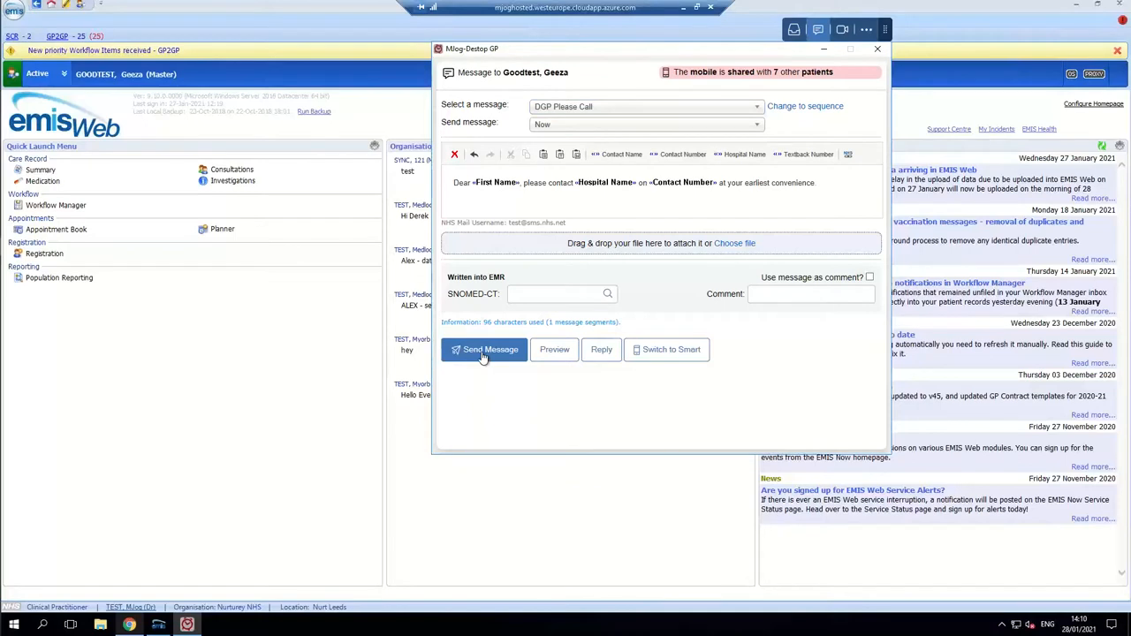
click(484, 349)
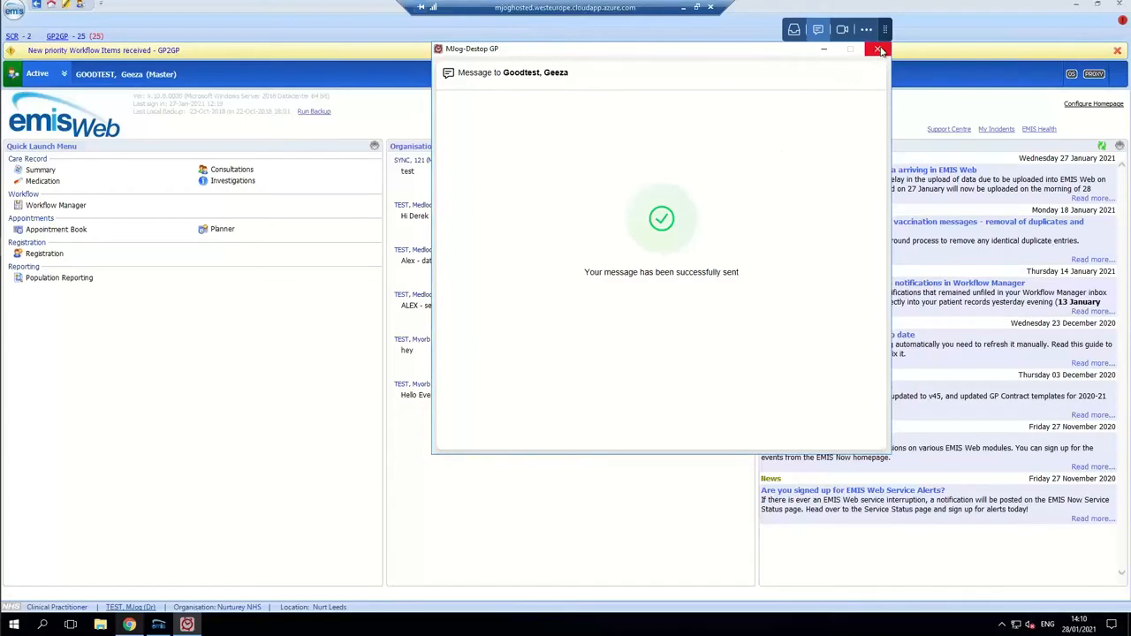
click(880, 49)
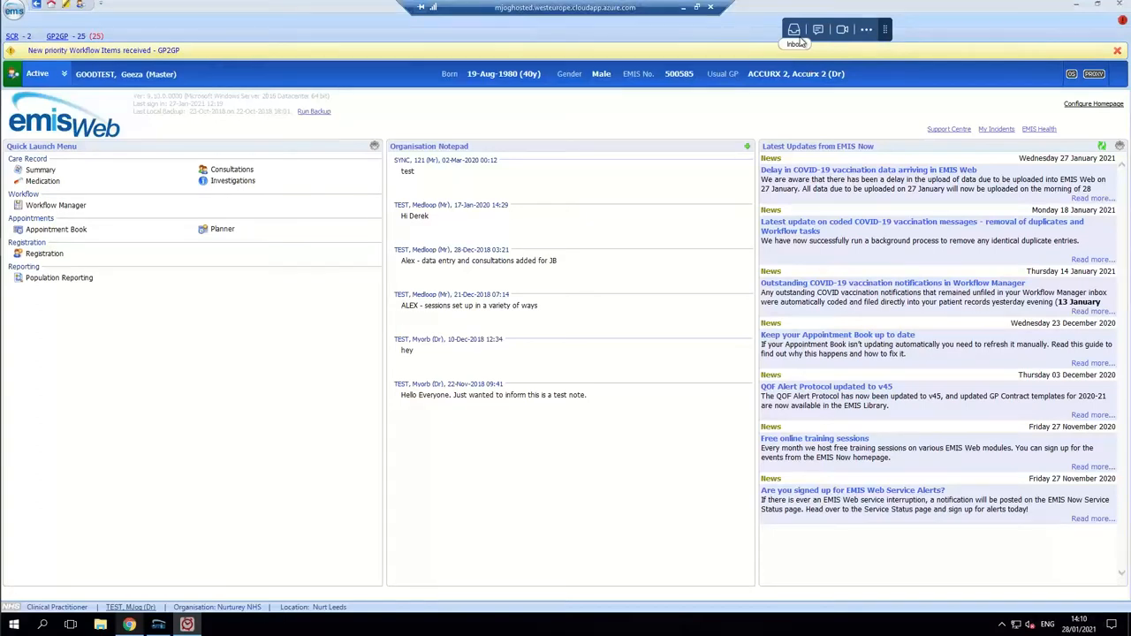
click(794, 29)
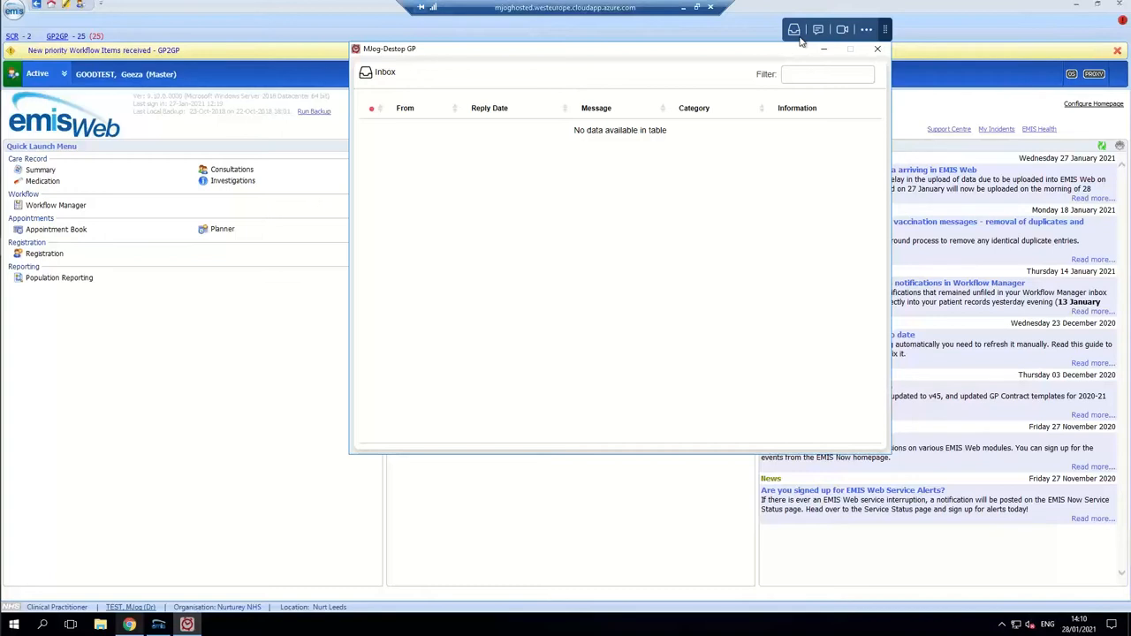
mouse_move(658, 133)
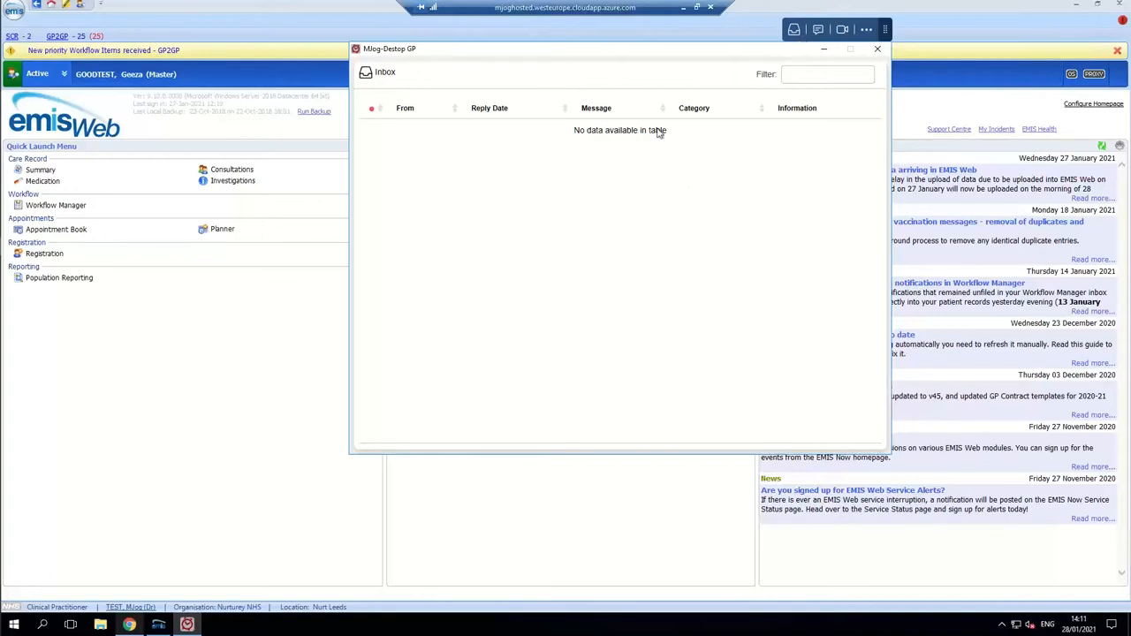
mouse_move(877, 49)
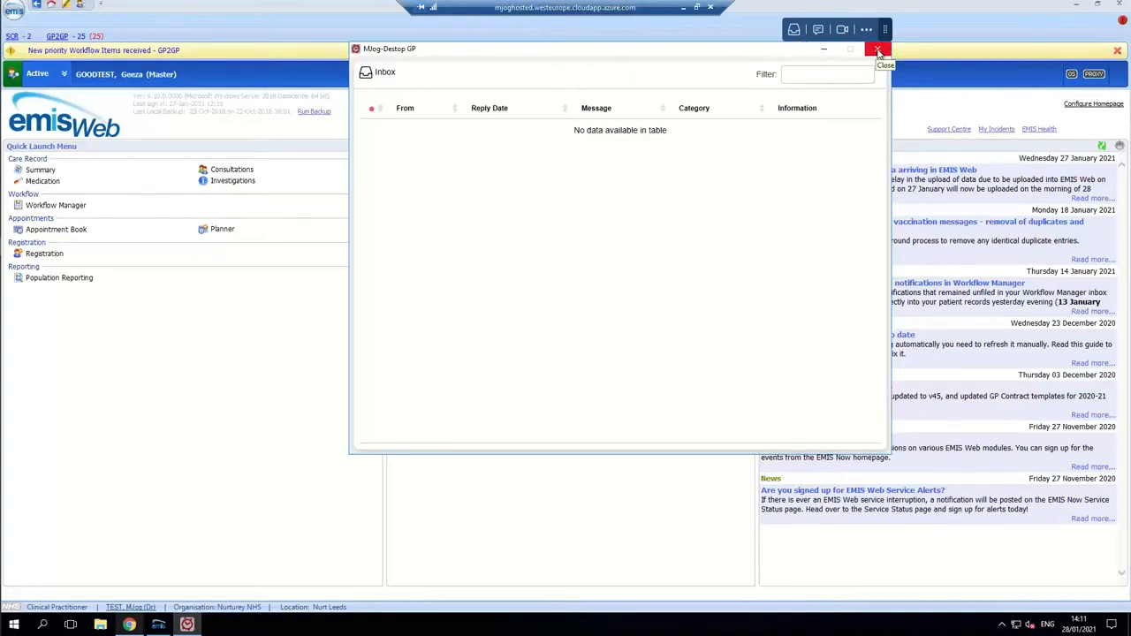
click(878, 50)
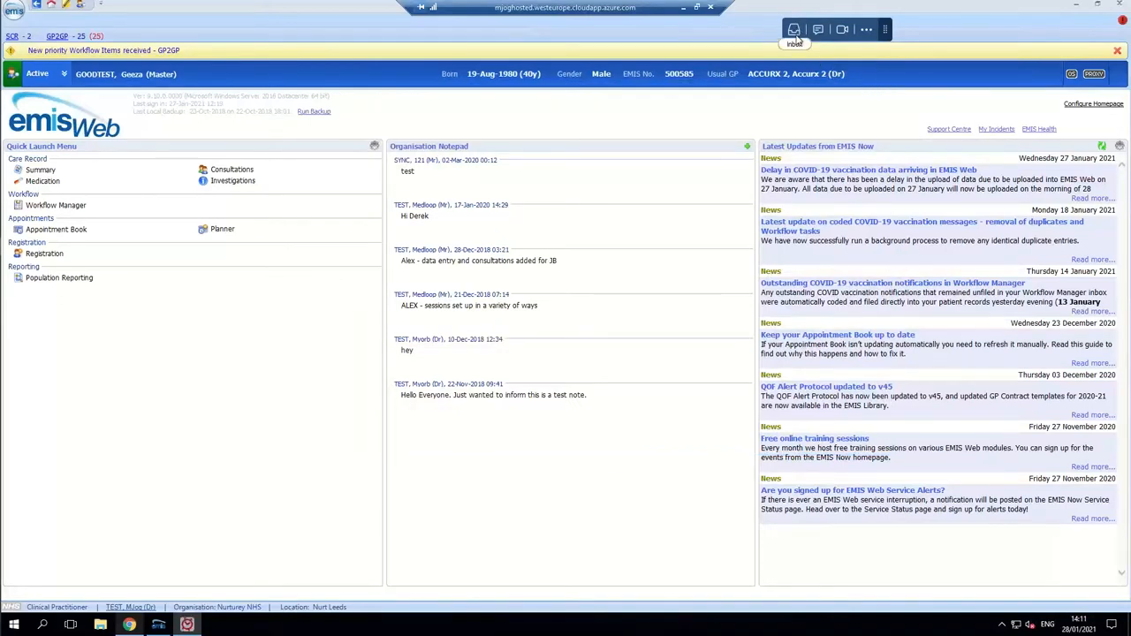
mouse_move(793, 29)
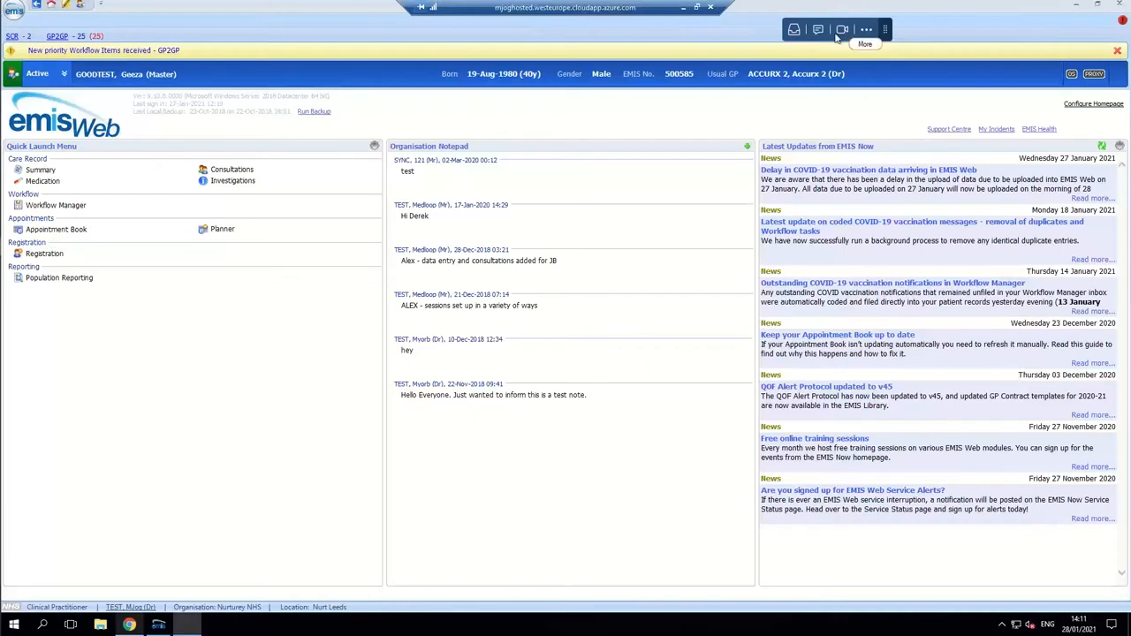
Open further messaging options from the MJog toolbar for the test patient
click(817, 29)
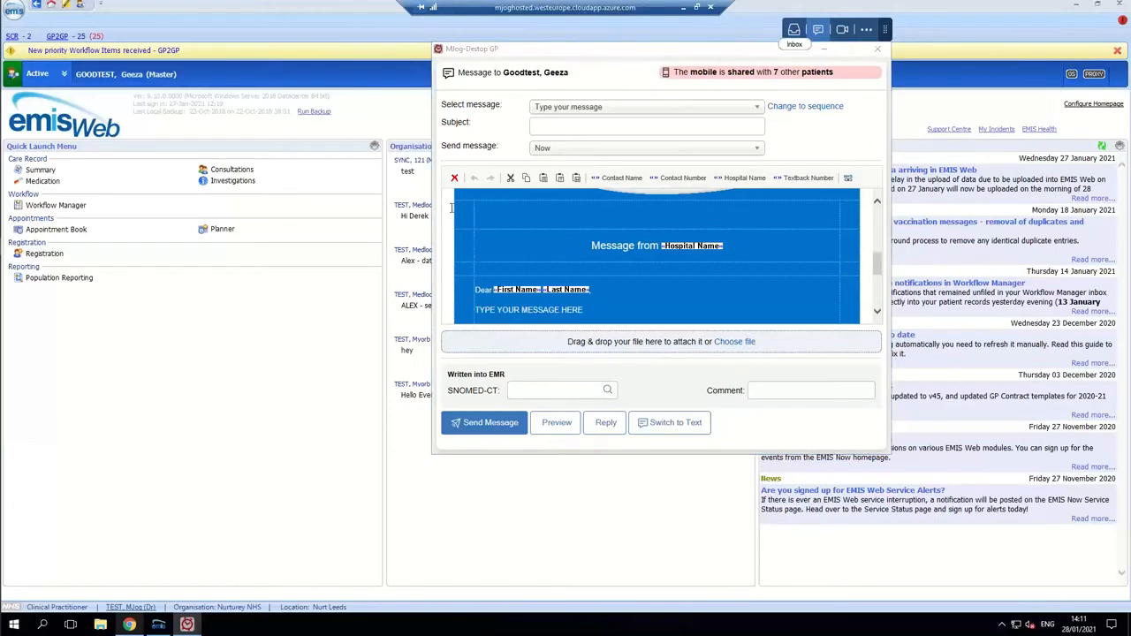
Select the 'TYPE YOUR MESSAGE HERE' placeholder line and minimise EMIS Web to the desktop
double_click(528, 309)
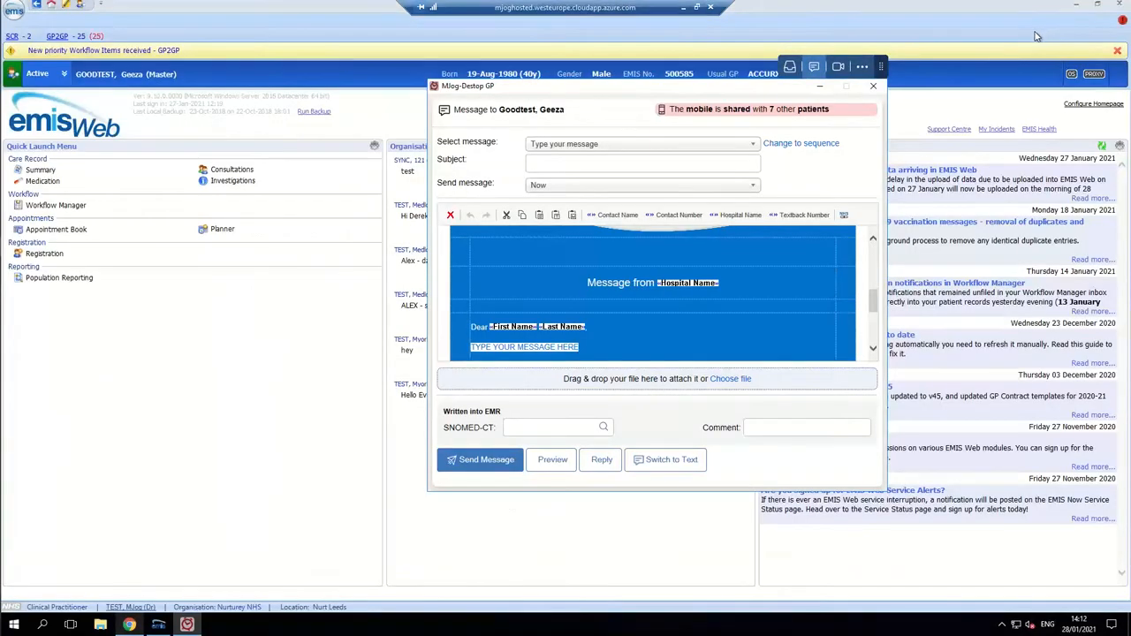
click(873, 86)
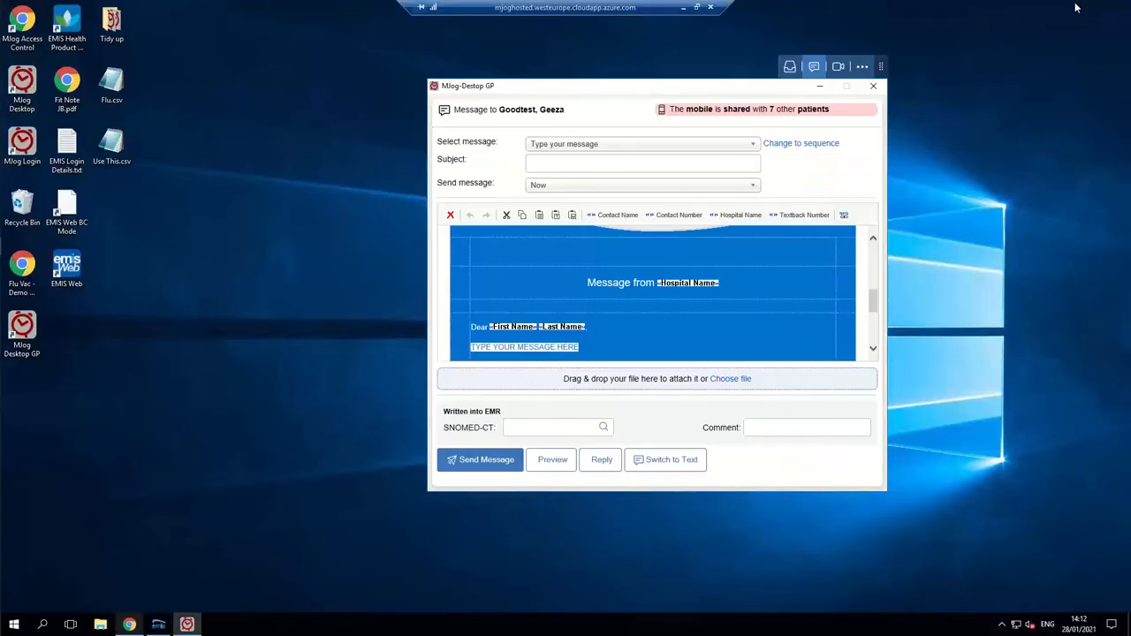
mouse_move(22, 106)
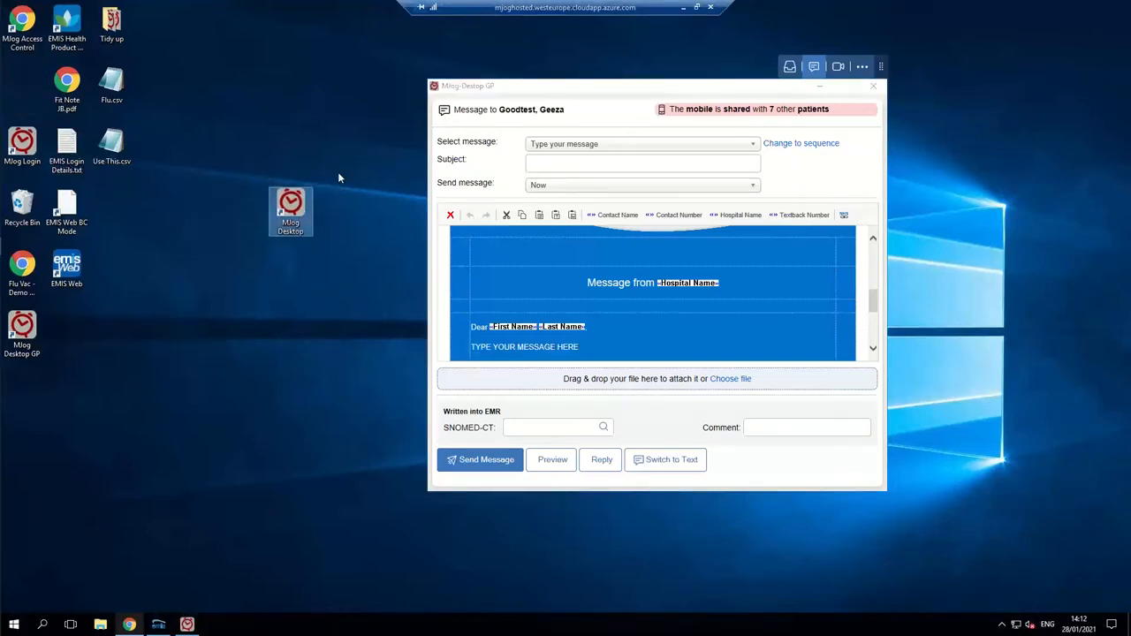
mouse_move(277, 245)
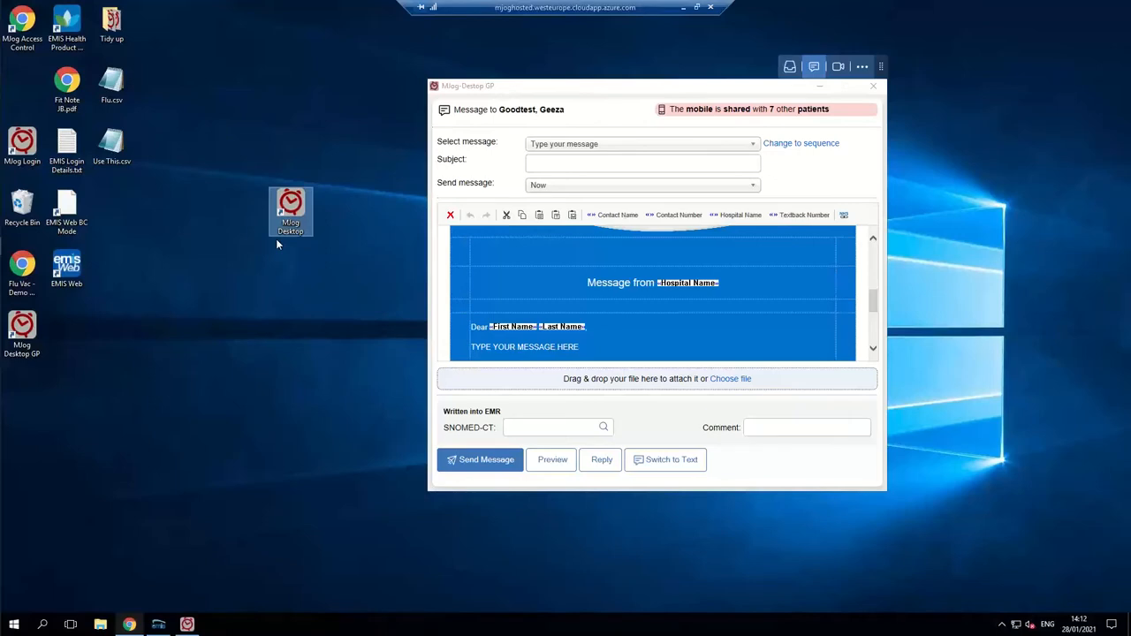
mouse_move(164, 401)
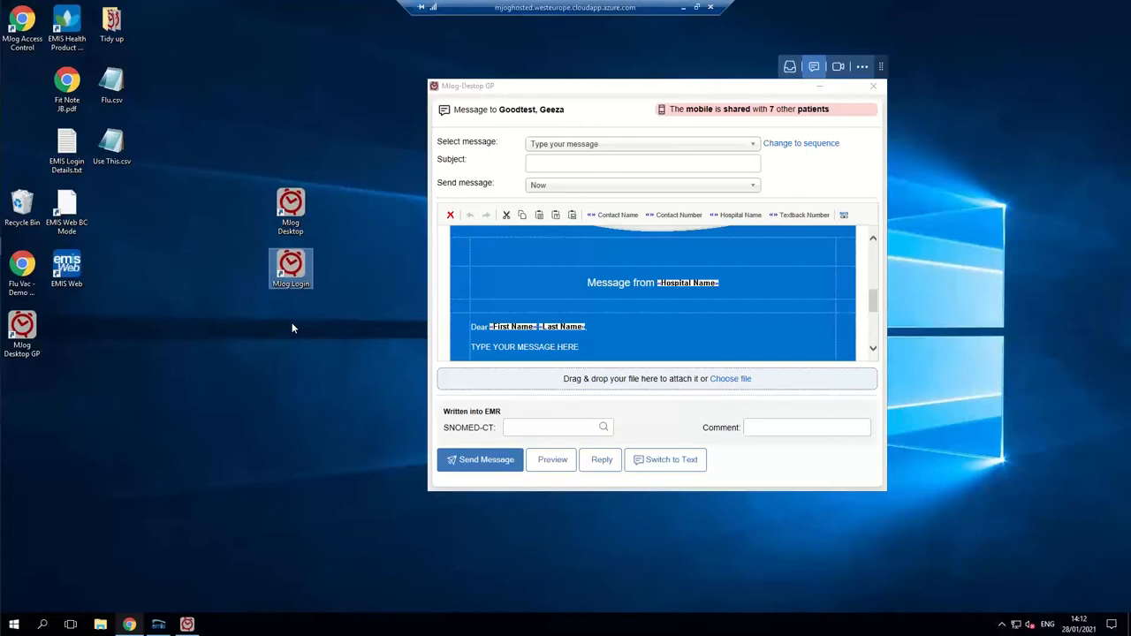
mouse_move(145, 609)
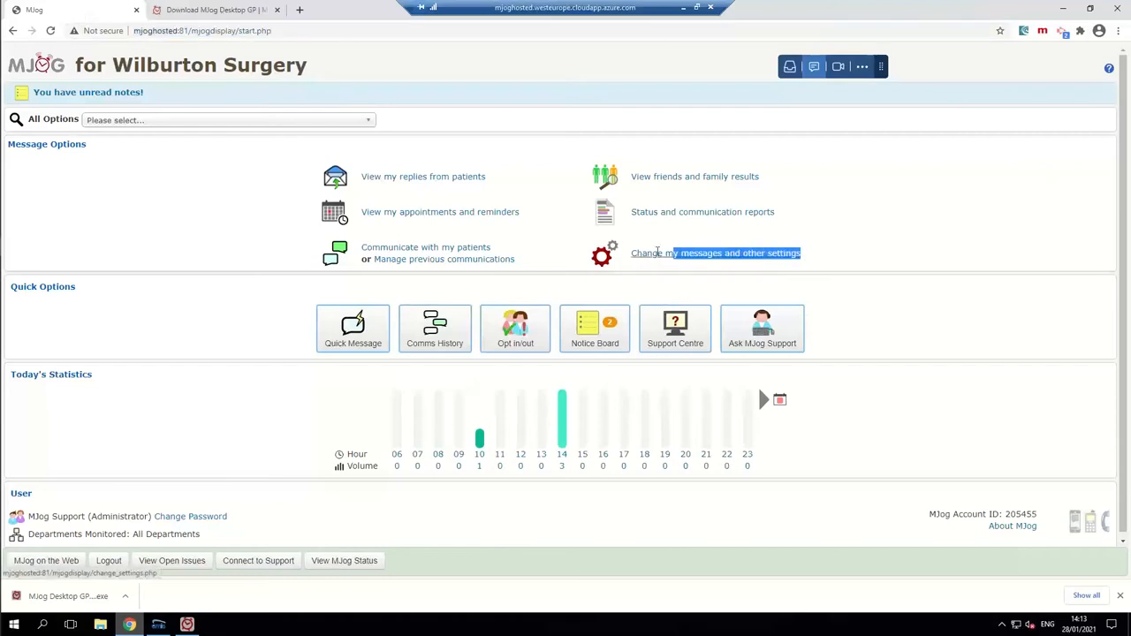
mouse_move(715, 253)
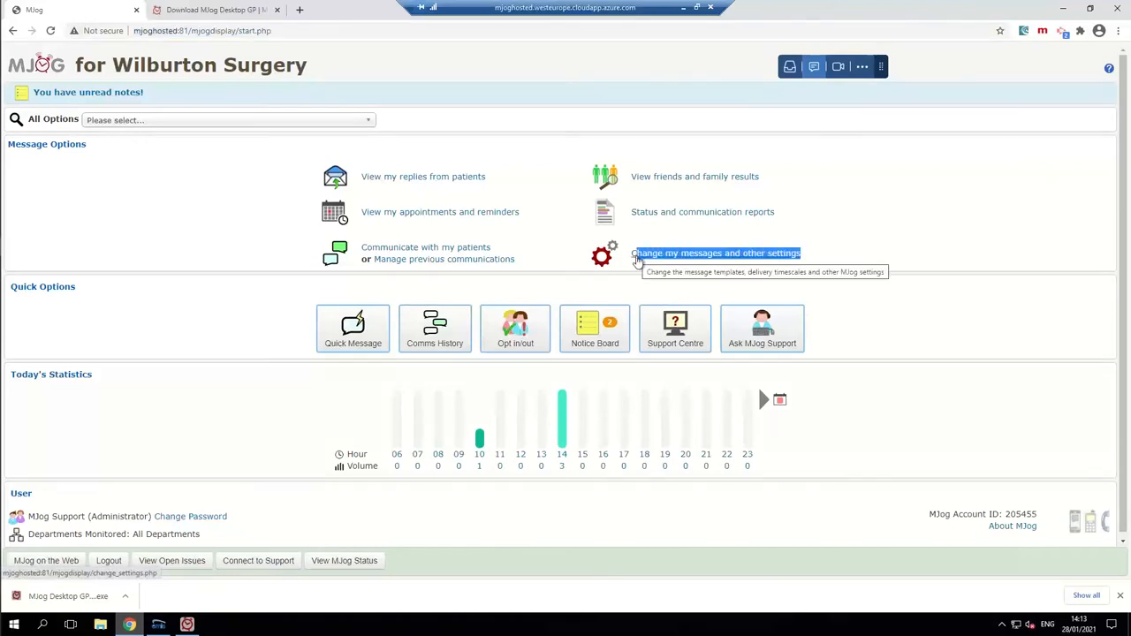
Open MJog's message settings, switch to Administration and load the account settings
click(716, 253)
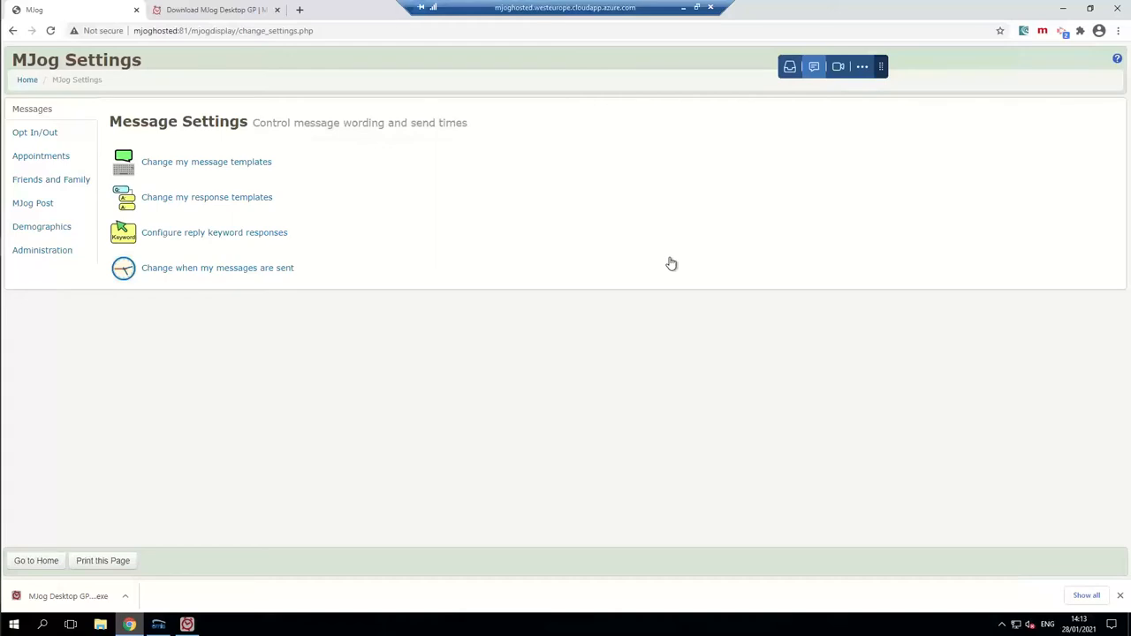
mouse_move(625, 241)
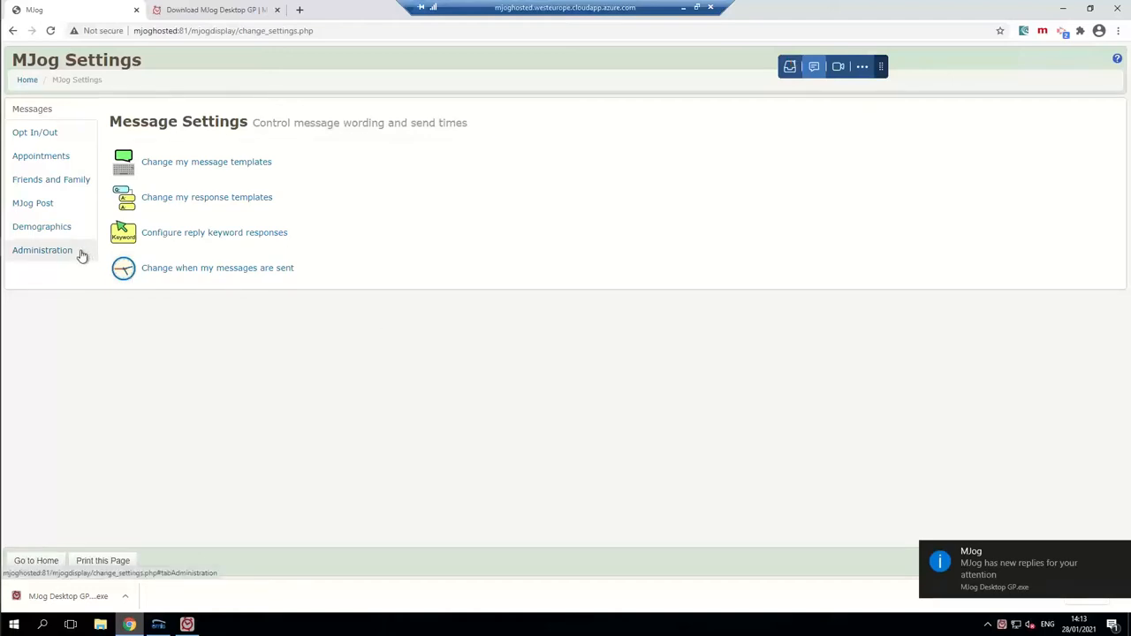
click(43, 250)
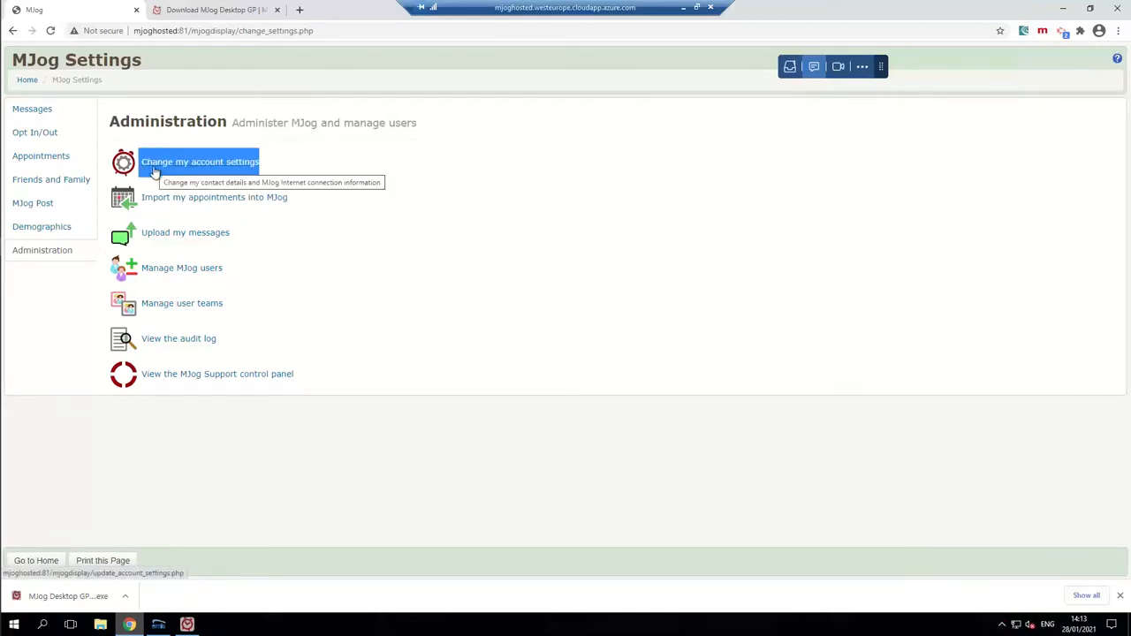
click(199, 161)
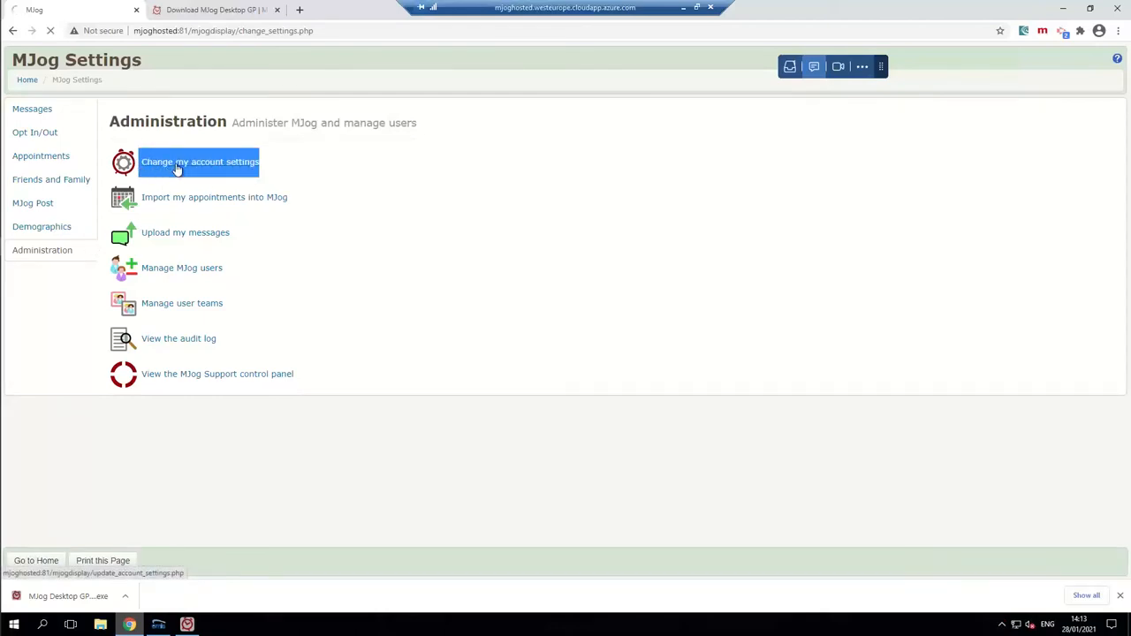
click(198, 161)
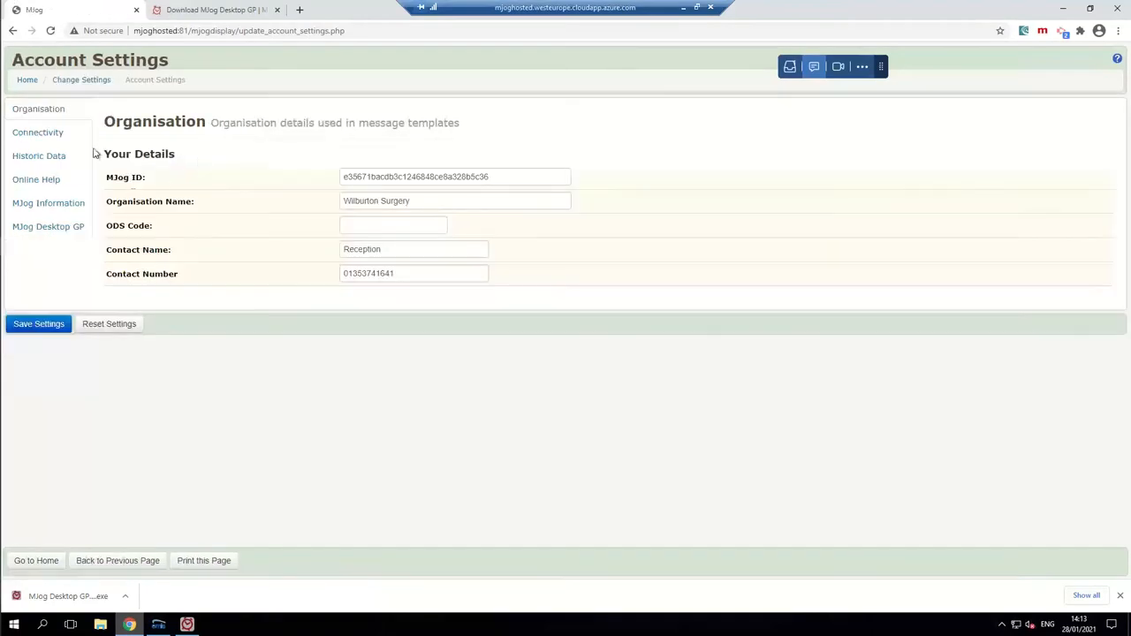
mouse_move(38, 132)
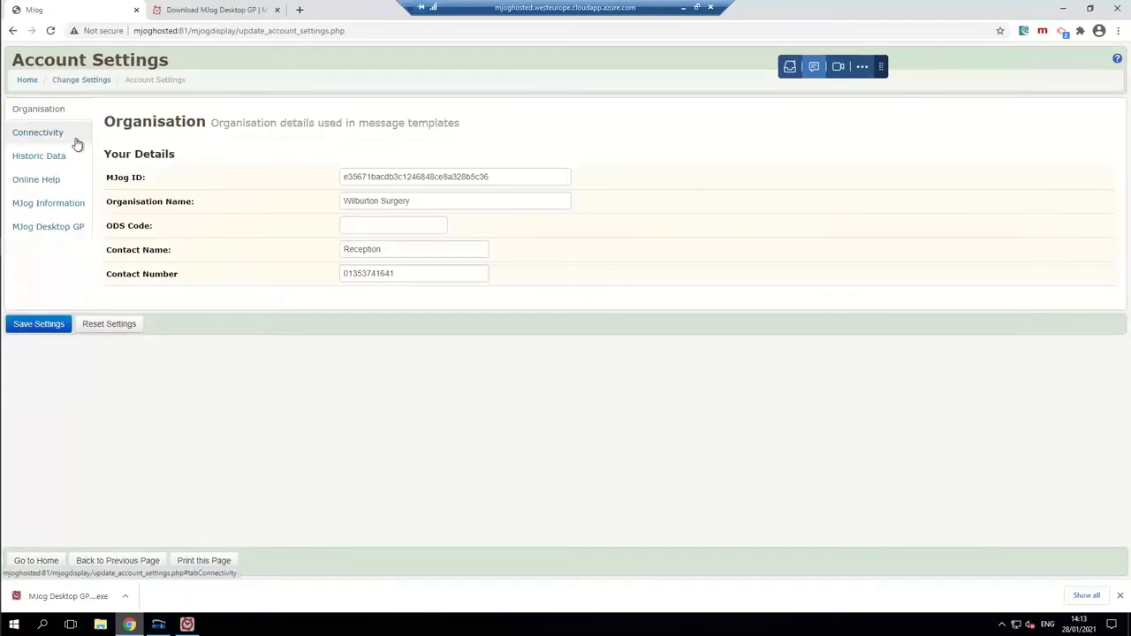
click(37, 132)
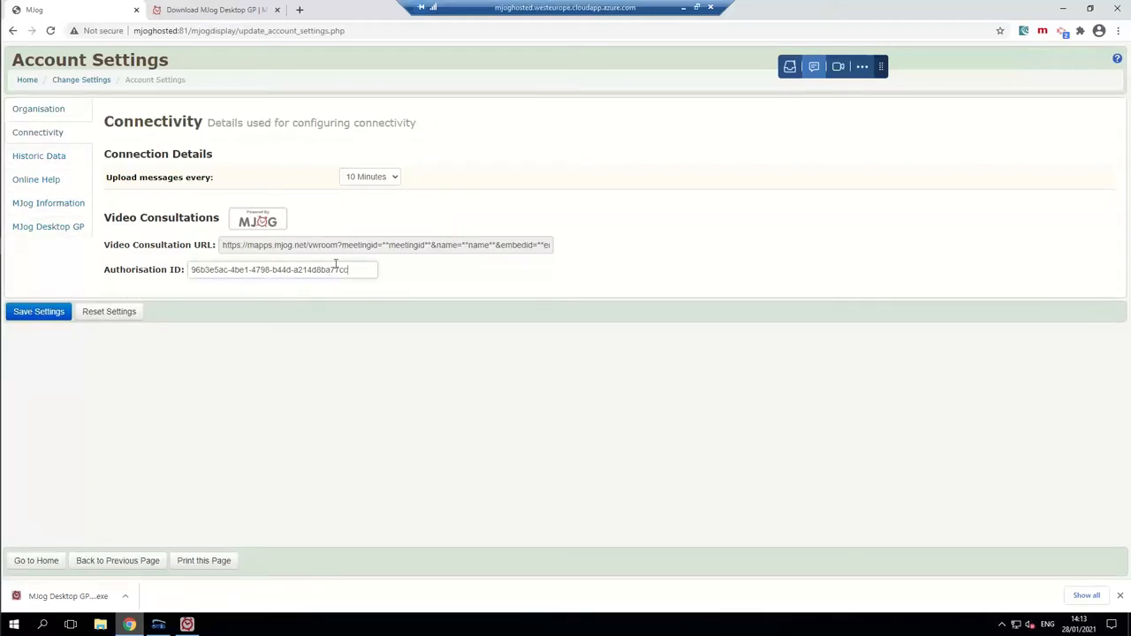
triple_click(282, 269)
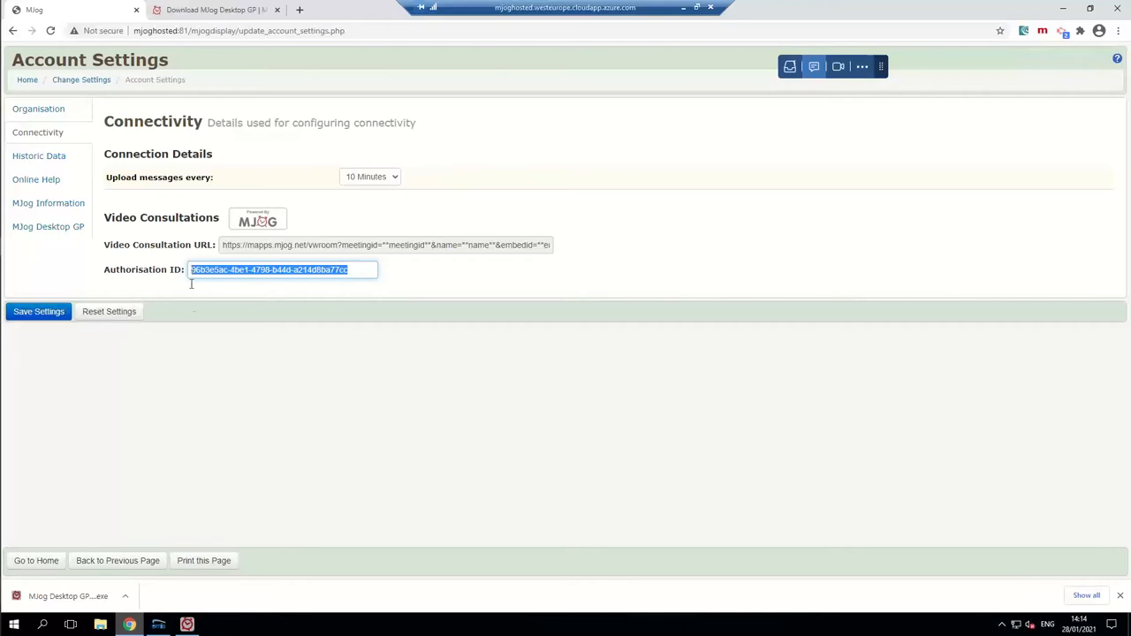
mouse_move(272, 295)
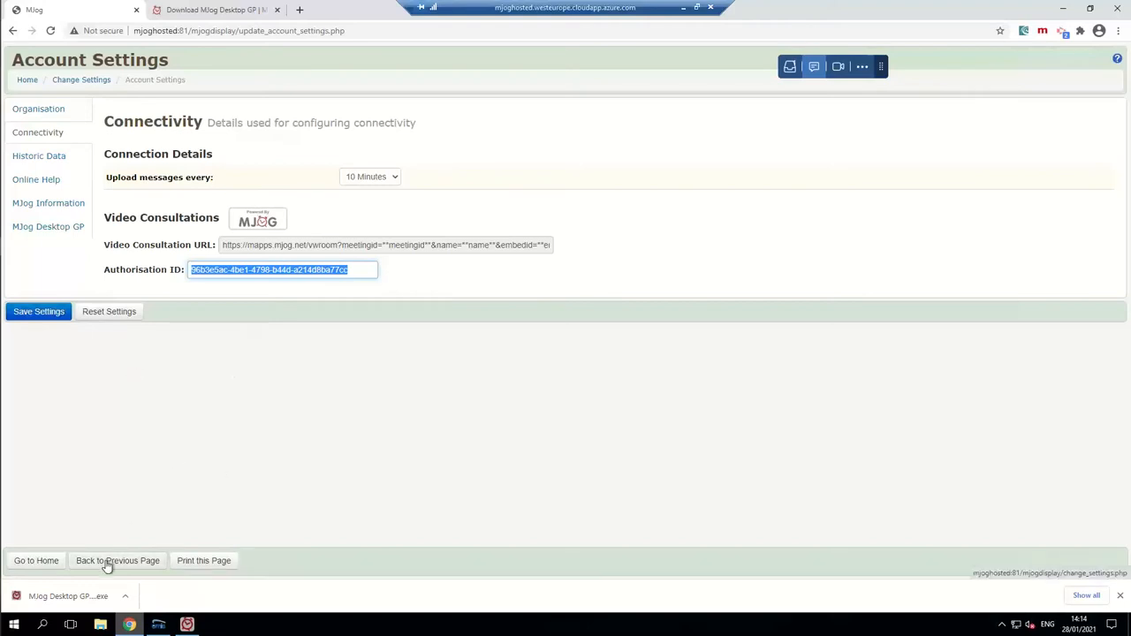
click(117, 560)
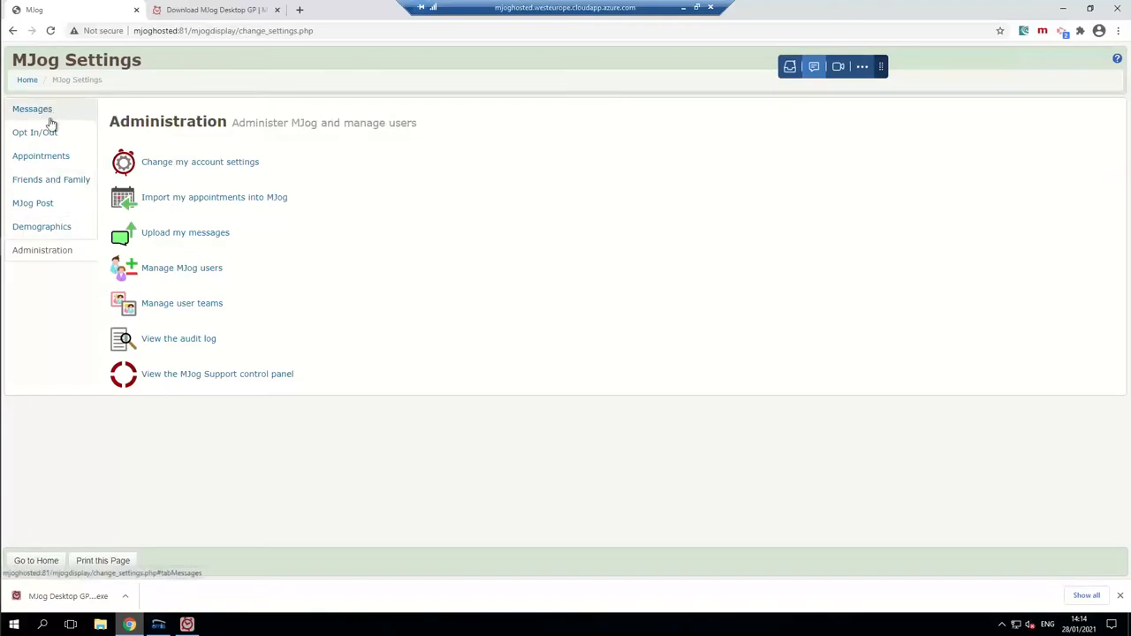
mouse_move(61, 119)
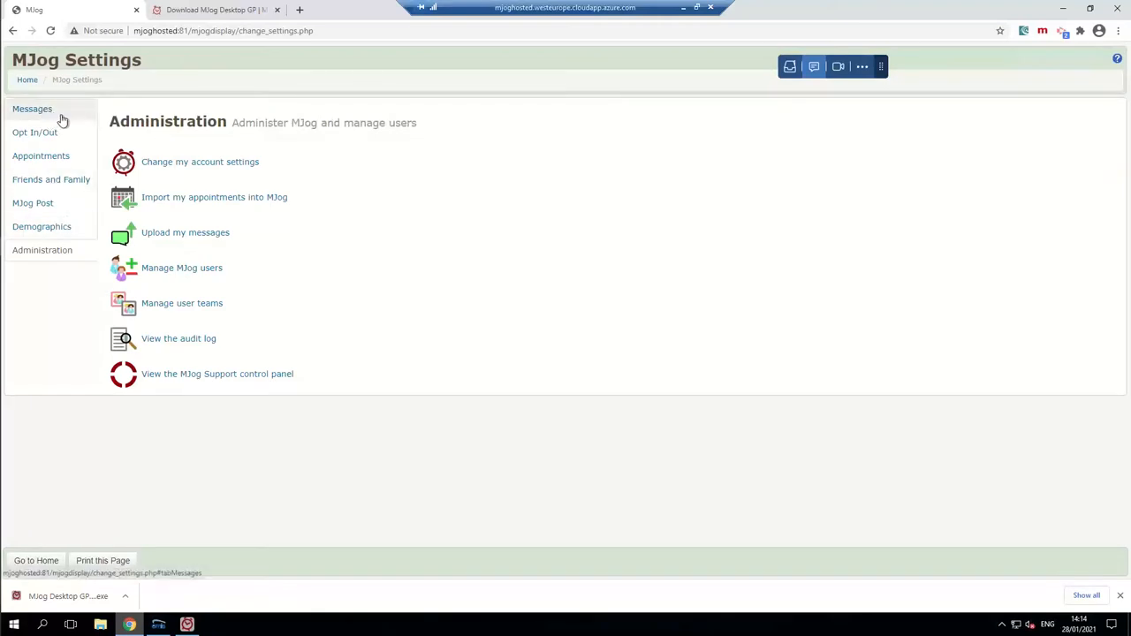
Open the Messages settings and its message templates page listing appointment reminders
click(32, 108)
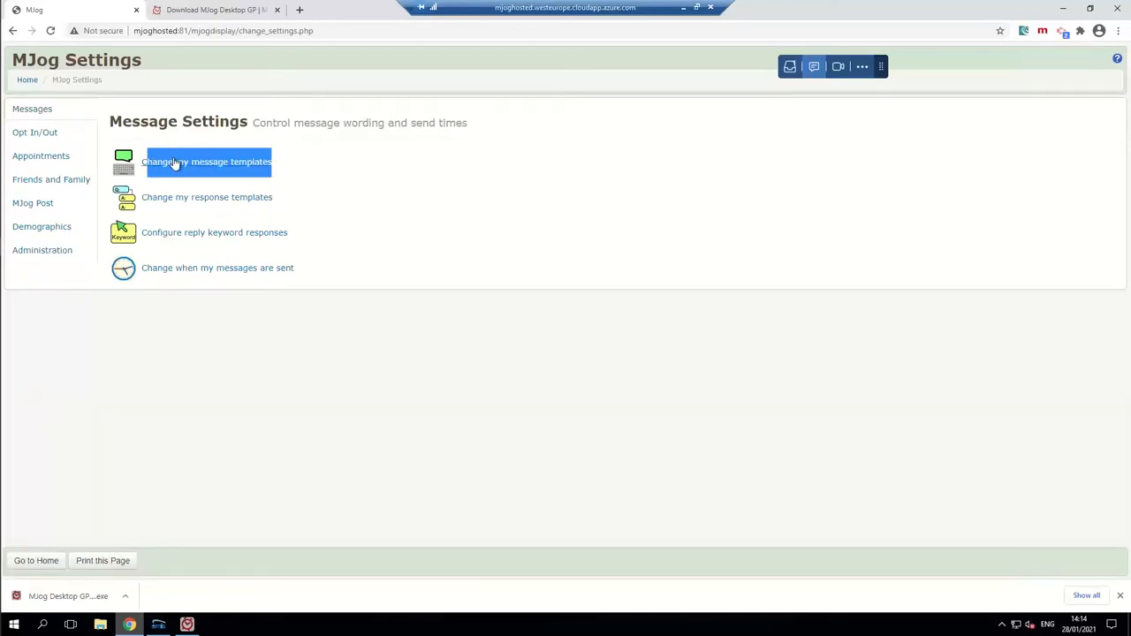
click(207, 162)
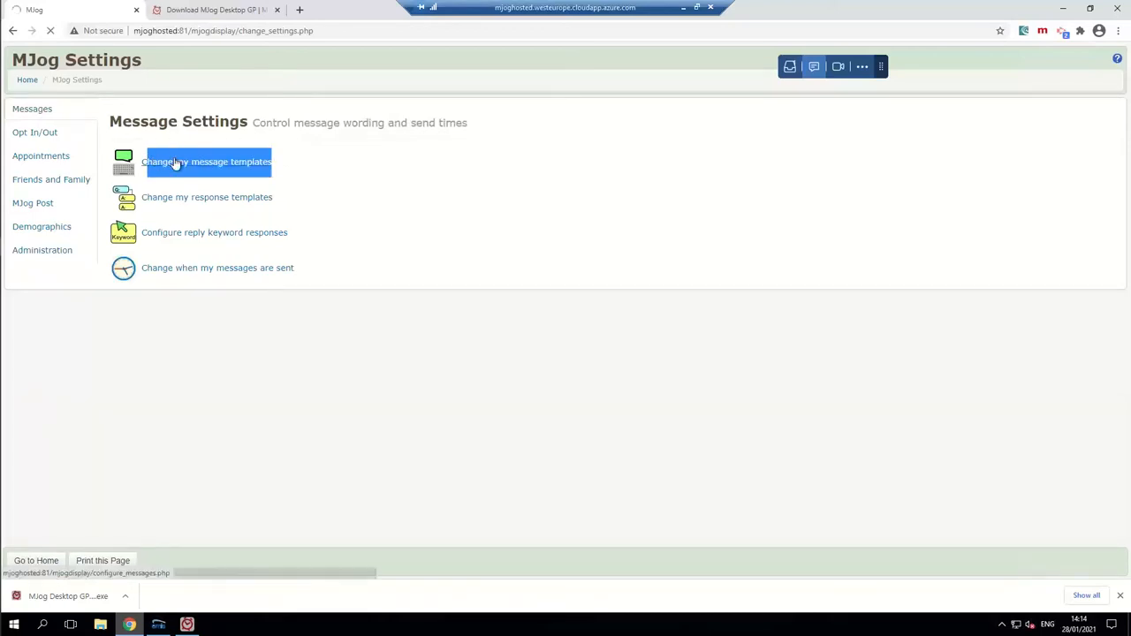
click(206, 161)
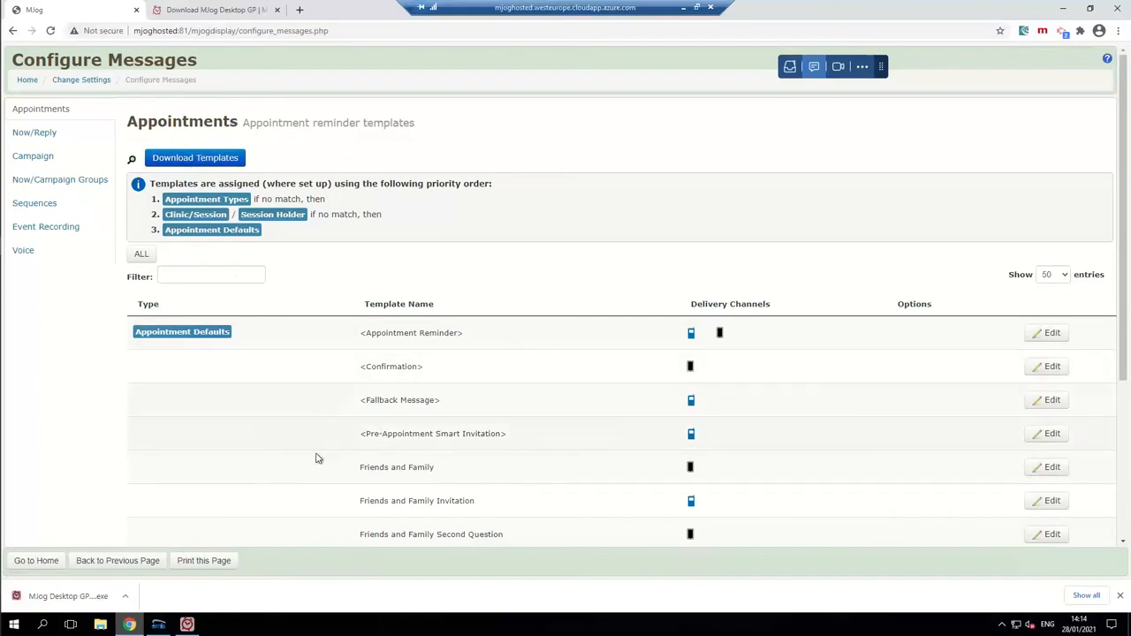
mouse_move(267, 304)
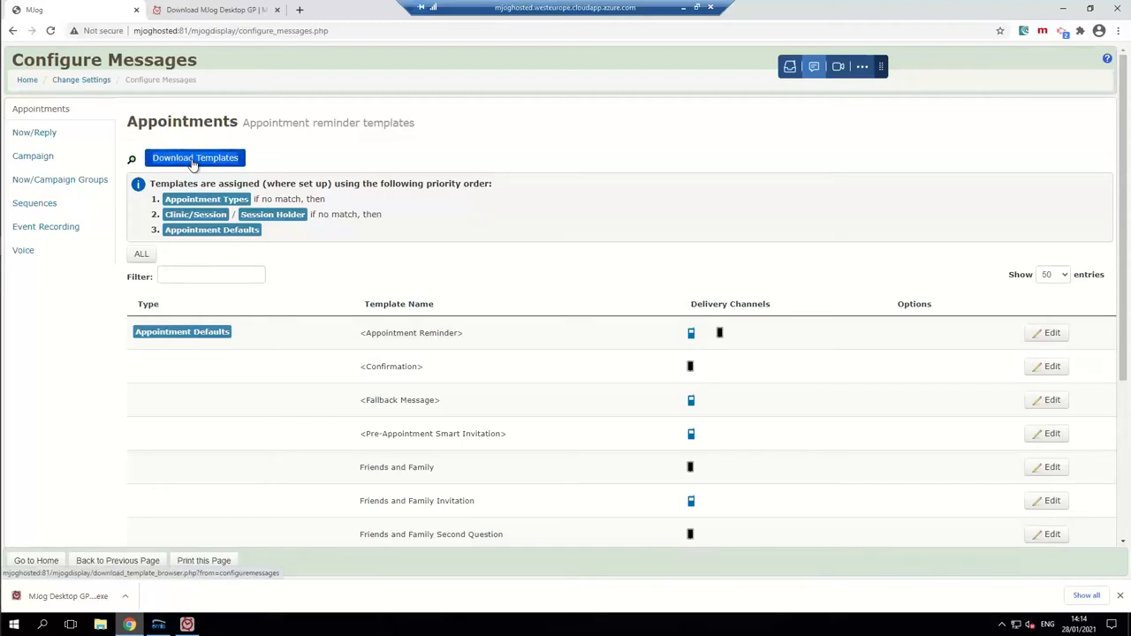
Browse Appointments > Video Consultations and download the MJog Video Consultation Invitation template
click(194, 157)
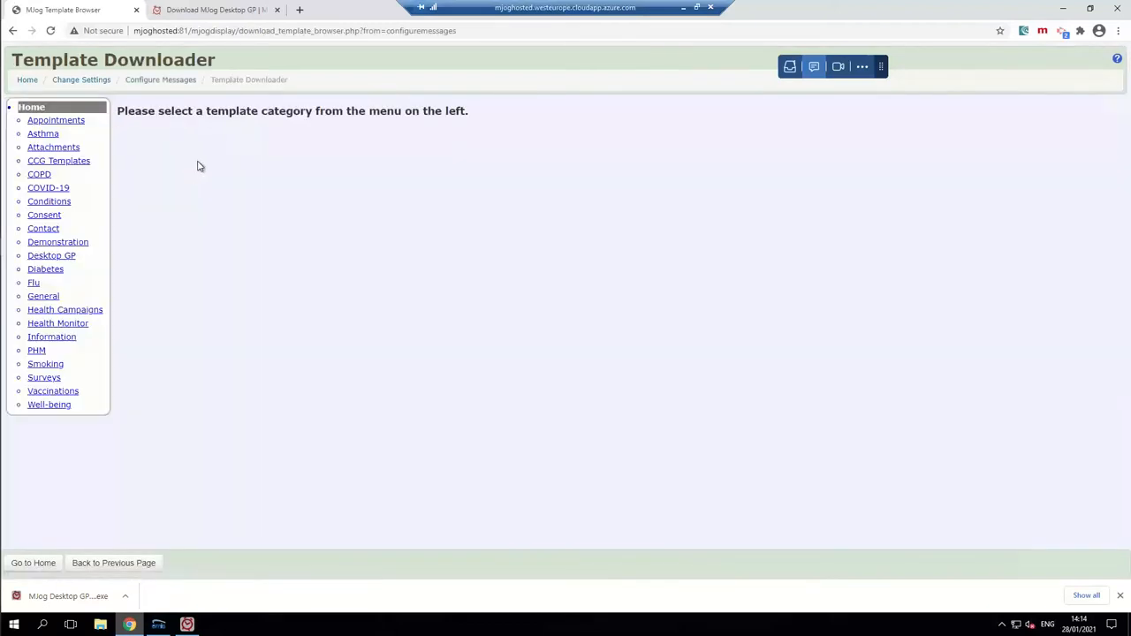
mouse_move(45, 269)
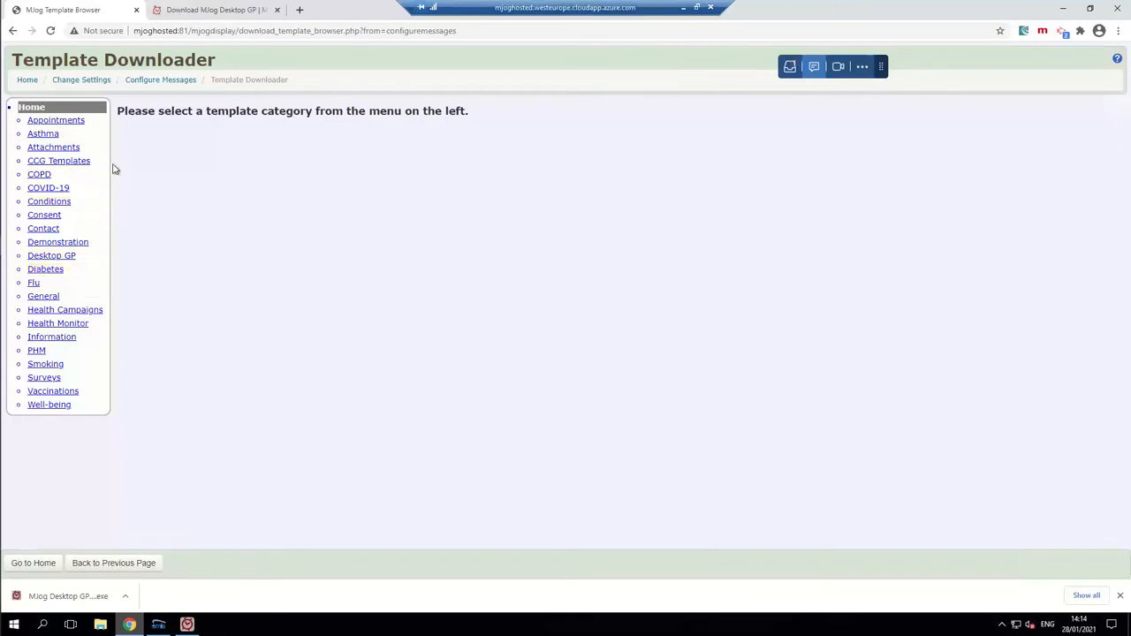
mouse_move(56, 120)
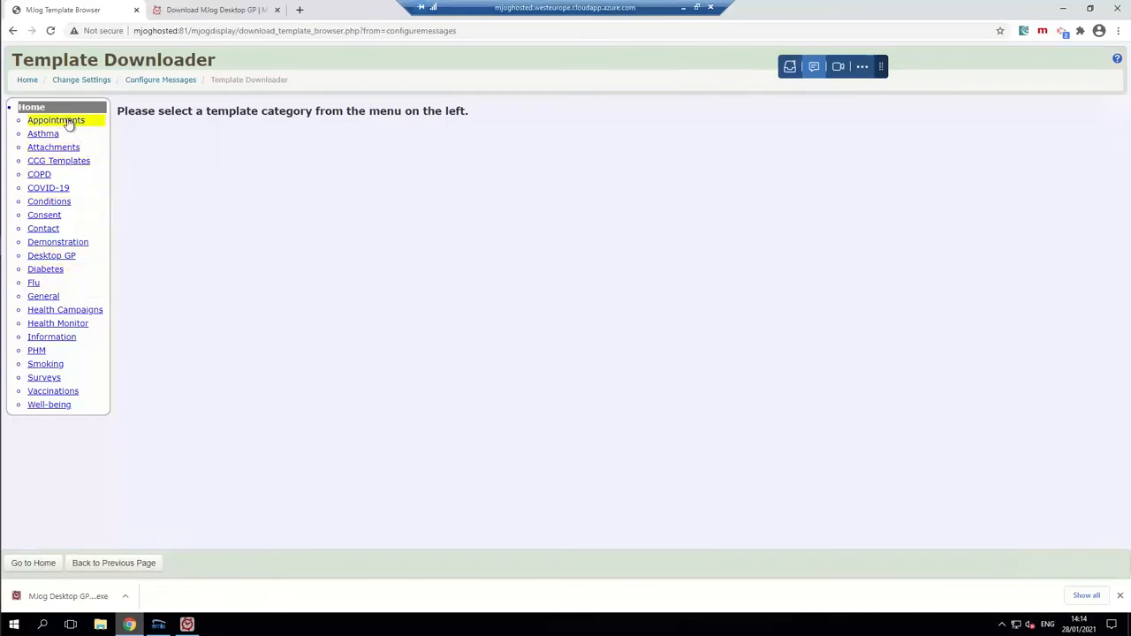
click(56, 120)
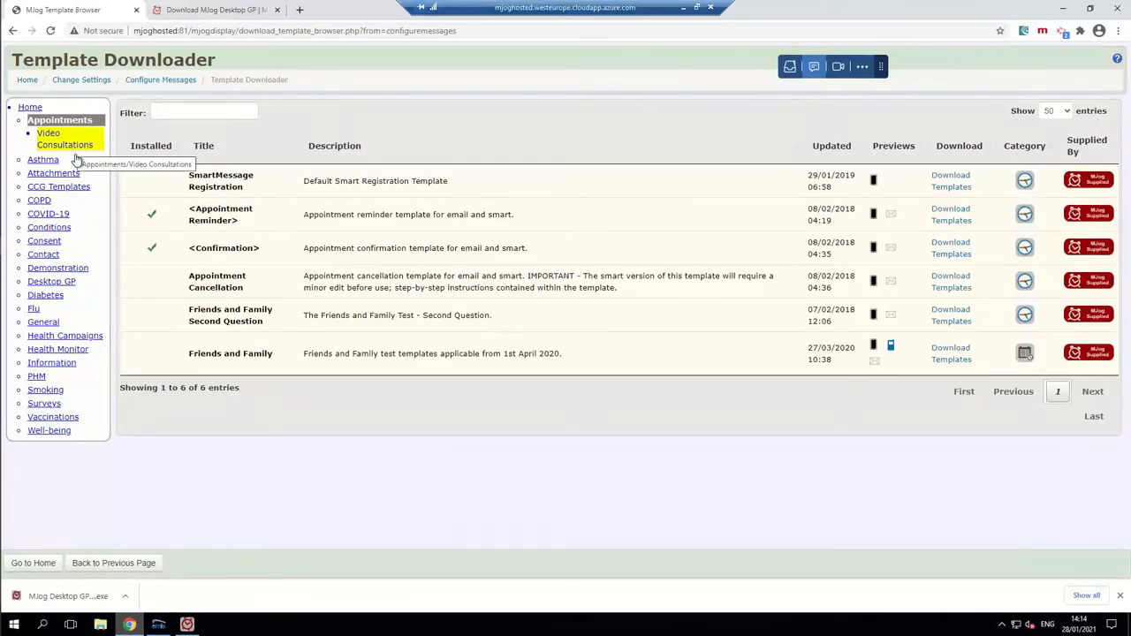
click(65, 139)
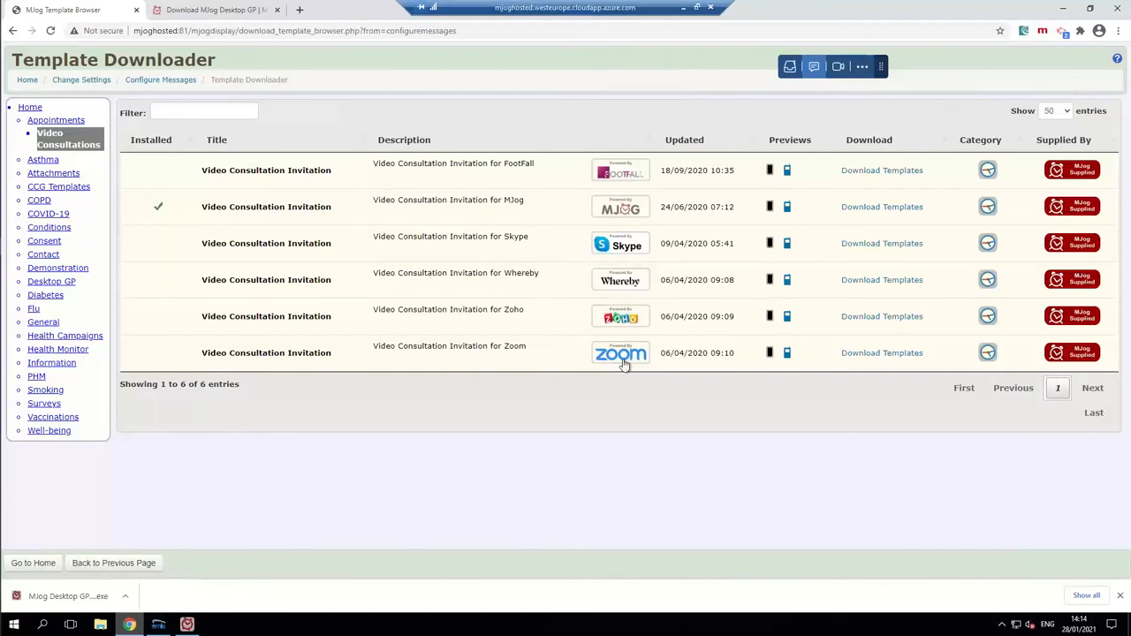
mouse_move(376, 319)
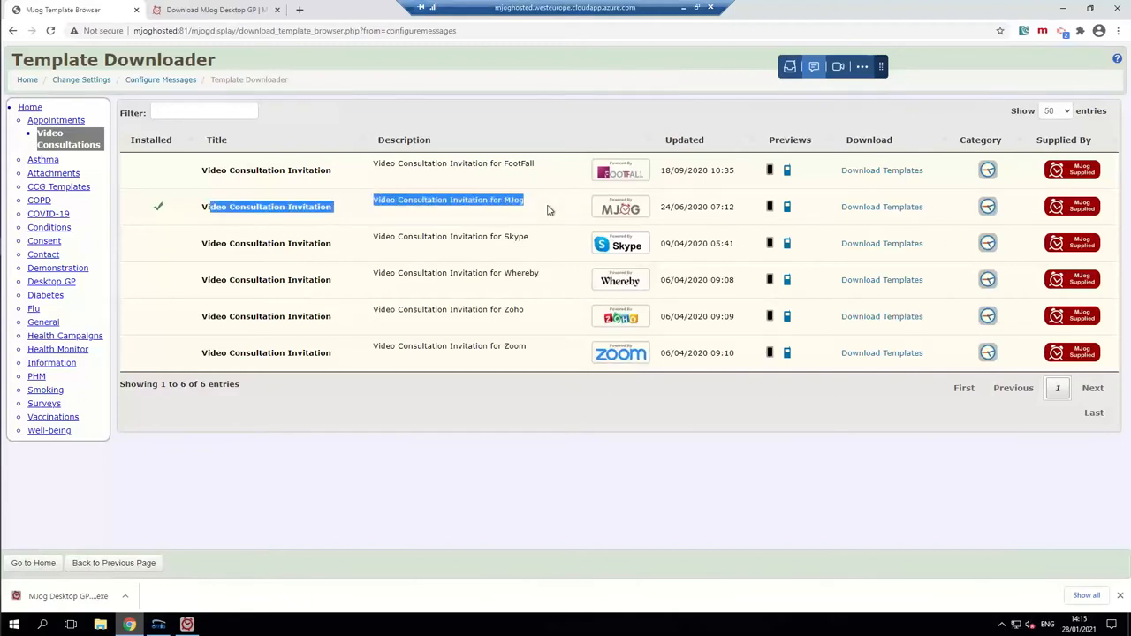
mouse_move(882, 207)
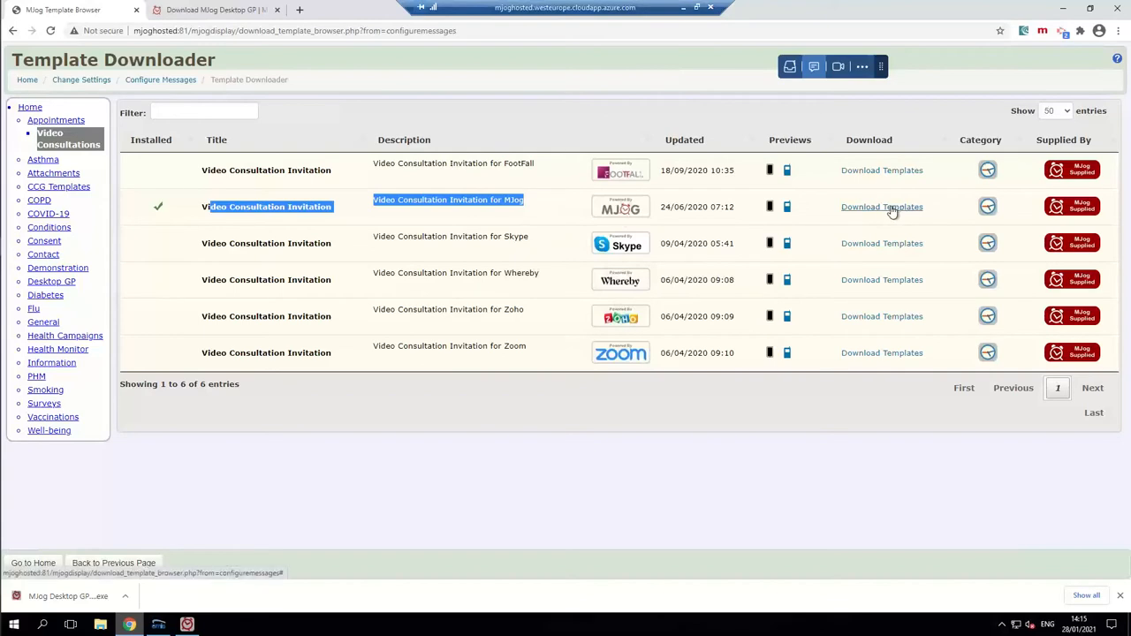
click(881, 206)
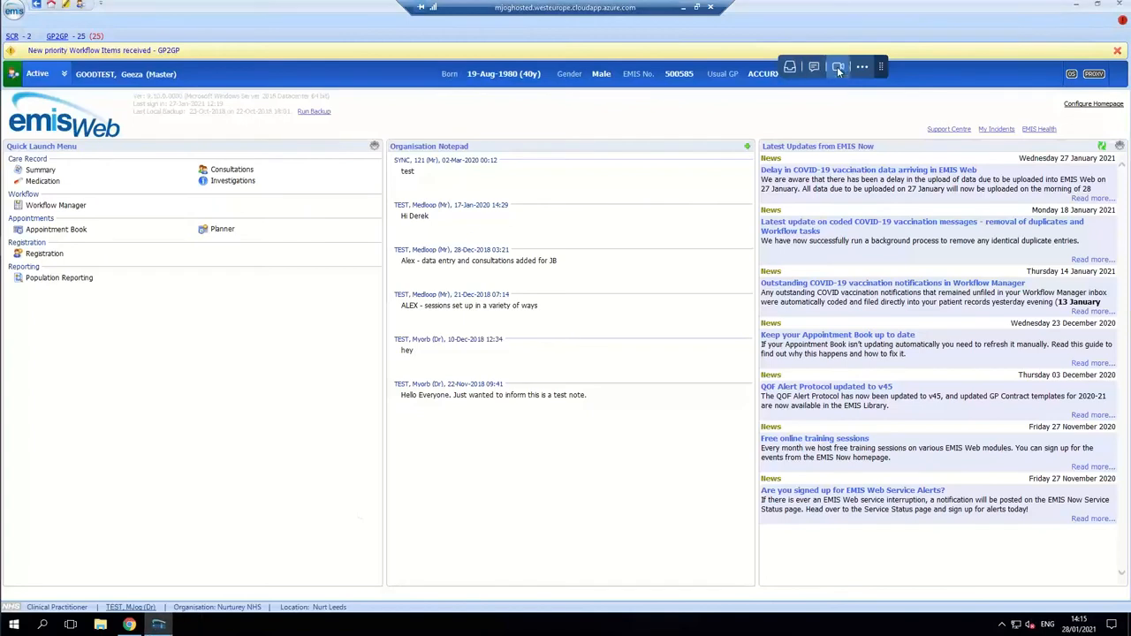
mouse_move(756, 137)
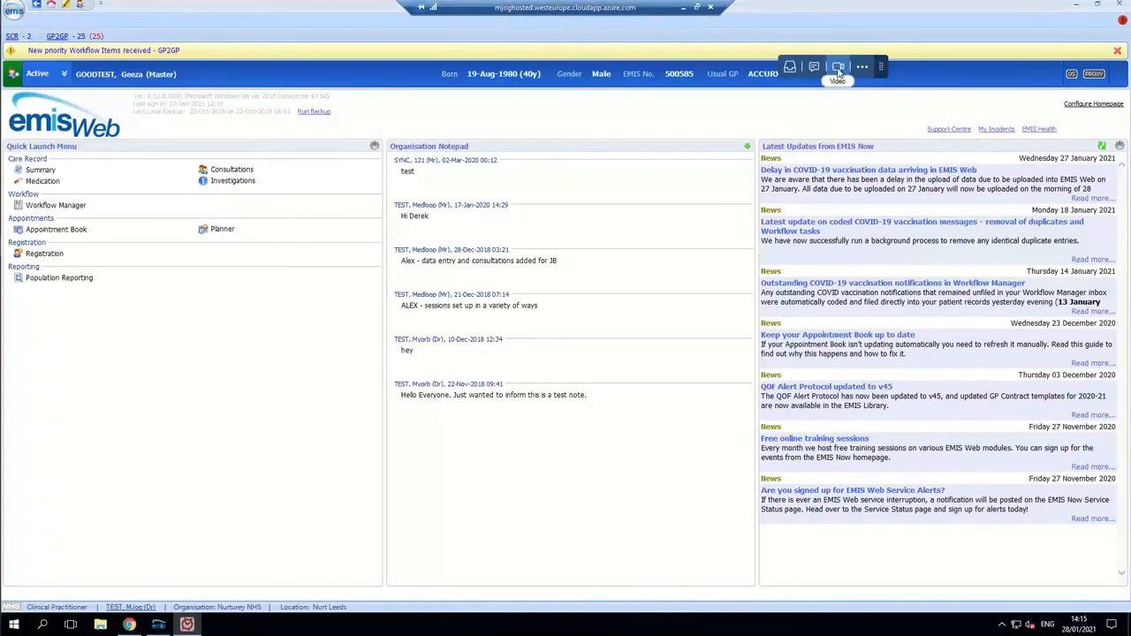
click(836, 67)
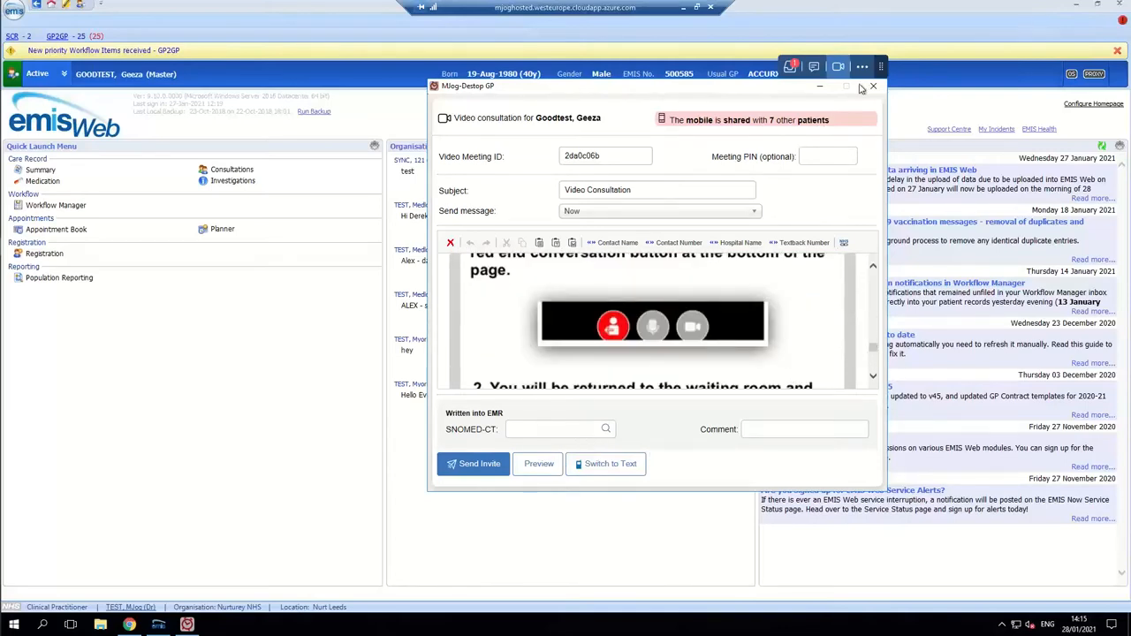
click(873, 86)
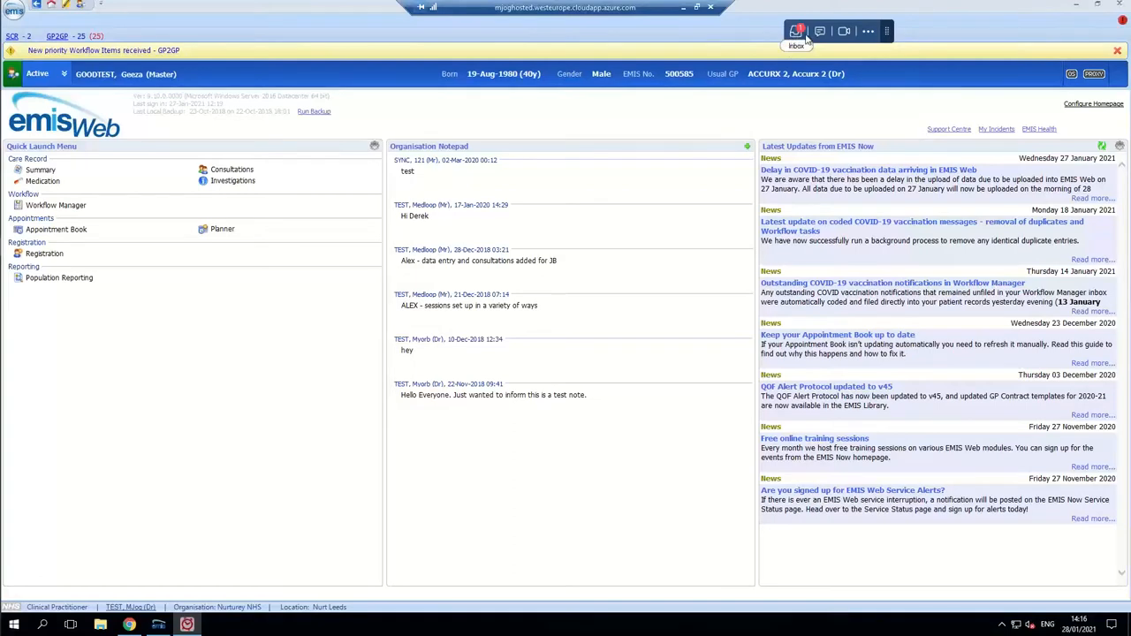
click(796, 31)
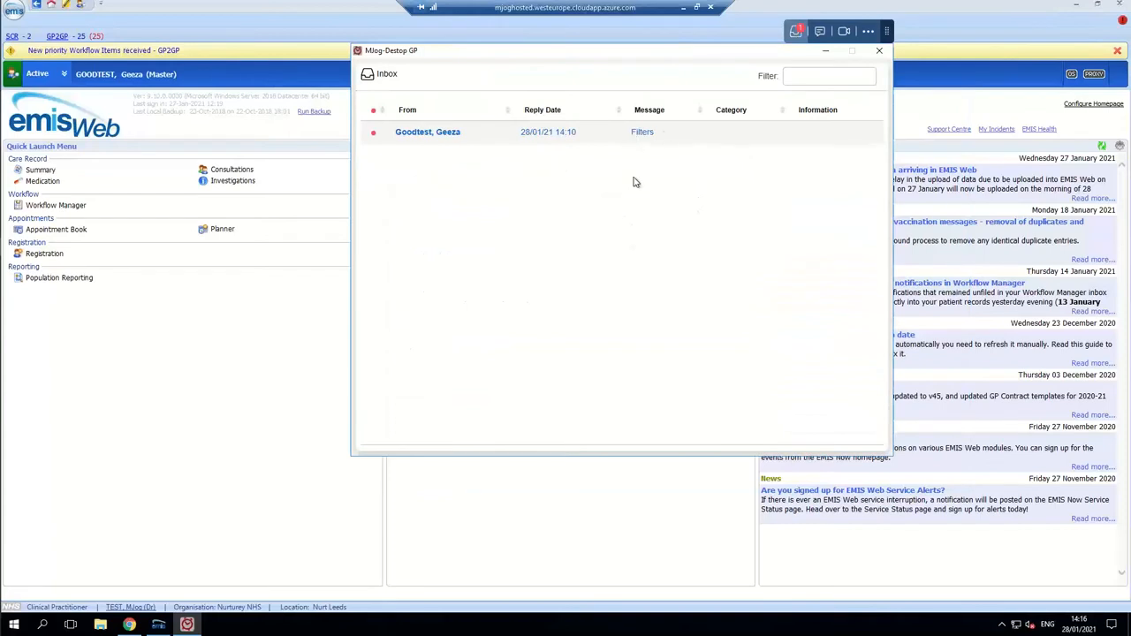
click(428, 132)
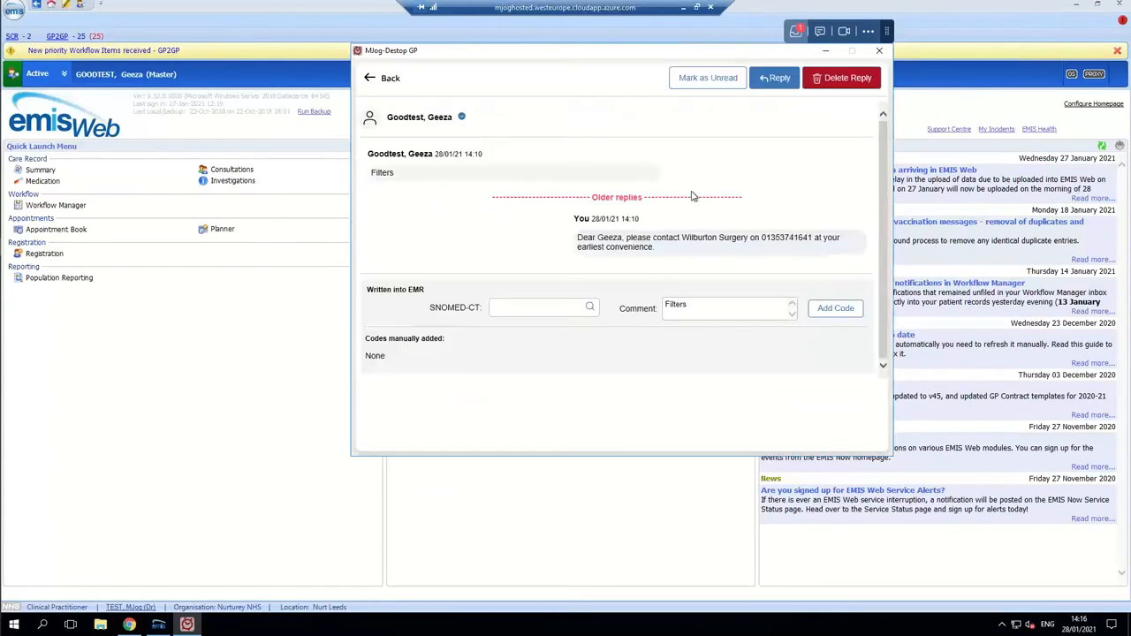
mouse_move(617, 219)
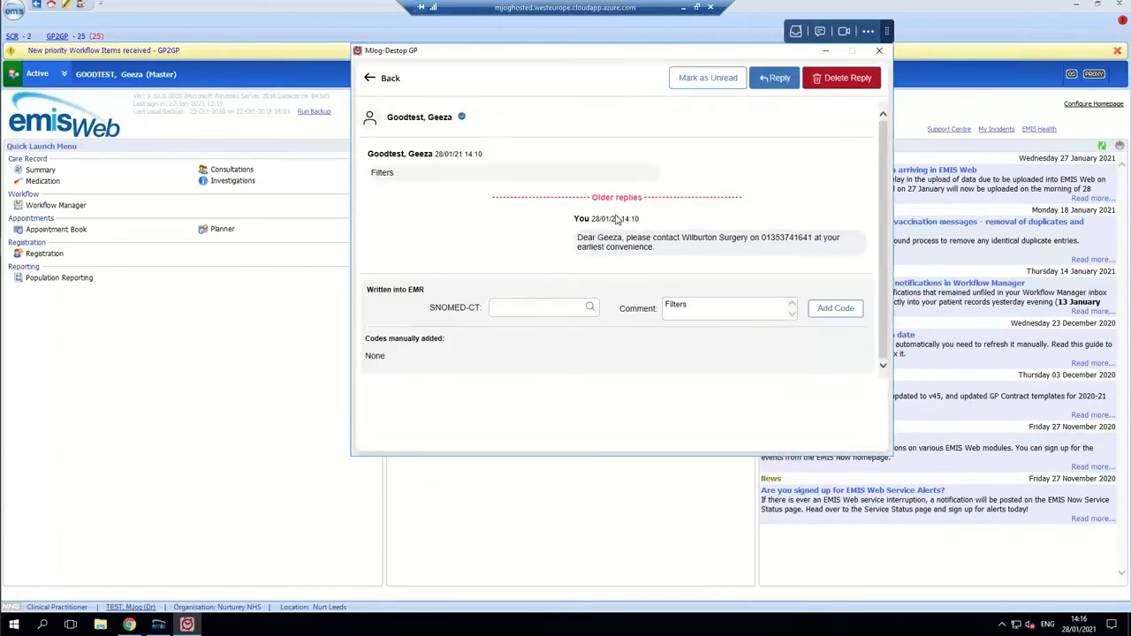
double_click(382, 173)
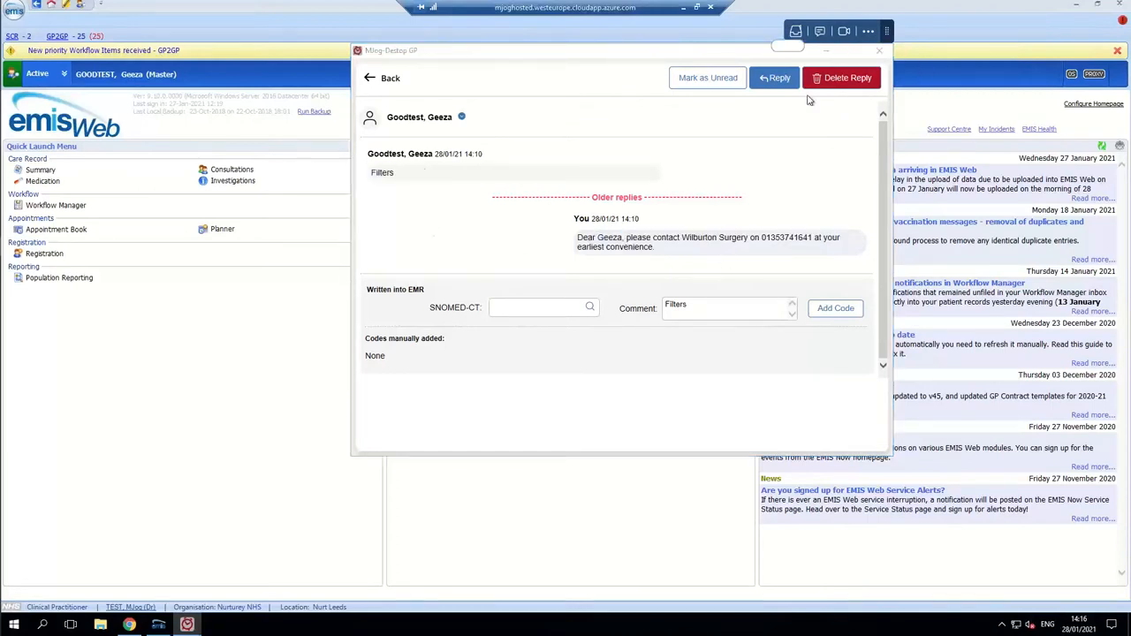
click(879, 50)
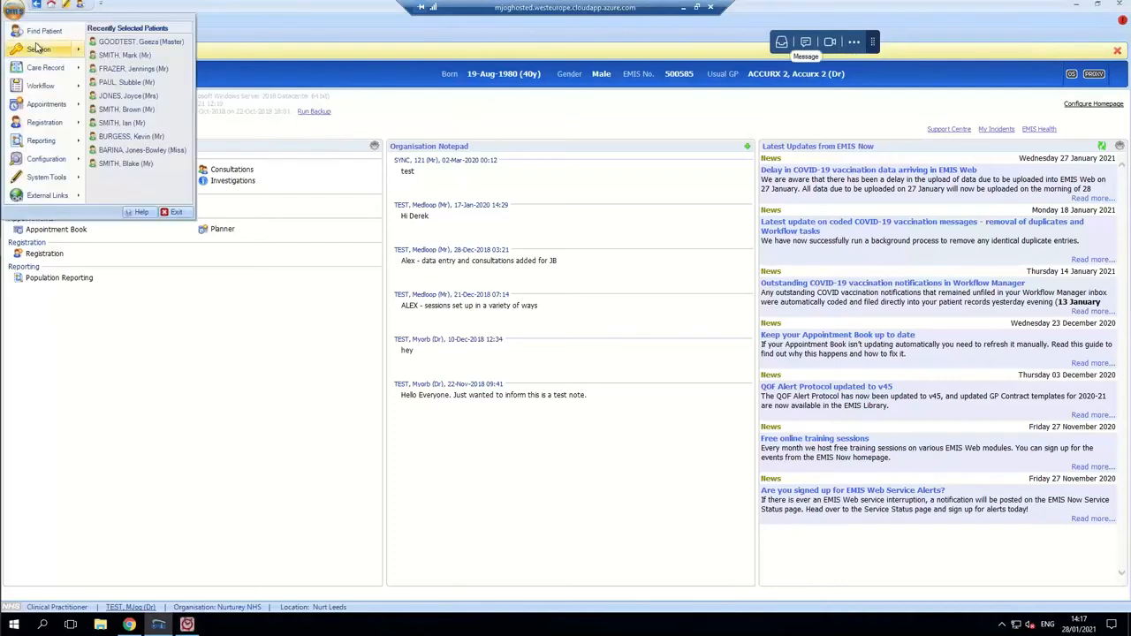
Open the Appointment Book from the EMIS Appointments menu
click(47, 103)
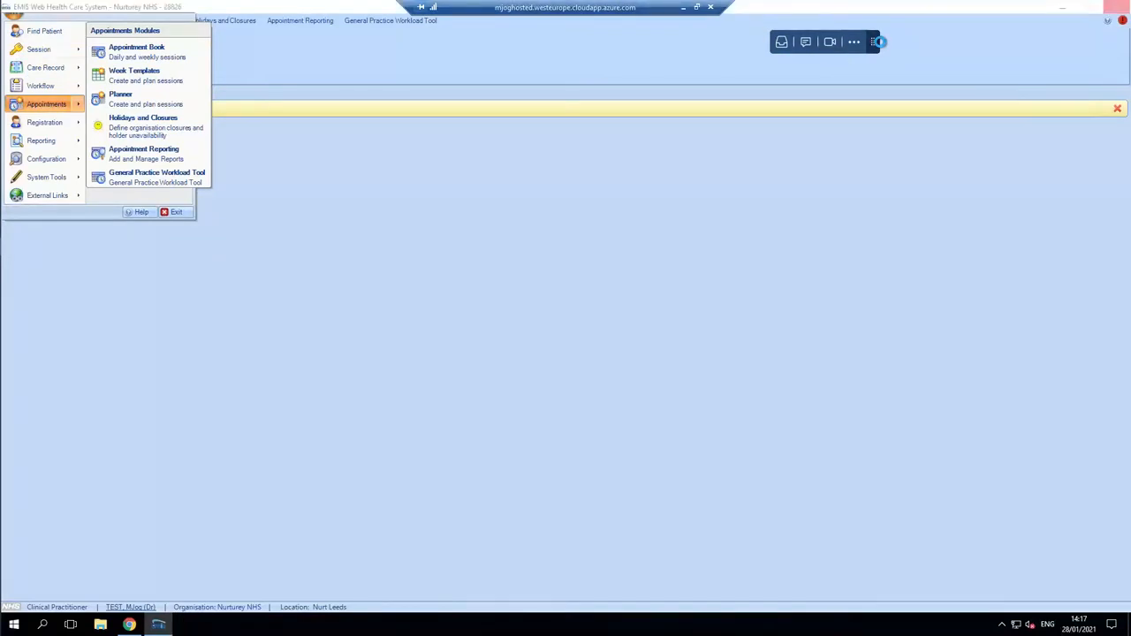
click(136, 49)
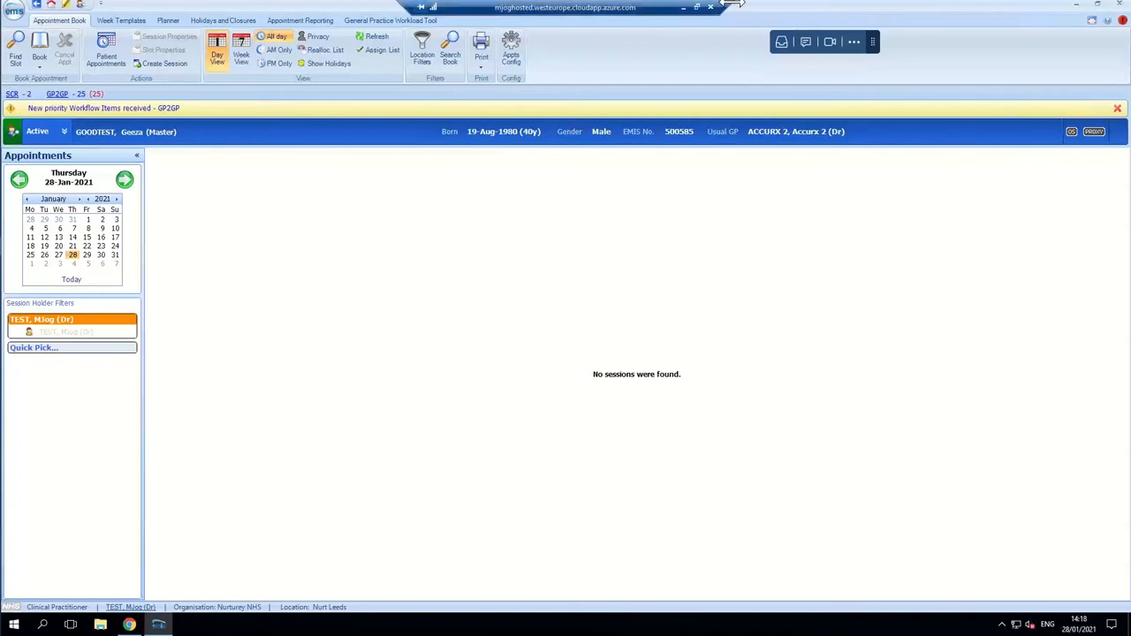
Start a new MJog message to the test patient and switch it to plain text
click(805, 42)
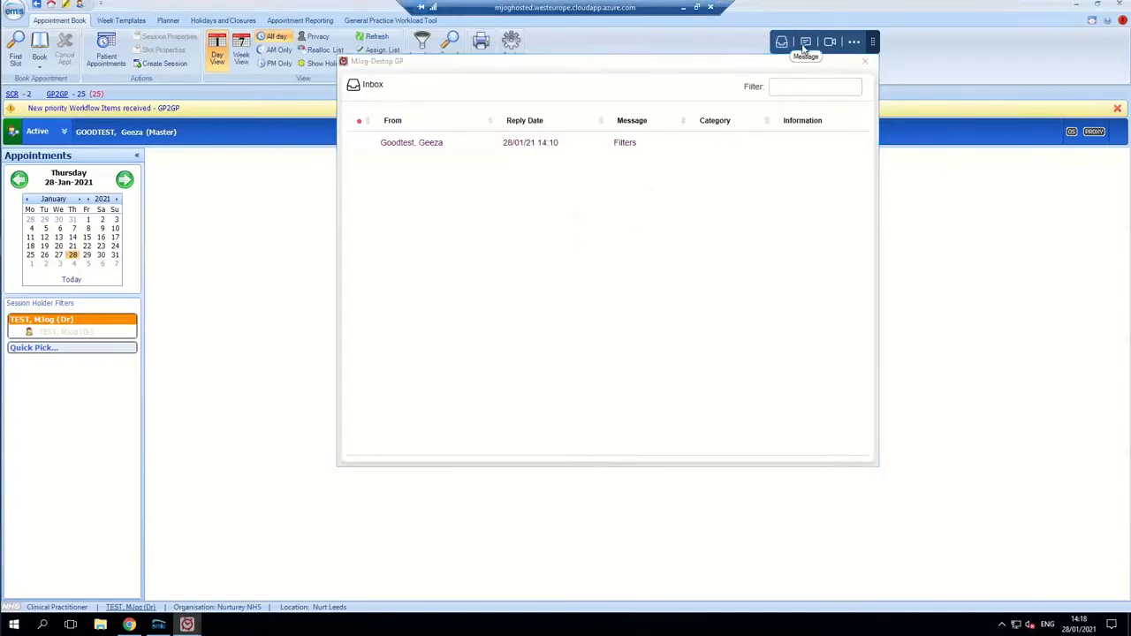
double_click(411, 142)
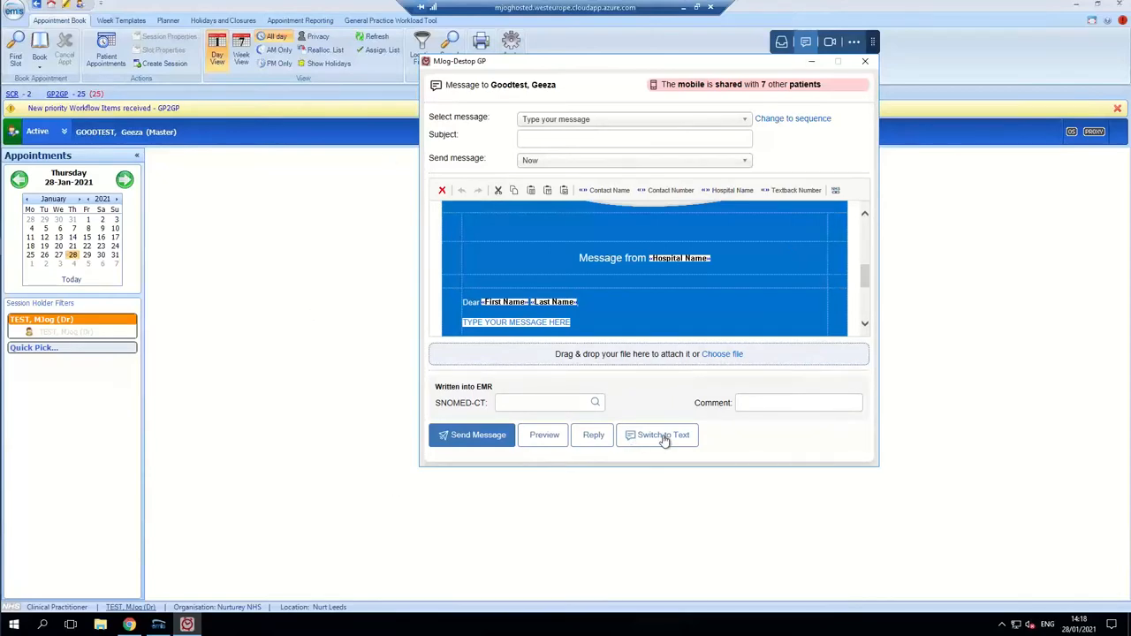
click(657, 434)
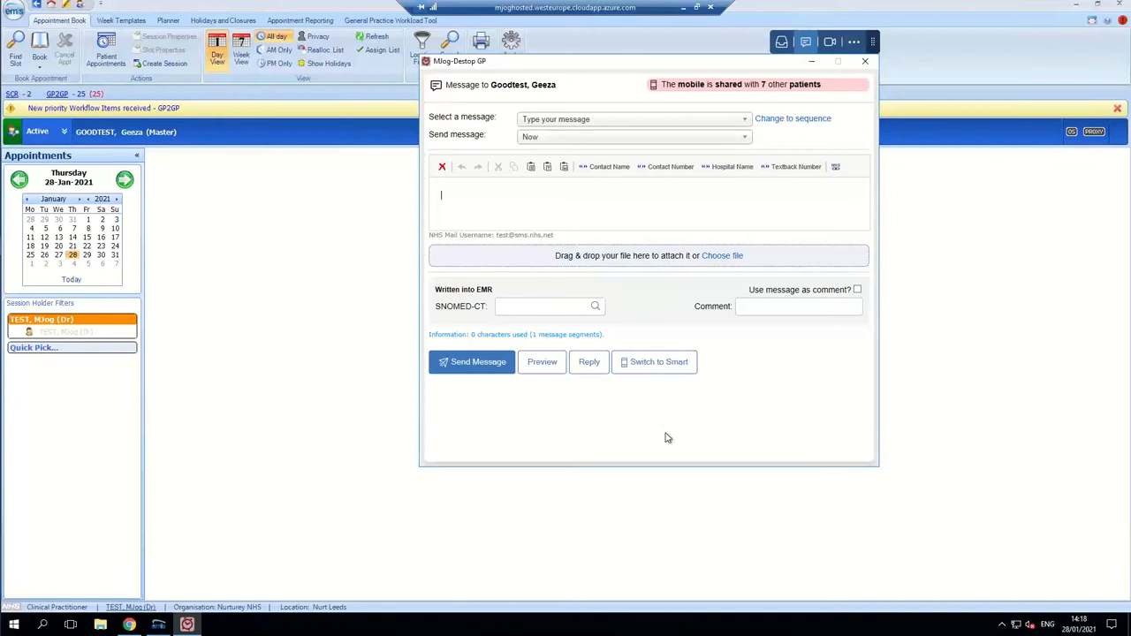
mouse_move(580, 434)
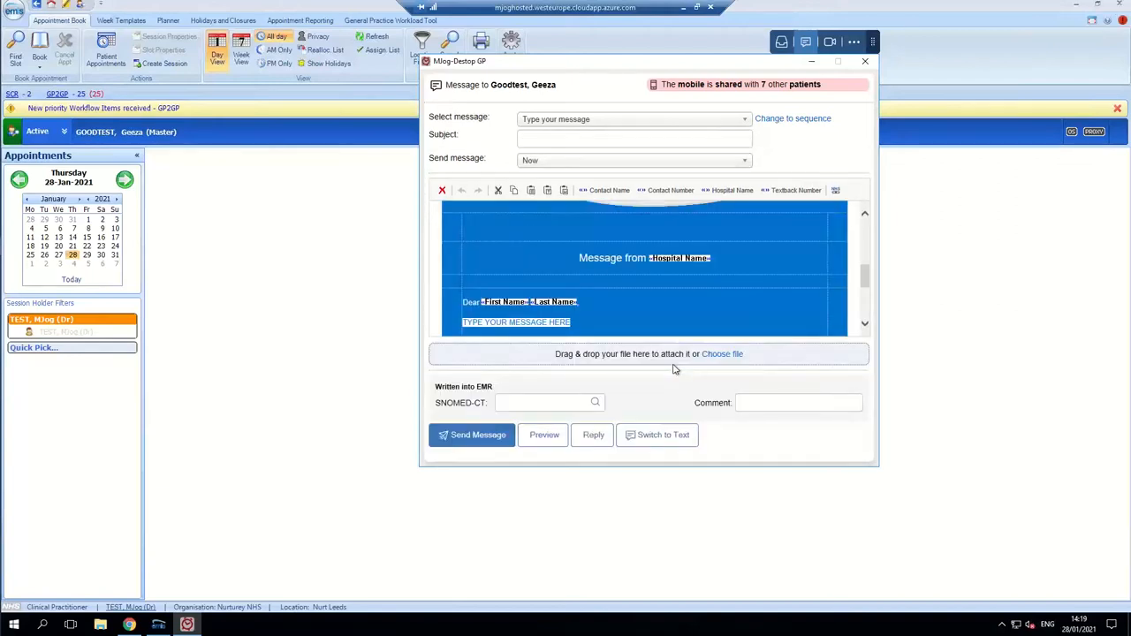
mouse_move(608, 333)
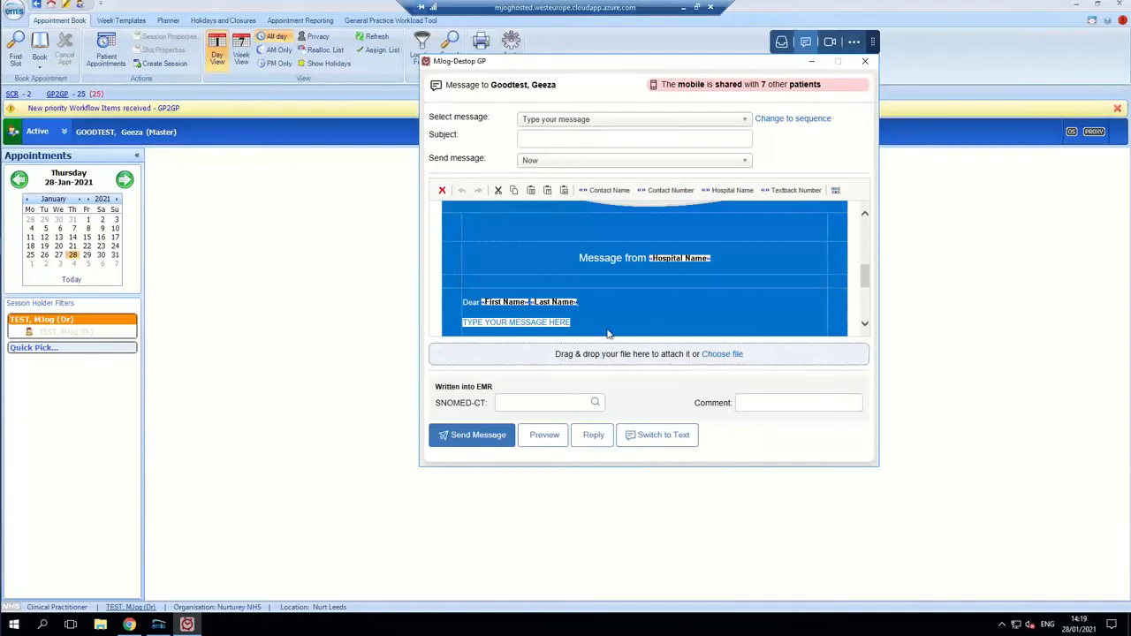
click(545, 434)
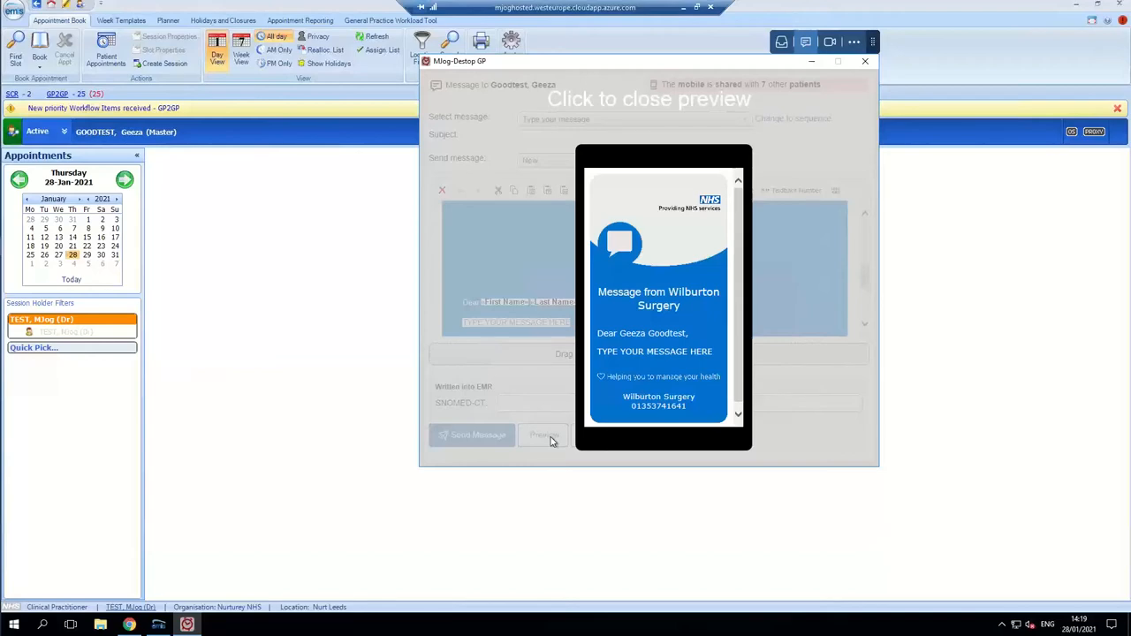
mouse_move(1077, 163)
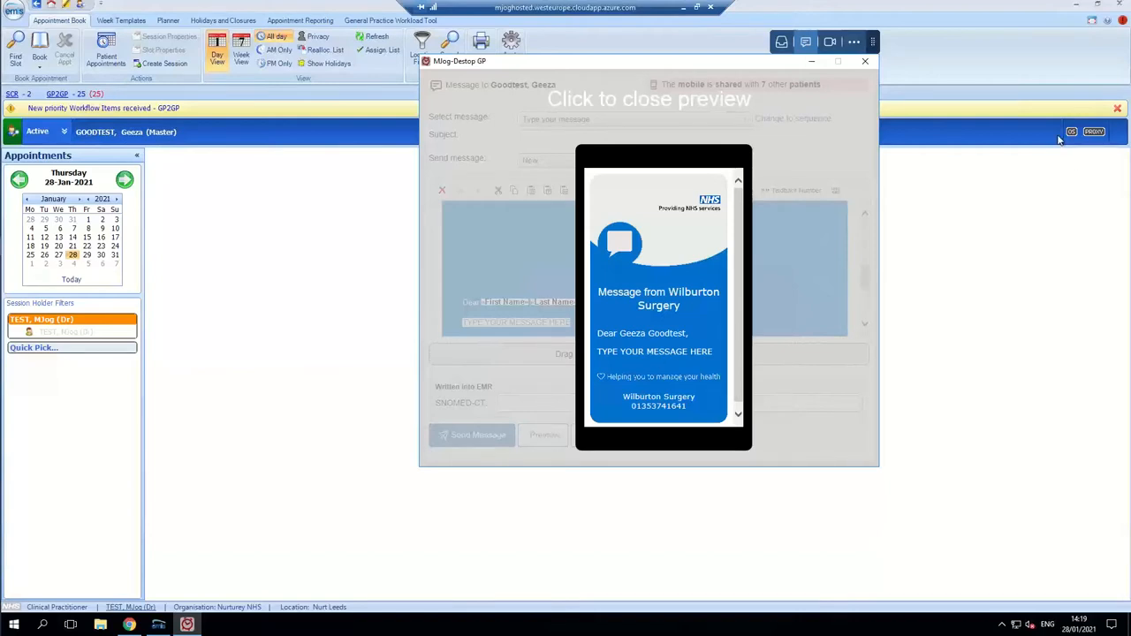
mouse_move(782, 305)
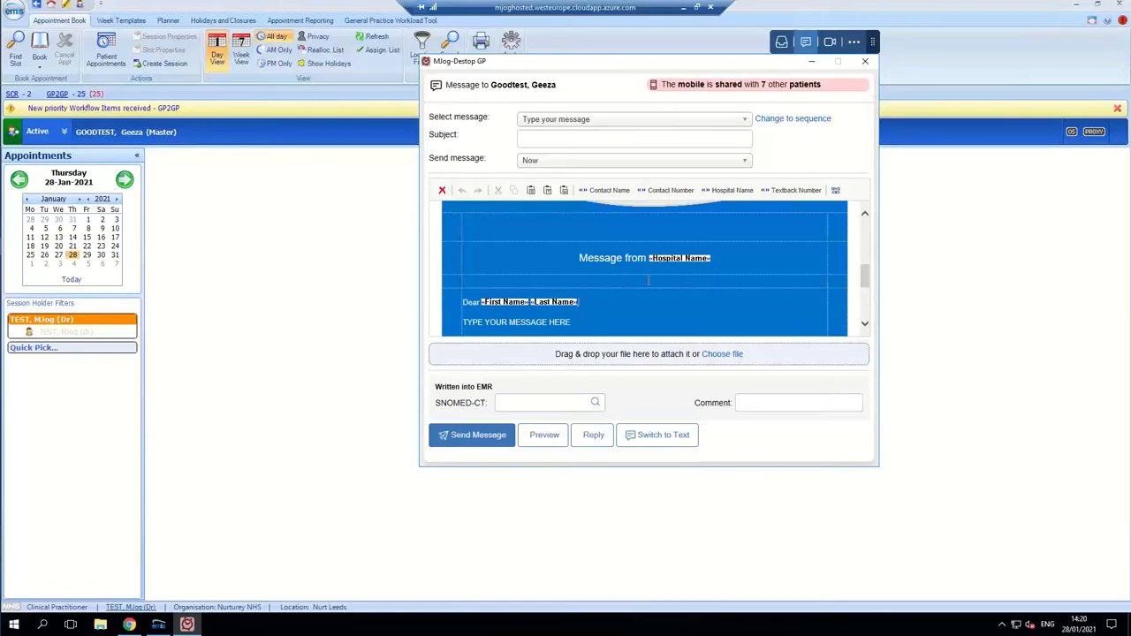
mouse_move(667, 439)
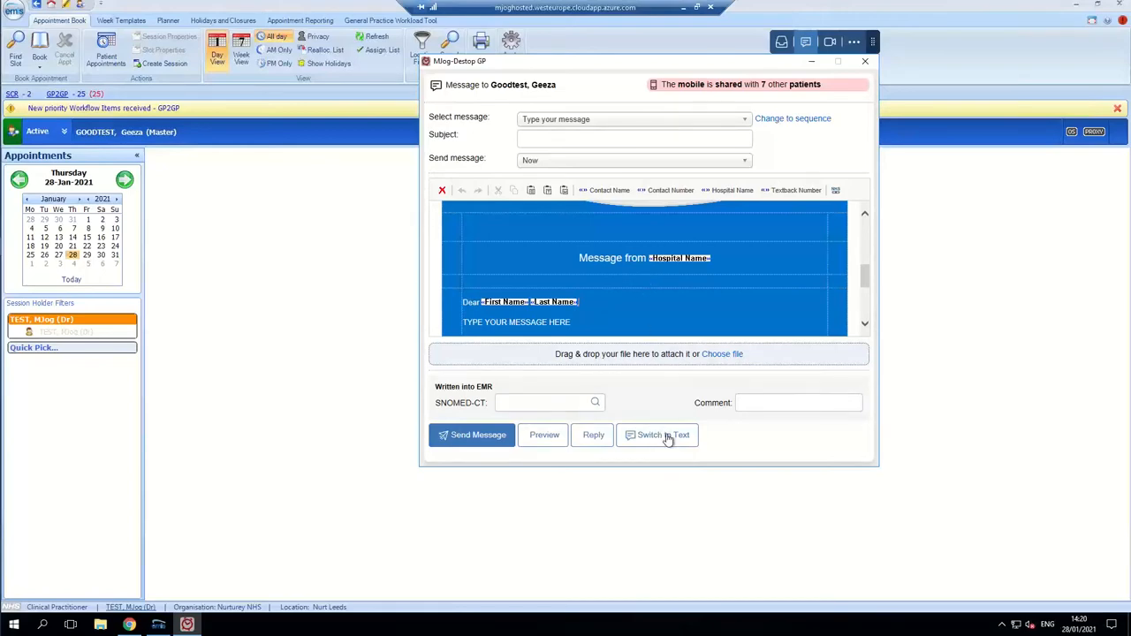
Toggle the patient message between text and app style, type 'your message gf', end in plain text
click(658, 433)
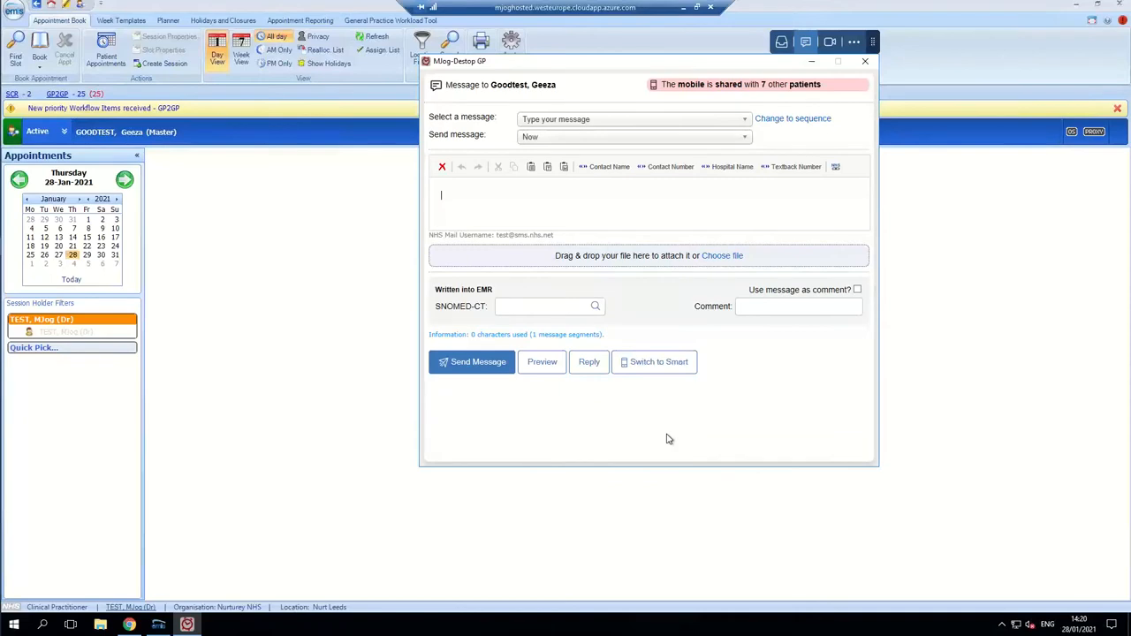
click(654, 362)
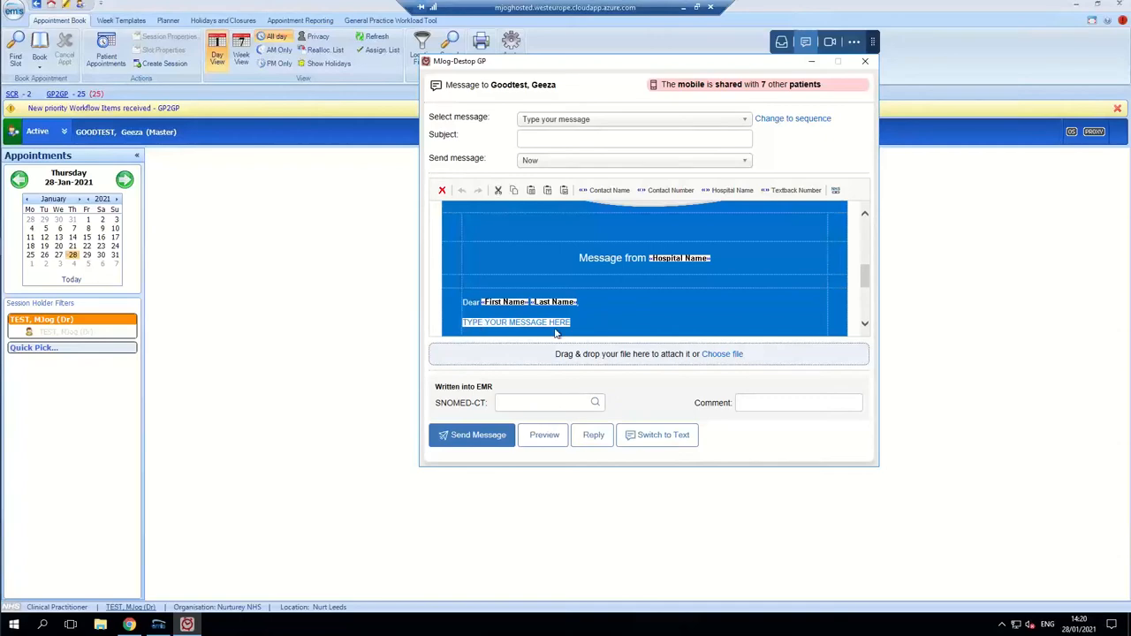
text(your message gf)
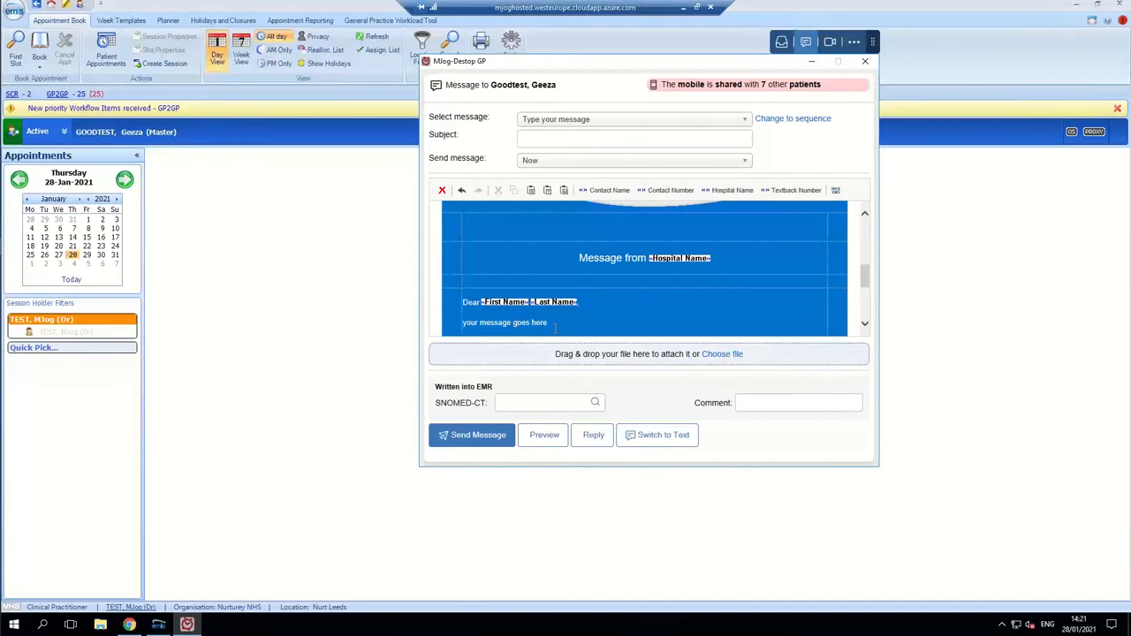
click(657, 434)
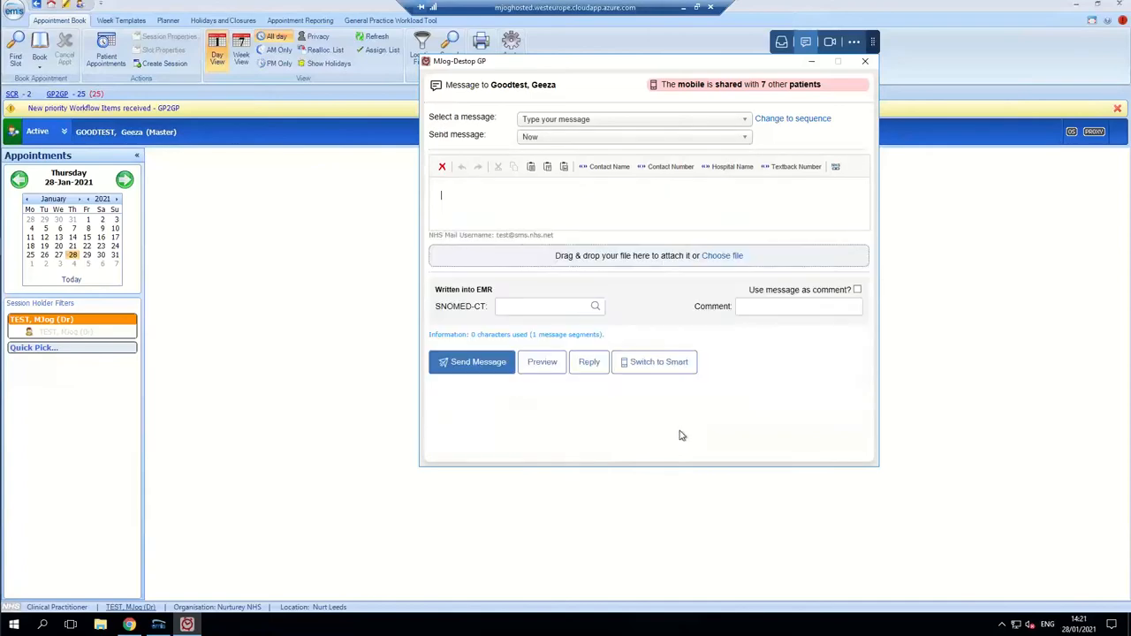
mouse_move(569, 281)
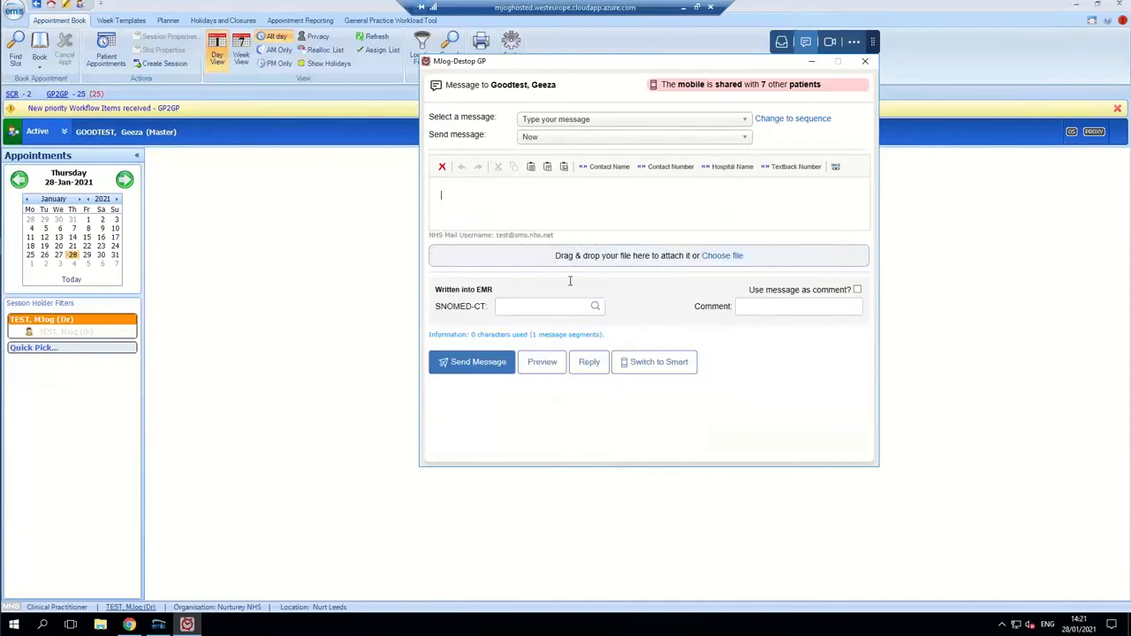
mouse_move(570, 251)
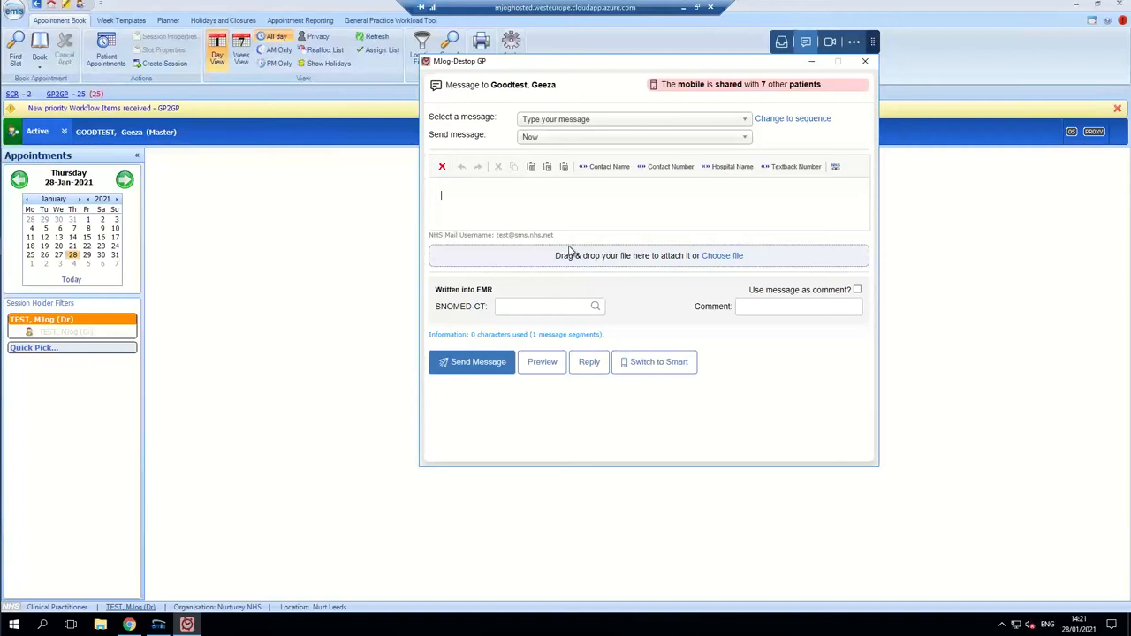
mouse_move(564, 250)
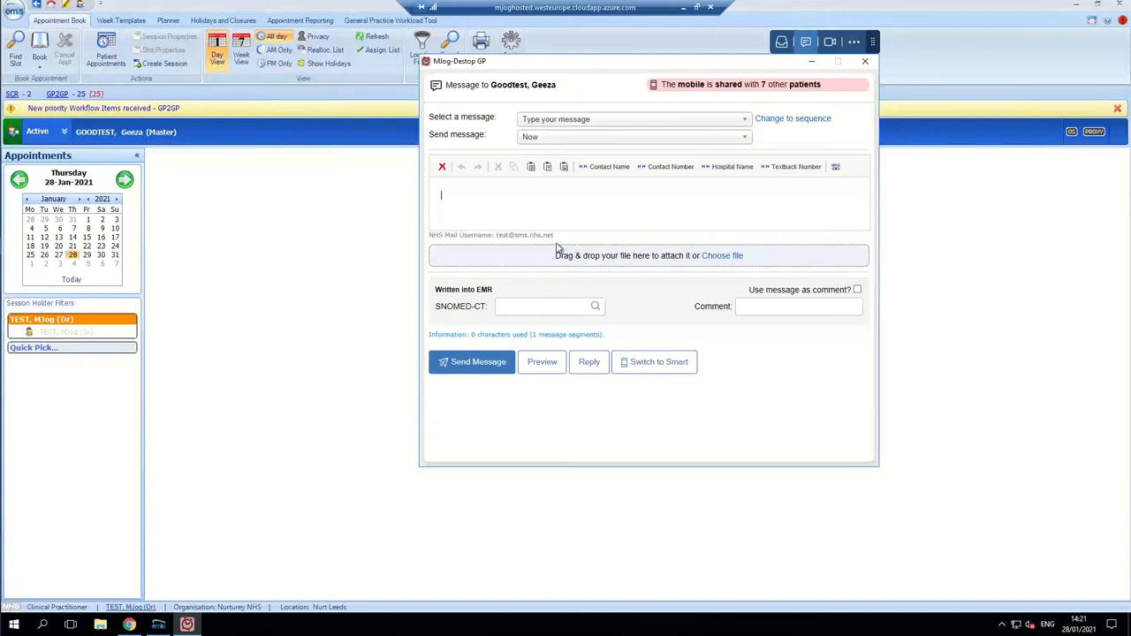
Close the MJog Desktop GP patient message window
click(864, 60)
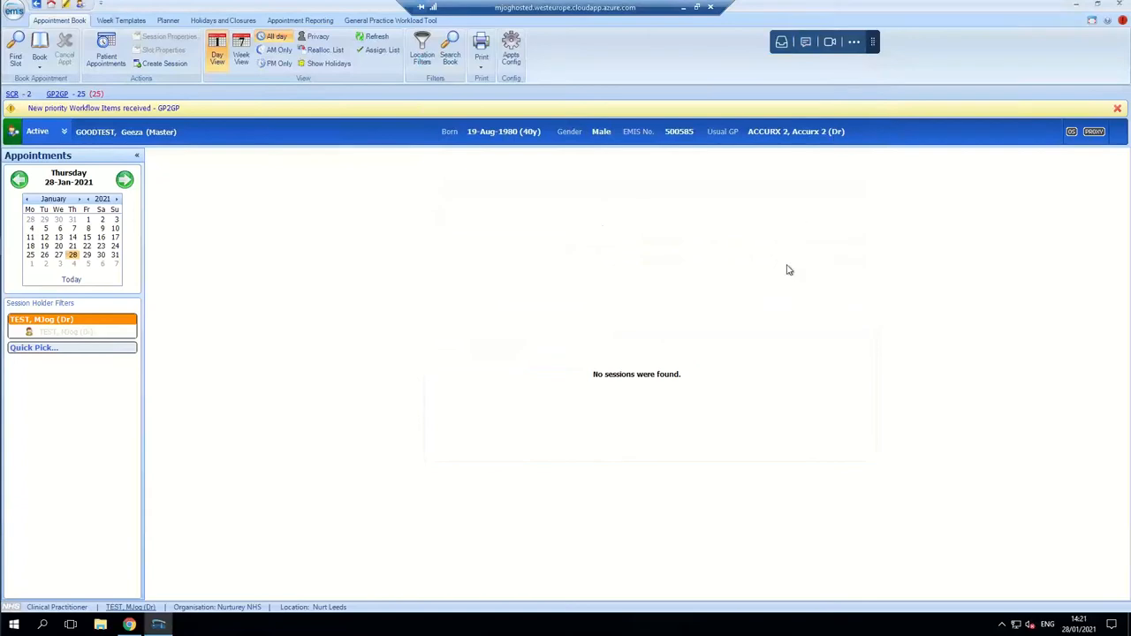
mouse_move(795, 289)
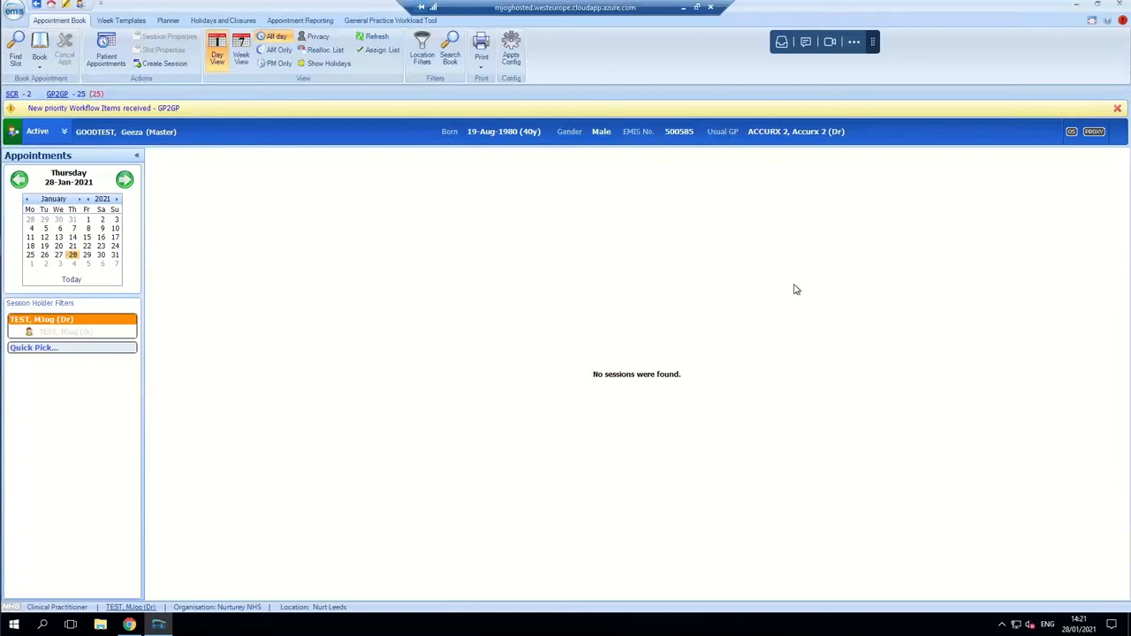
mouse_move(120, 529)
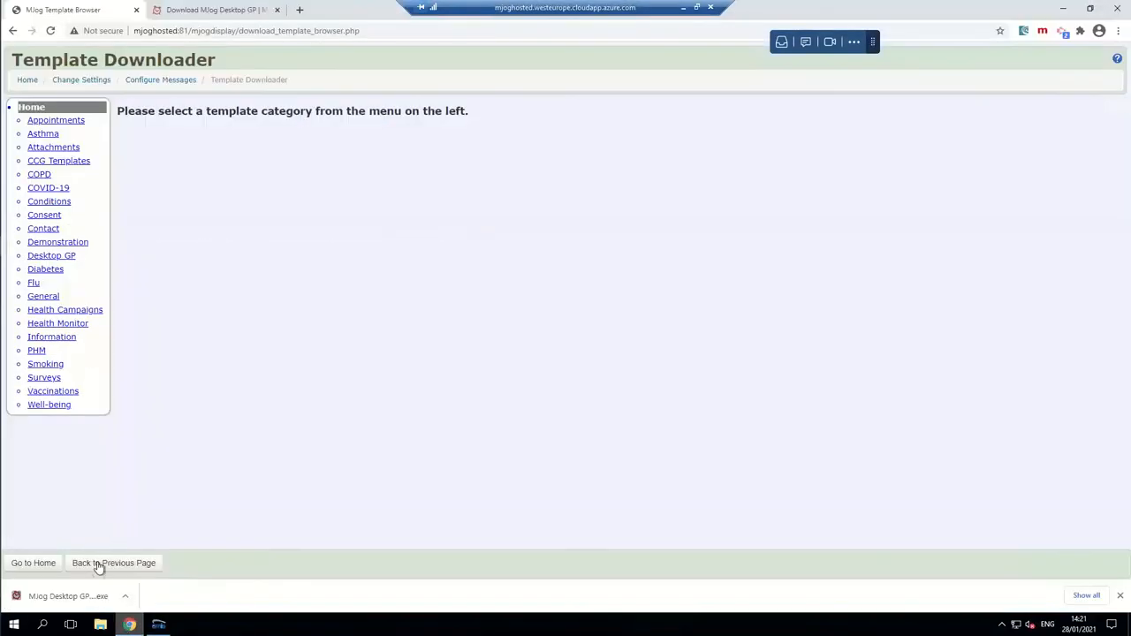
Return to Configure Messages and list the Now/Reply message templates
click(113, 563)
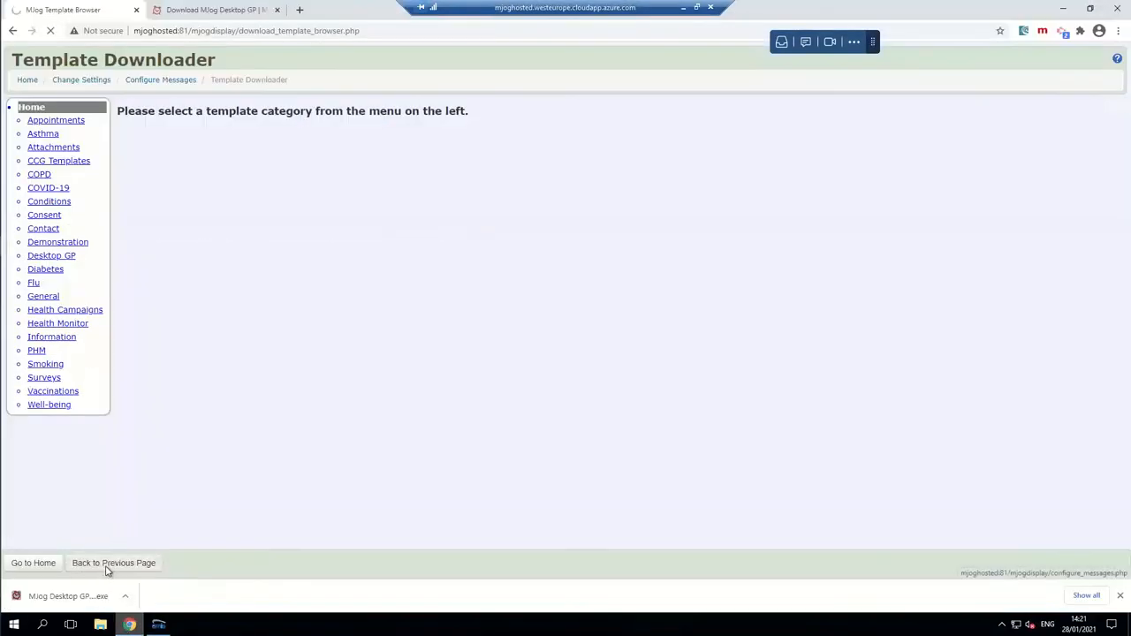
click(113, 563)
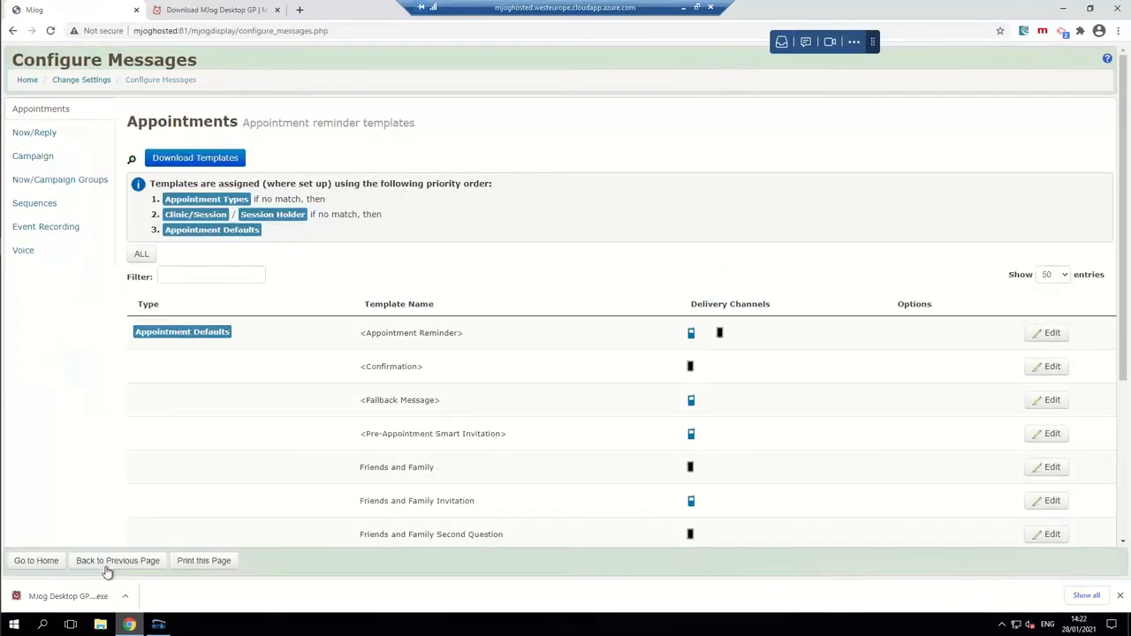
mouse_move(366, 432)
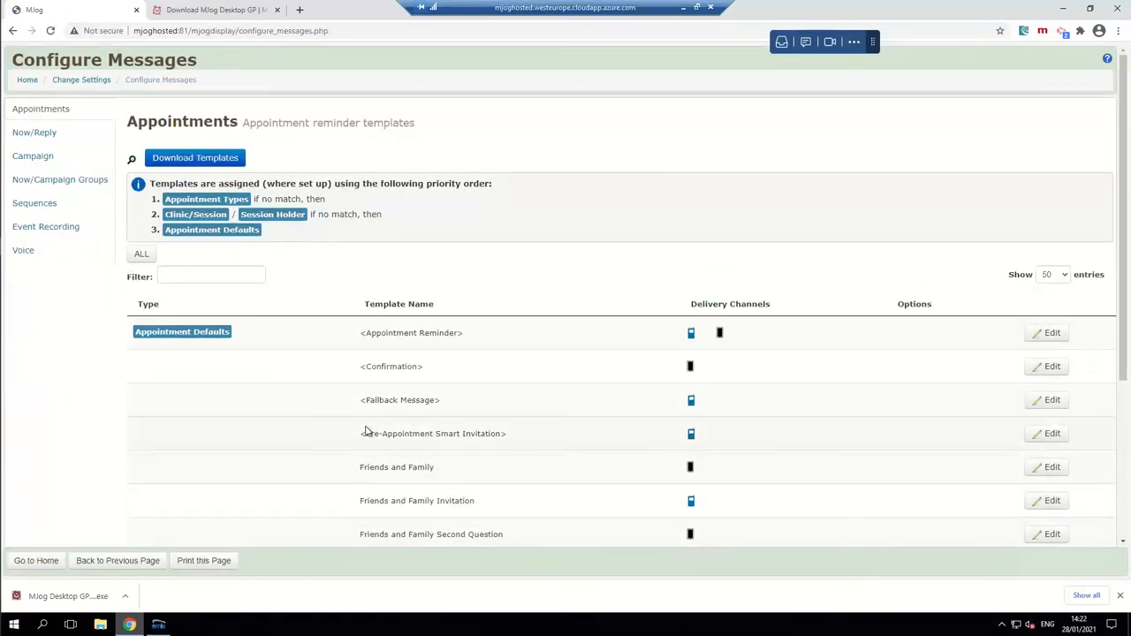
mouse_move(34, 132)
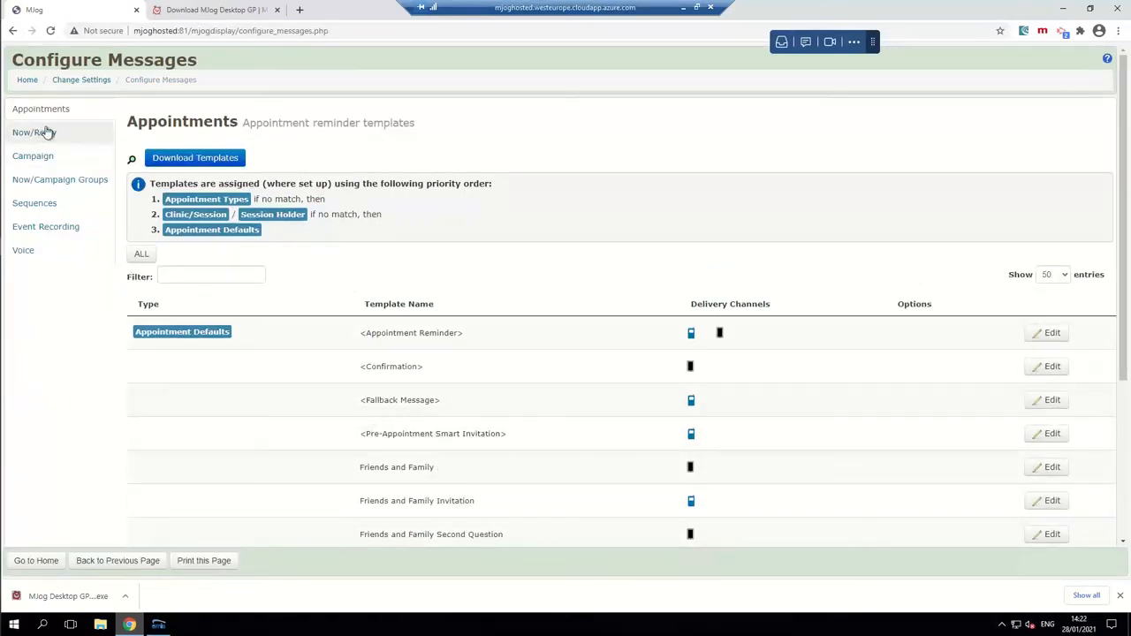
click(35, 131)
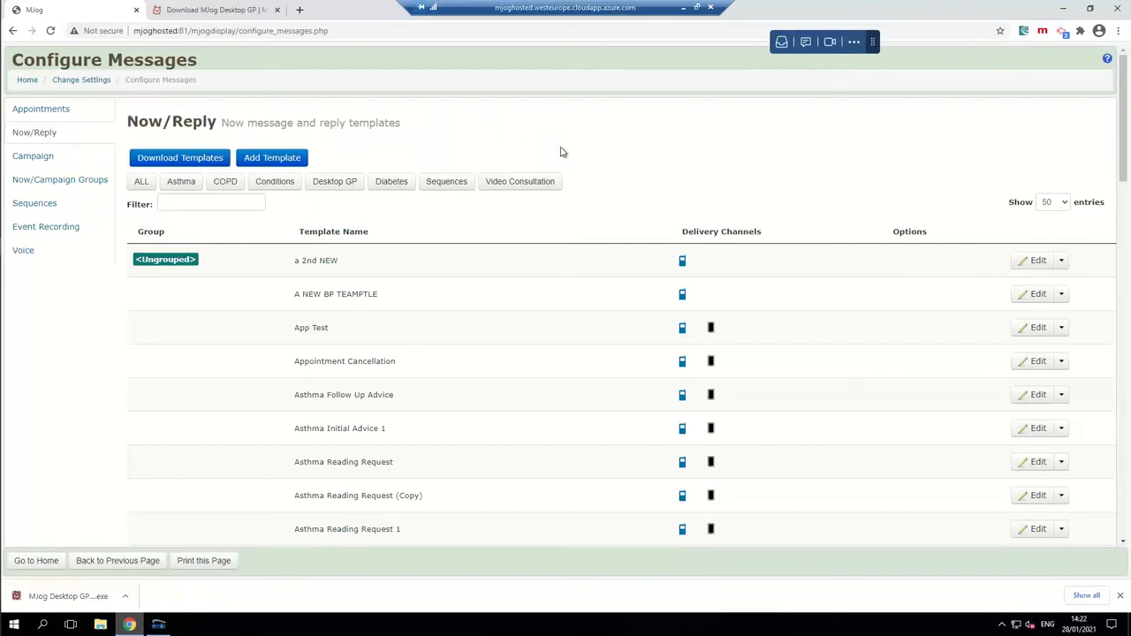
scroll(down, 3)
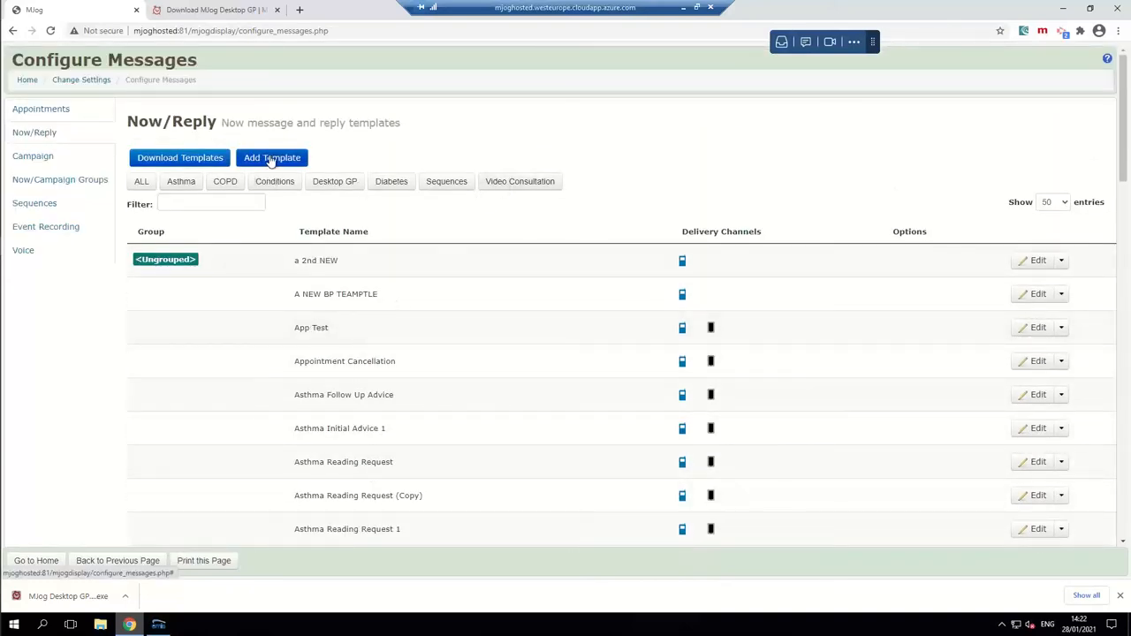
Add a new message template named 'AAAAAAA NEW ONE'
click(272, 157)
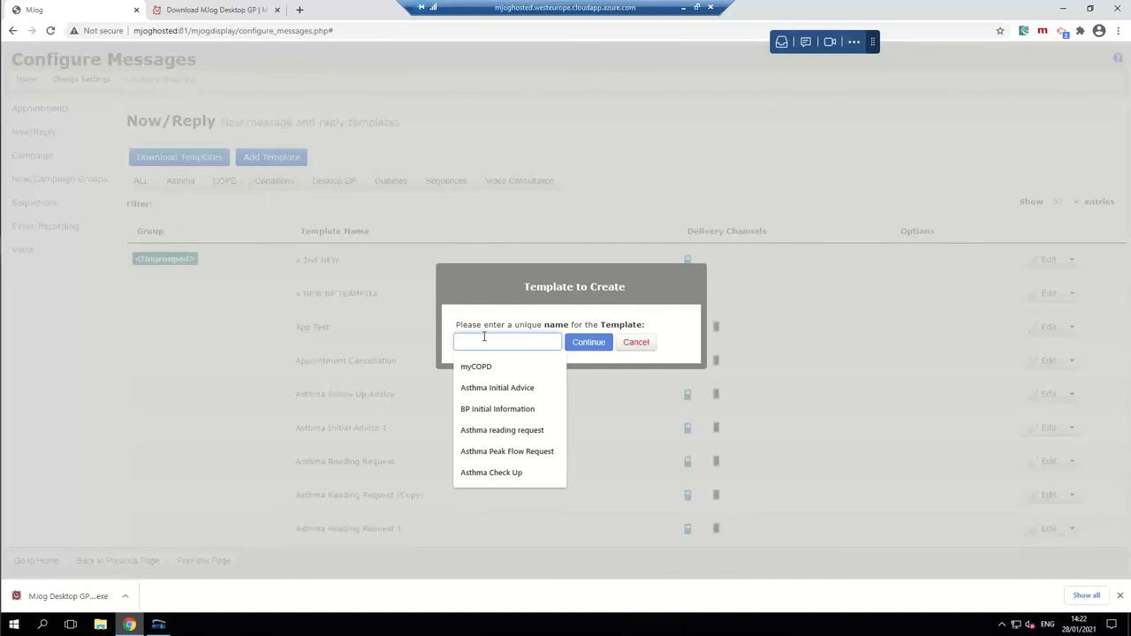
text(AAAAAAA NEW ONE)
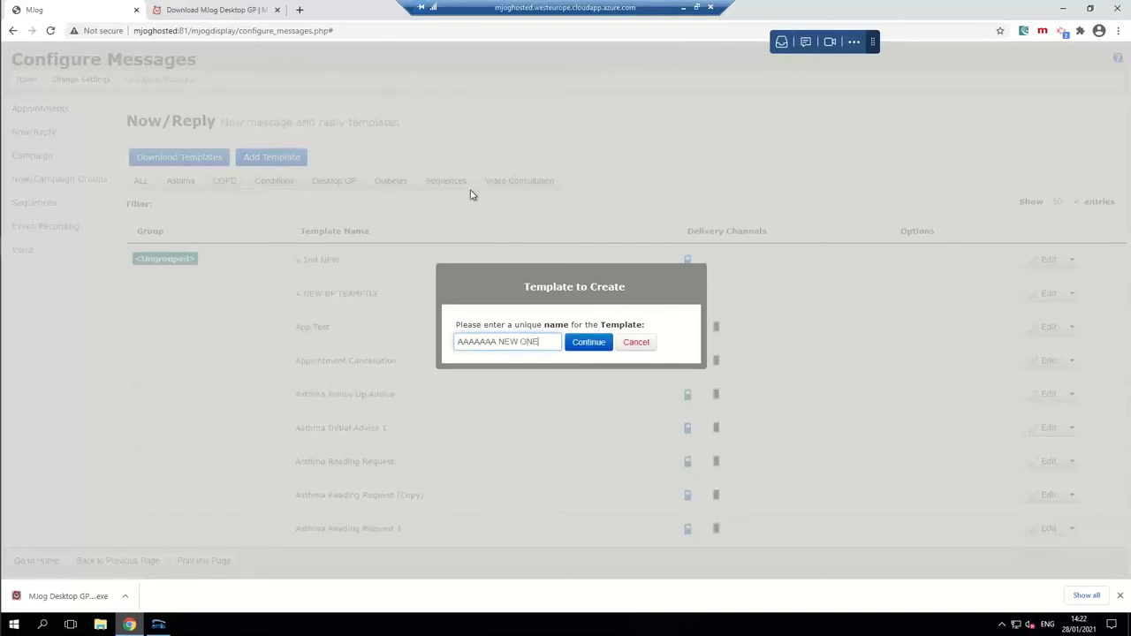
click(588, 342)
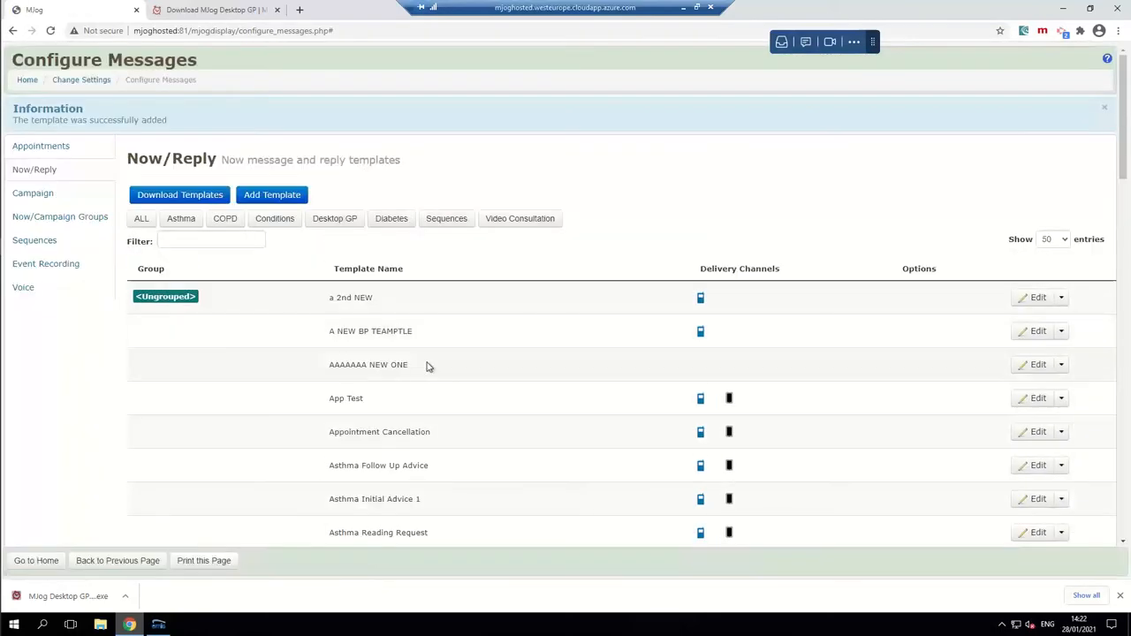
mouse_move(503, 367)
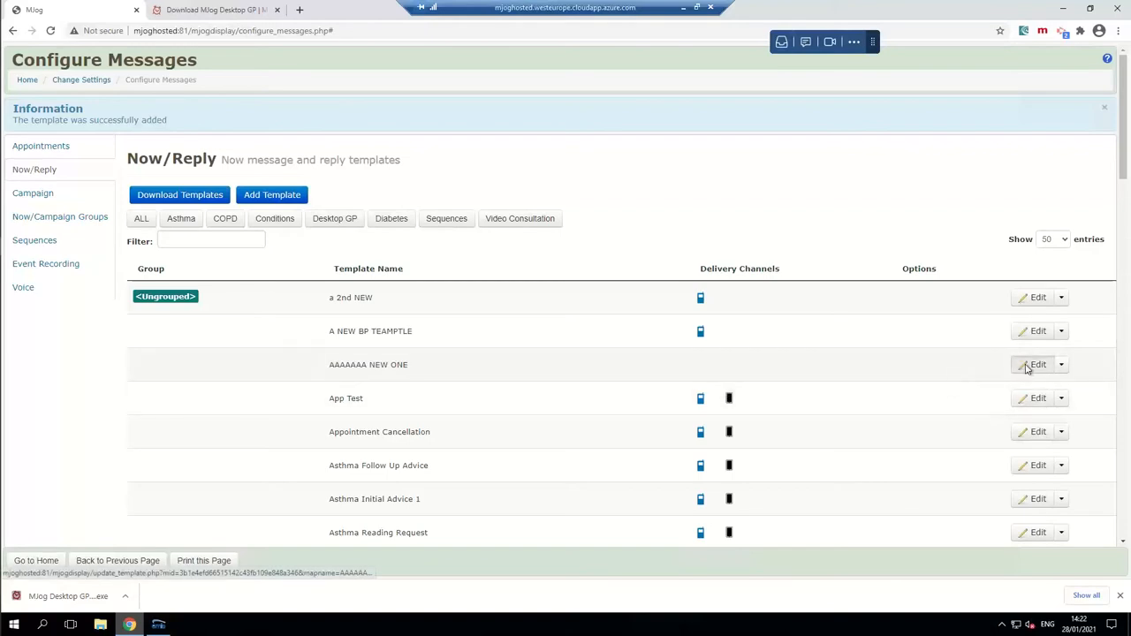
Edit the new template's text message version and start typing its message
click(1033, 363)
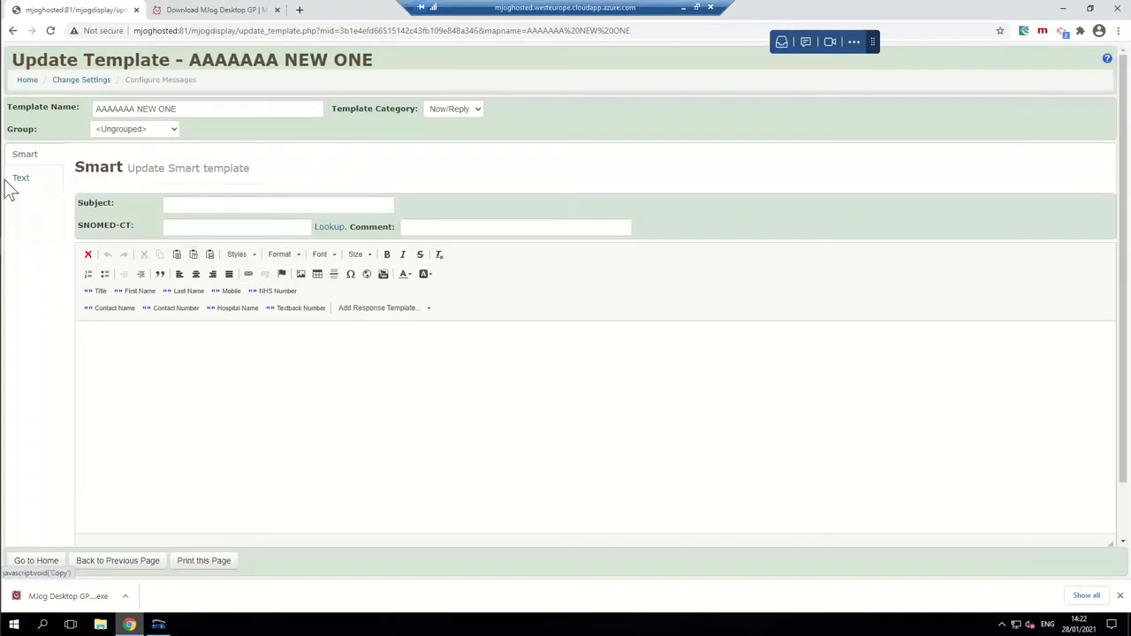
click(20, 177)
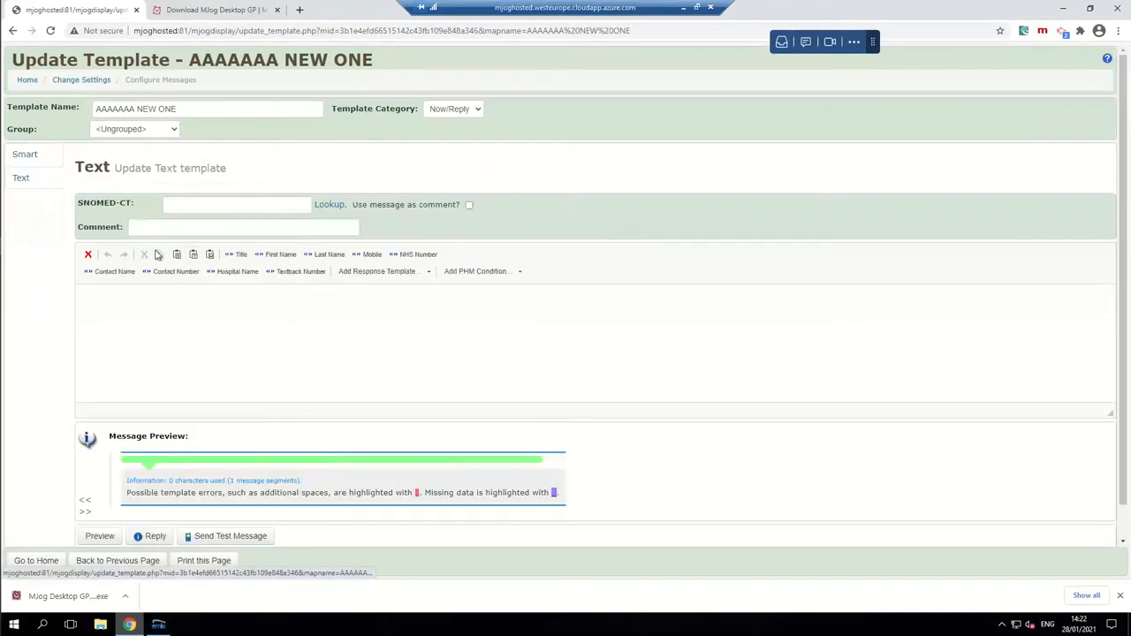
text(message in)
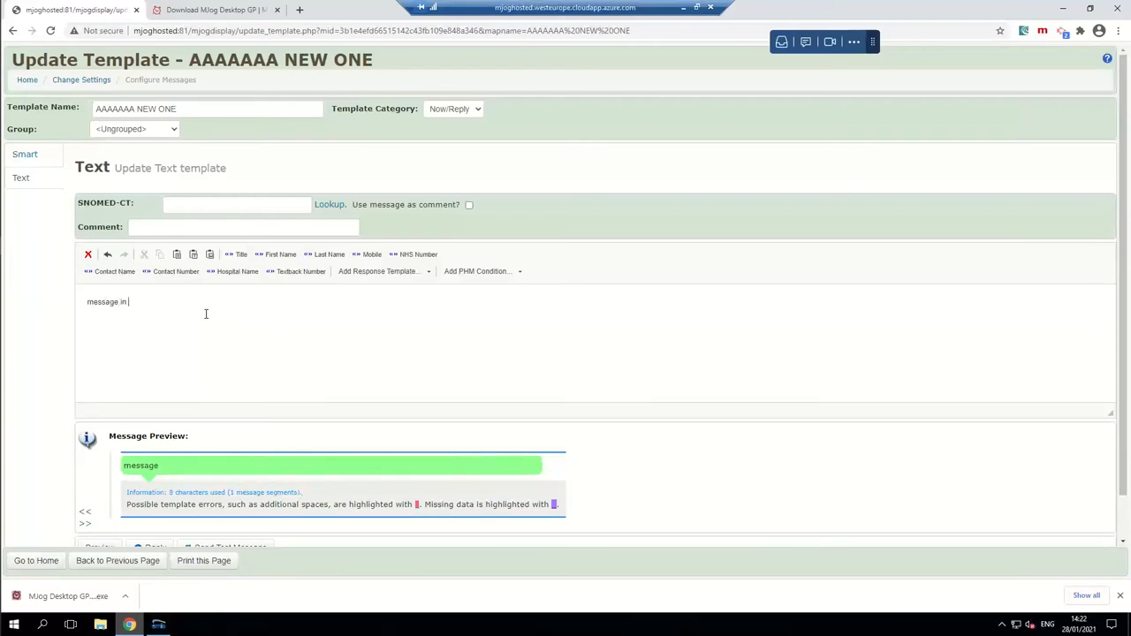
text(this box)
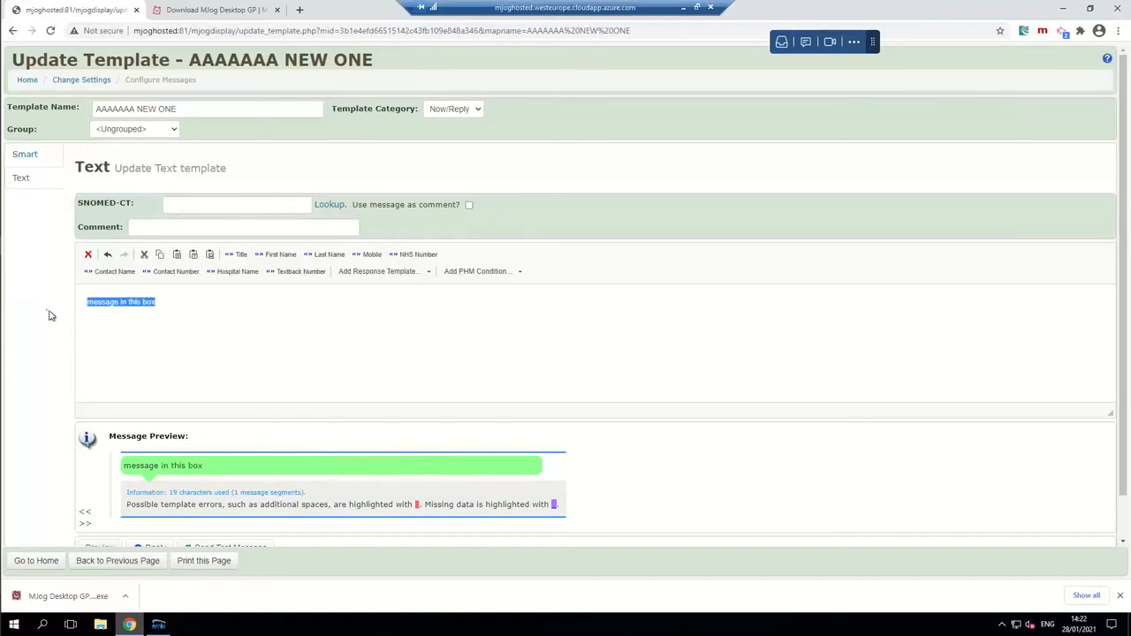
mouse_move(77, 346)
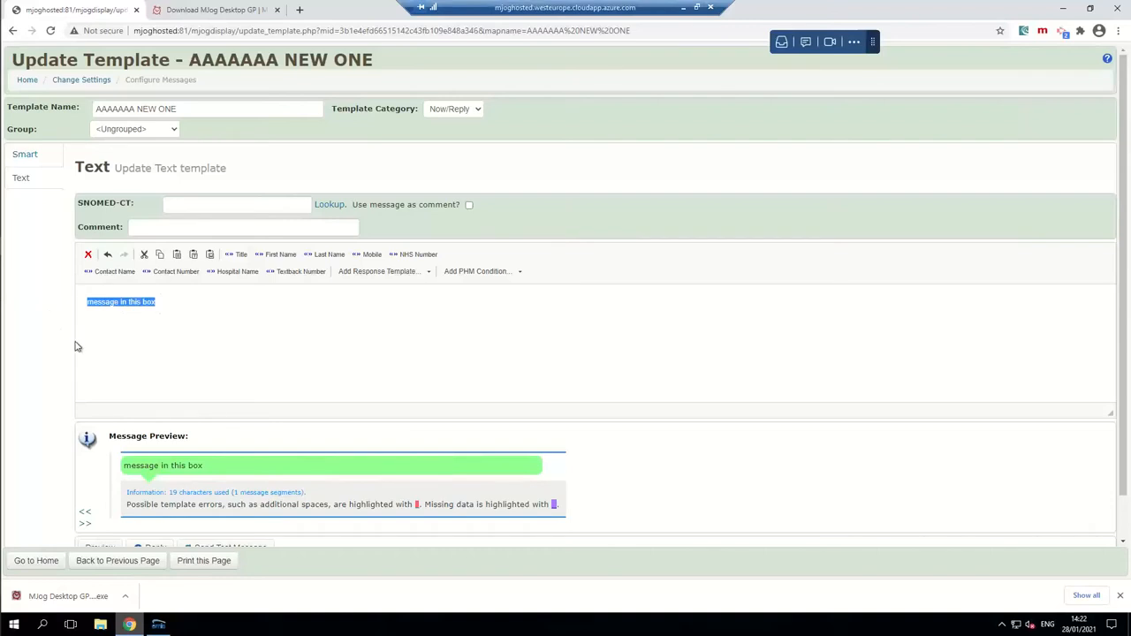
mouse_move(94, 336)
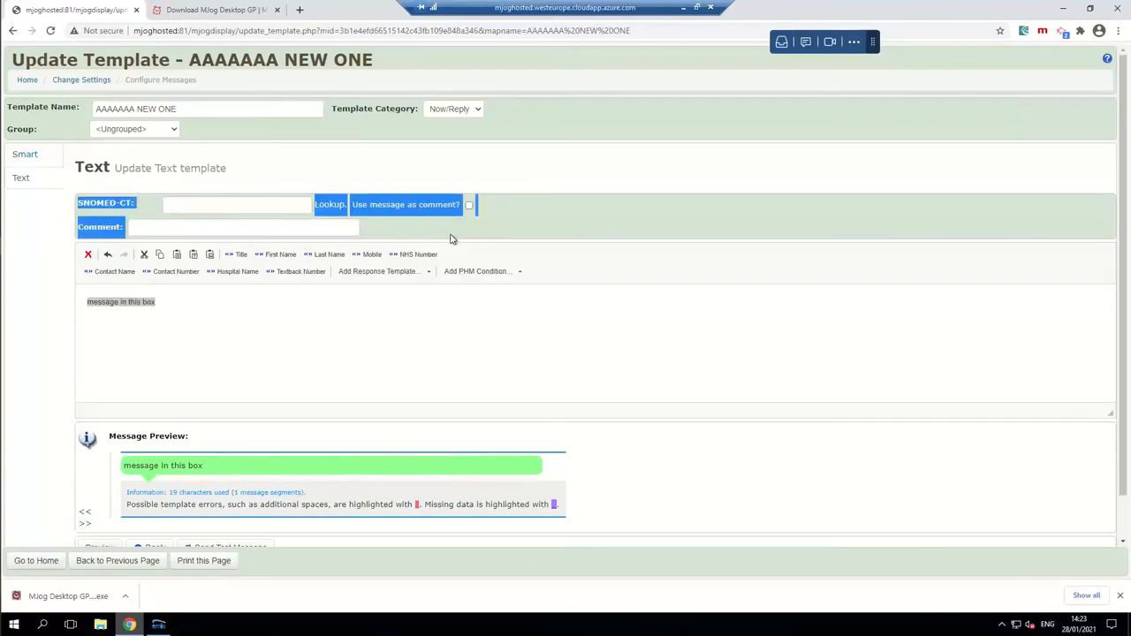
mouse_move(453, 237)
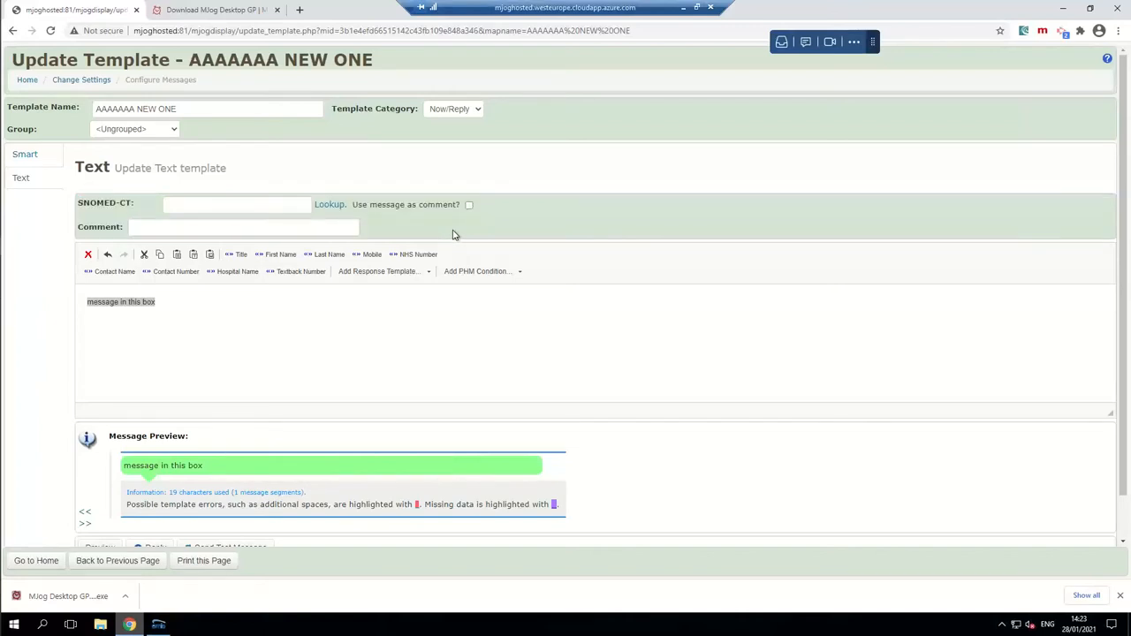
click(236, 205)
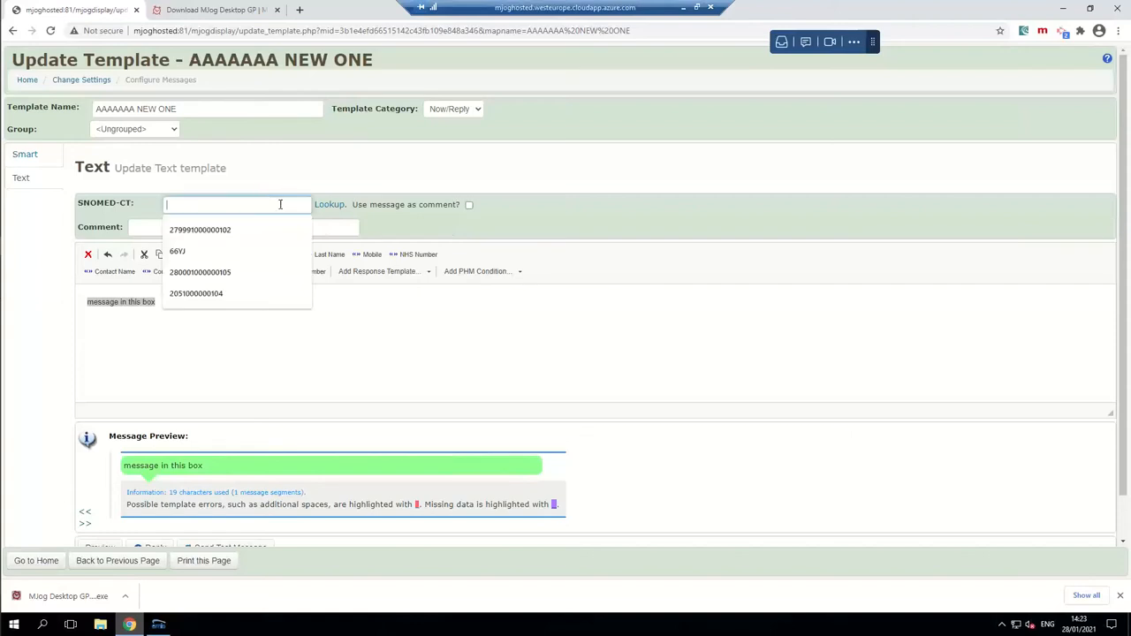
click(200, 230)
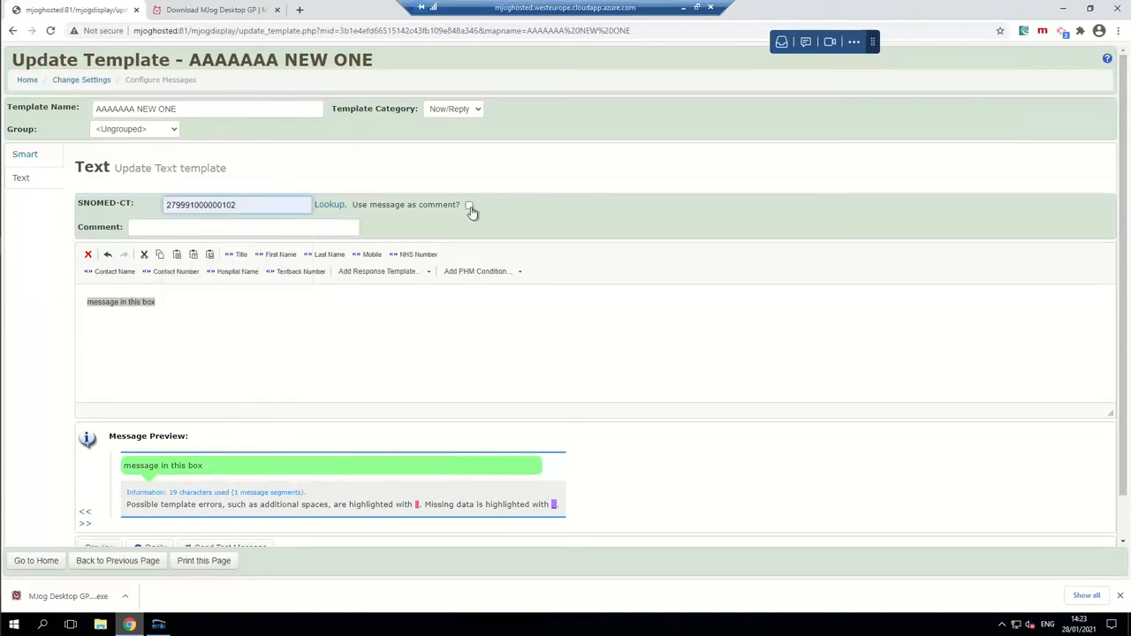
click(469, 204)
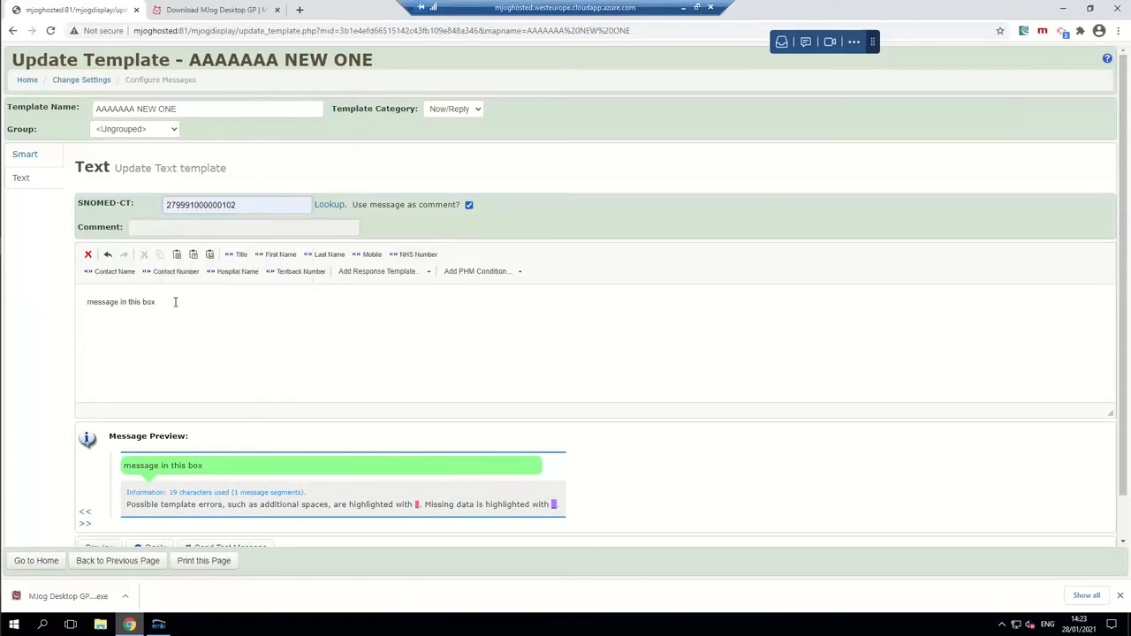
text(MSESSAGE HERE)
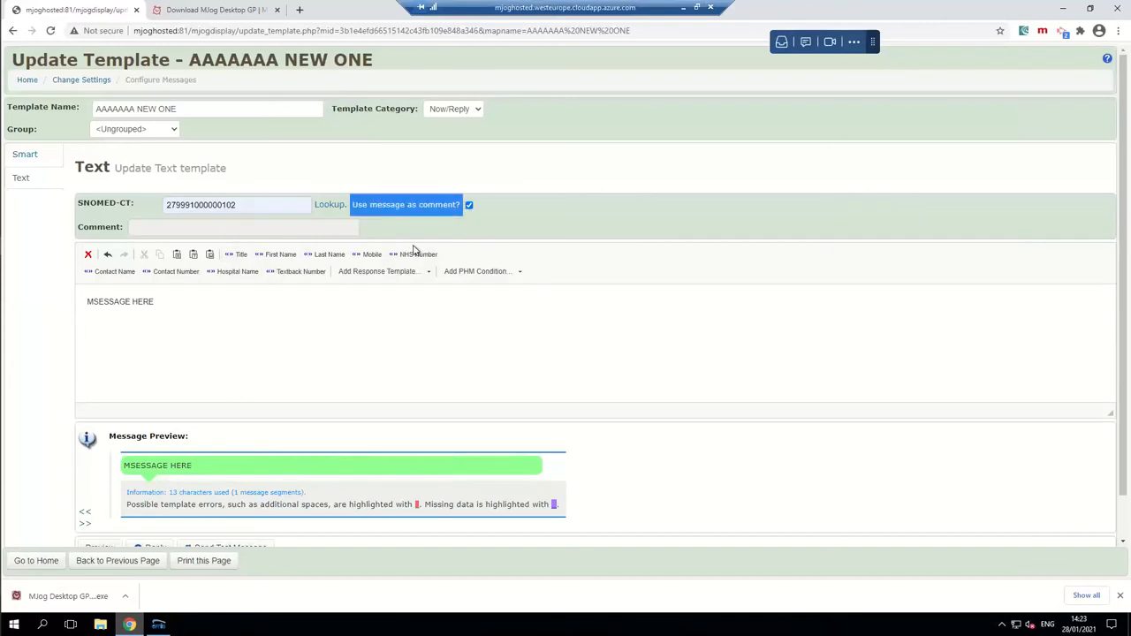
double_click(119, 301)
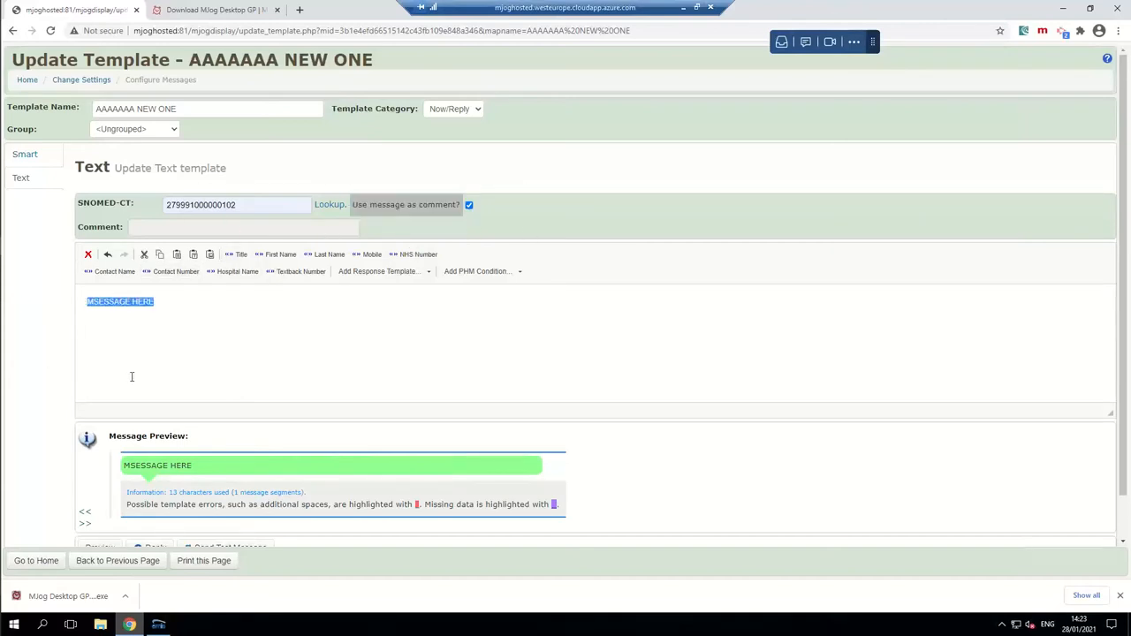
scroll(down, 3)
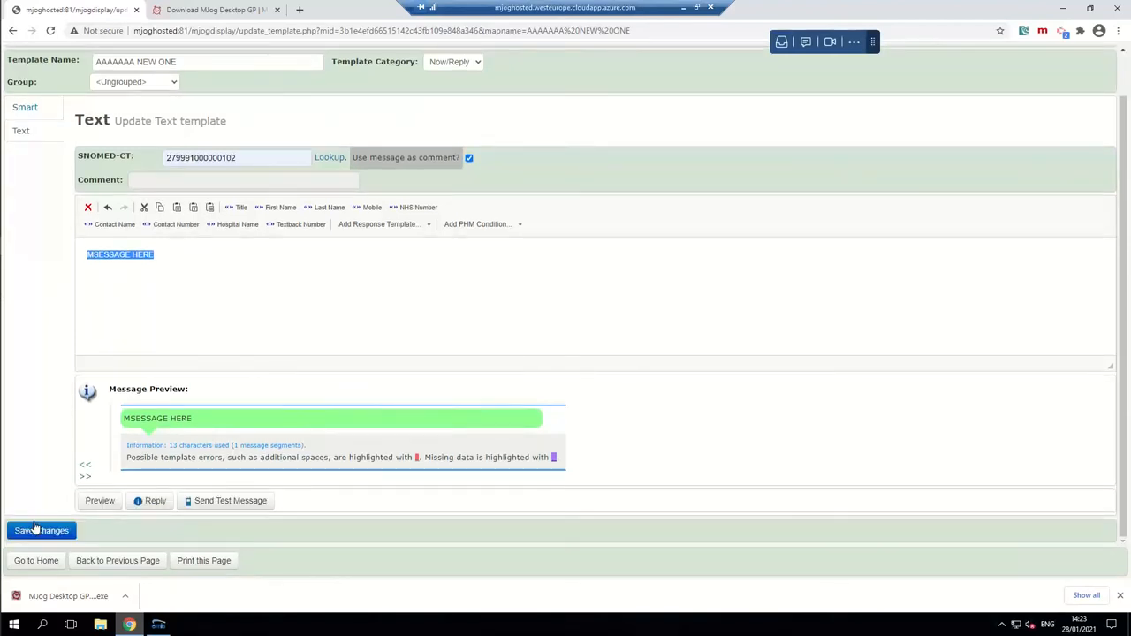
Save the 'AAAAAAA NEW ONE' template and mark it as a favourite
click(41, 530)
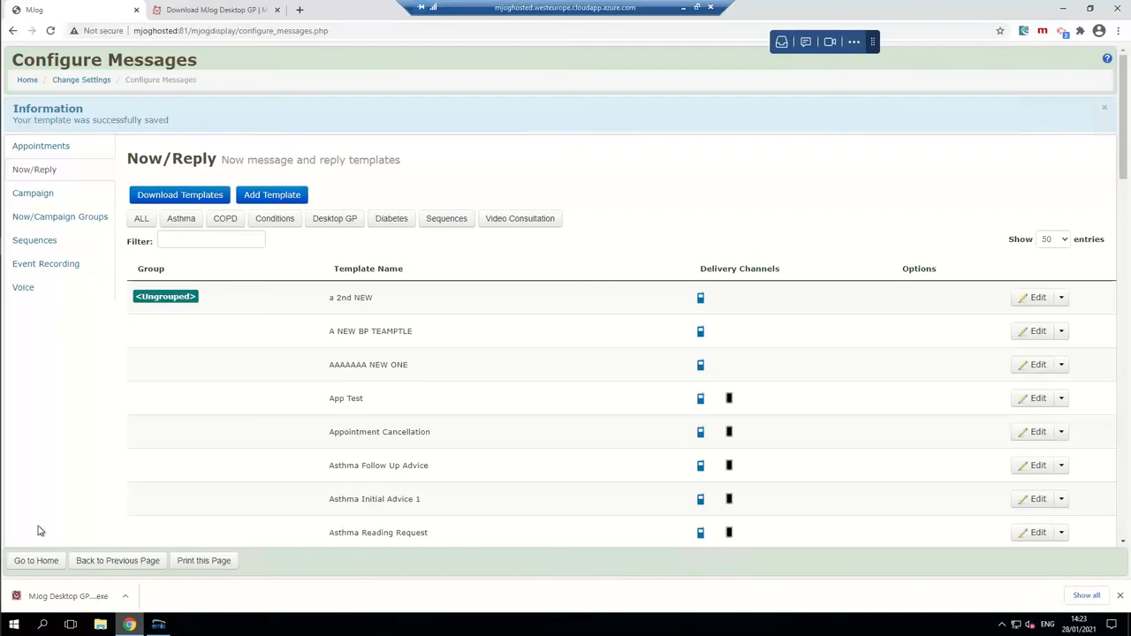
mouse_move(460, 426)
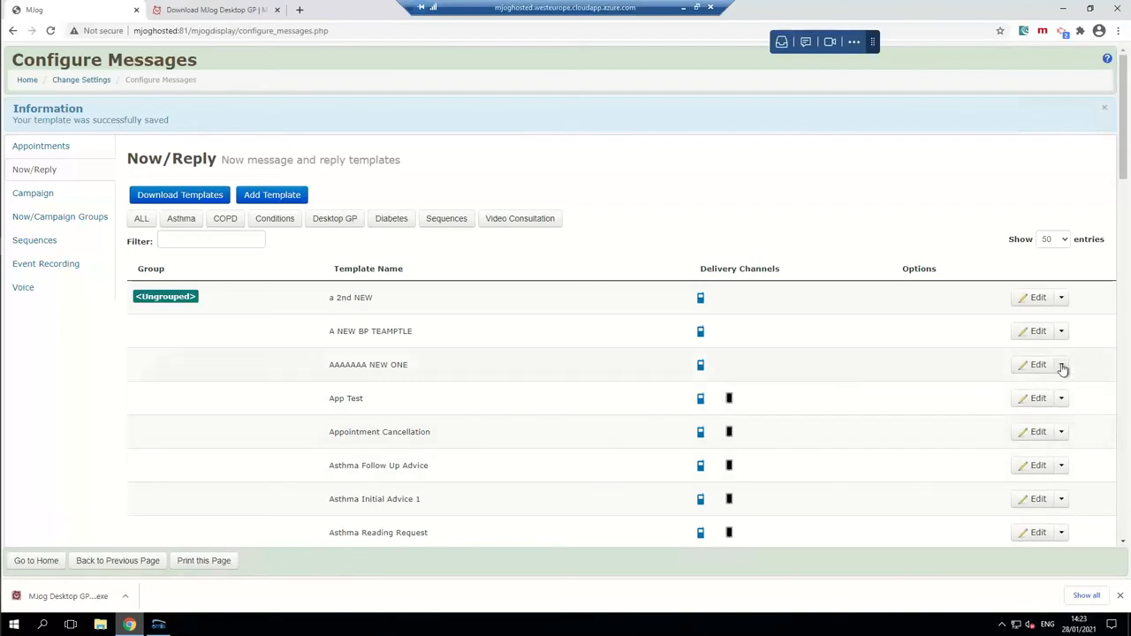
click(1061, 364)
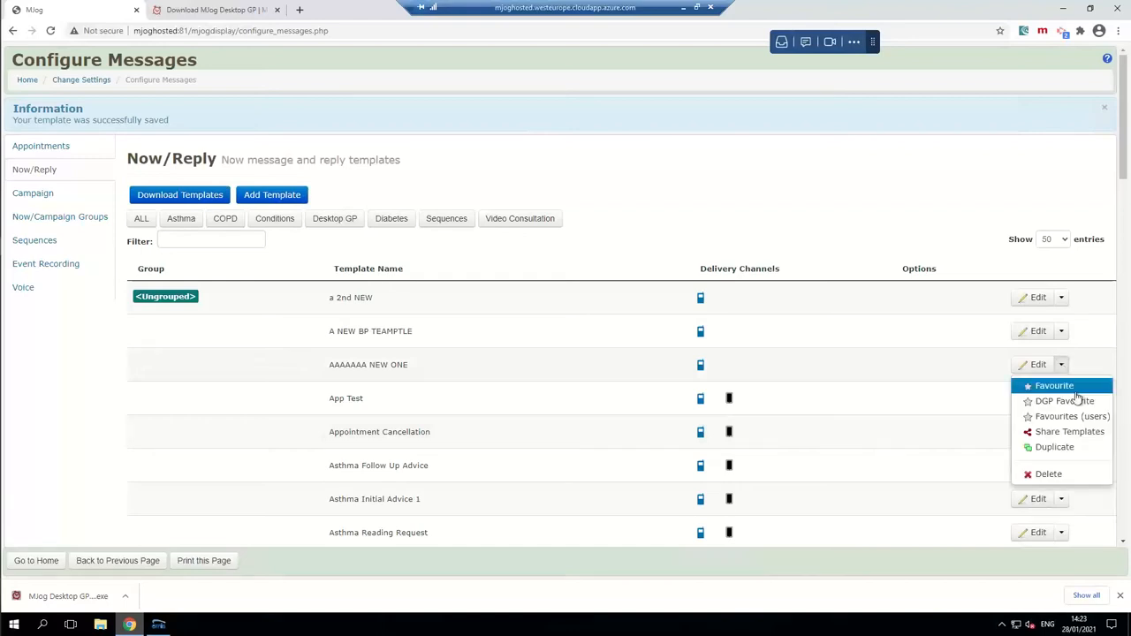
click(1060, 364)
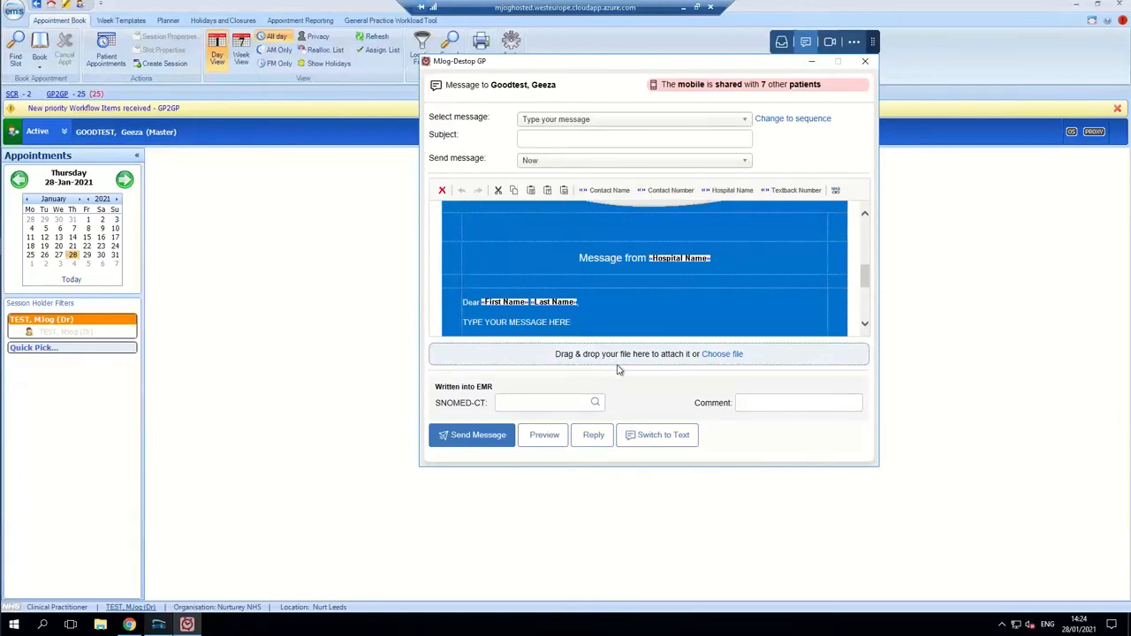
mouse_move(866, 61)
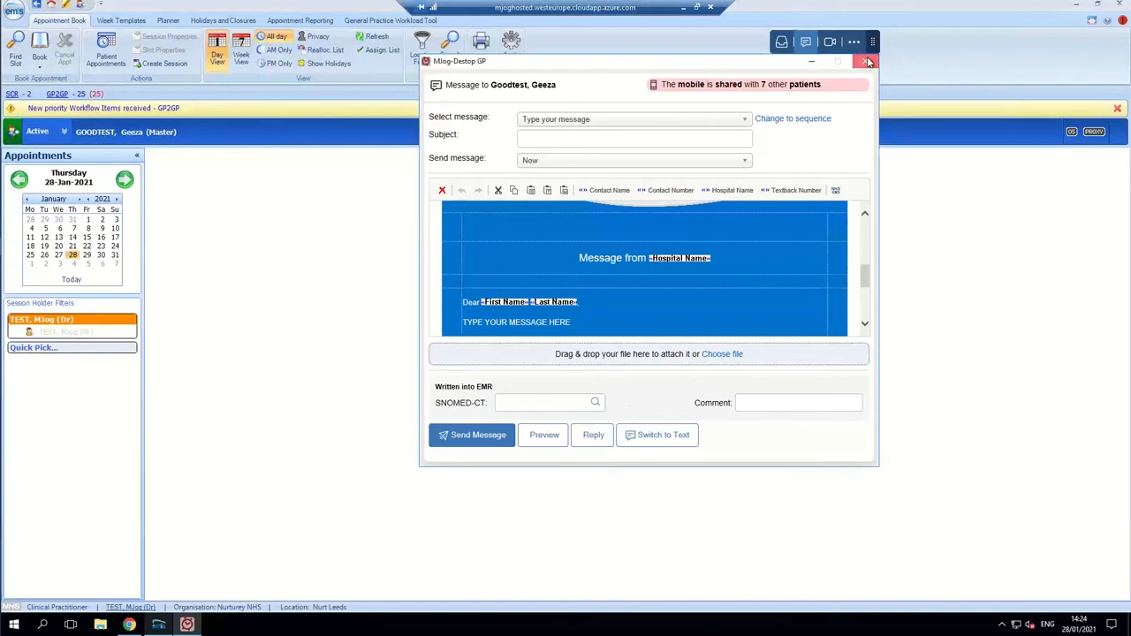
Close the patient's MJog Desktop GP message window to return to EMIS Web
click(866, 61)
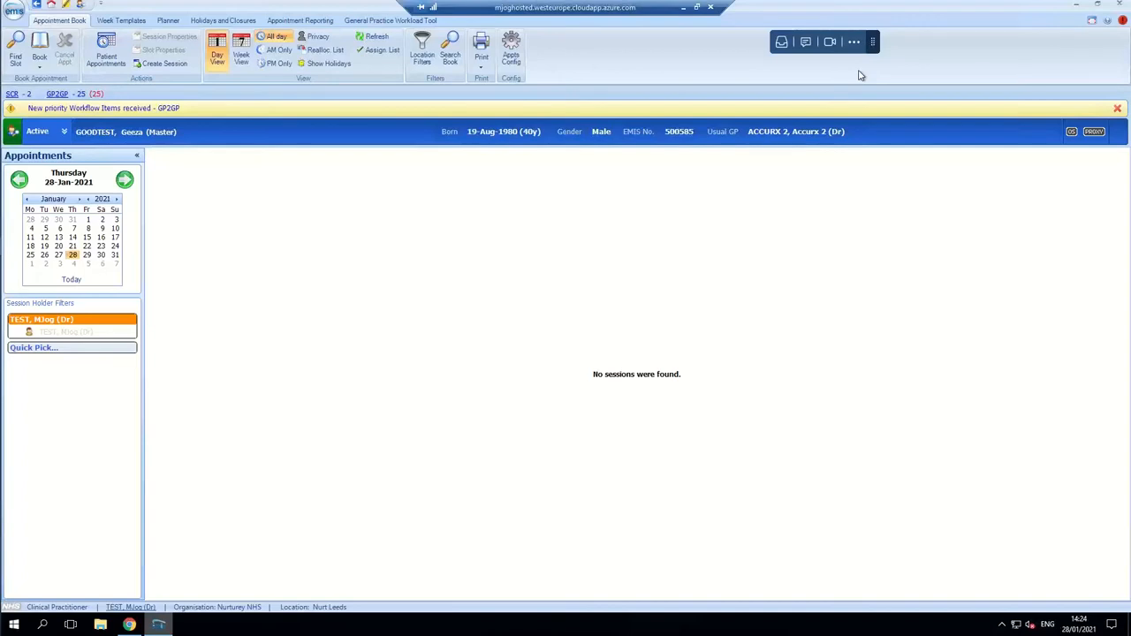
click(129, 625)
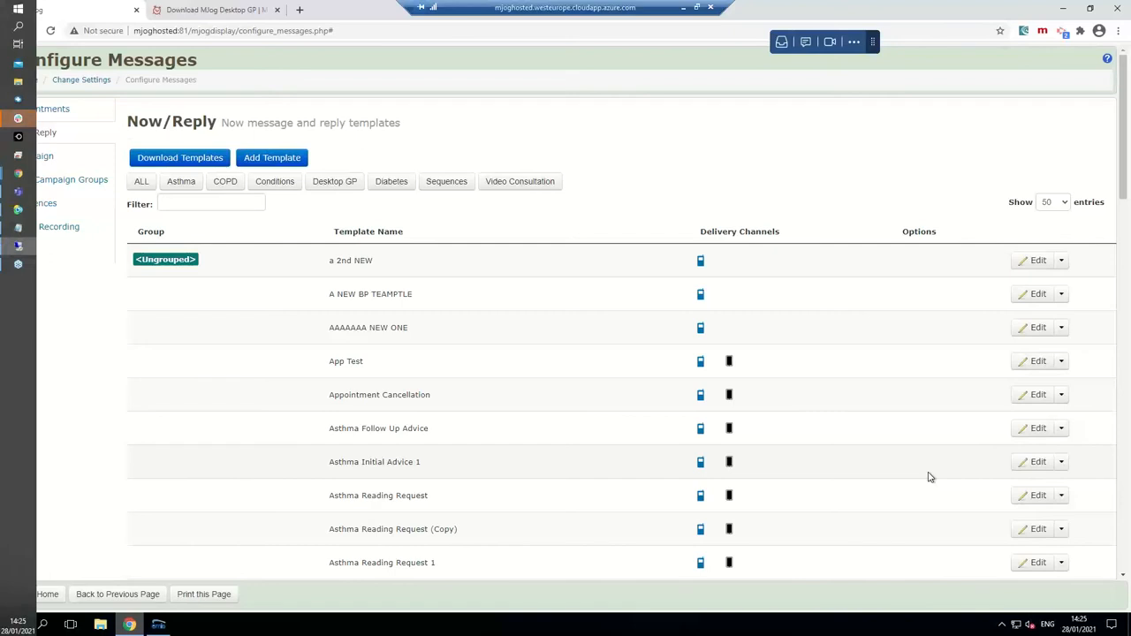
mouse_move(725, 293)
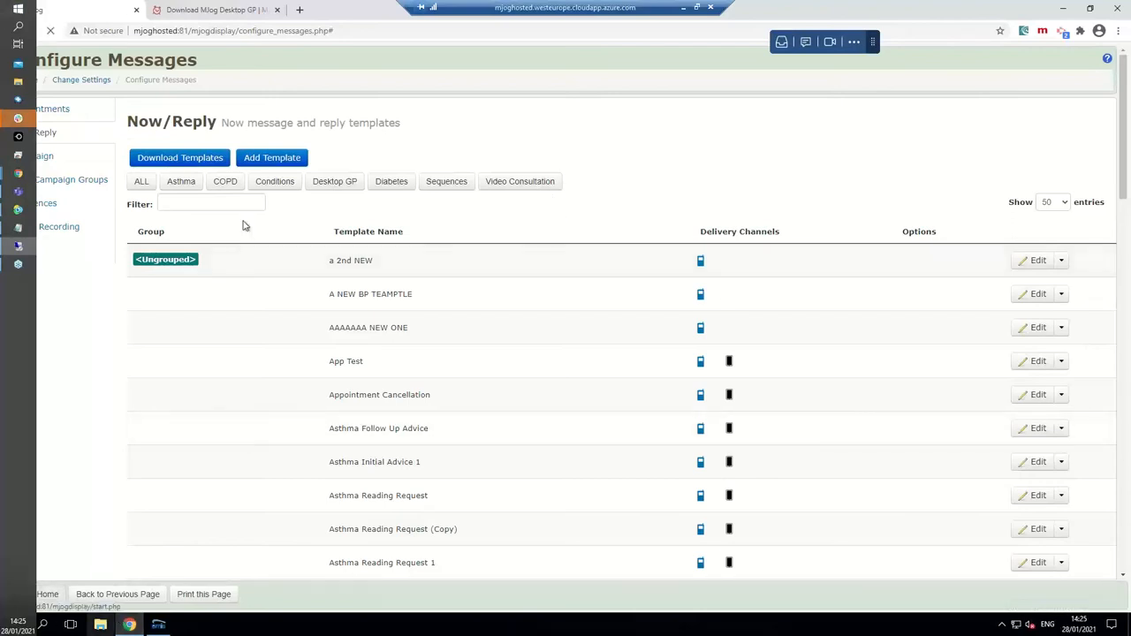
mouse_move(571, 131)
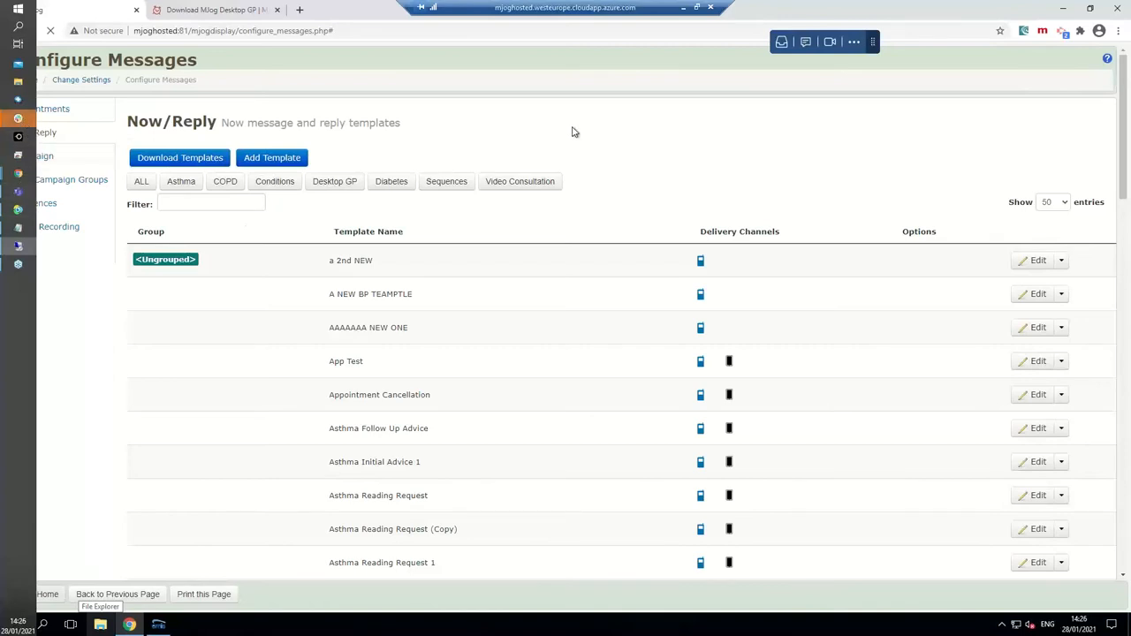
Return to the Wilburton Surgery home page and open Desktop GP's more-options menu
click(13, 30)
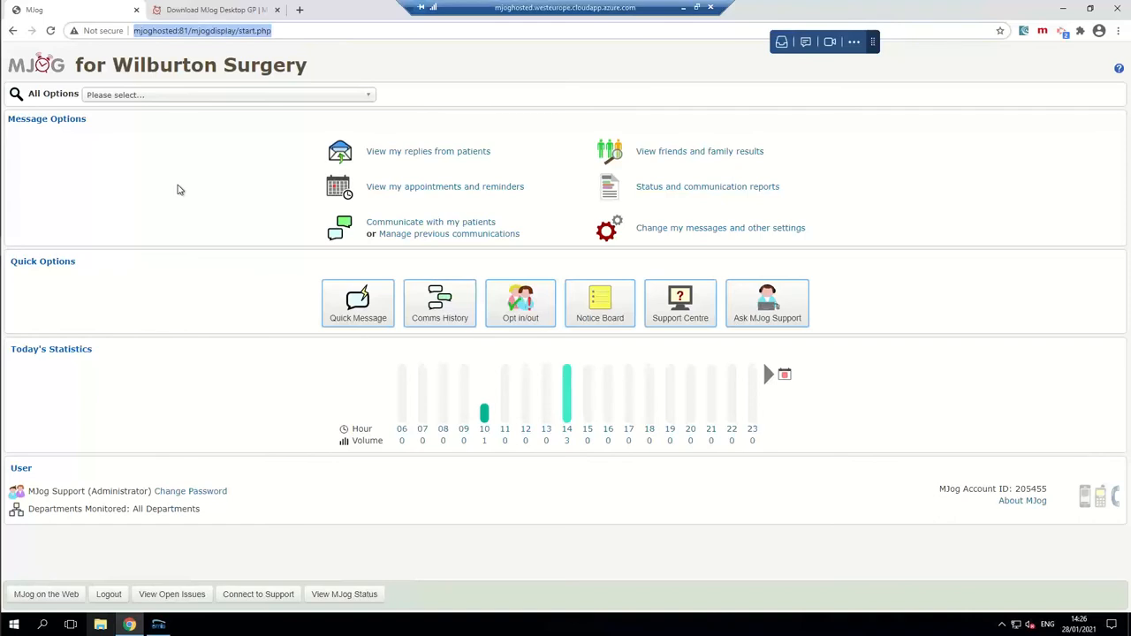
mouse_move(781, 105)
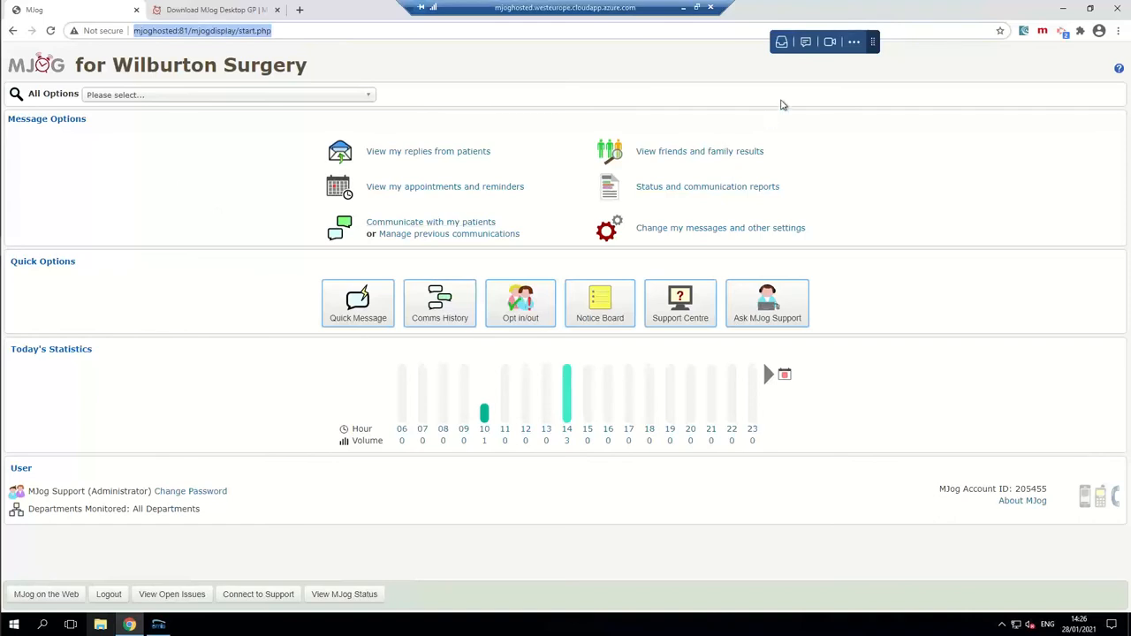
click(872, 42)
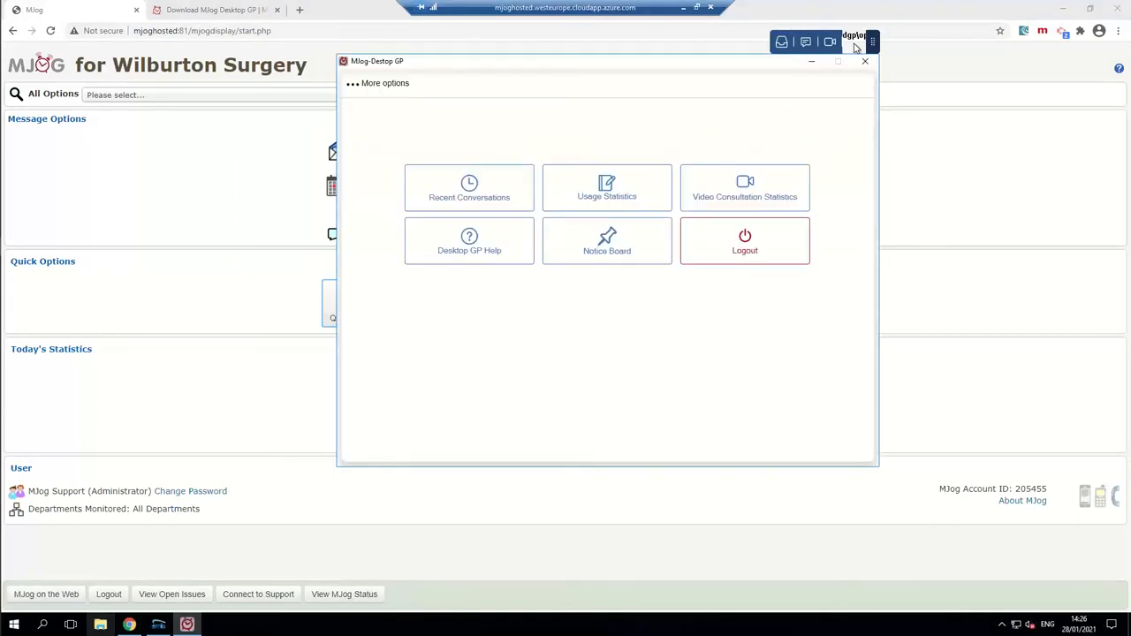
mouse_move(583, 138)
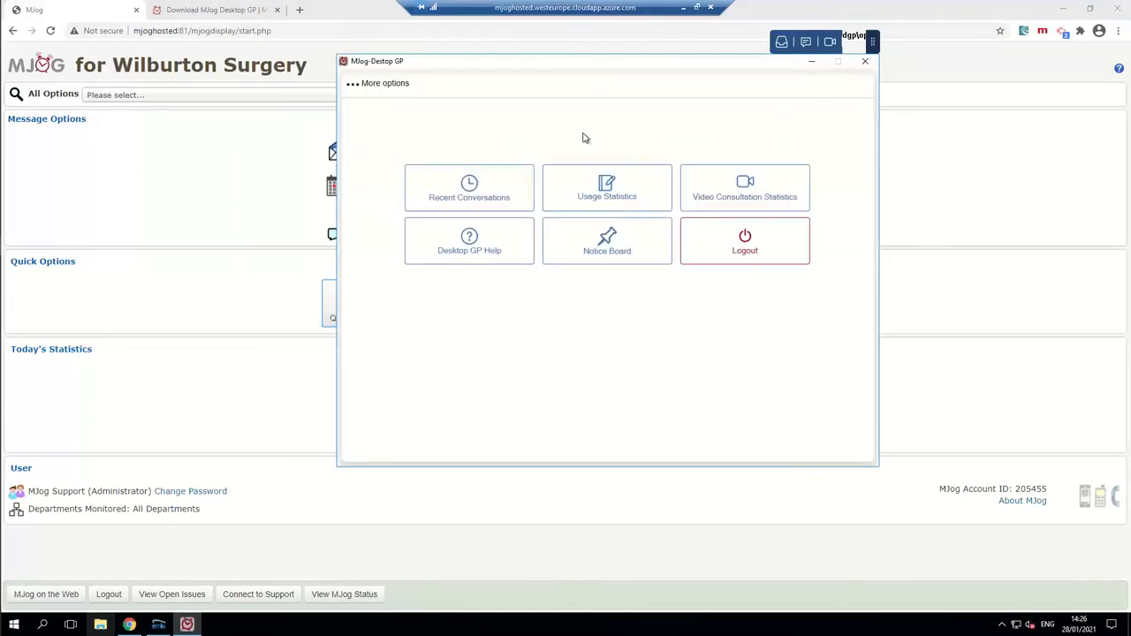
mouse_move(461, 198)
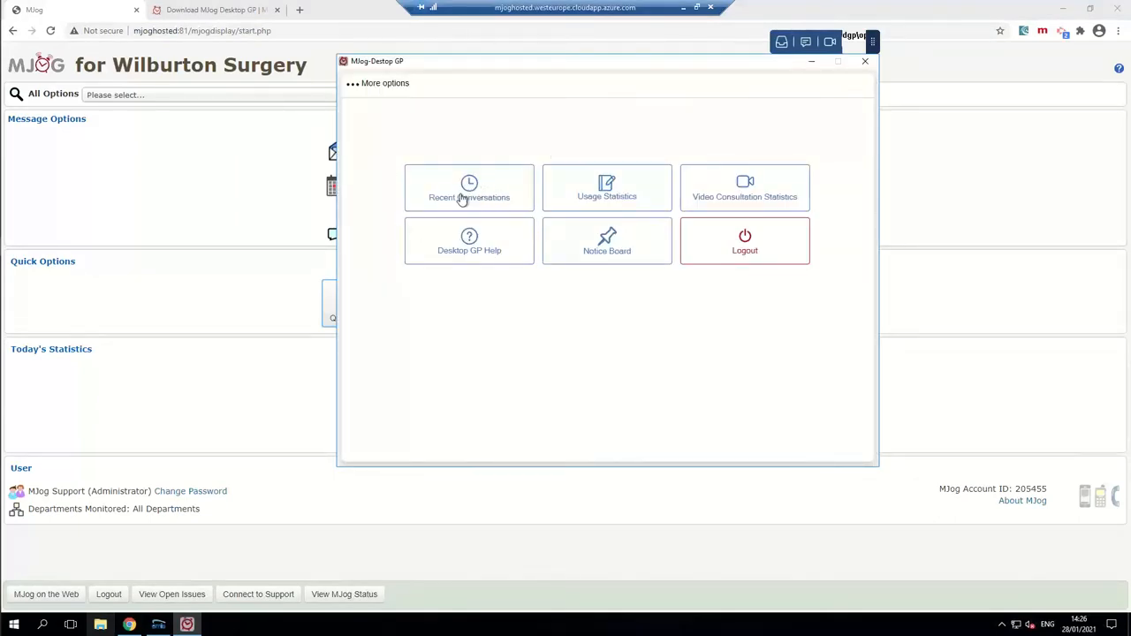
mouse_move(481, 205)
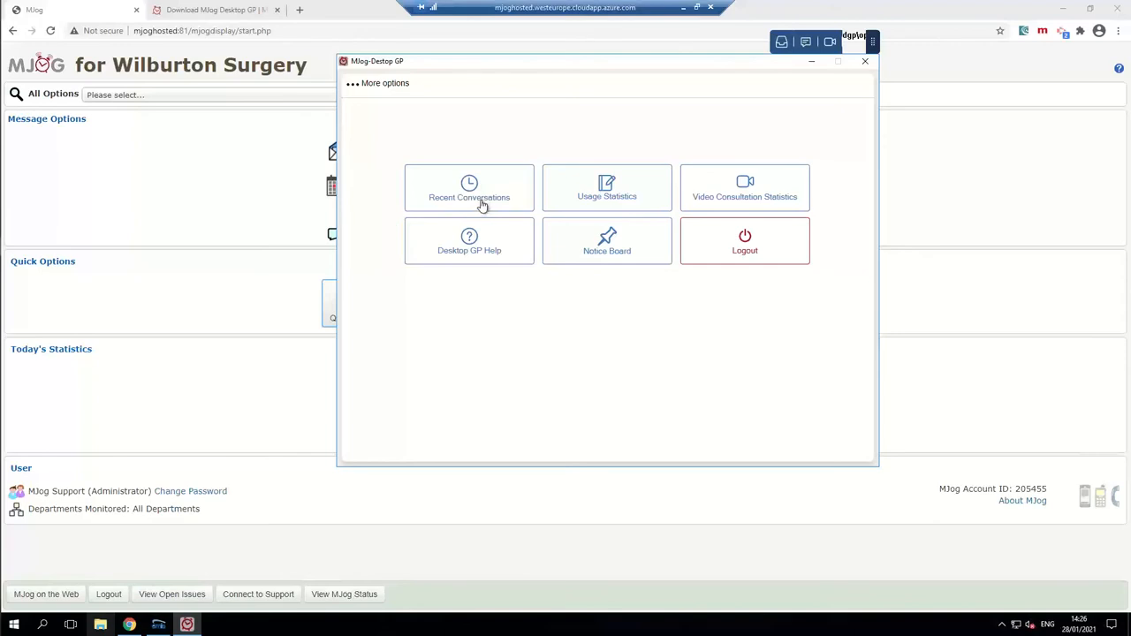
mouse_move(780, 198)
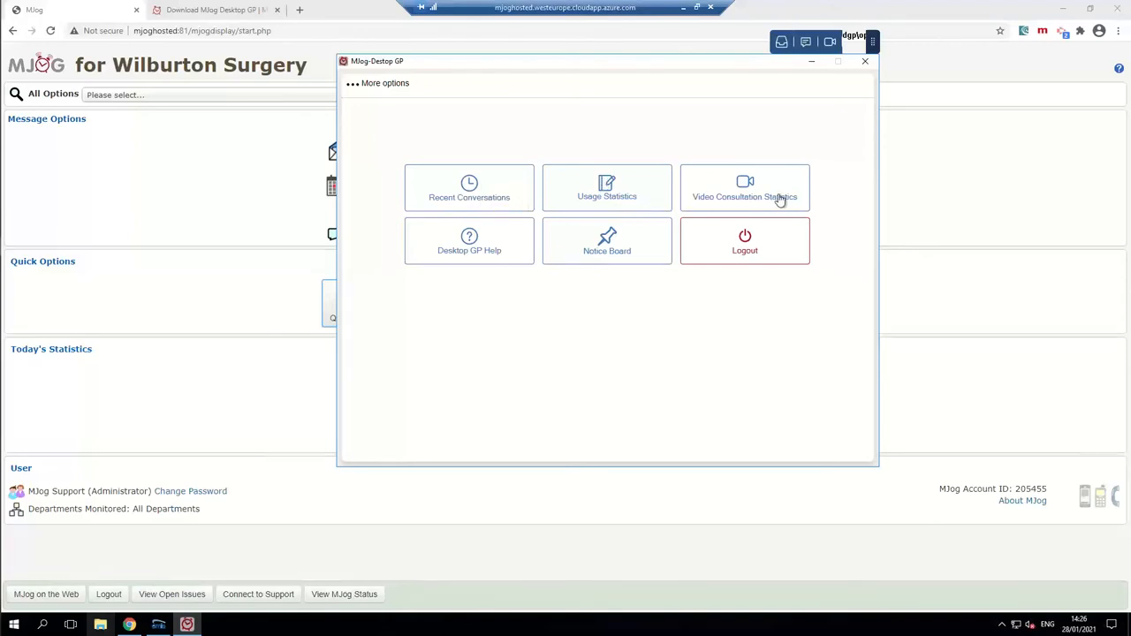
mouse_move(464, 175)
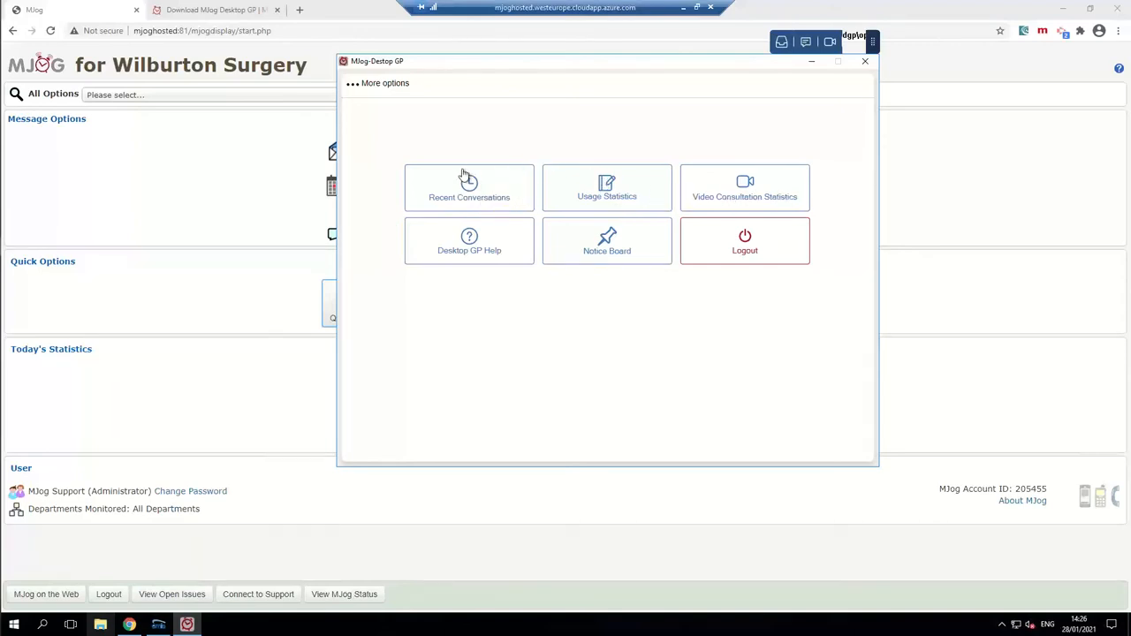
mouse_move(618, 169)
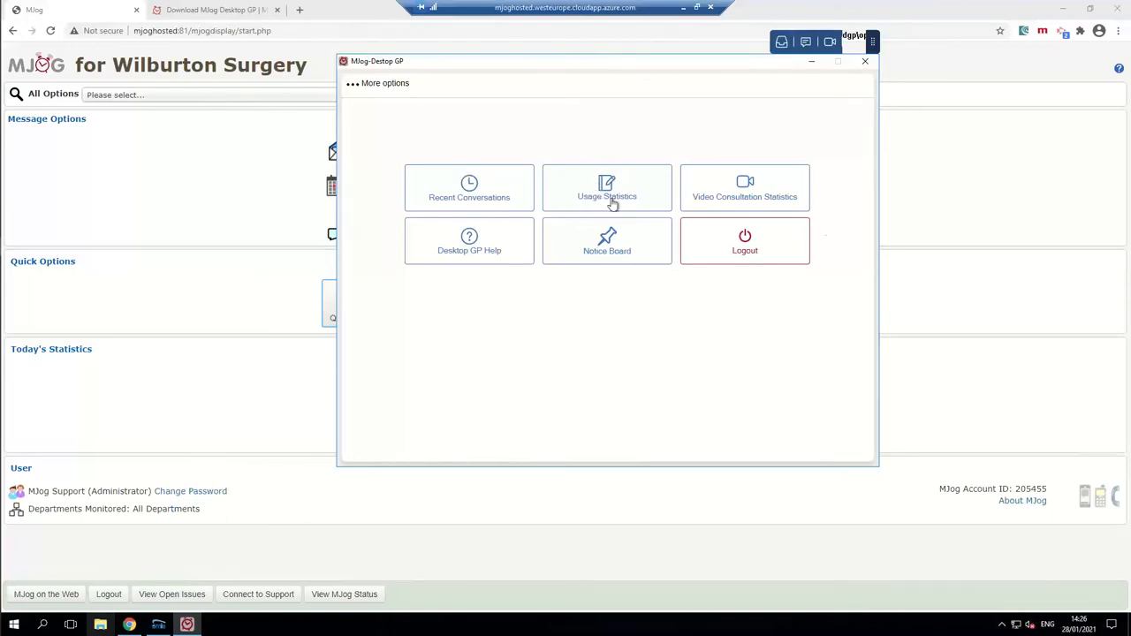
mouse_move(605, 231)
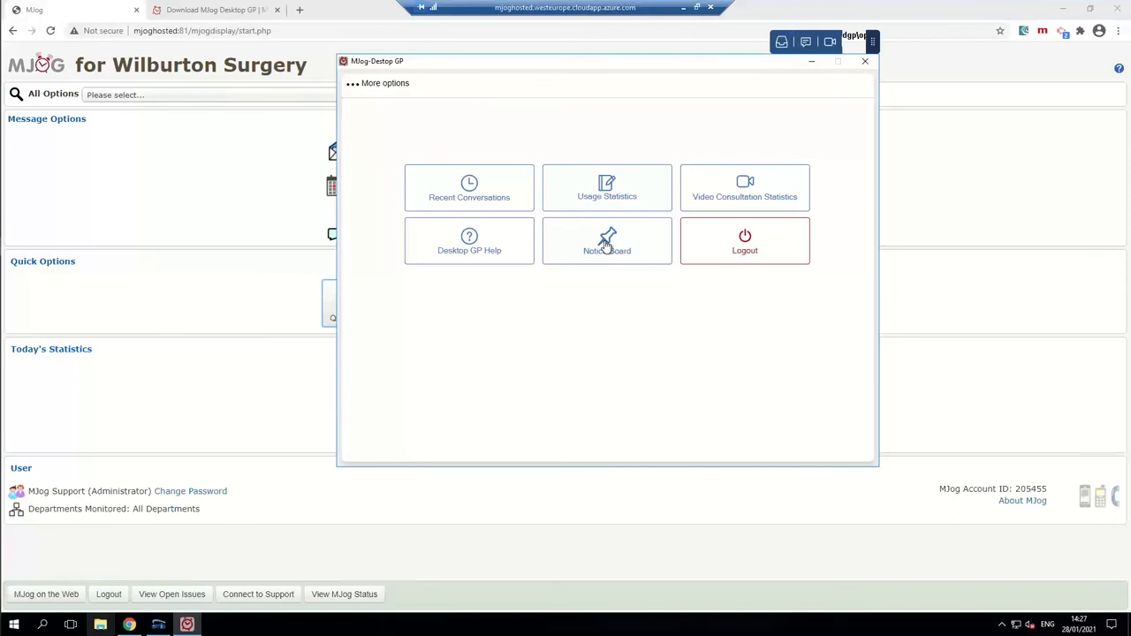
mouse_move(609, 243)
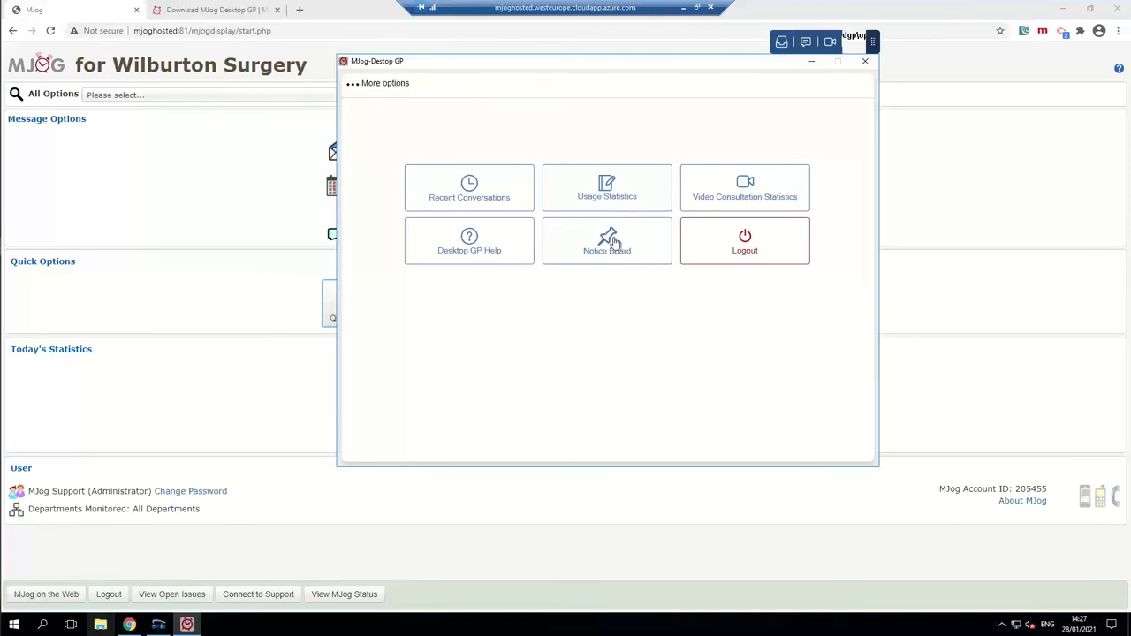
mouse_move(457, 222)
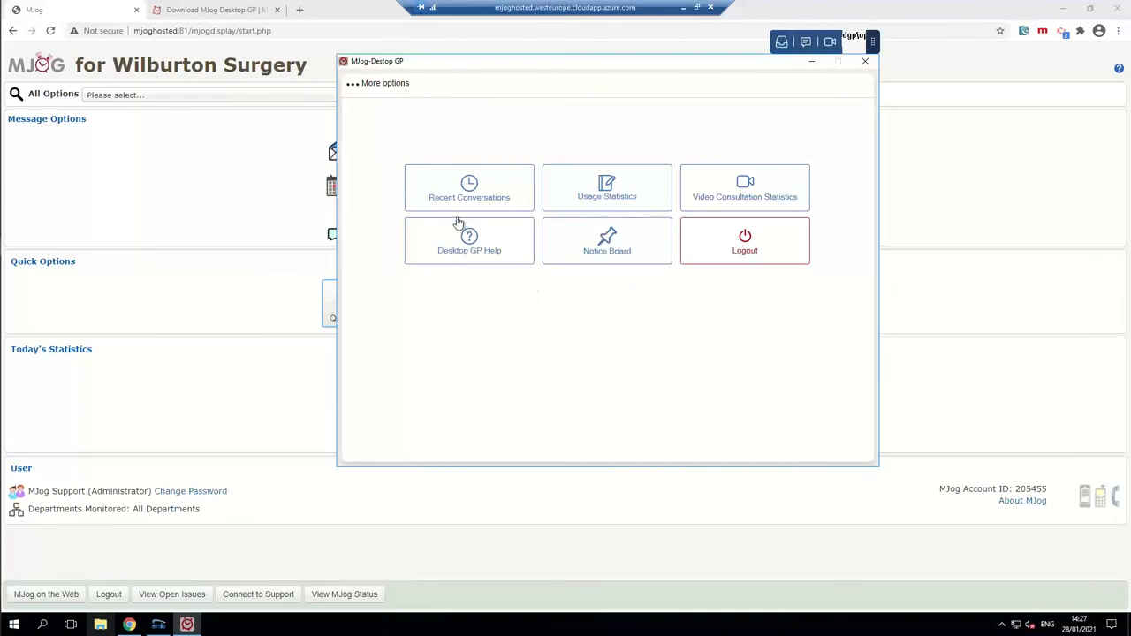
mouse_move(499, 262)
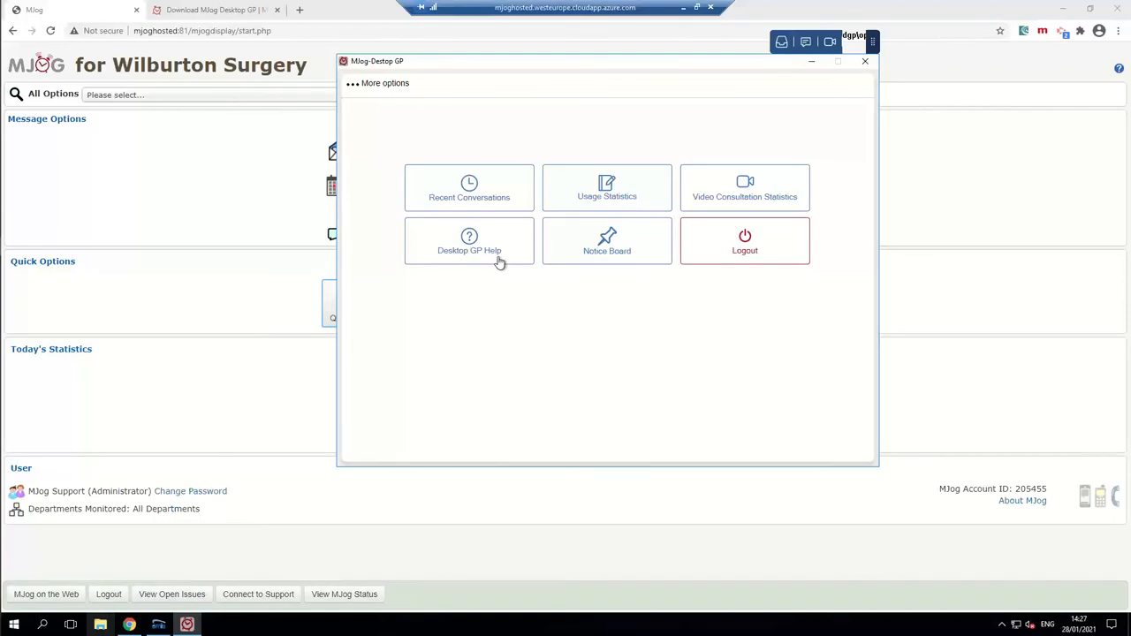
mouse_move(769, 252)
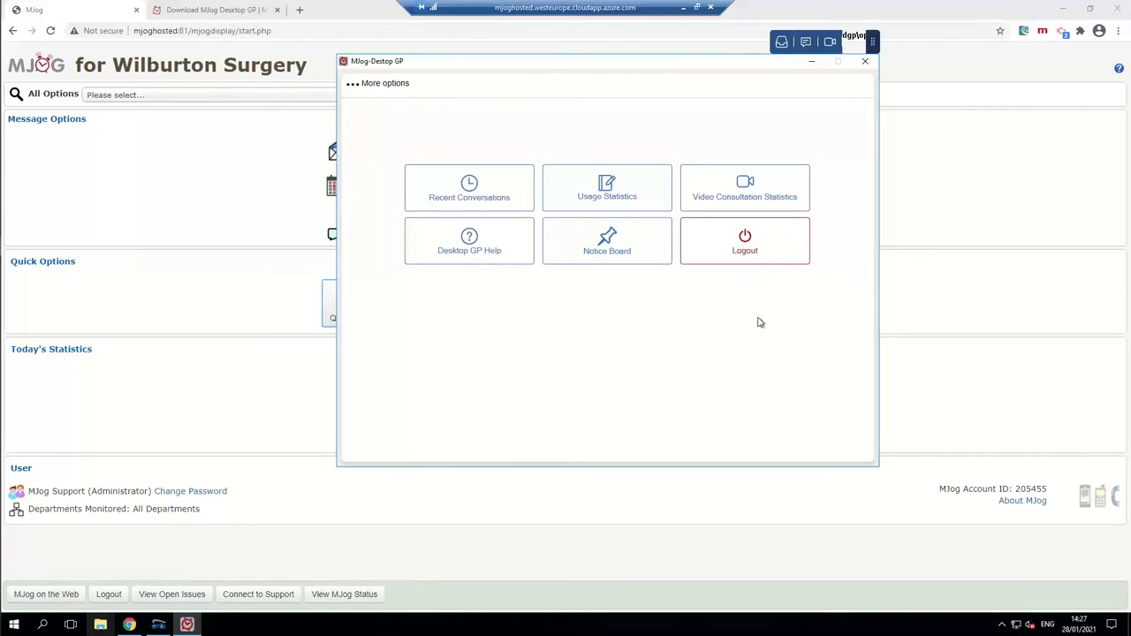
mouse_move(759, 53)
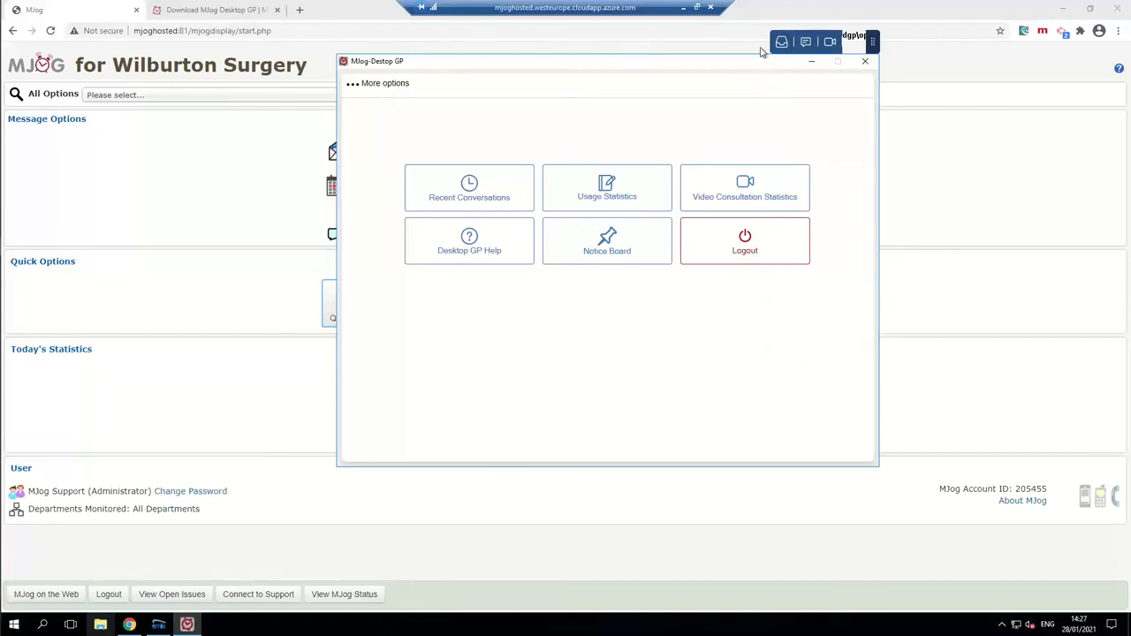
Close the Desktop GP More options panel with the ••• button
click(864, 61)
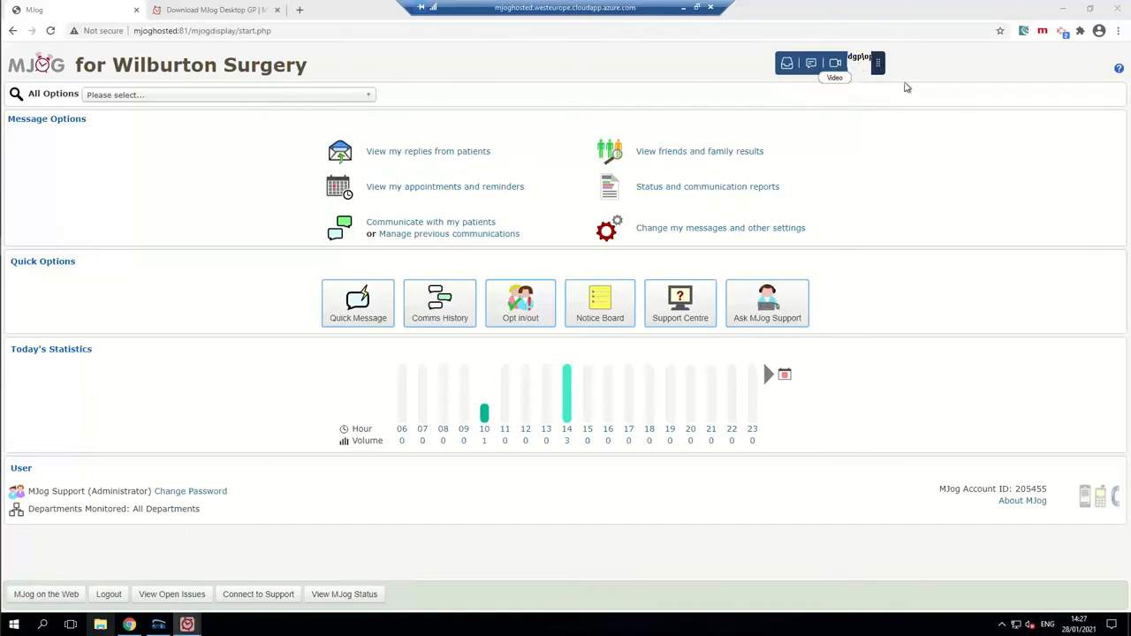
mouse_move(797, 169)
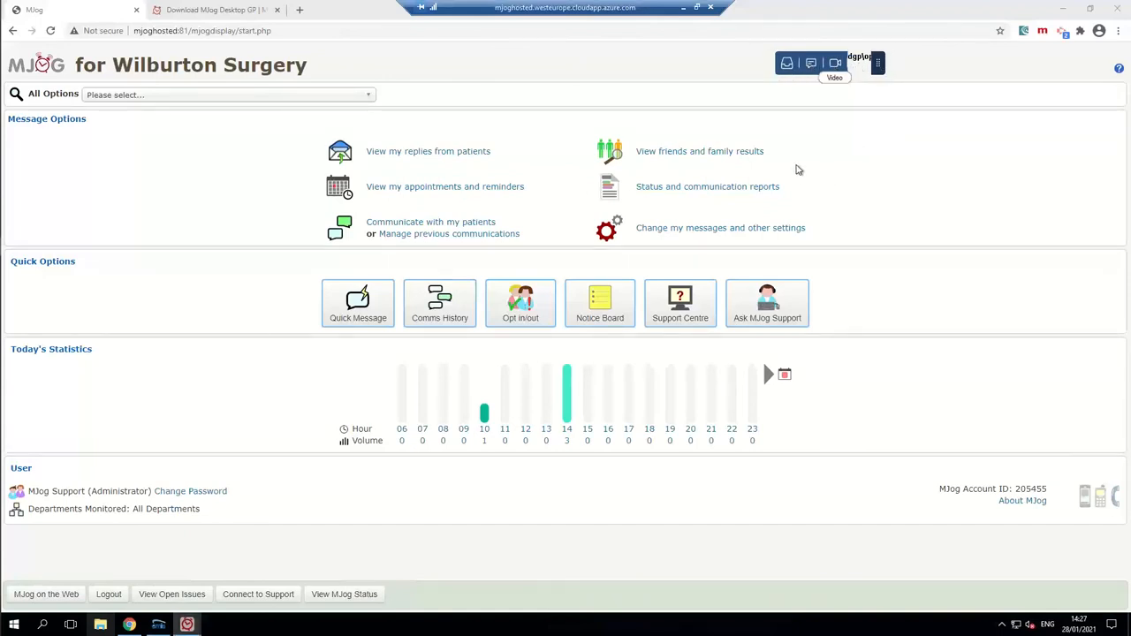
mouse_move(830, 110)
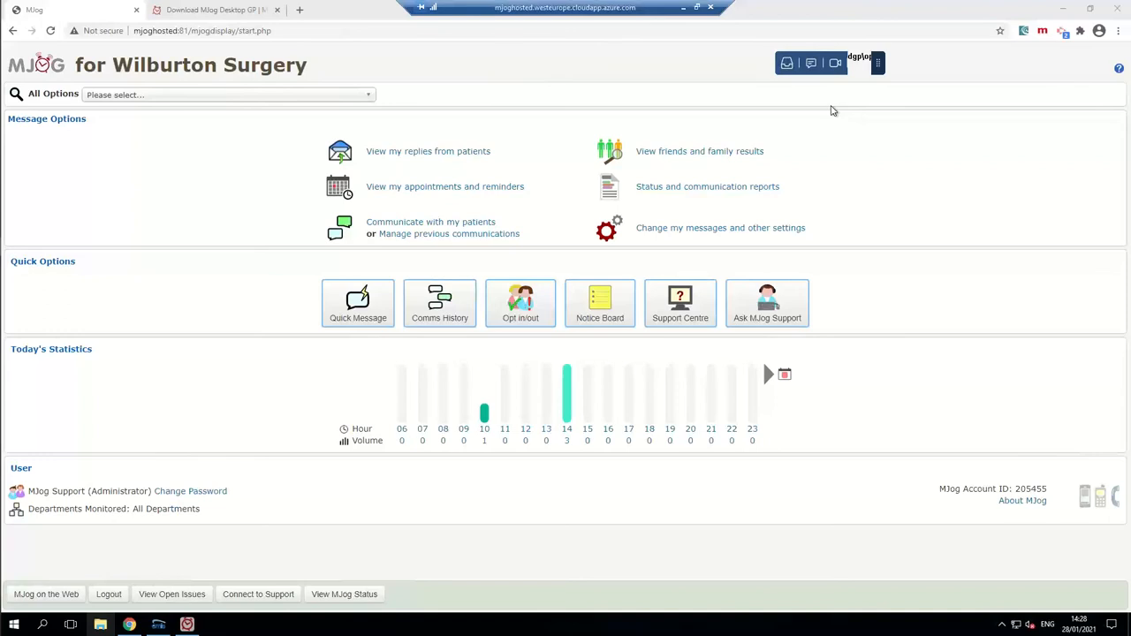
mouse_move(668, 121)
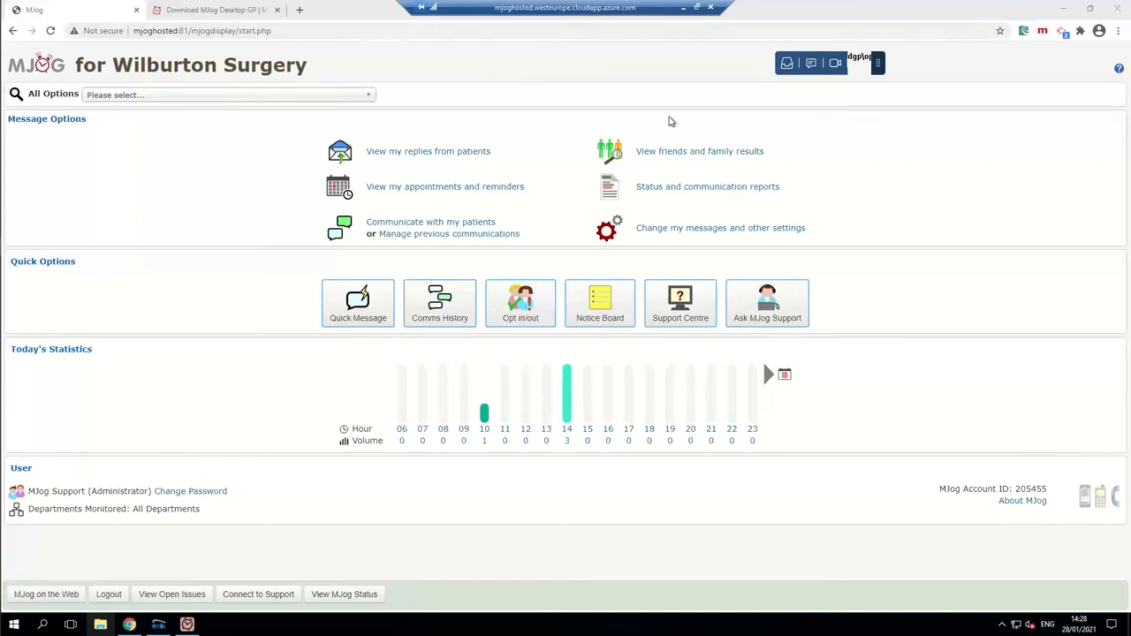
mouse_move(629, 118)
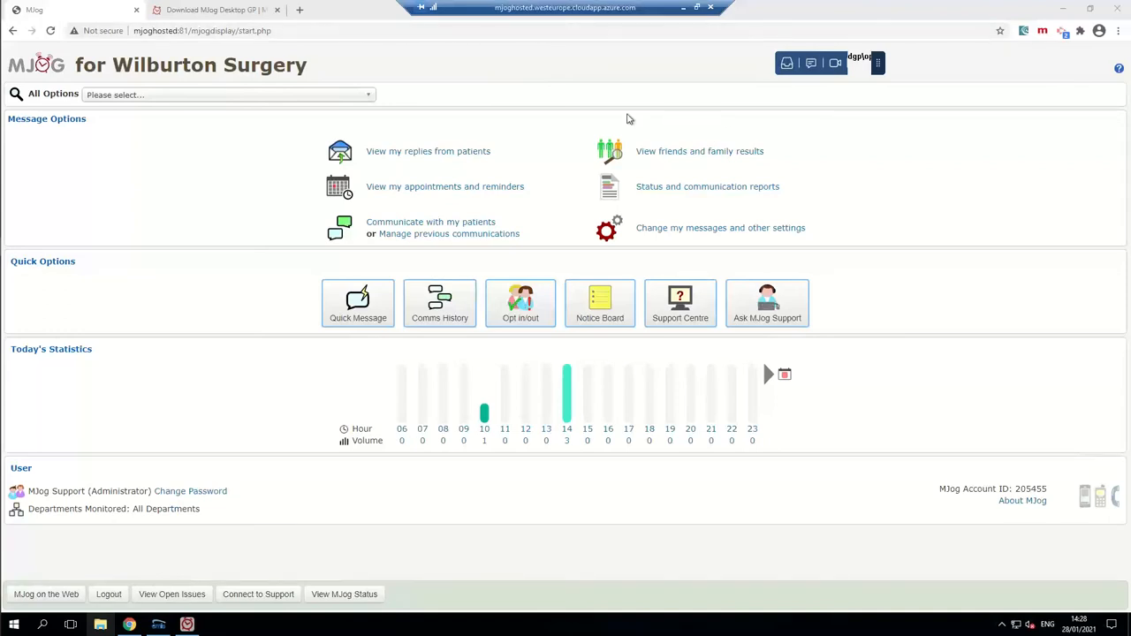
mouse_move(674, 119)
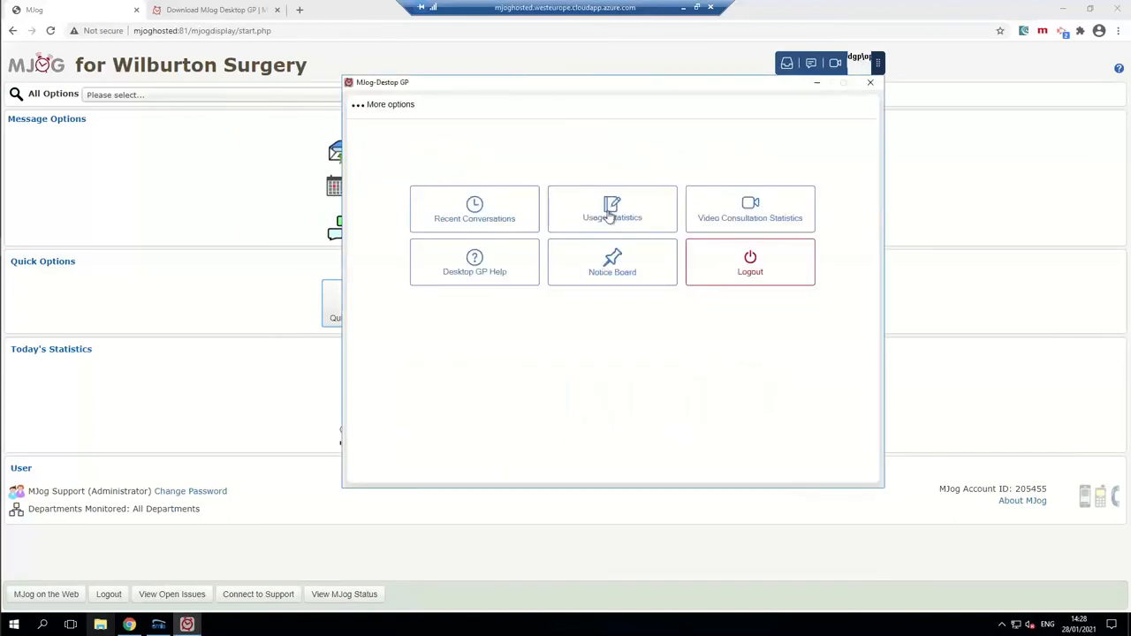
View Usage Statistics filtered to Today, showing the one DGP Please Call message
click(611, 210)
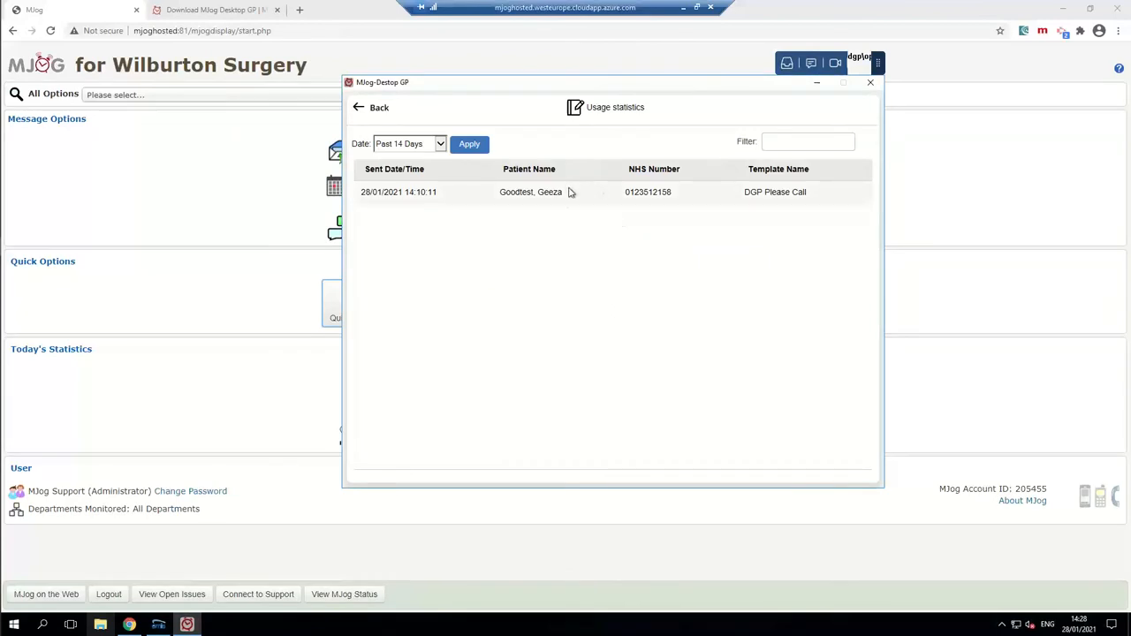
mouse_move(405, 250)
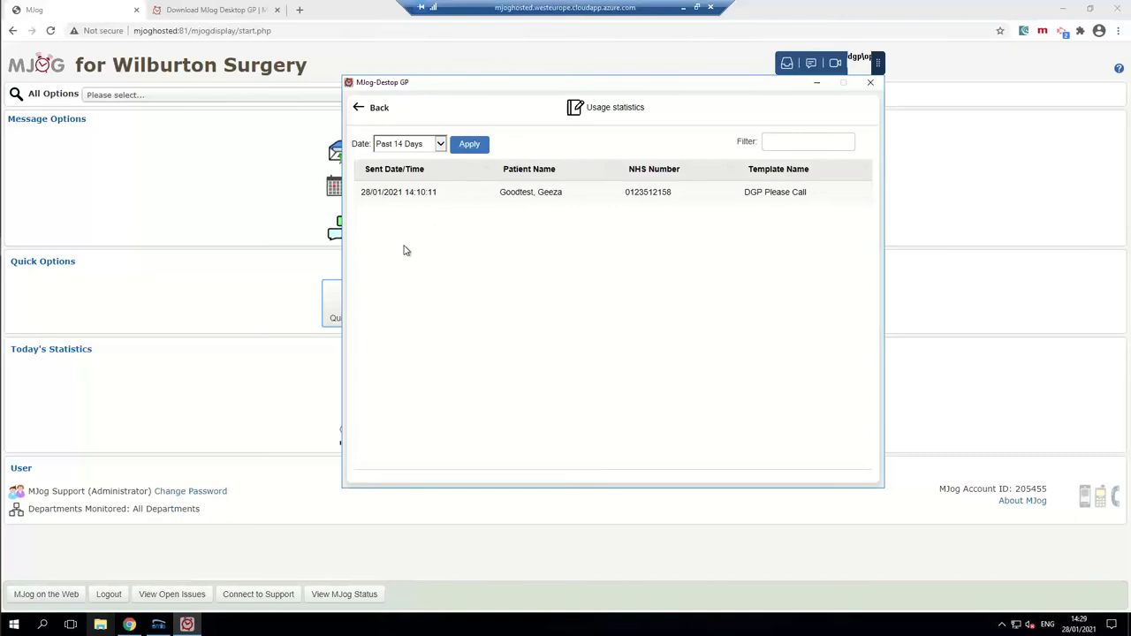
click(409, 143)
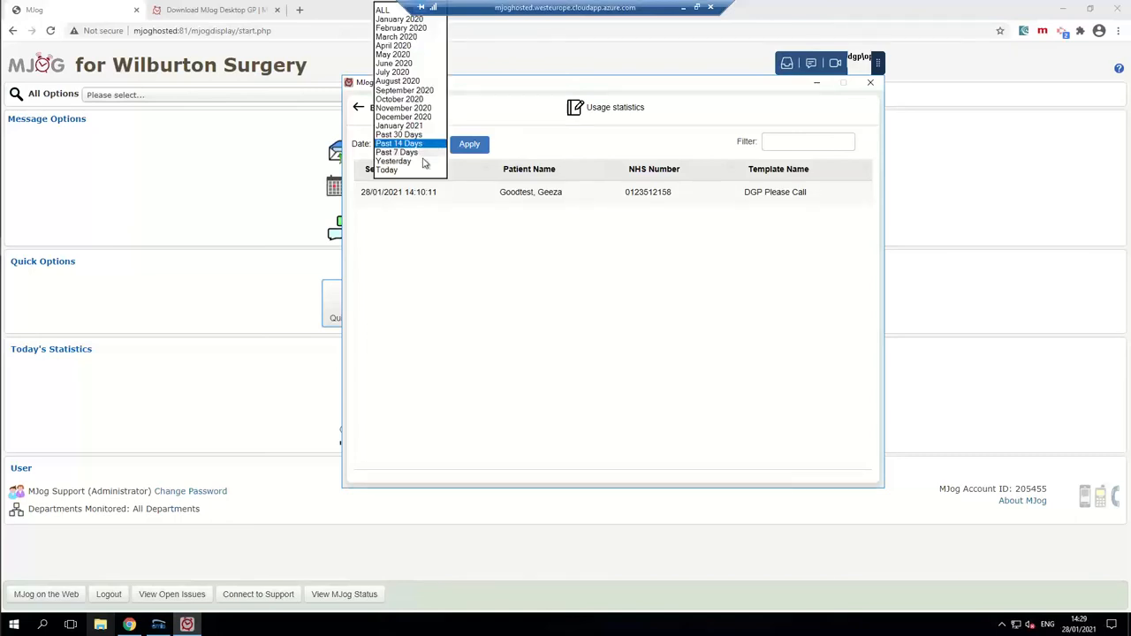
click(387, 170)
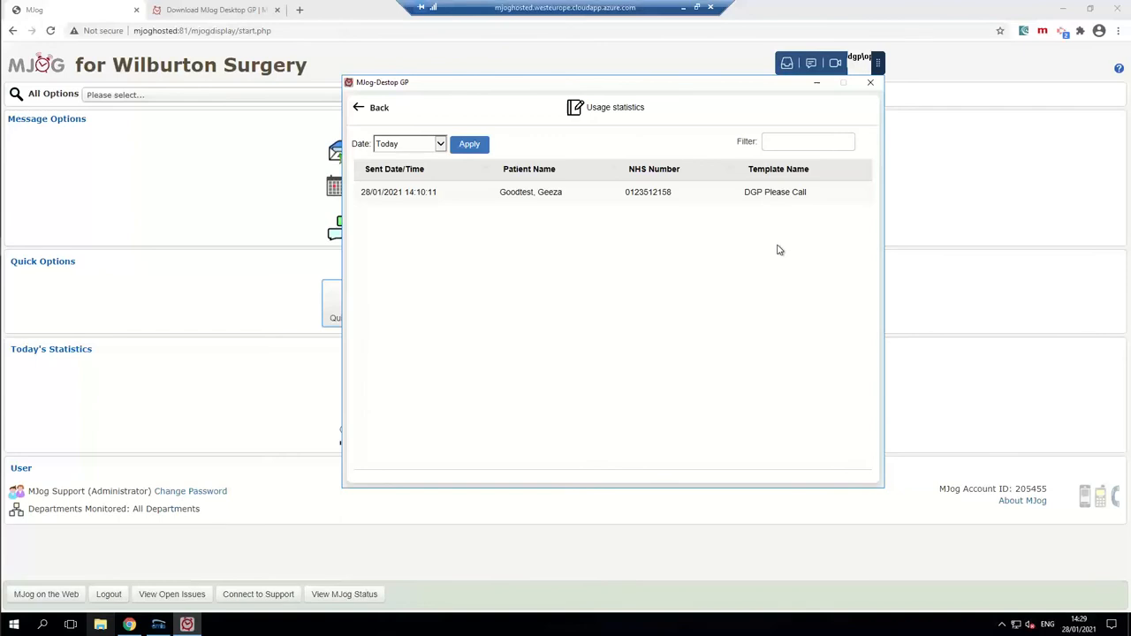
mouse_move(751, 236)
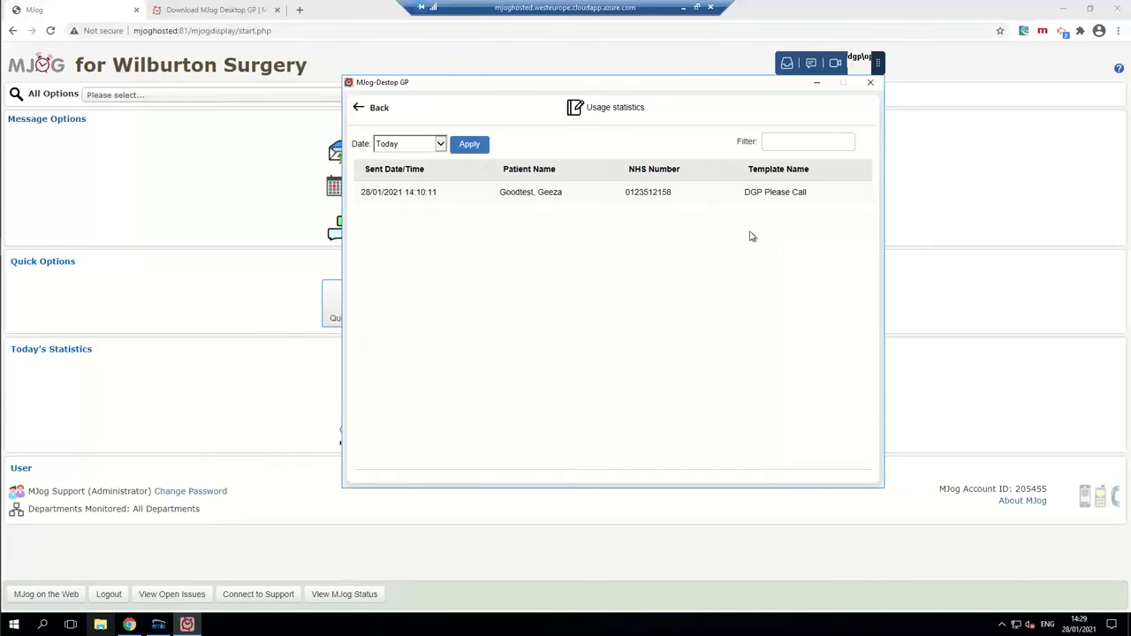
mouse_move(750, 228)
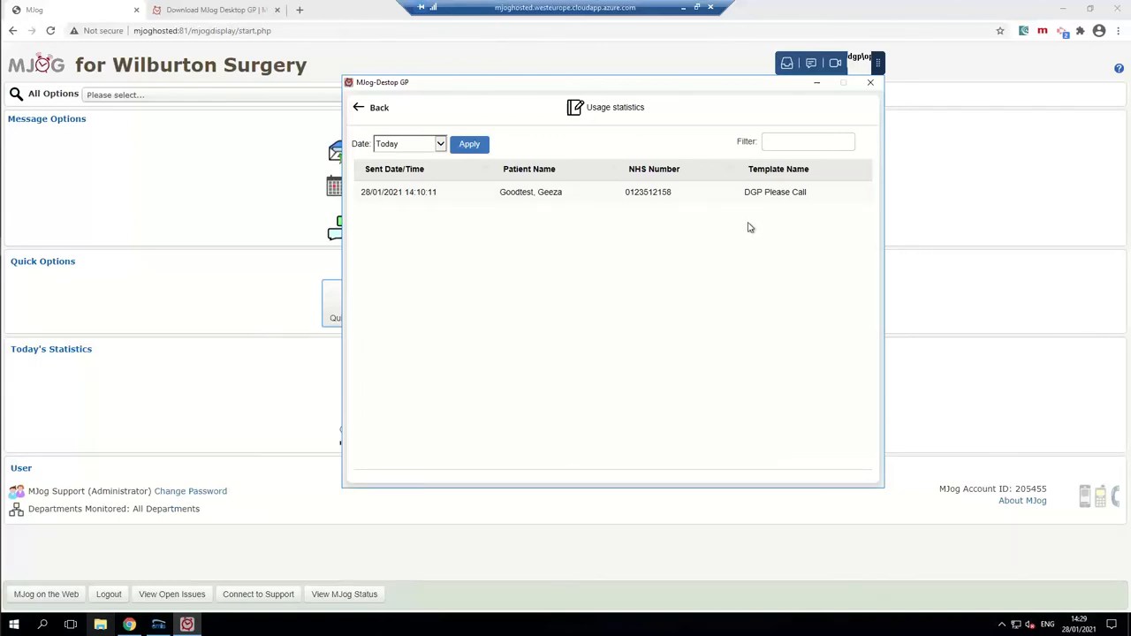
mouse_move(621, 222)
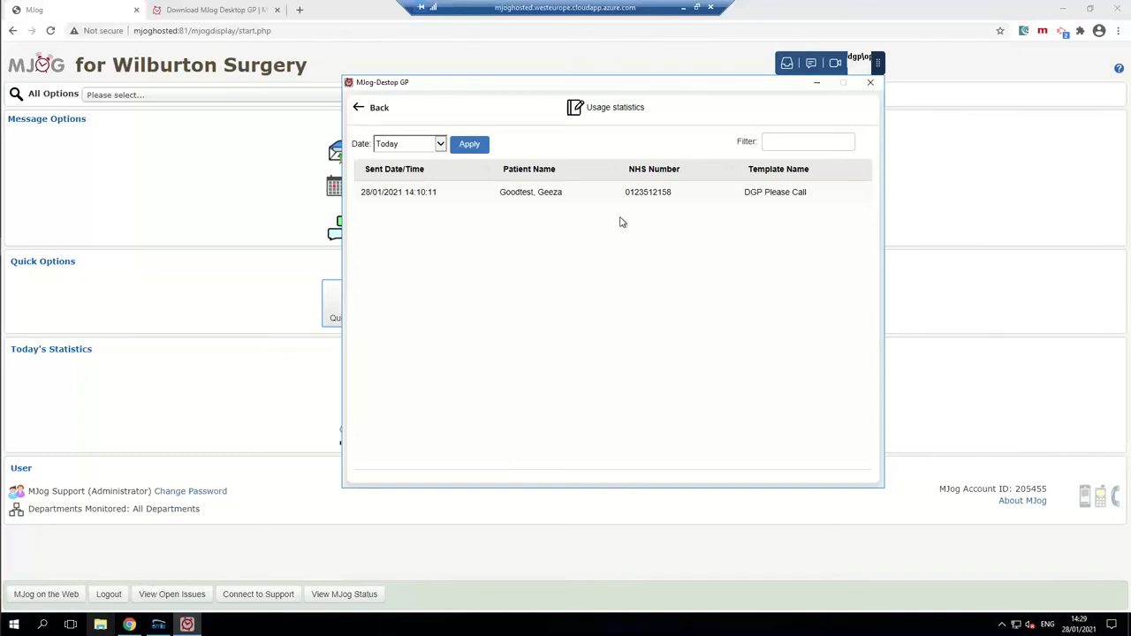
Go back from usage statistics and close the MJog Desktop GP window
click(373, 107)
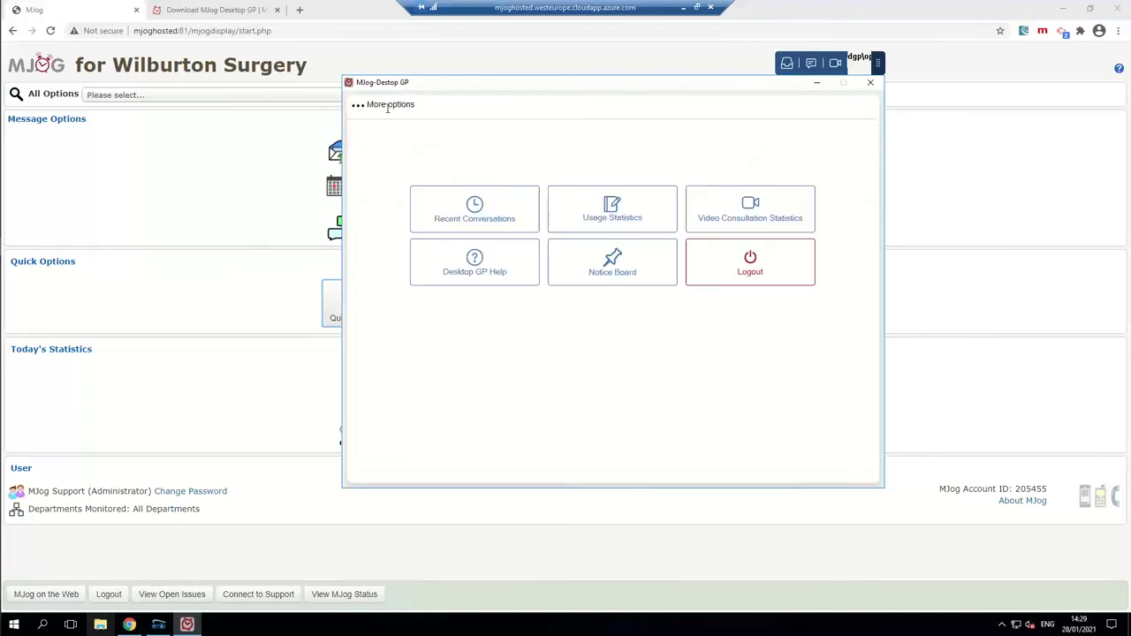
mouse_move(411, 142)
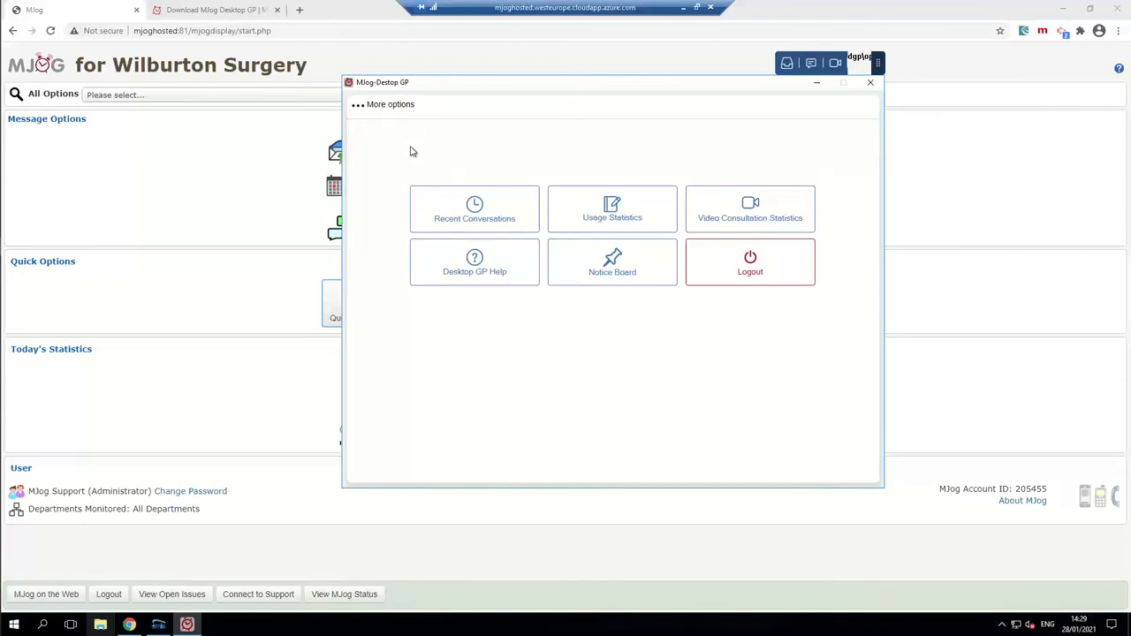
mouse_move(644, 333)
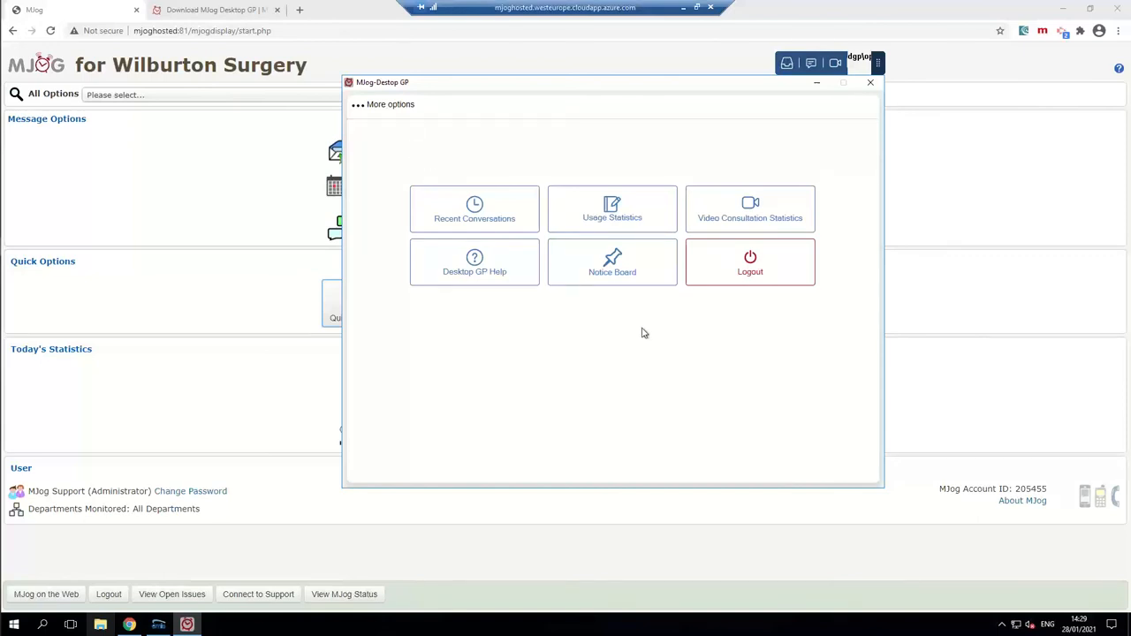
mouse_move(612, 210)
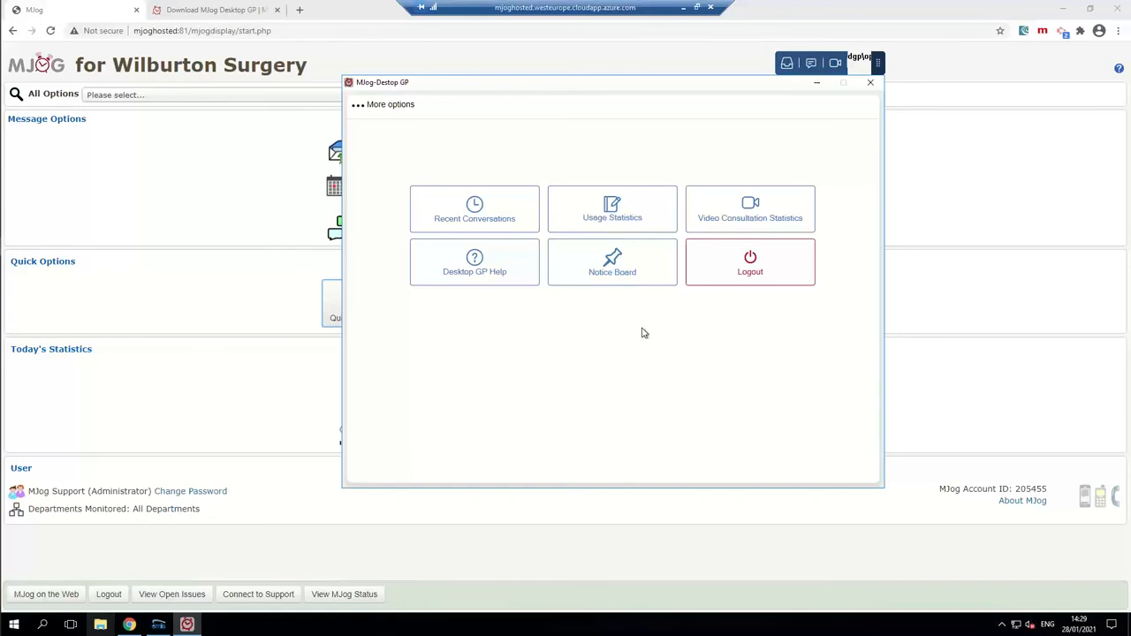
click(869, 81)
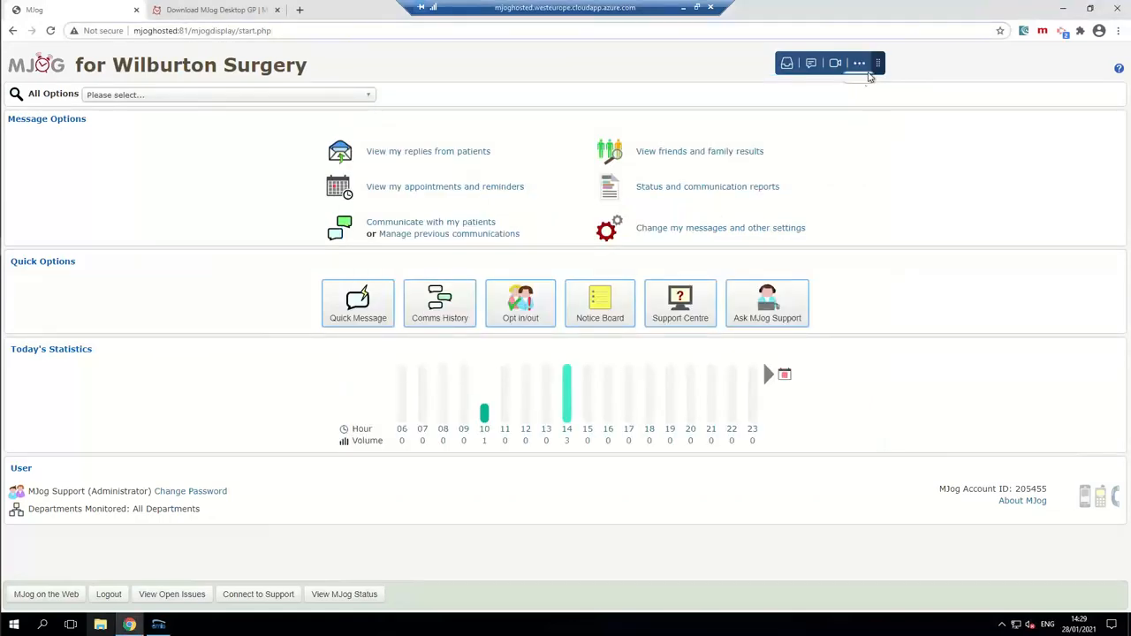
mouse_move(878, 184)
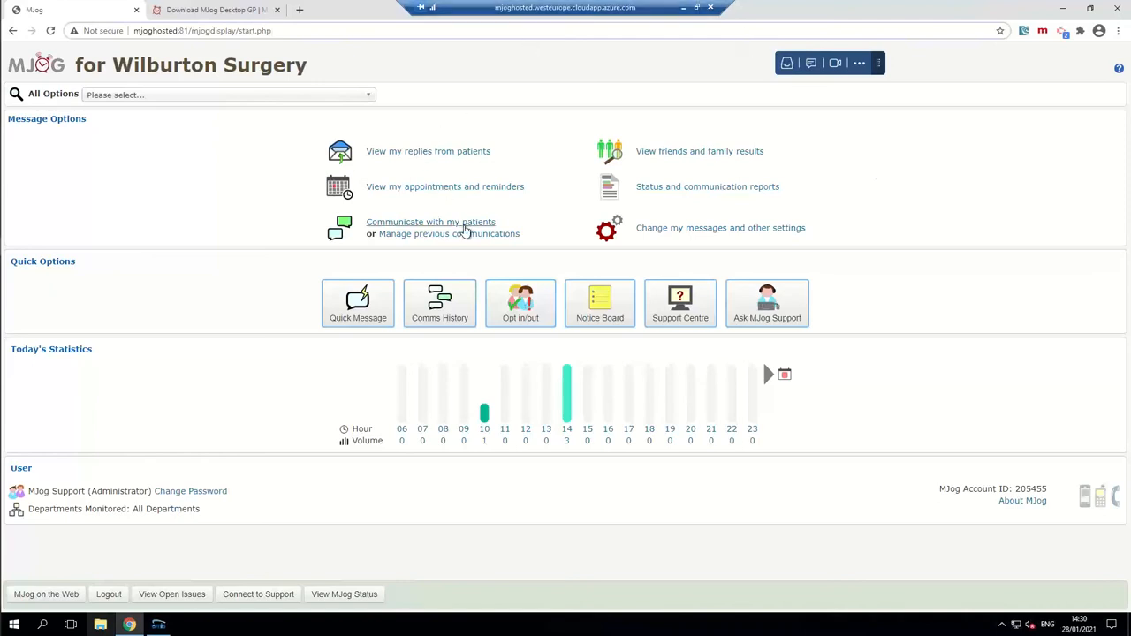
Open Download Templates under Communicate with my patients and pick the COVID-19 category
click(430, 222)
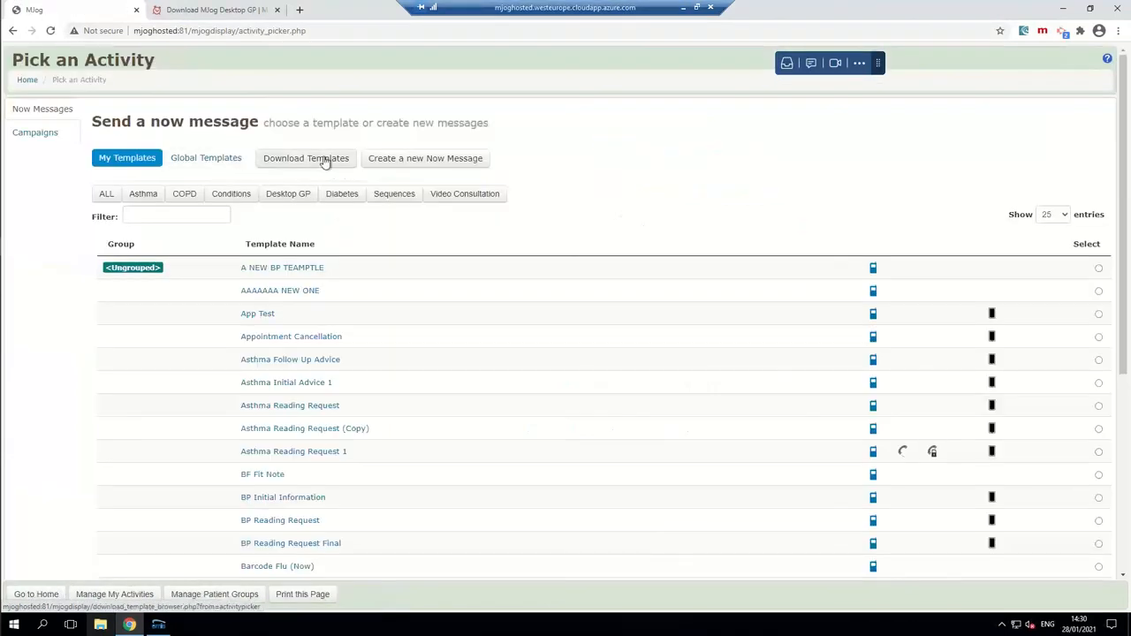
click(305, 159)
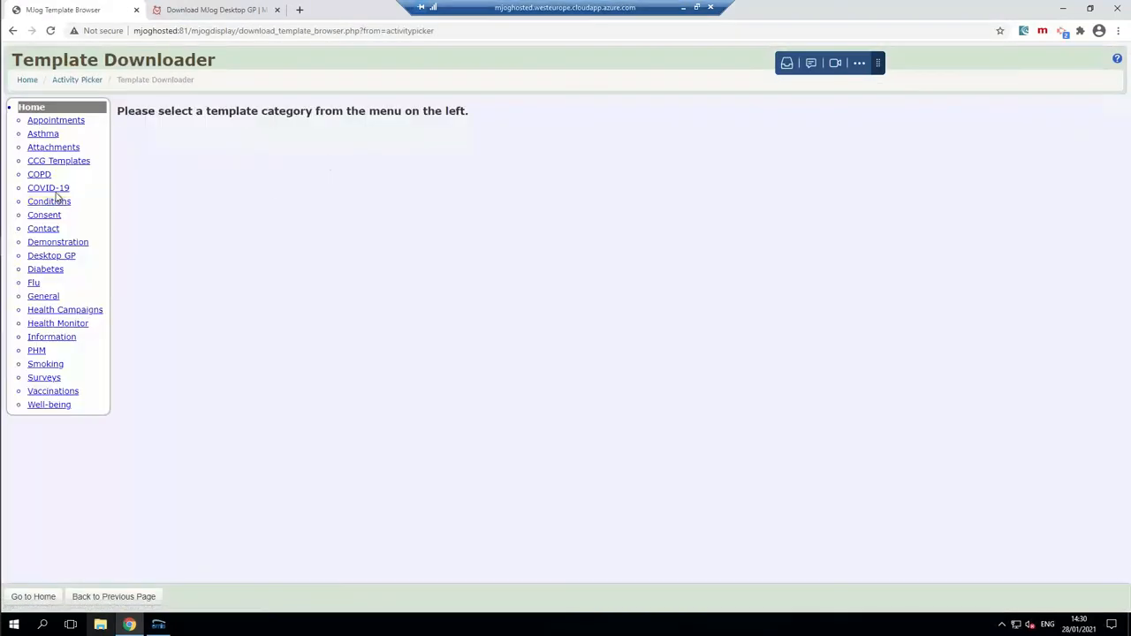
click(48, 187)
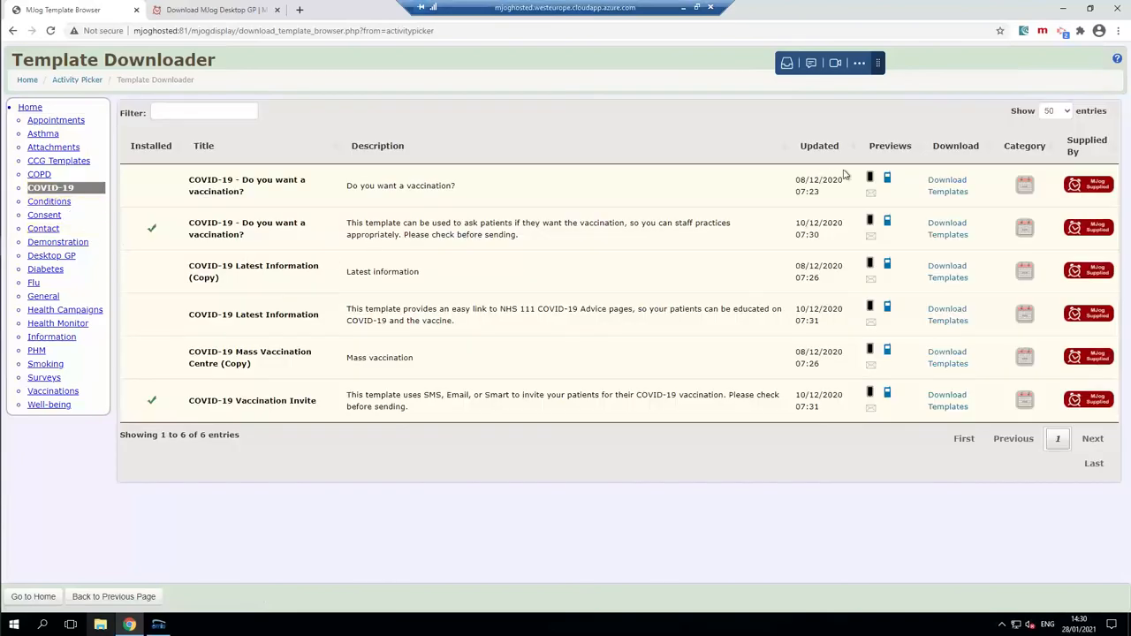
click(887, 177)
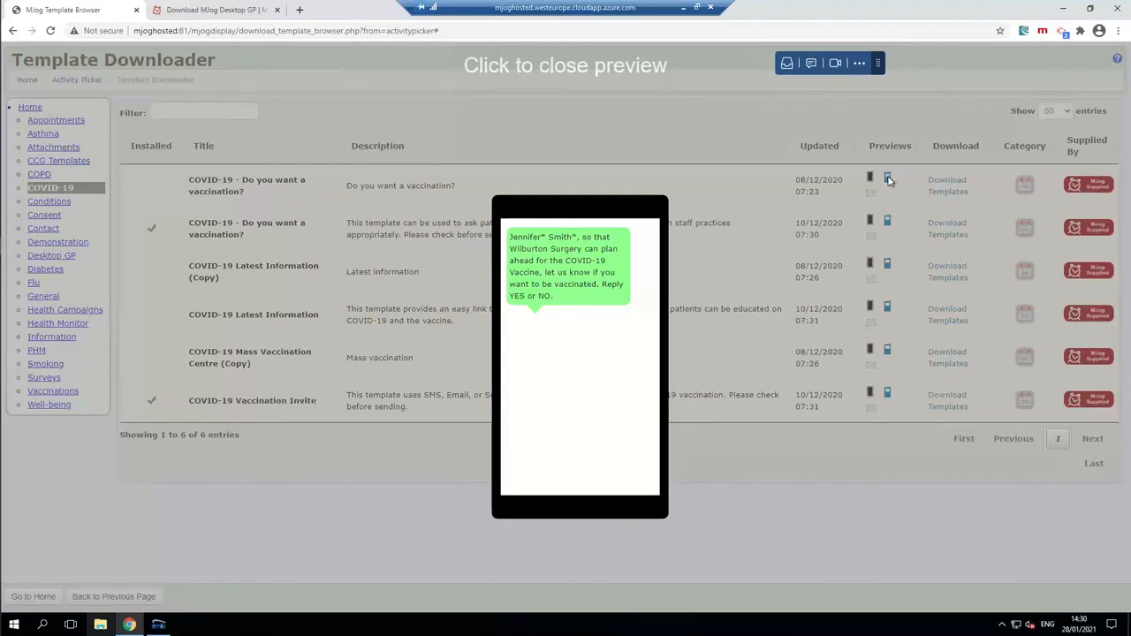
mouse_move(752, 295)
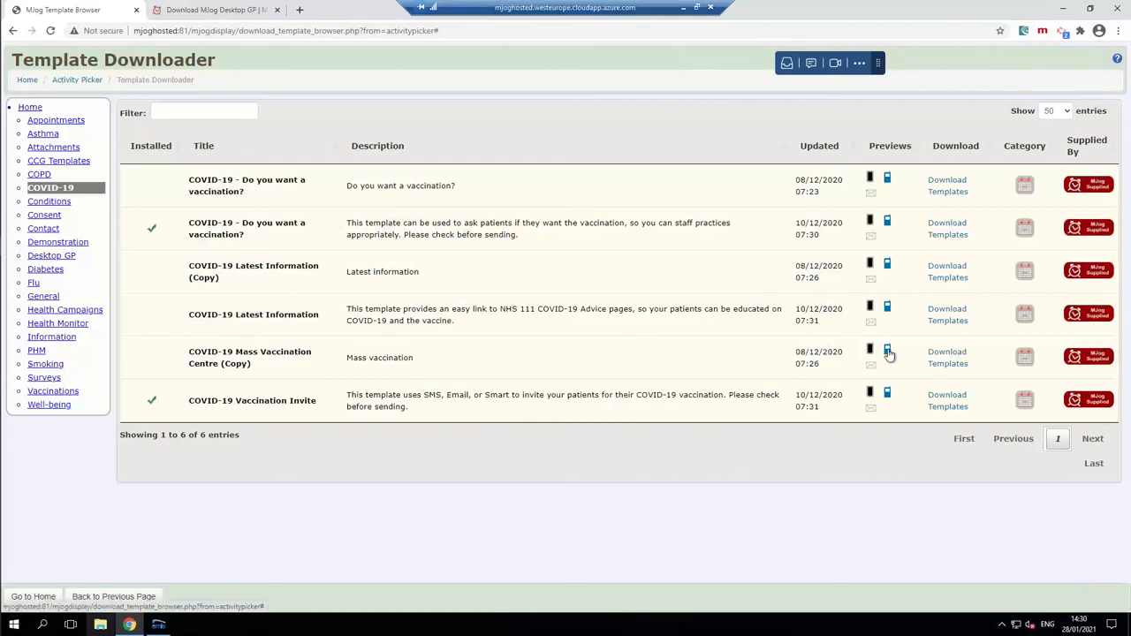
click(887, 351)
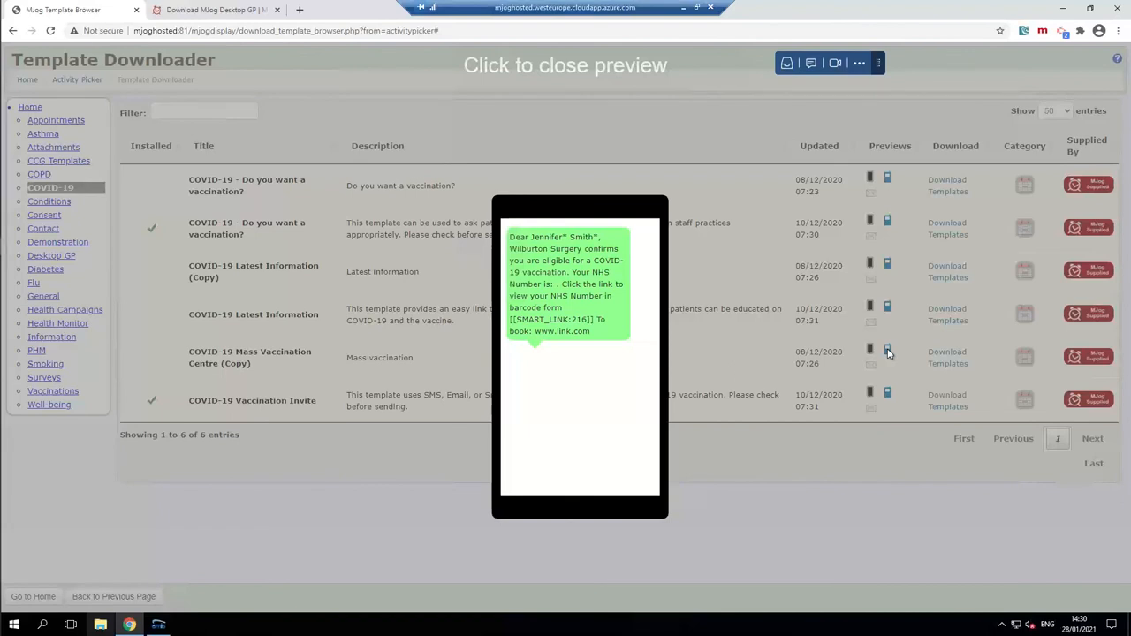
mouse_move(748, 280)
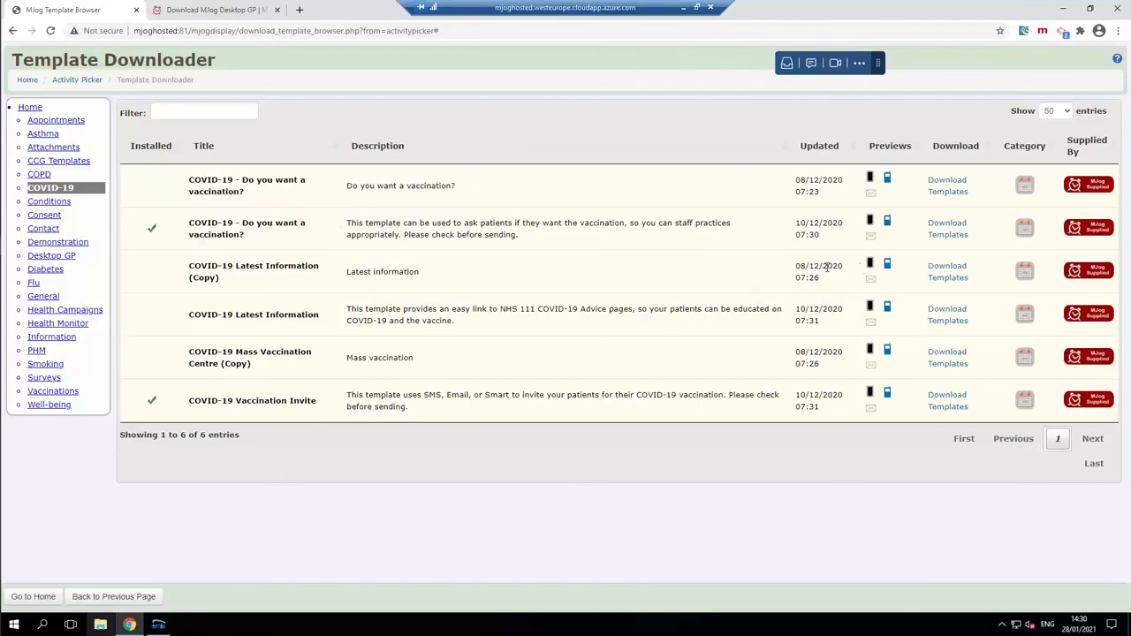
click(869, 272)
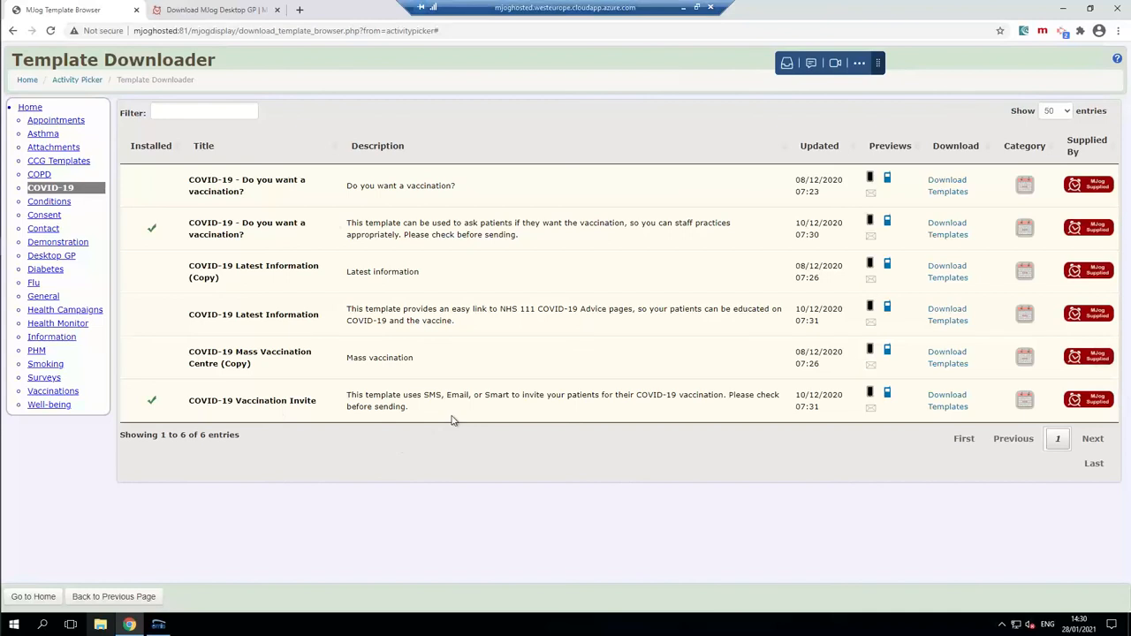
mouse_move(269, 341)
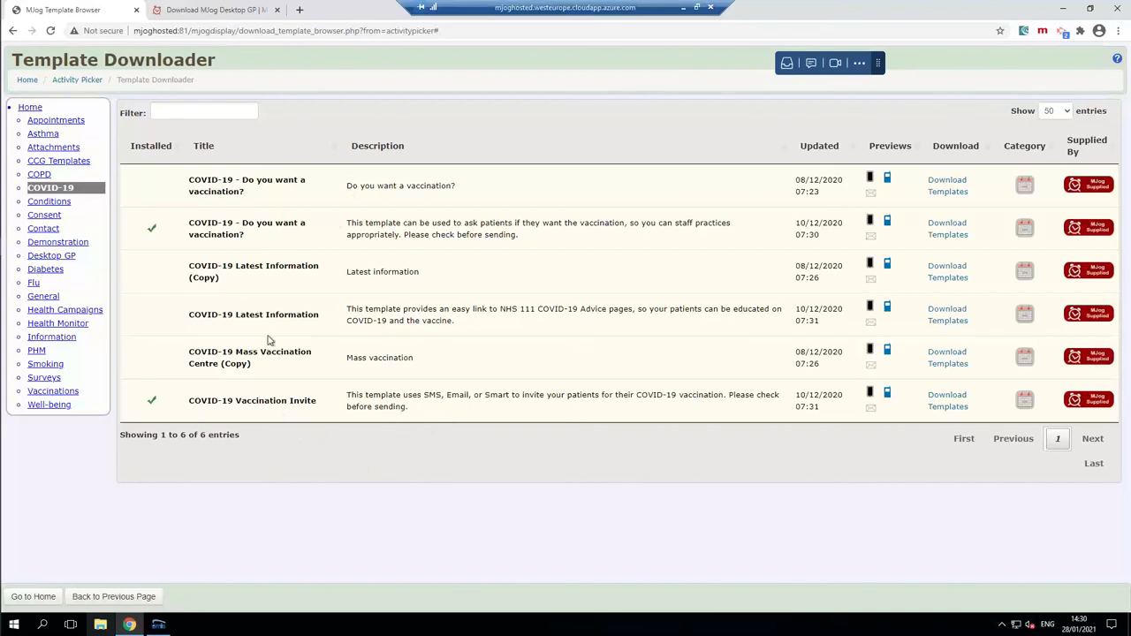
mouse_move(274, 339)
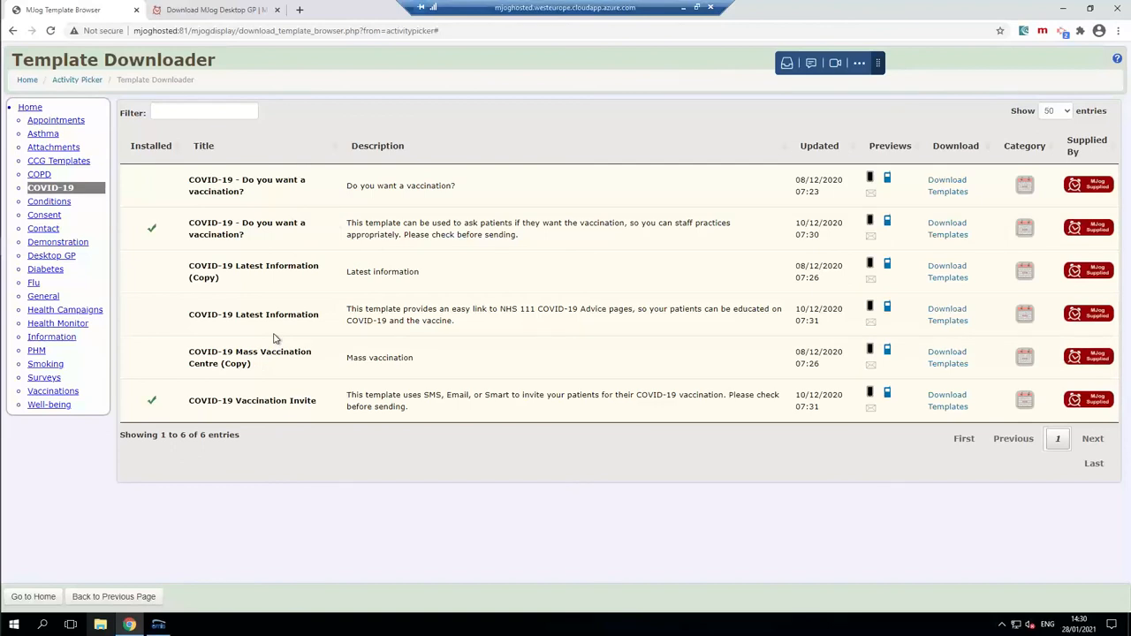
mouse_move(324, 309)
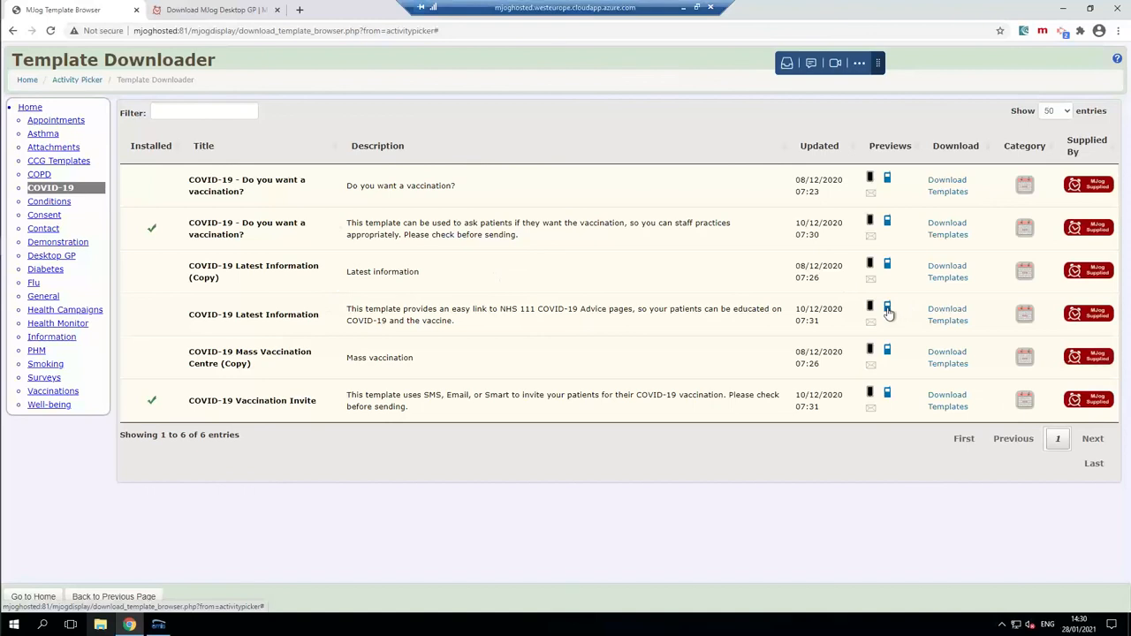
mouse_move(869, 311)
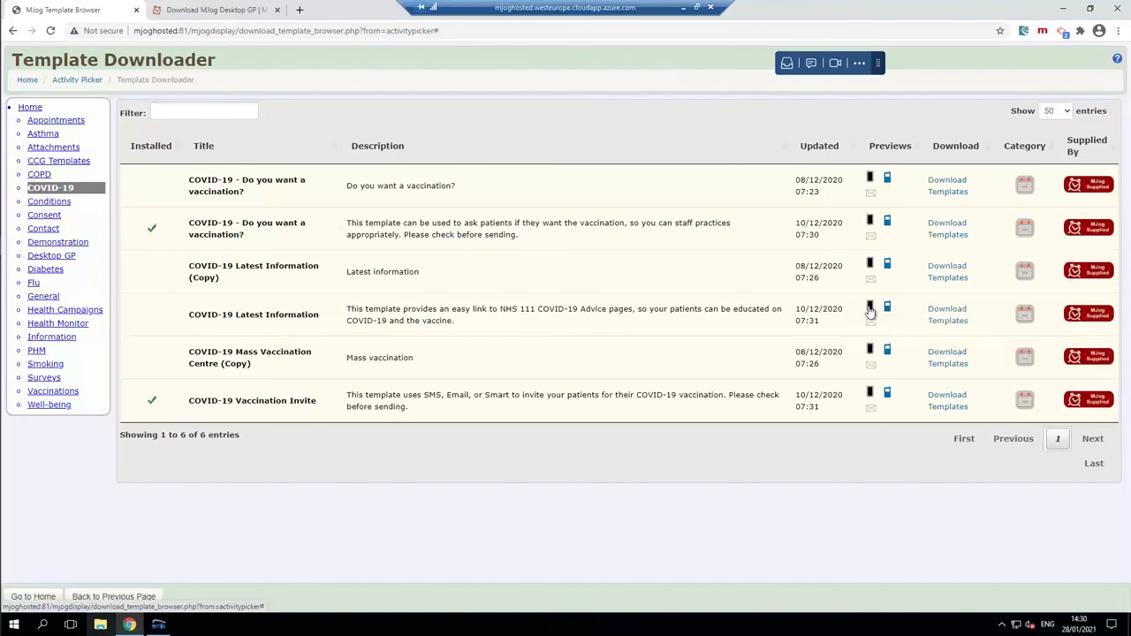
mouse_move(890, 311)
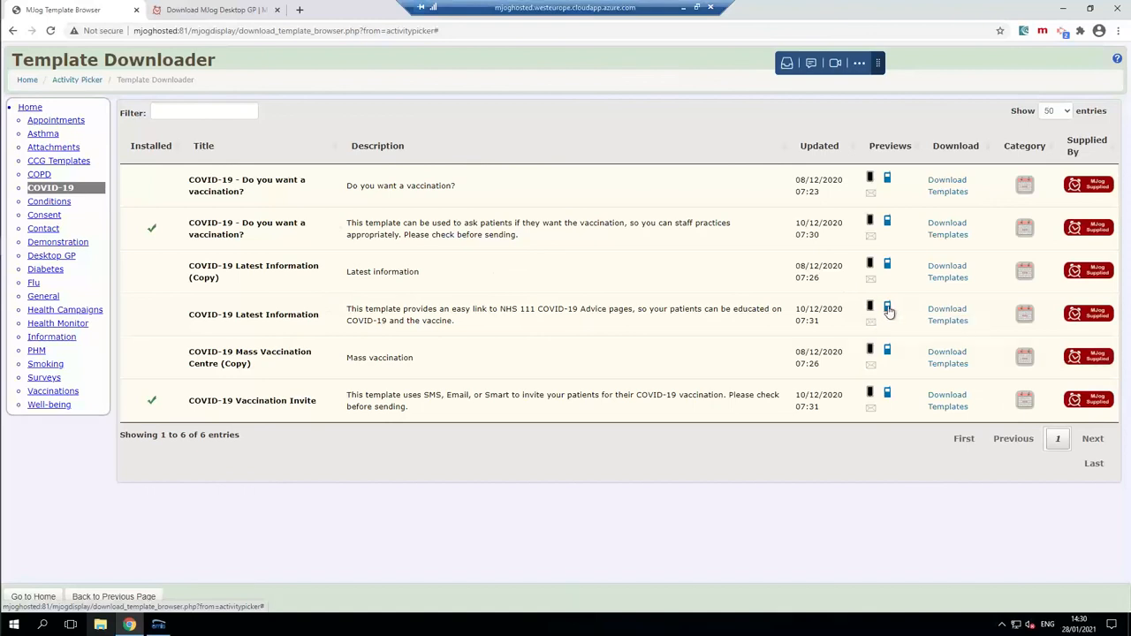
click(887, 306)
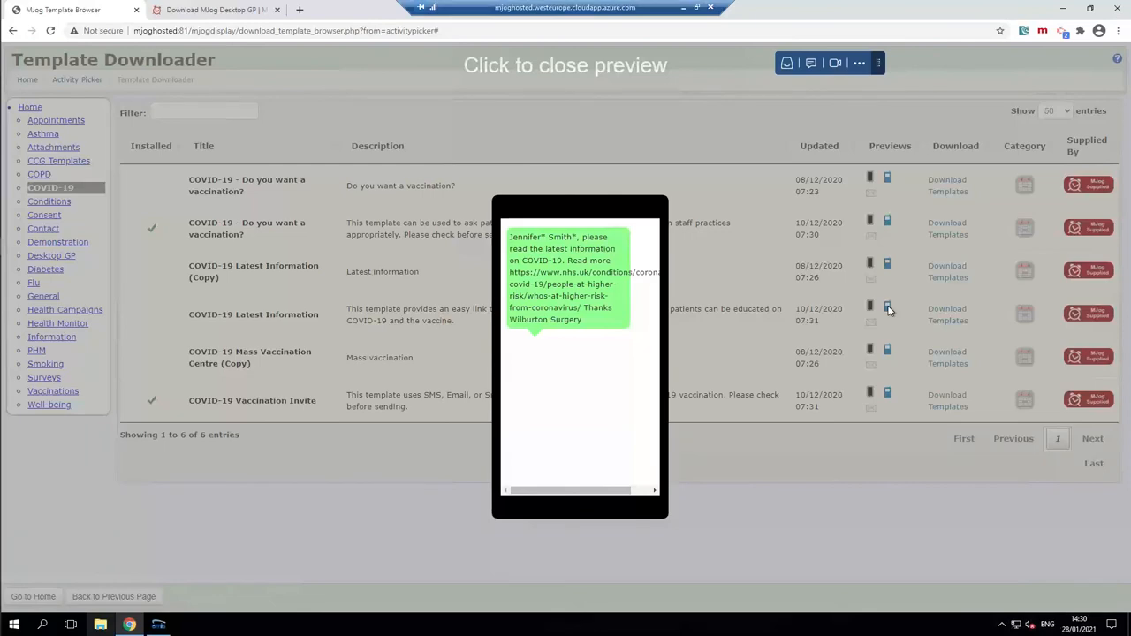
mouse_move(841, 314)
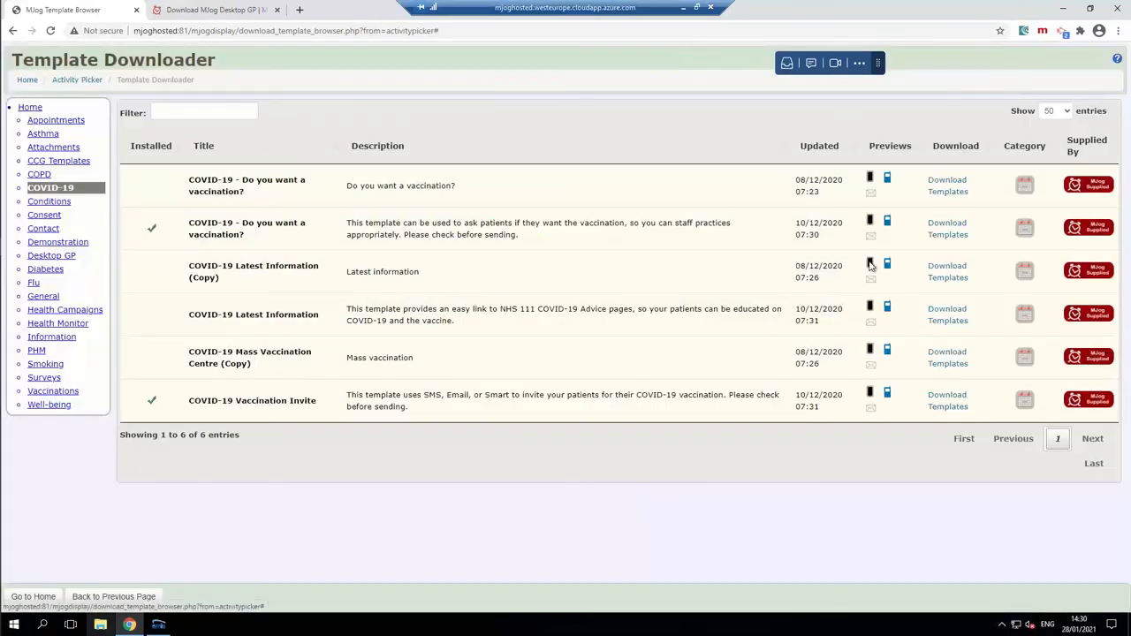
click(869, 264)
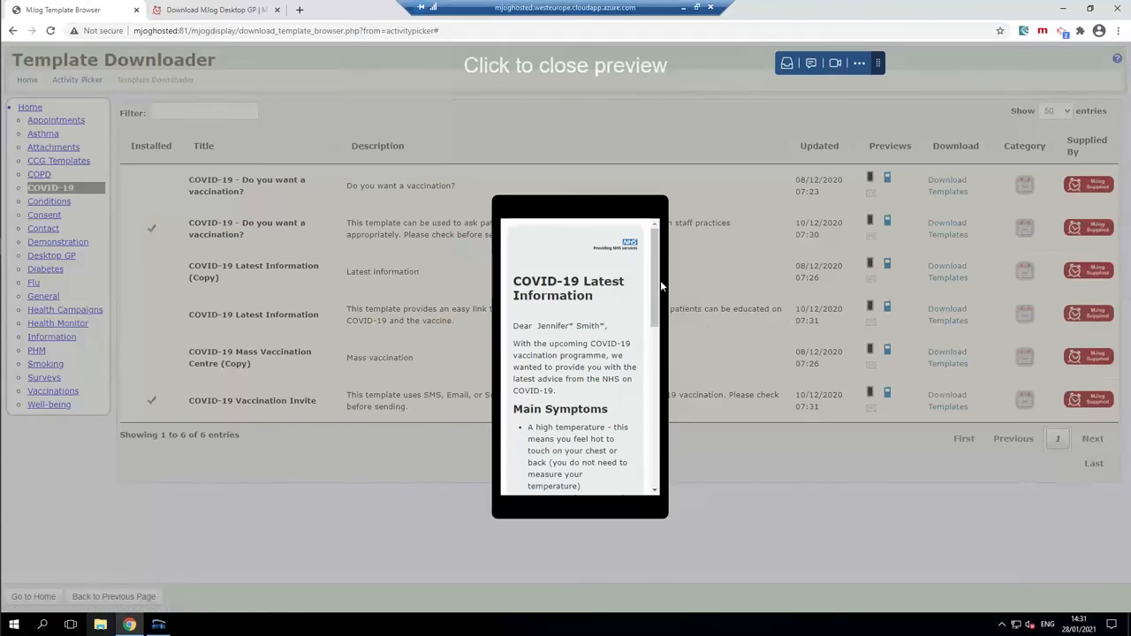
scroll(down, 3)
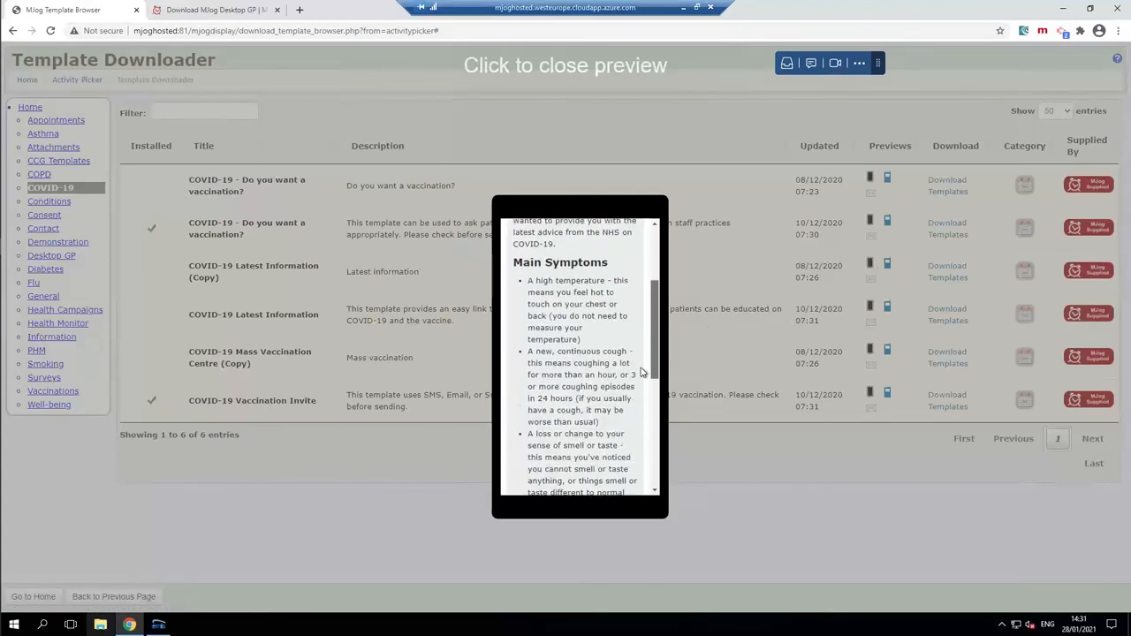
scroll(down, 3)
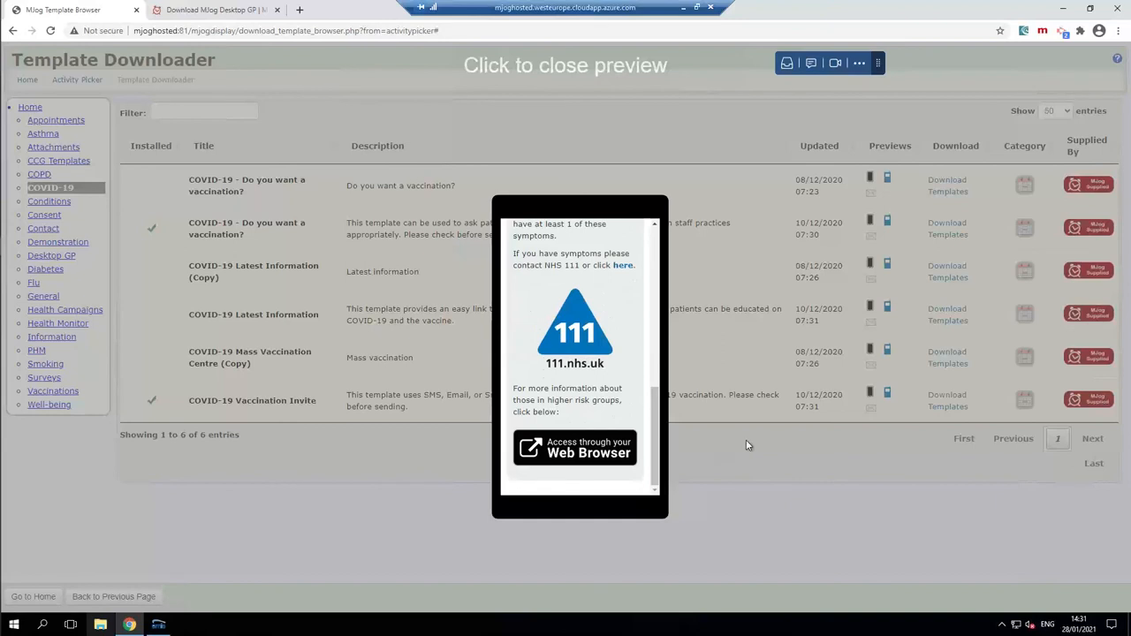
click(565, 64)
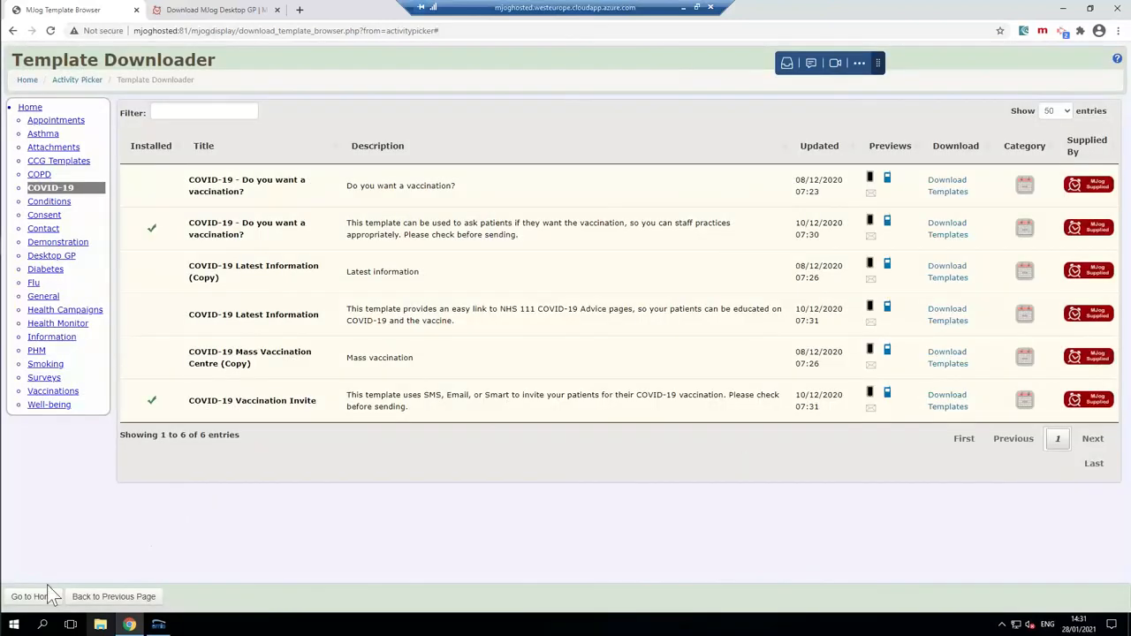